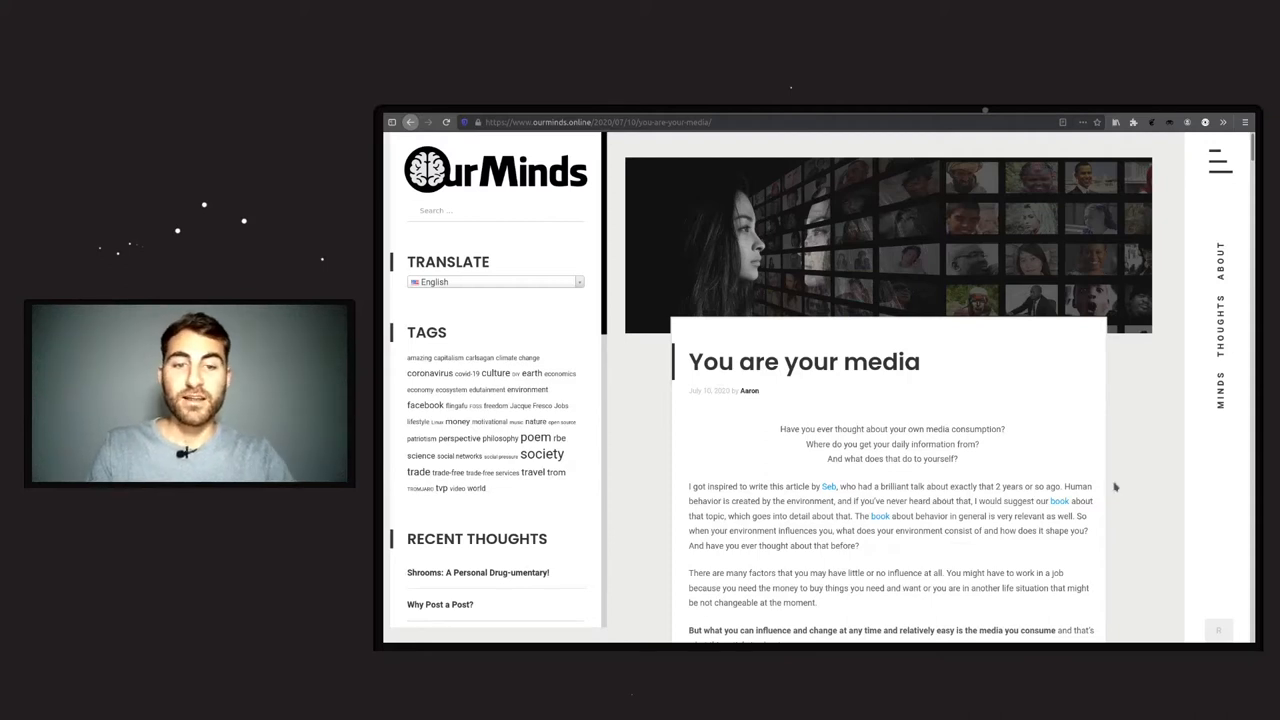
- Scroll down through the Trade-Free Directory page to review its listings
scroll(down, 3)
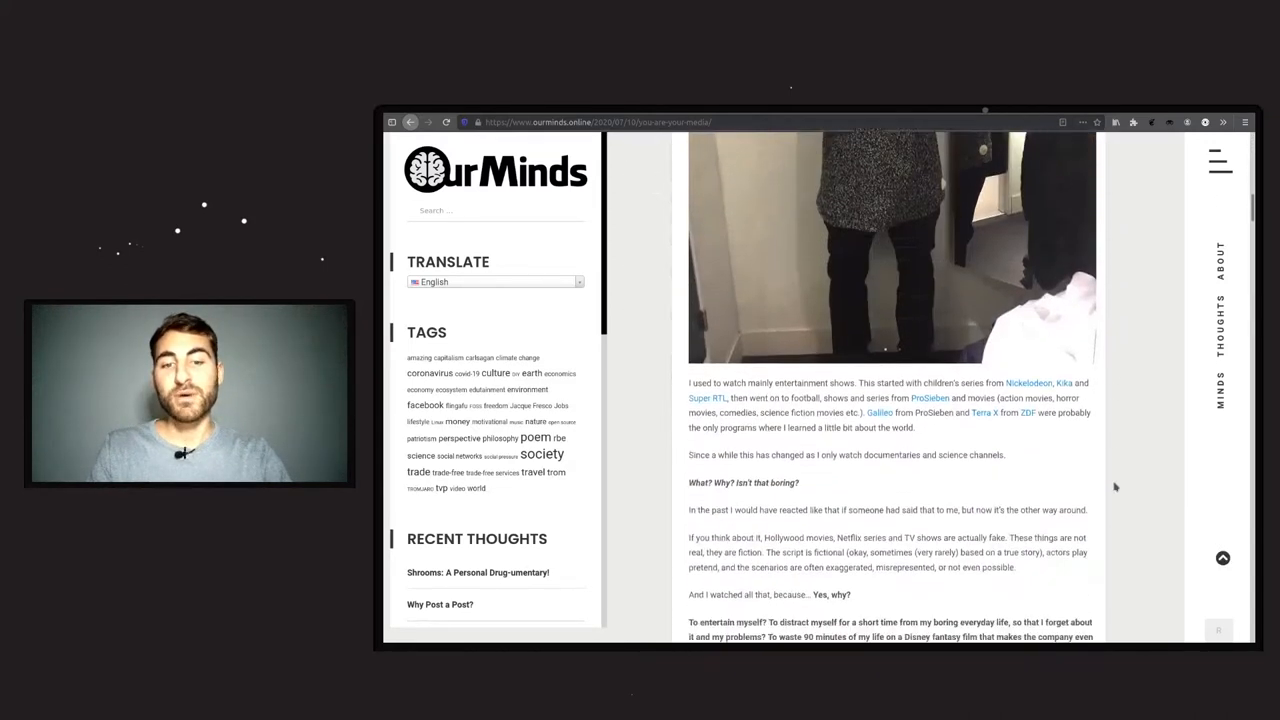
scroll(down, 3)
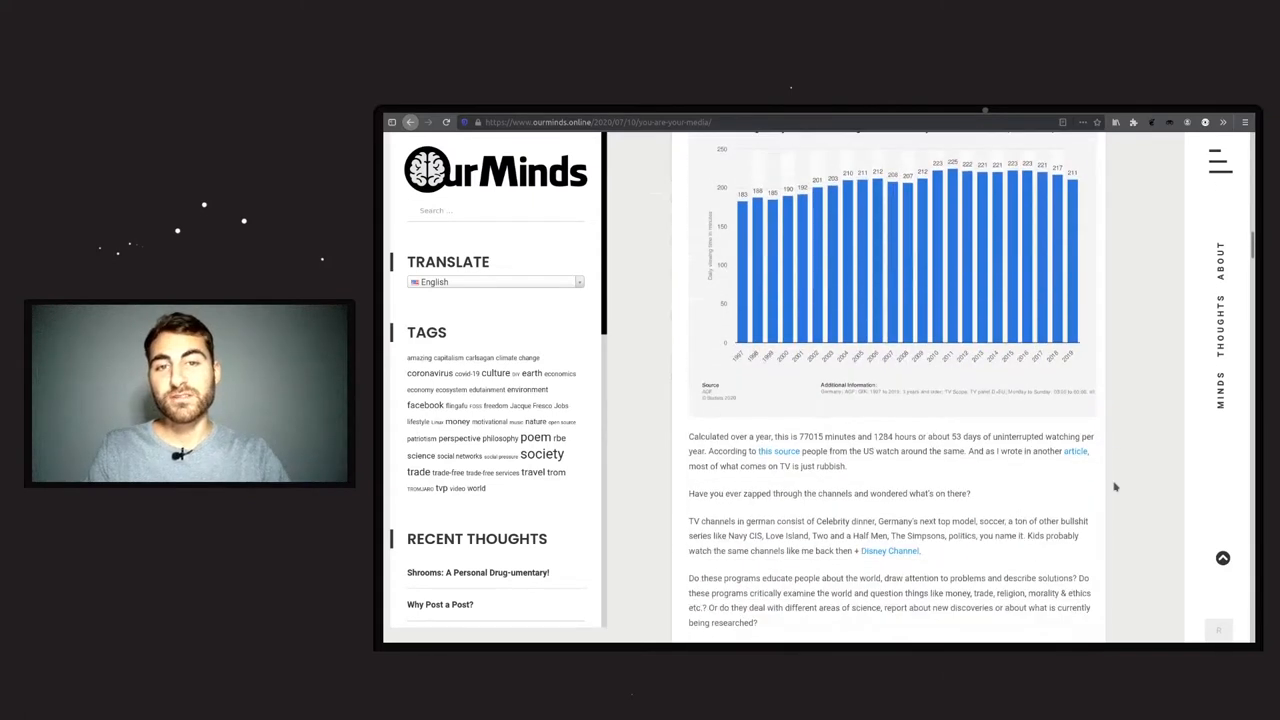
scroll(down, 3)
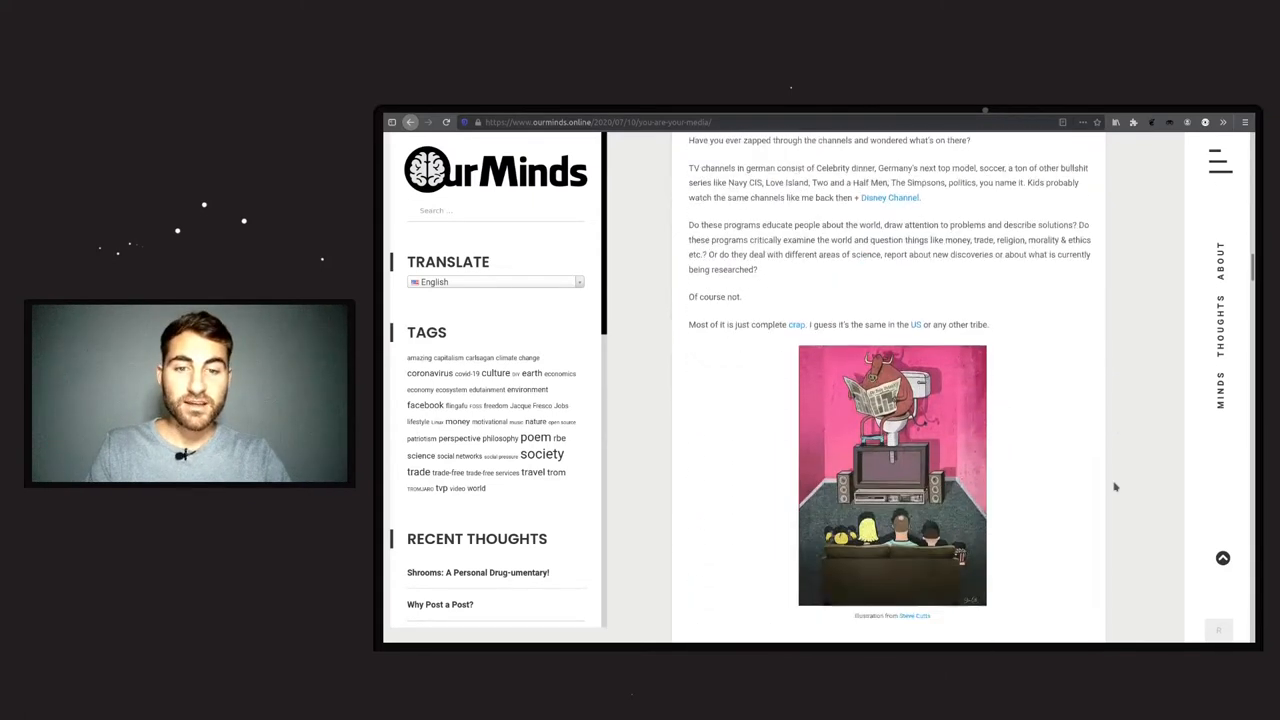
scroll(down, 3)
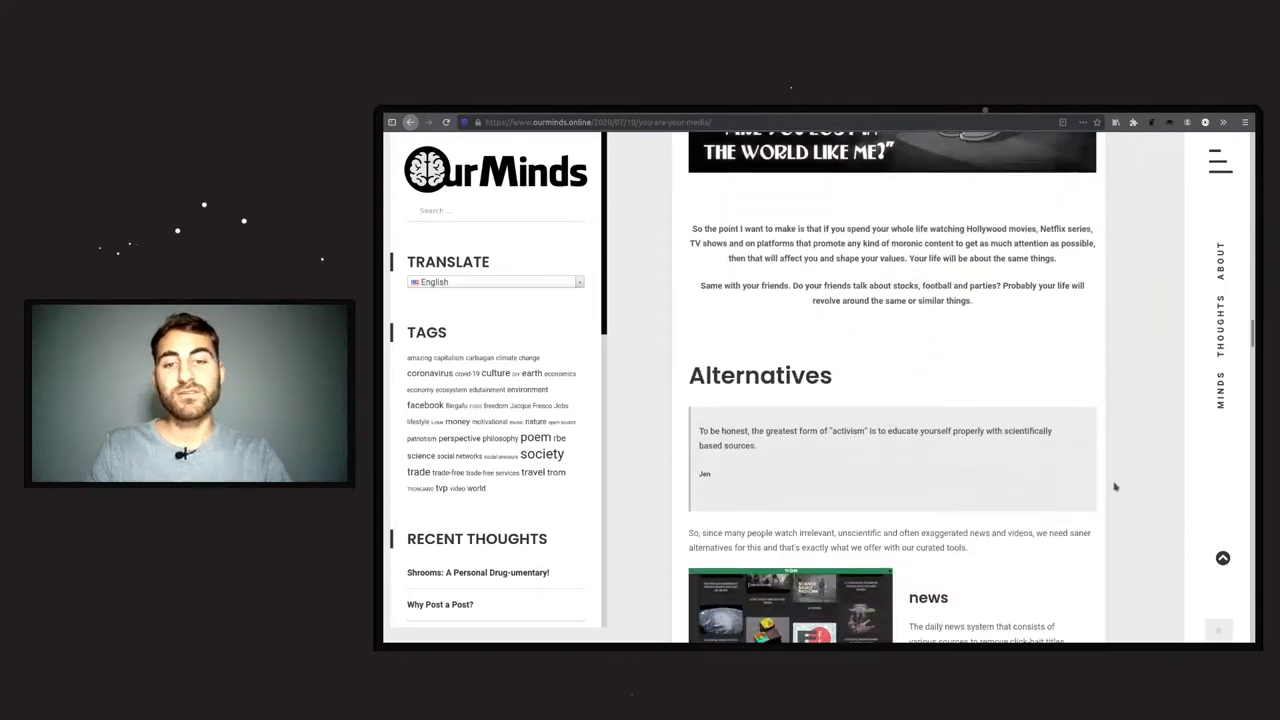
scroll(down, 3)
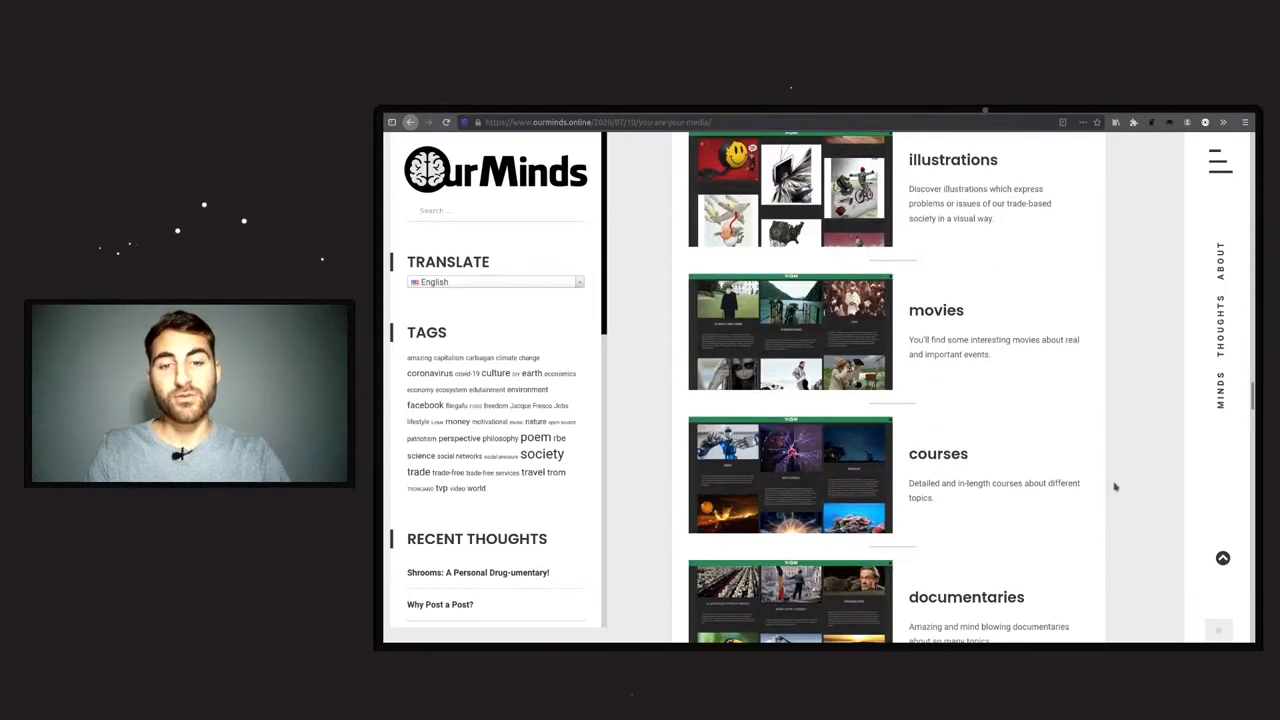
scroll(down, 3)
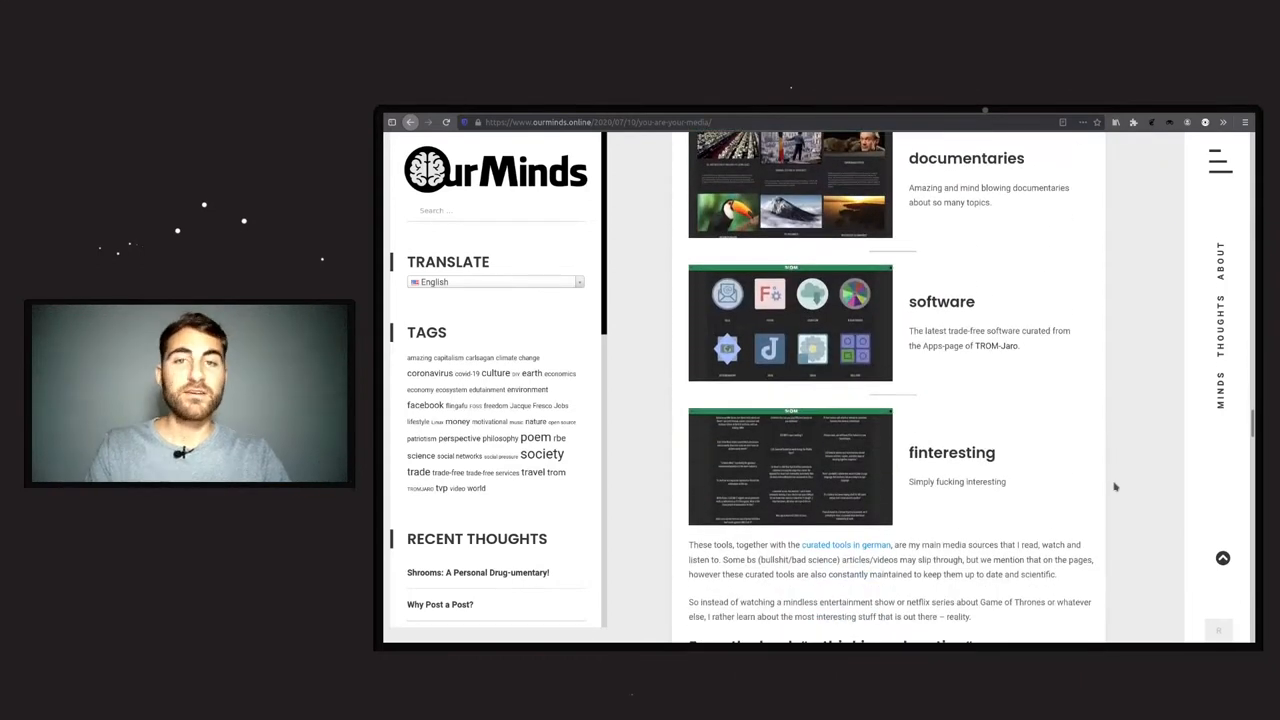
scroll(down, 3)
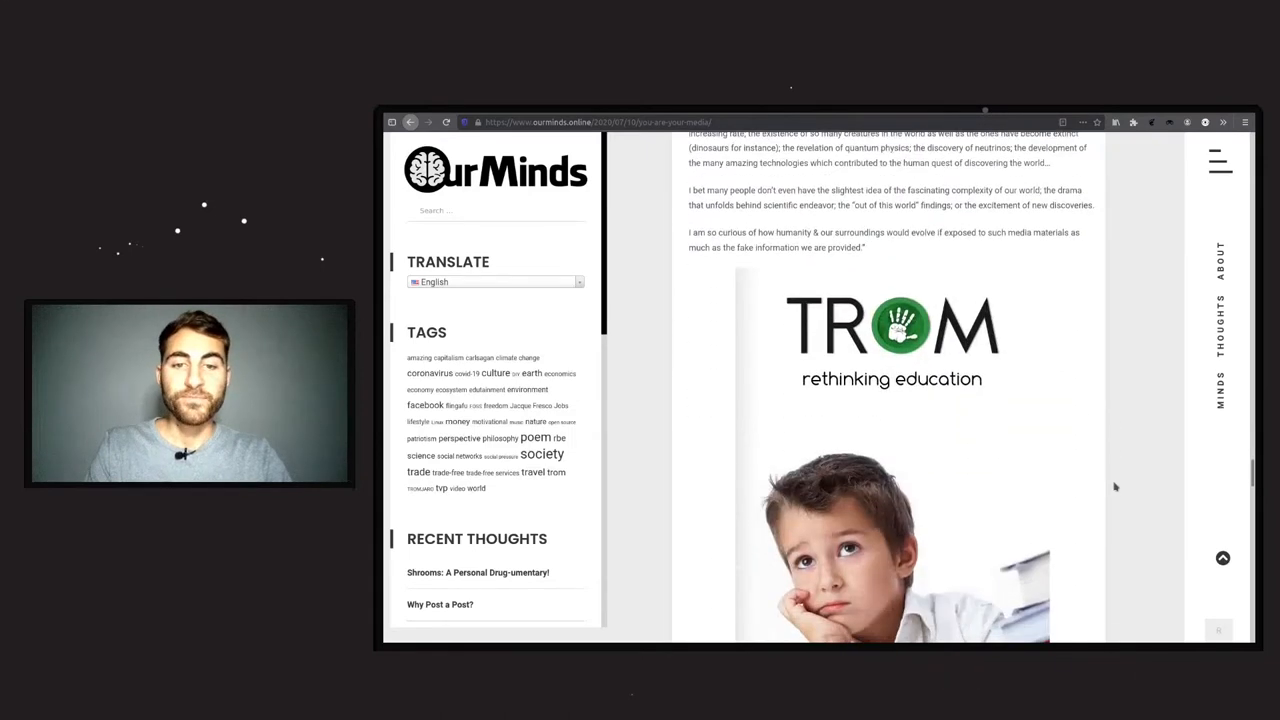
scroll(down, 3)
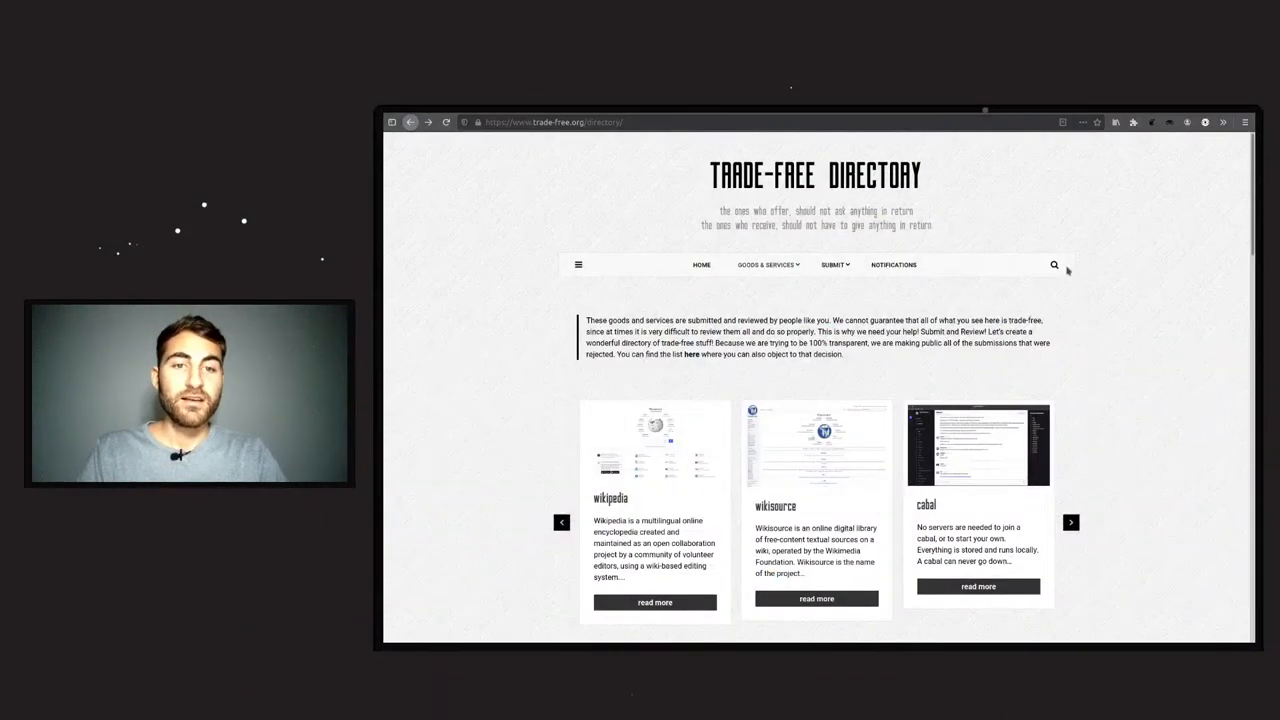
- Search the directory for 'documentaries' and review results like videoneat, ihavenotv.com, popcorn time and TROM
click(1054, 264)
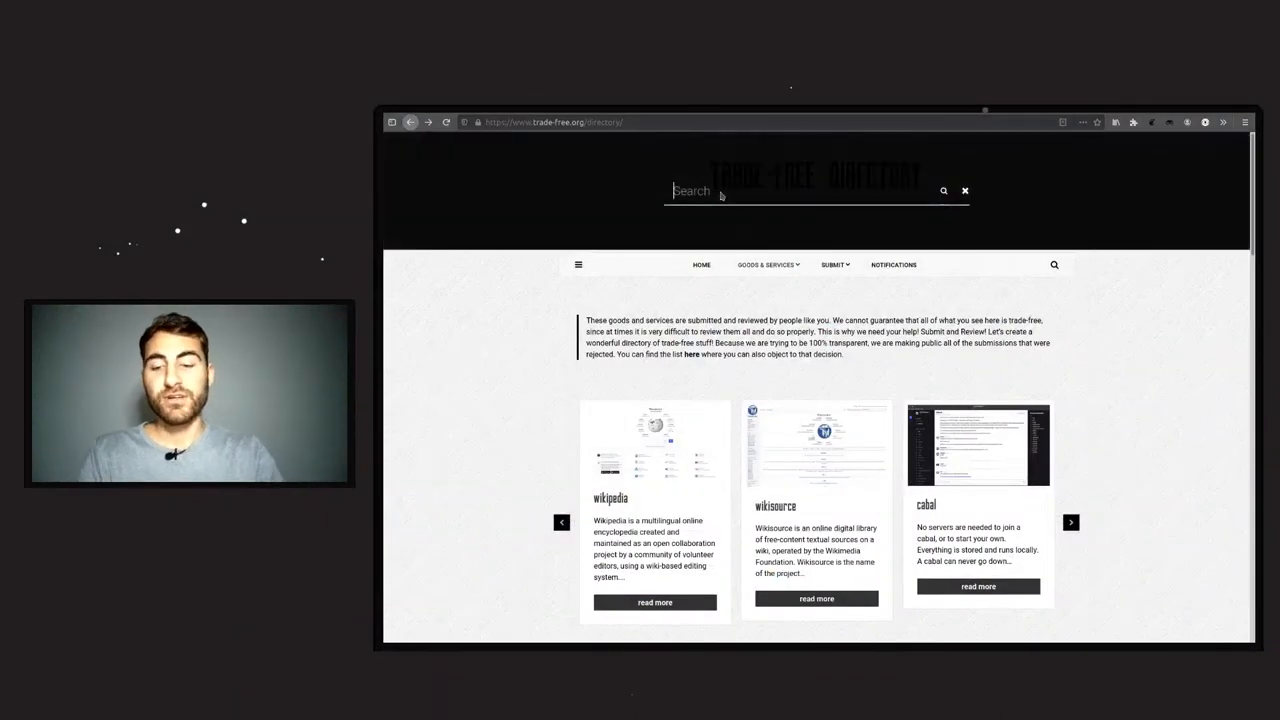
text(docum)
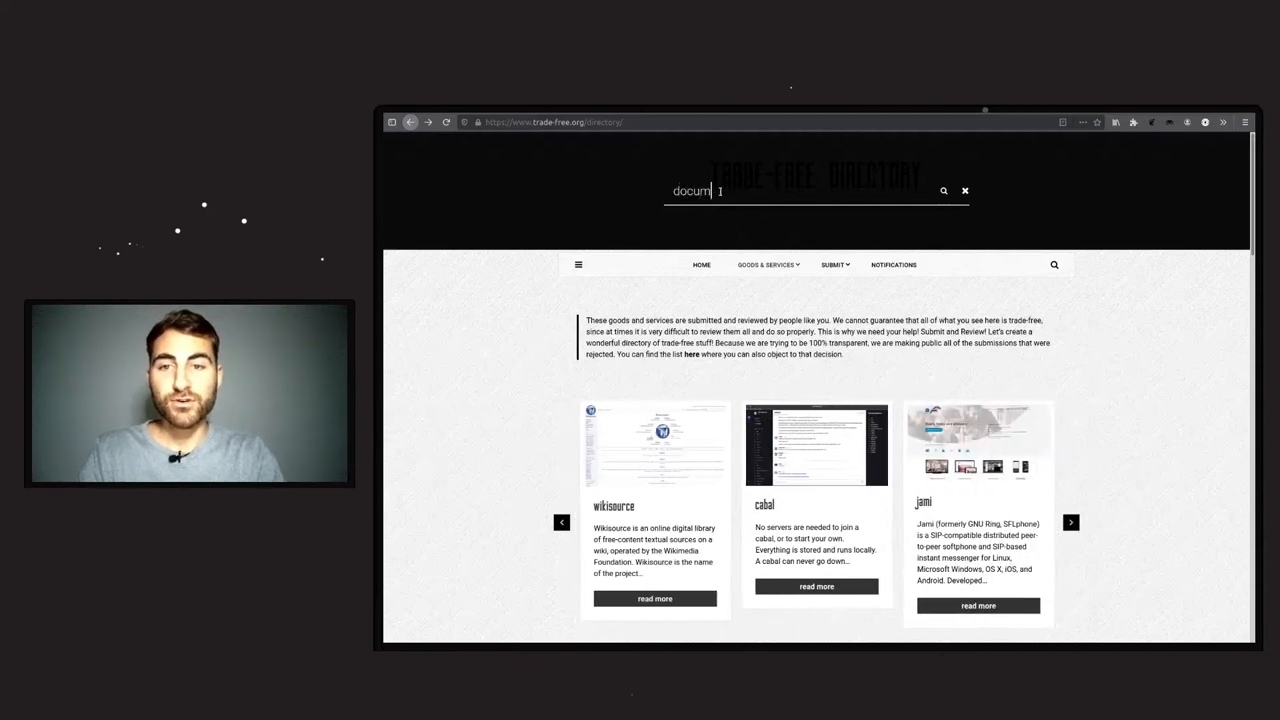
text(entaries)
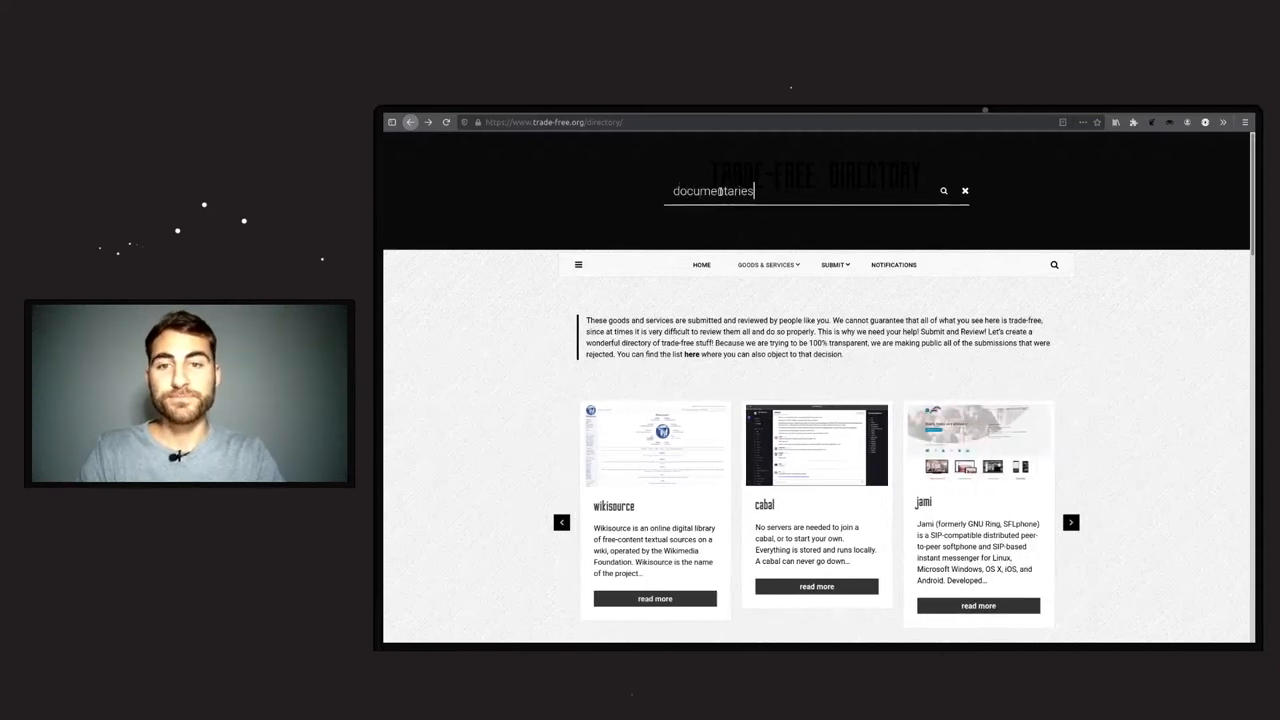
key(Return)
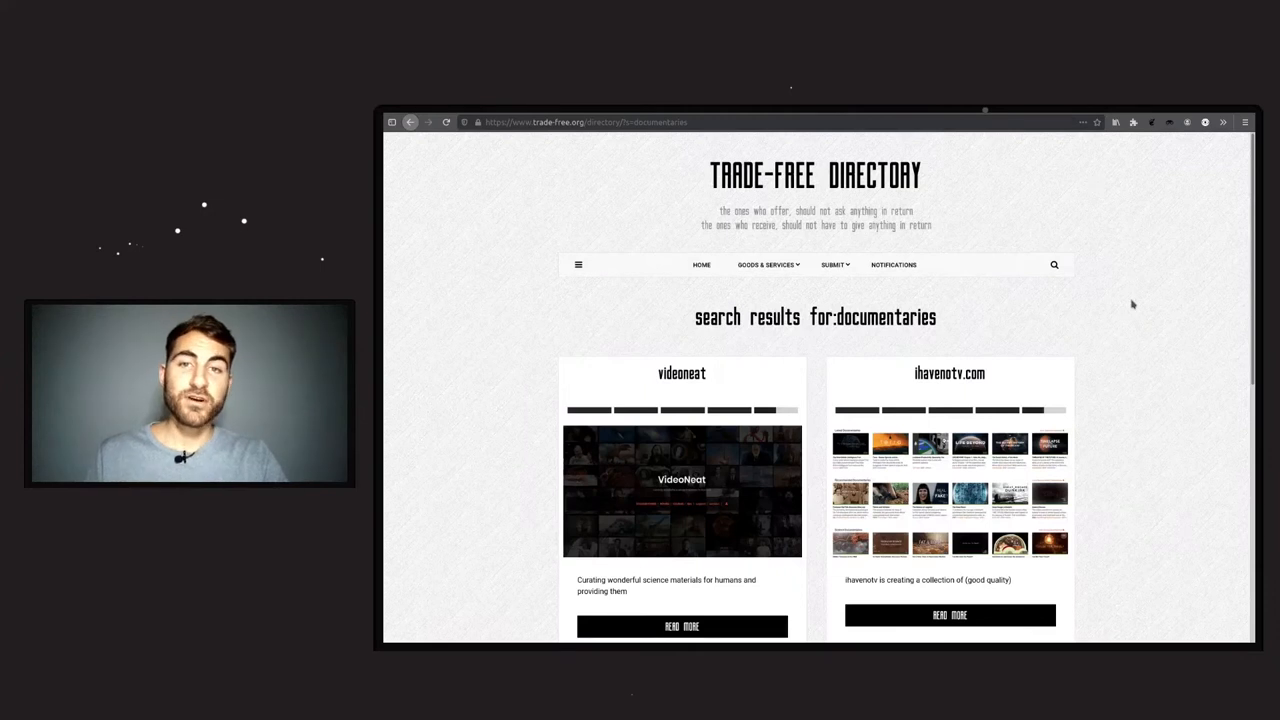
scroll(down, 3)
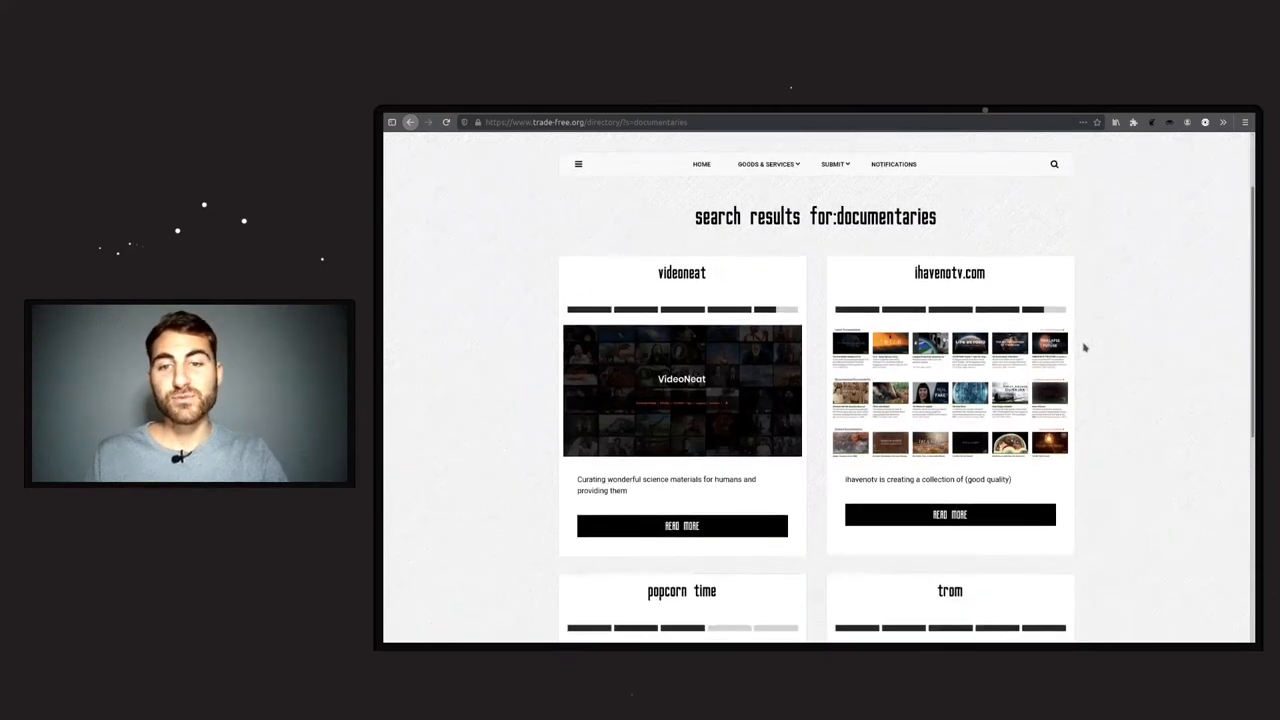
mouse_move(664, 280)
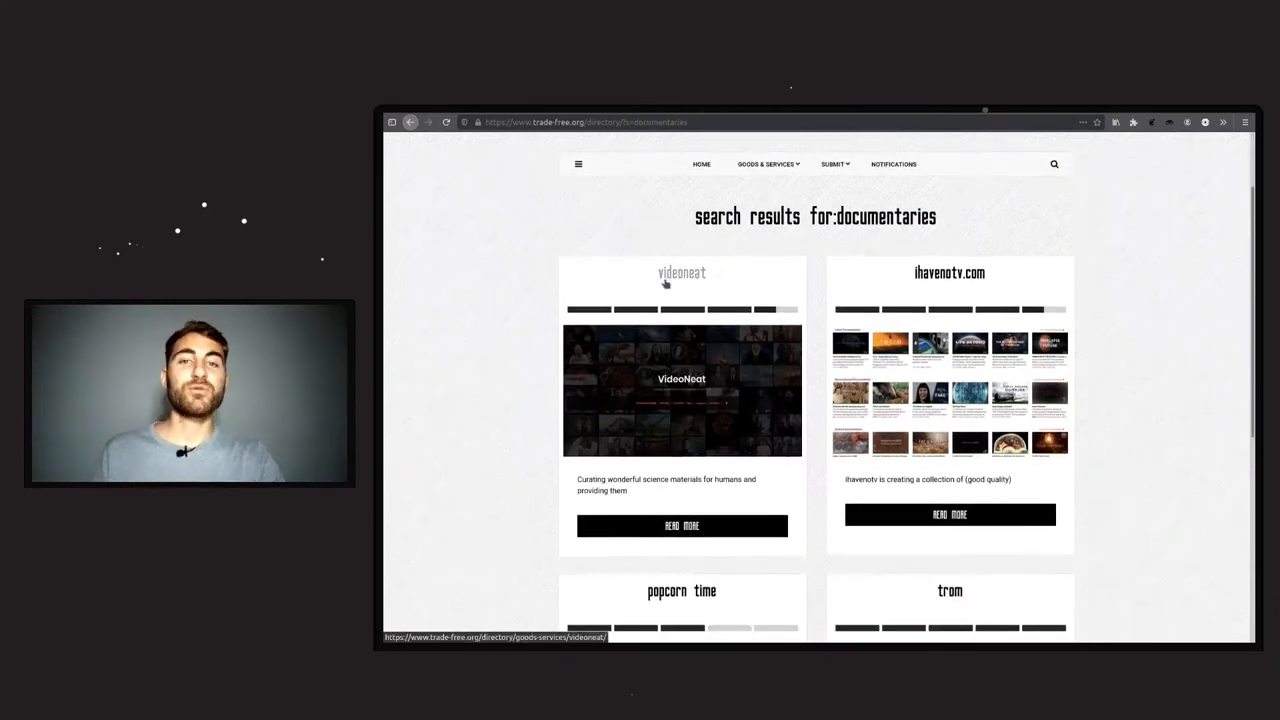
mouse_move(978, 284)
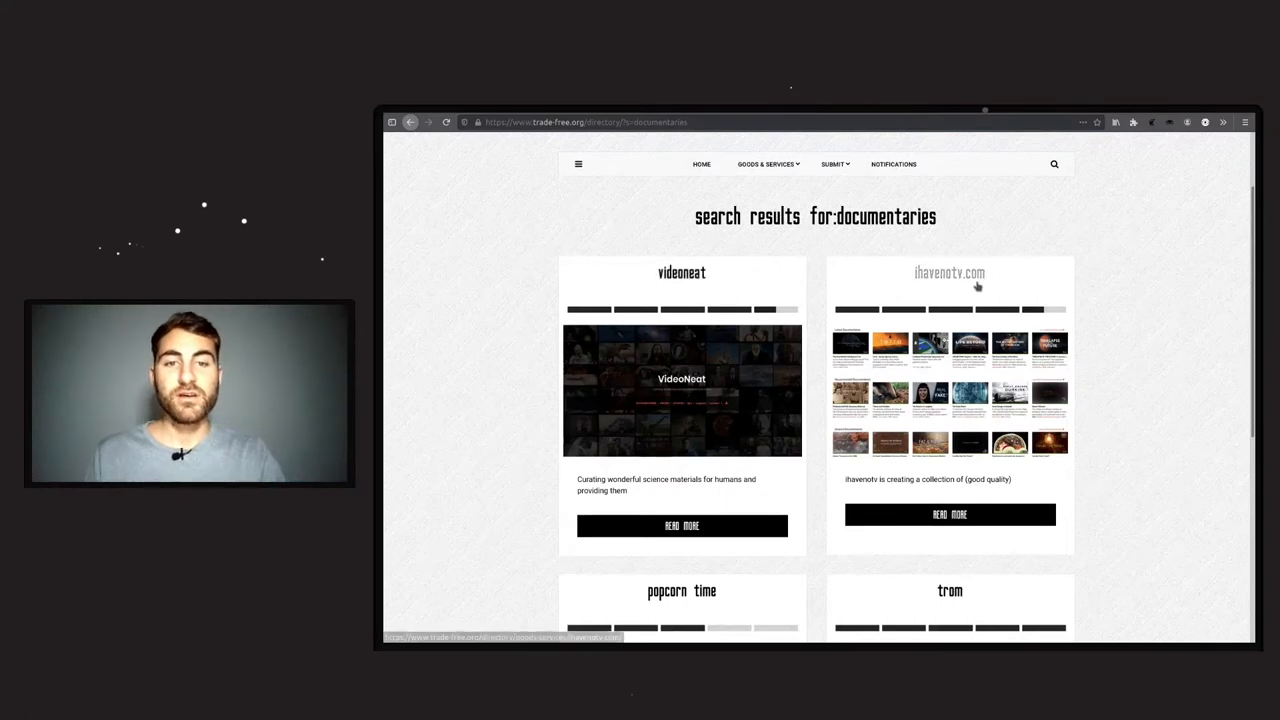
scroll(down, 3)
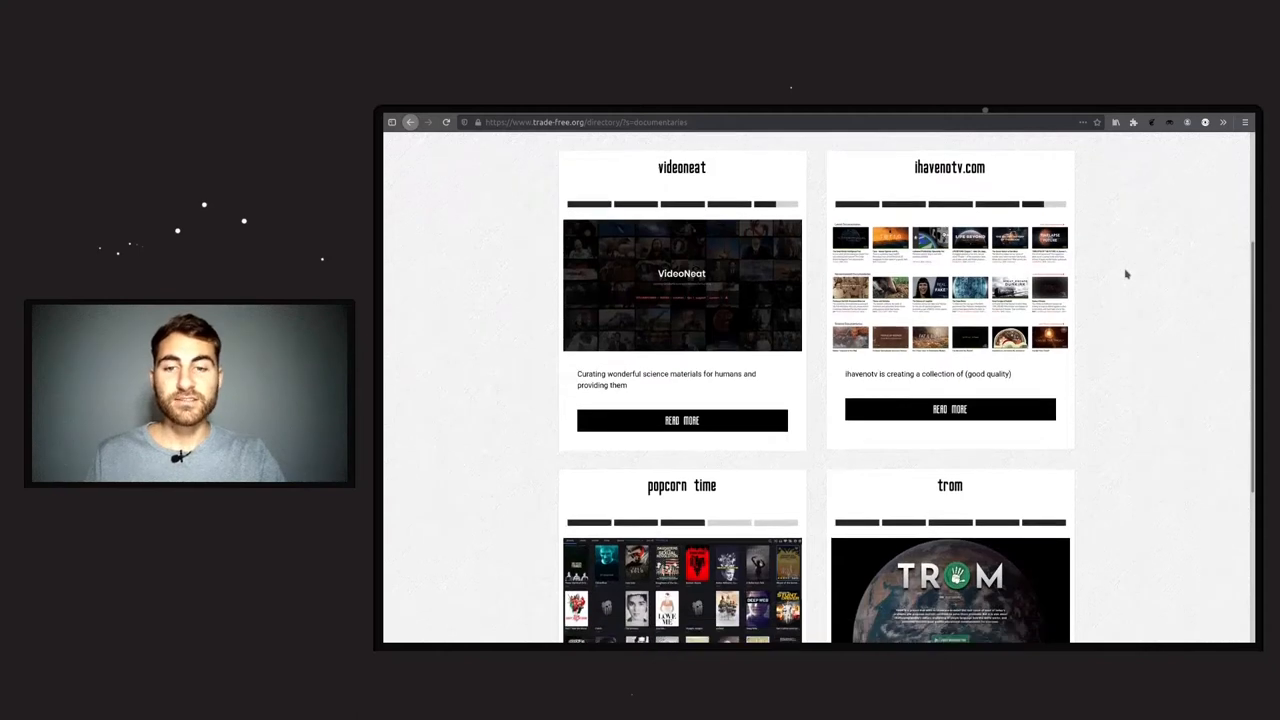
scroll(down, 3)
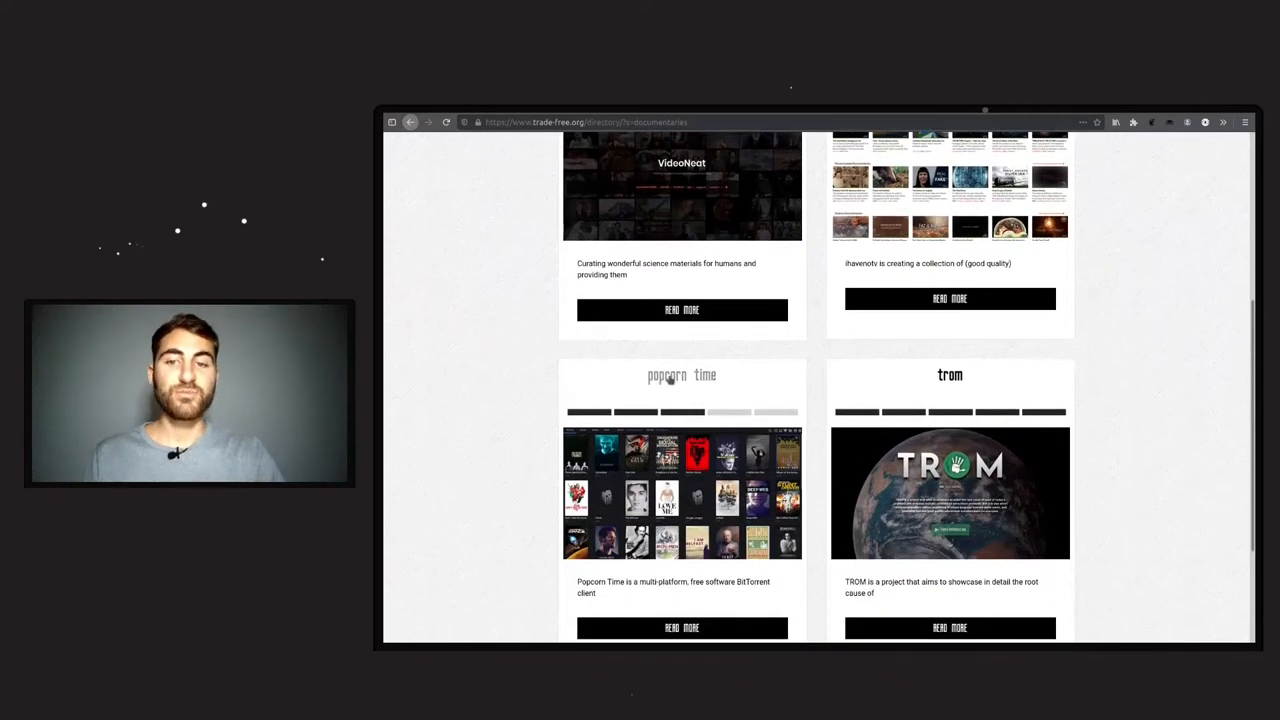
scroll(up, 3)
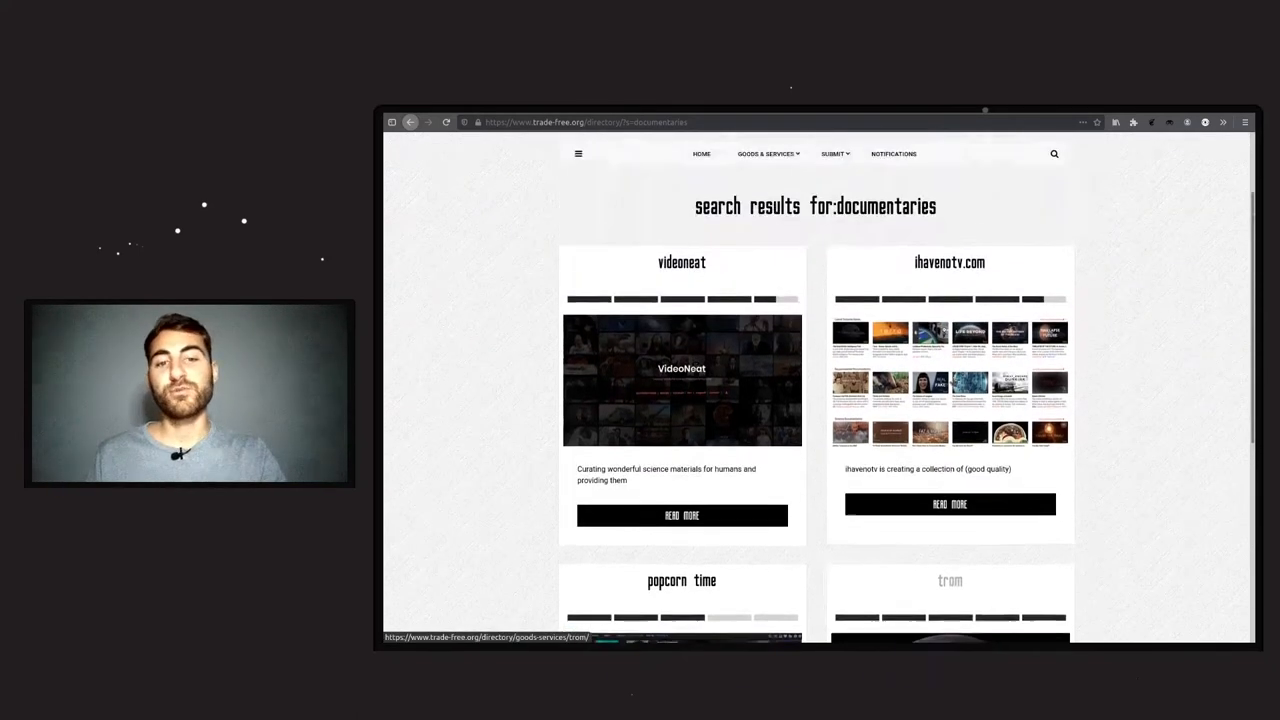
- Open the full videoneat entry via its READ MORE link
click(682, 516)
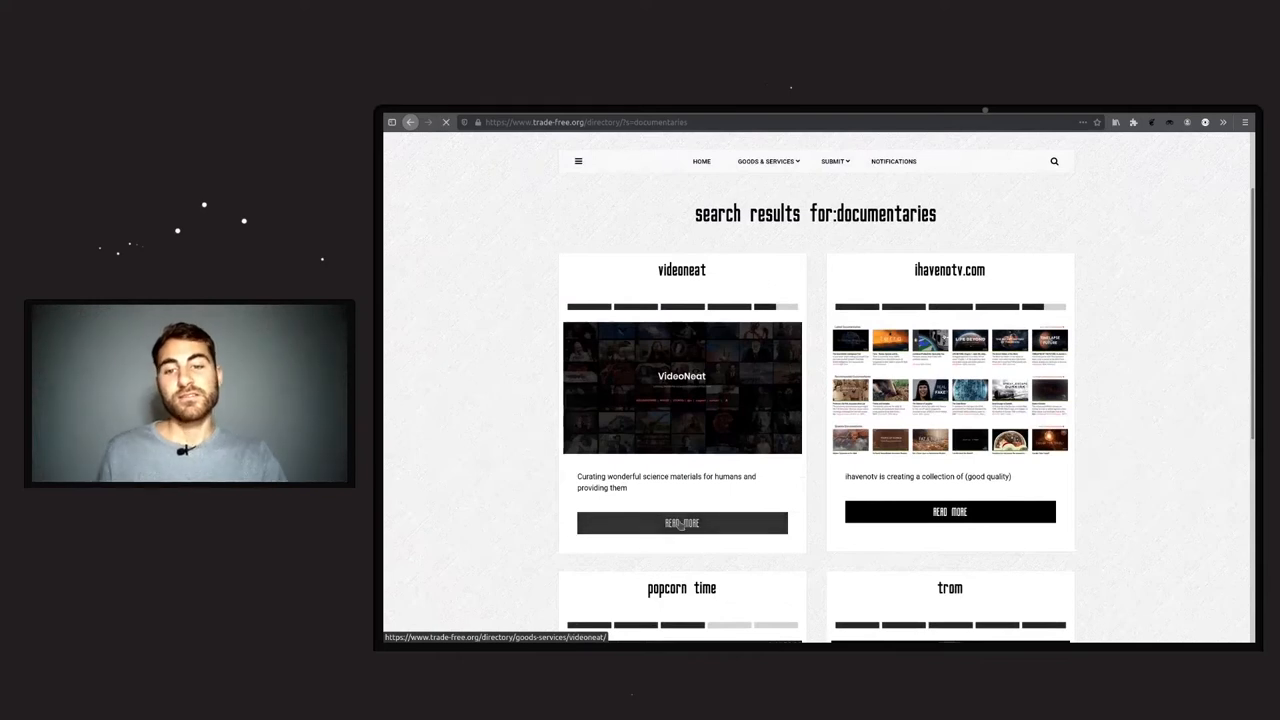
click(682, 522)
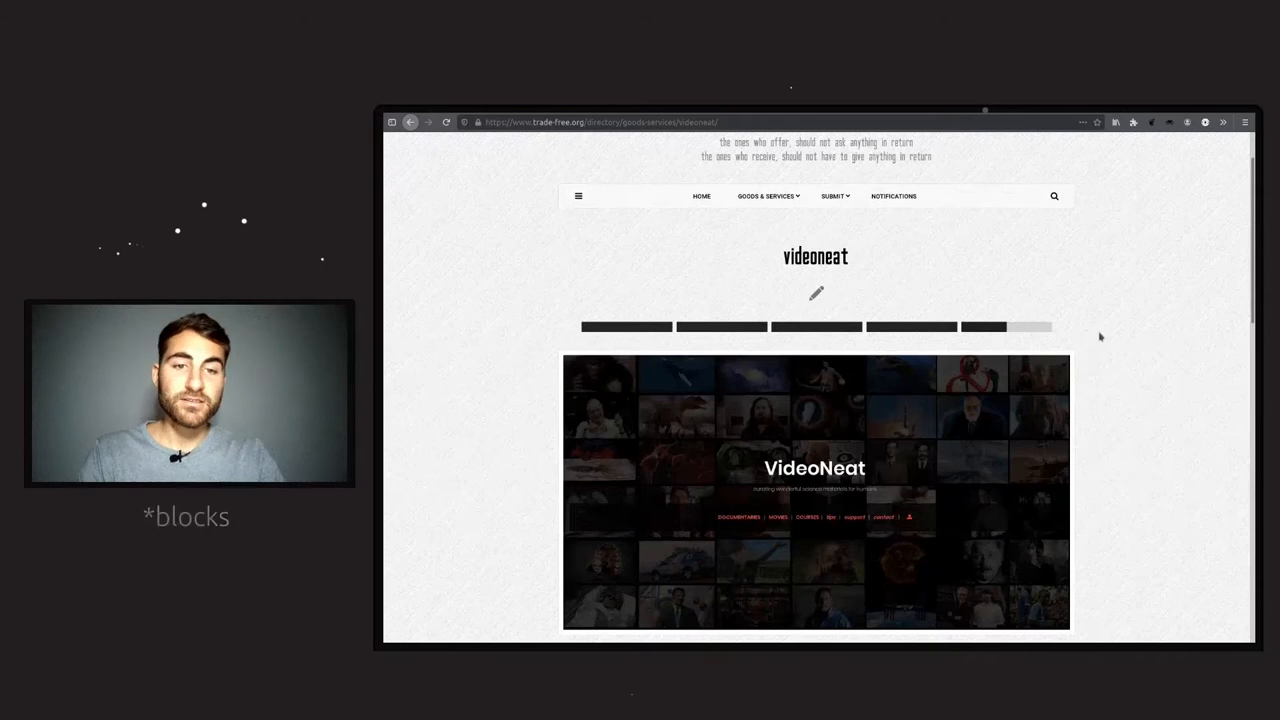
scroll(down, 3)
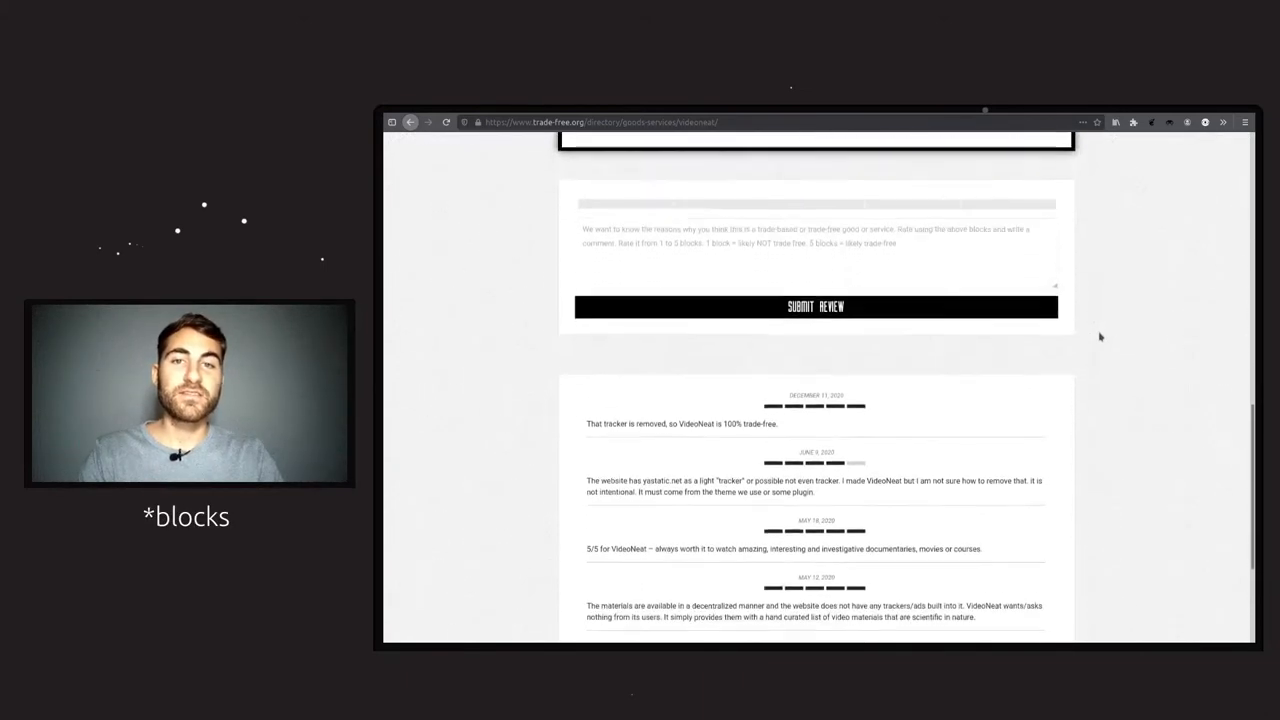
scroll(down, 3)
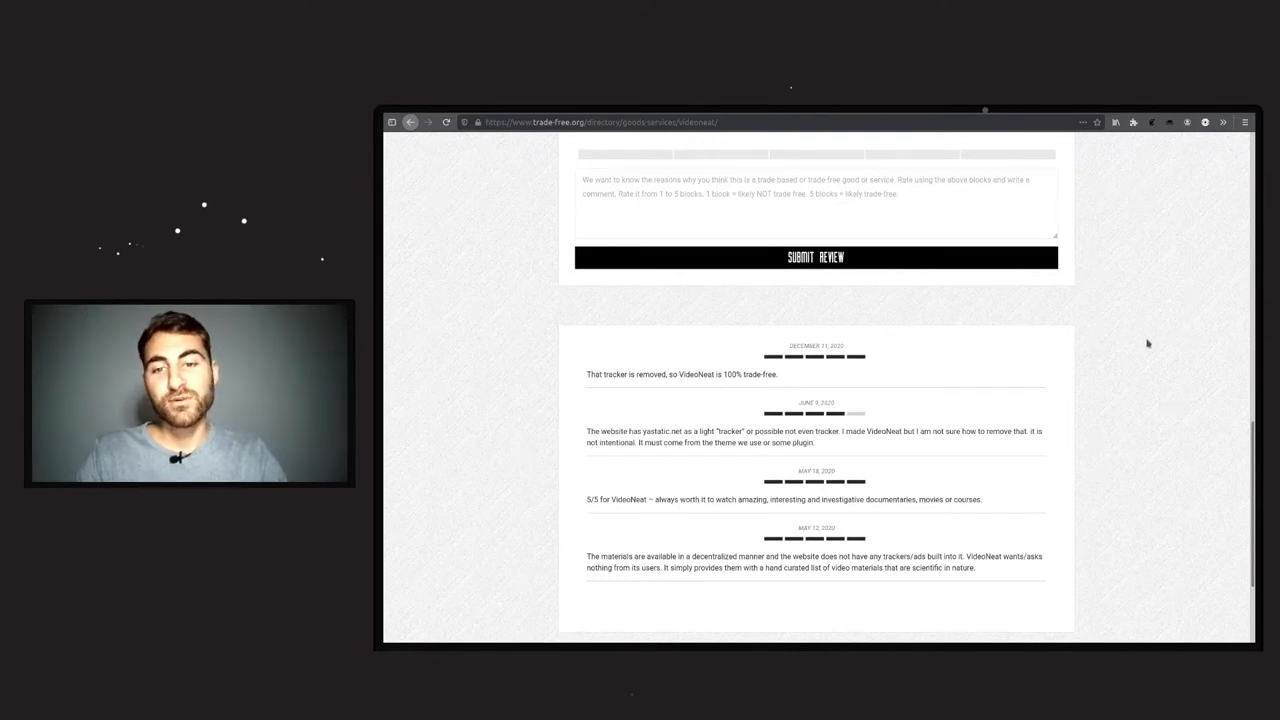
scroll(up, 3)
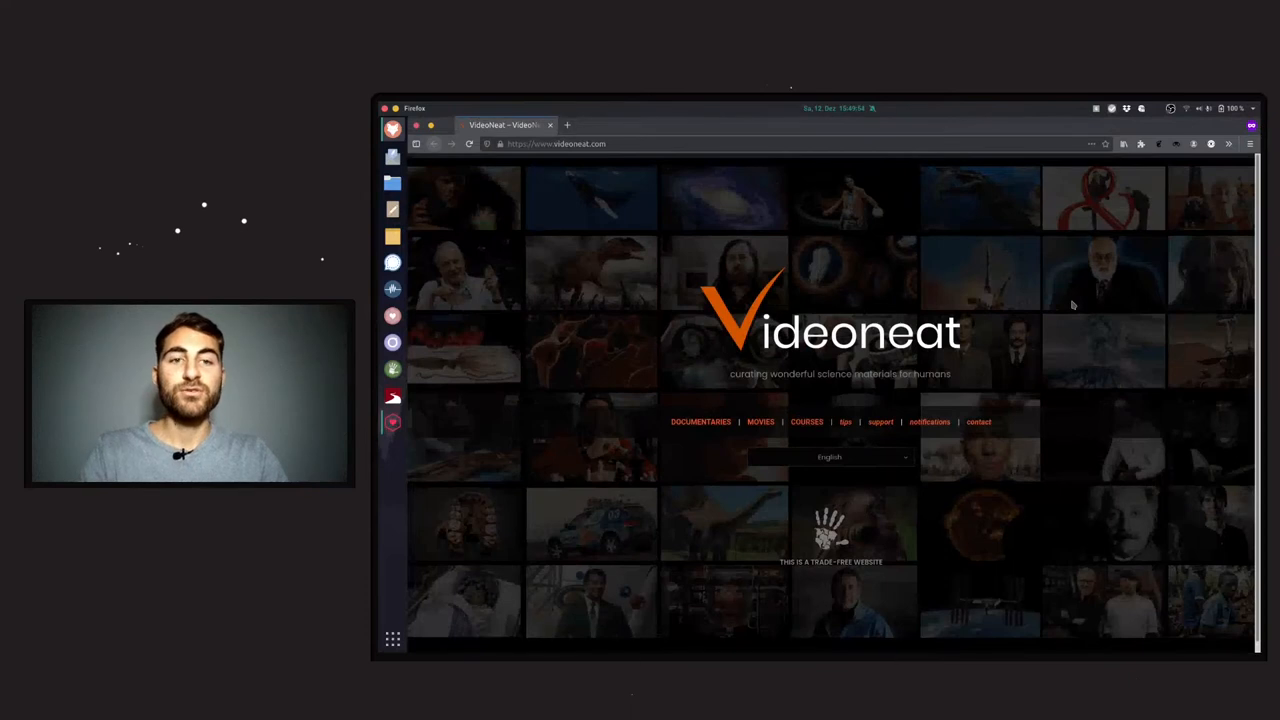
click(1228, 144)
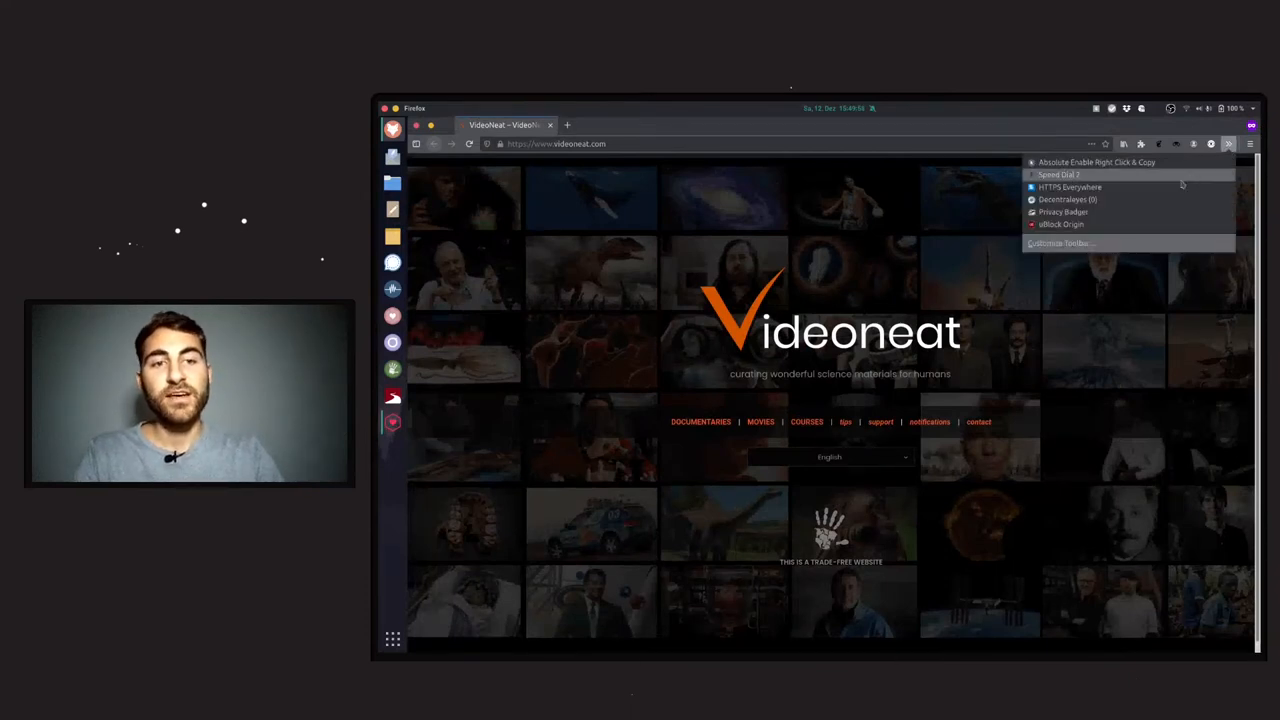
mouse_move(1108, 212)
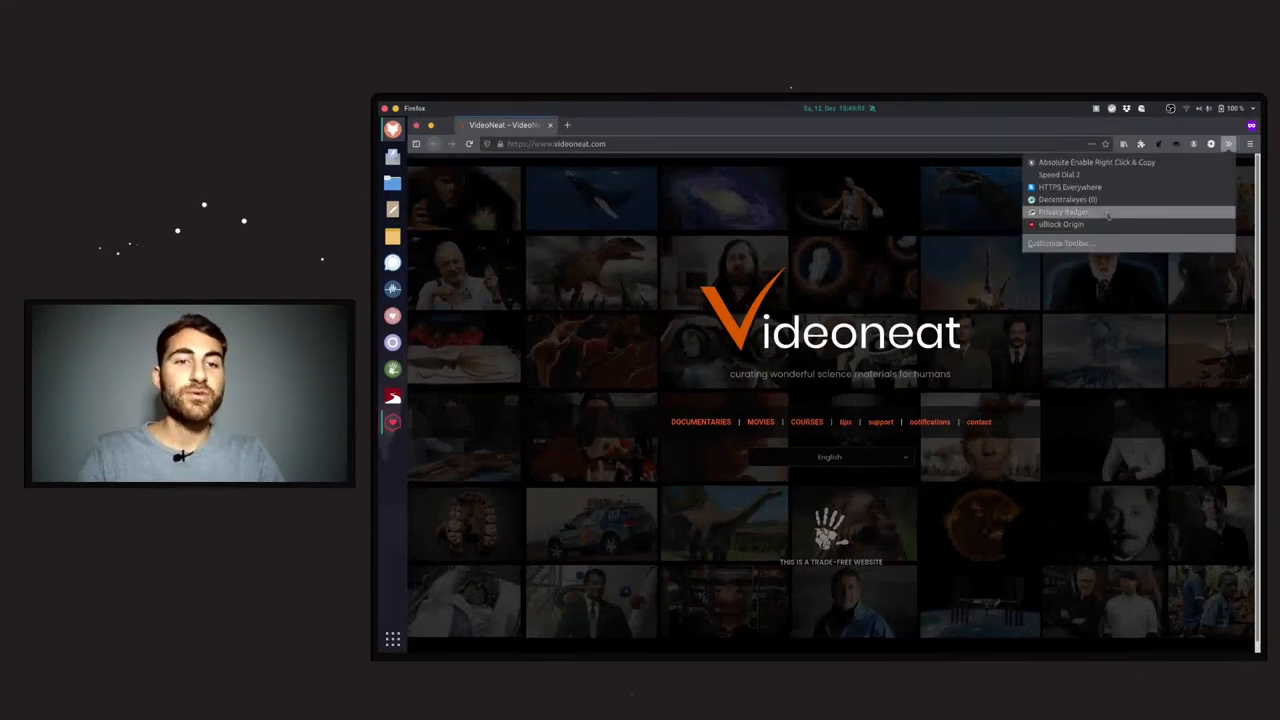
click(1064, 212)
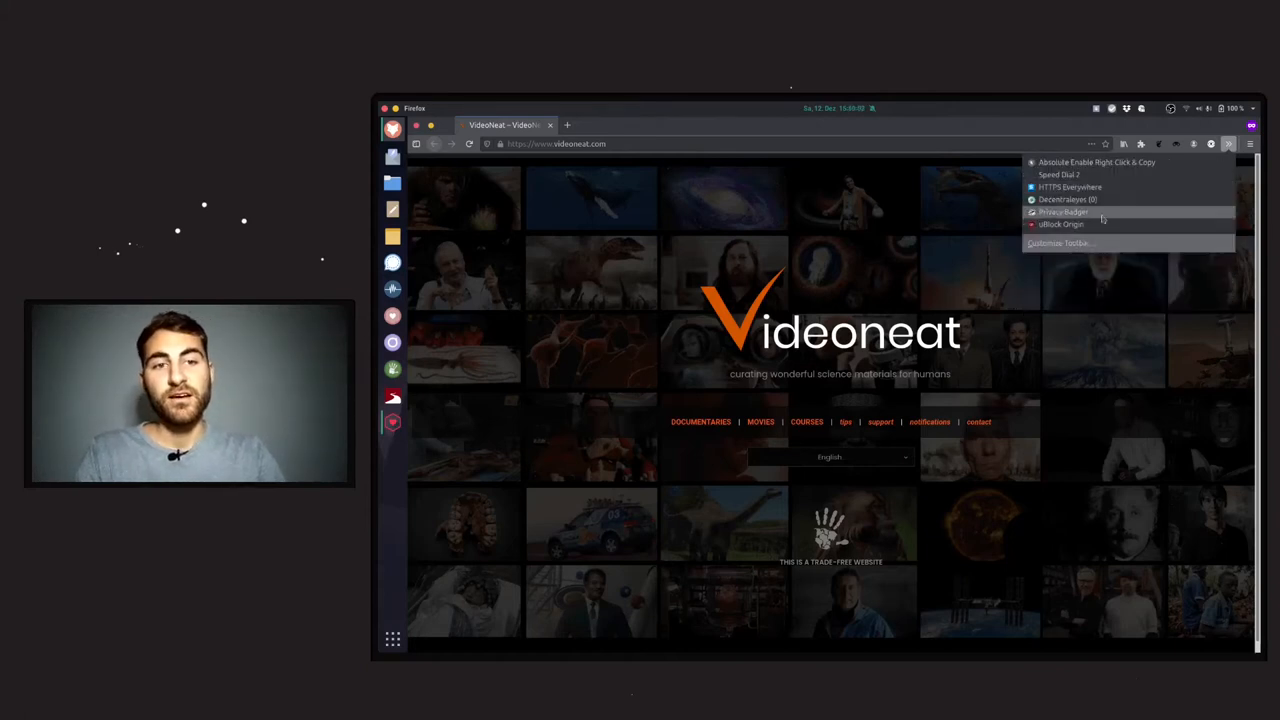
click(1062, 224)
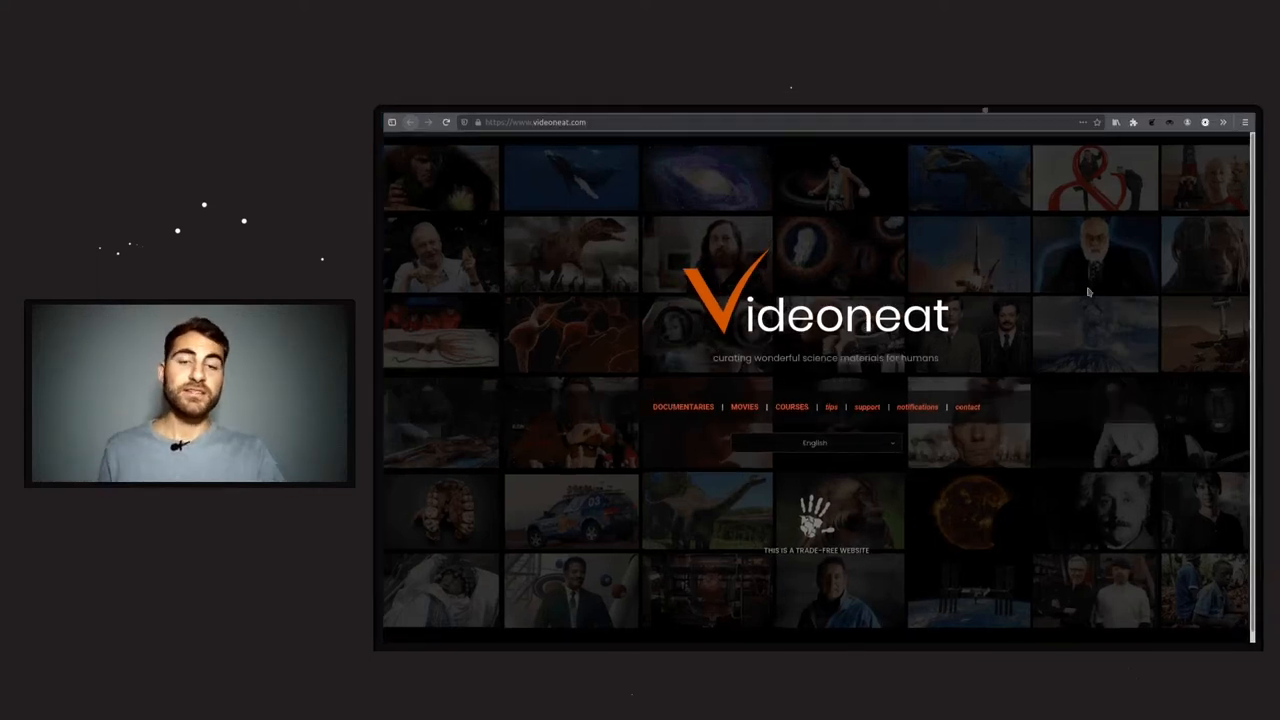
mouse_move(628, 364)
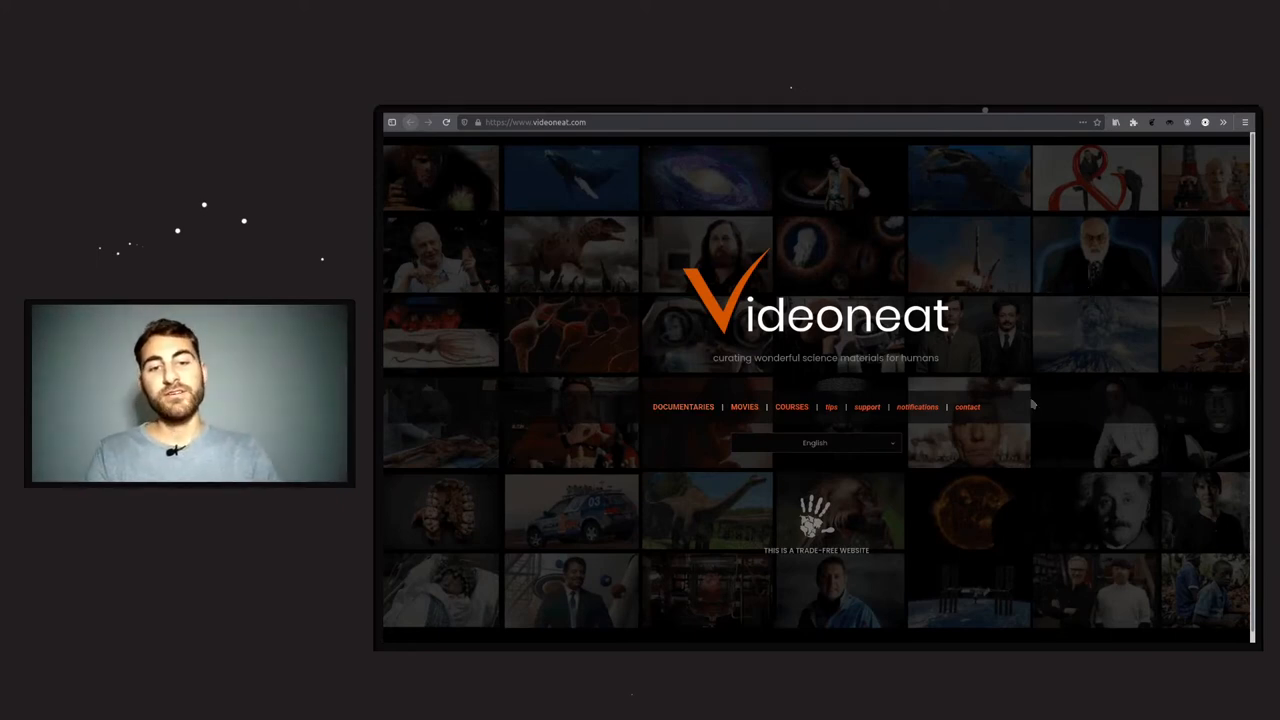
mouse_move(900, 434)
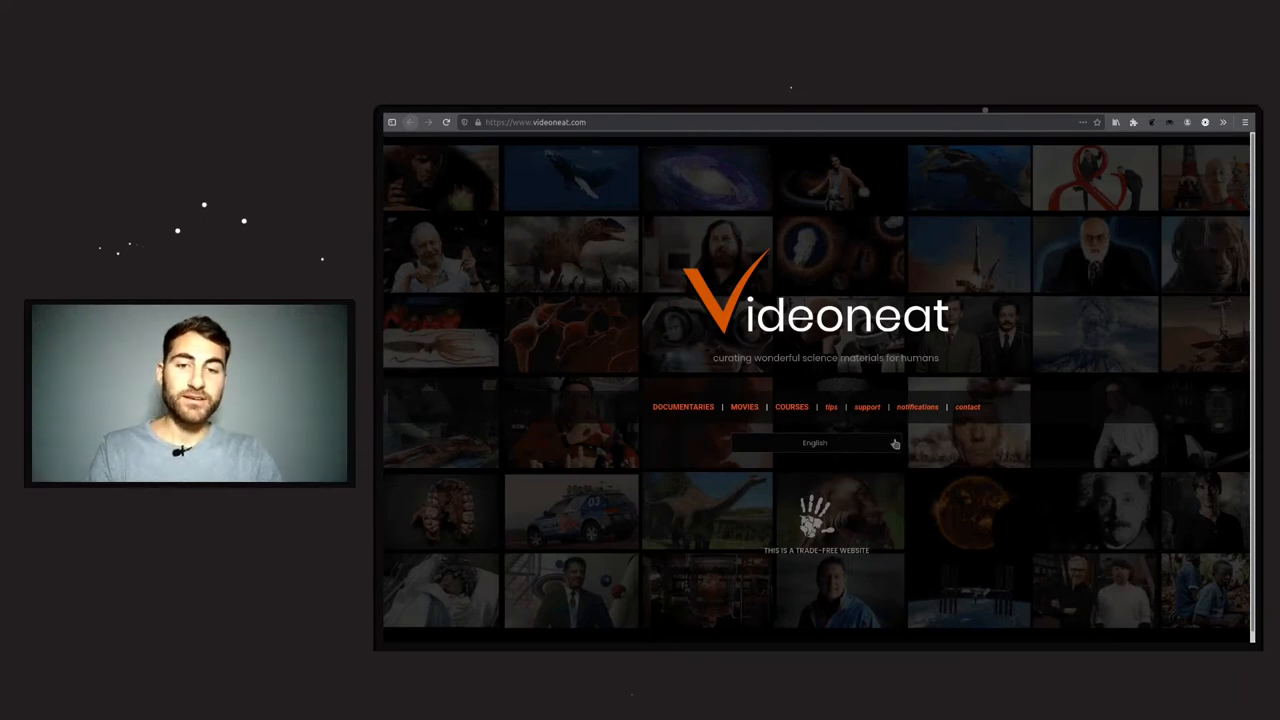
click(816, 442)
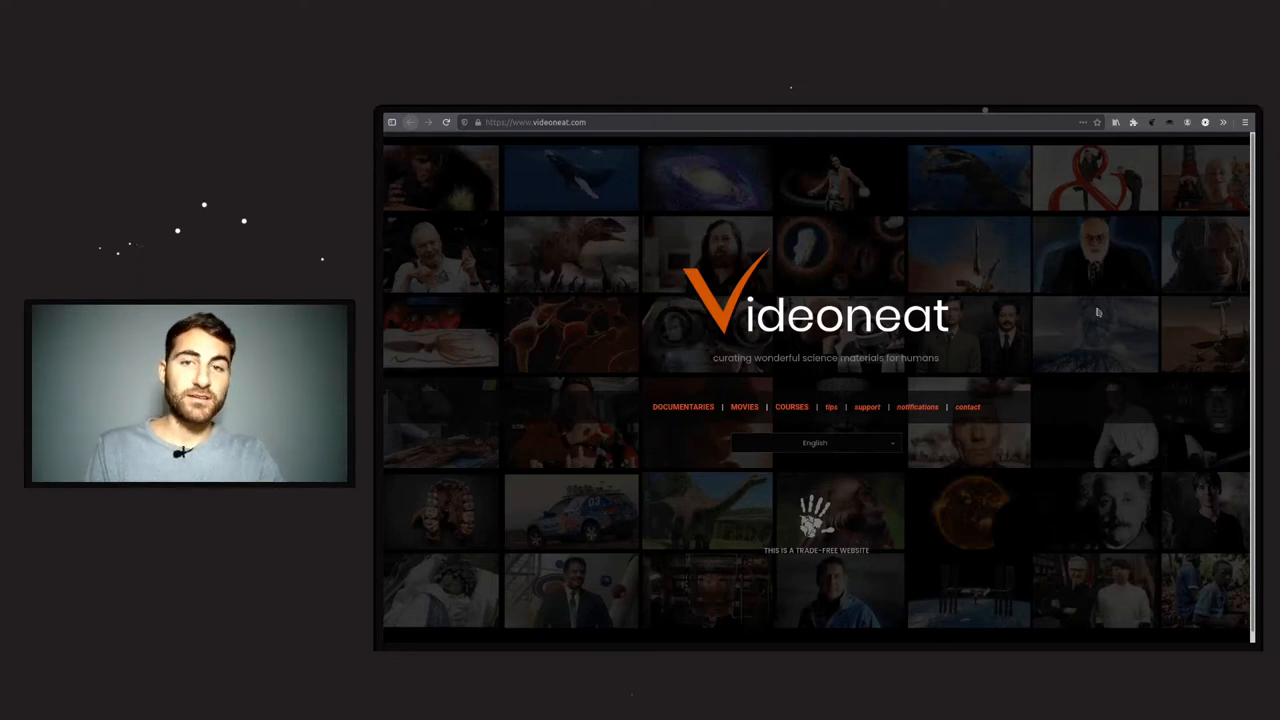
mouse_move(668, 428)
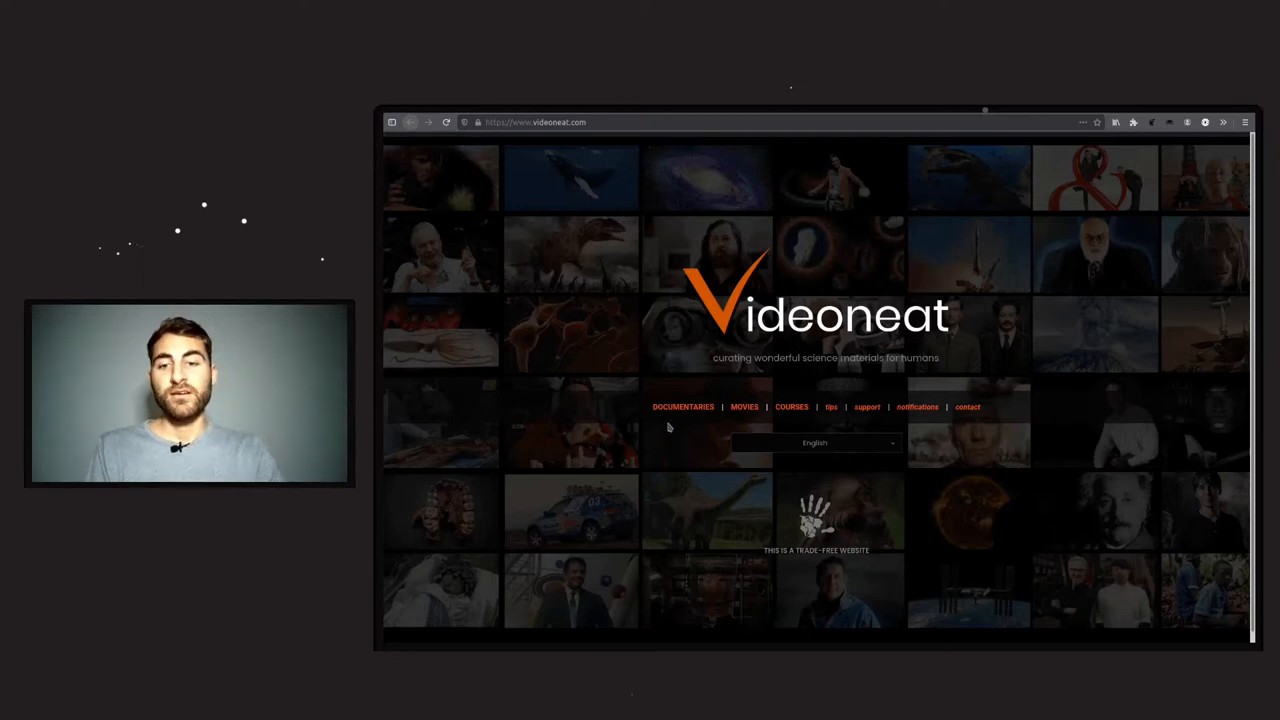
- Browse the Documentaries category grid from Capital in the Twenty-First Century down to the pagination
click(684, 408)
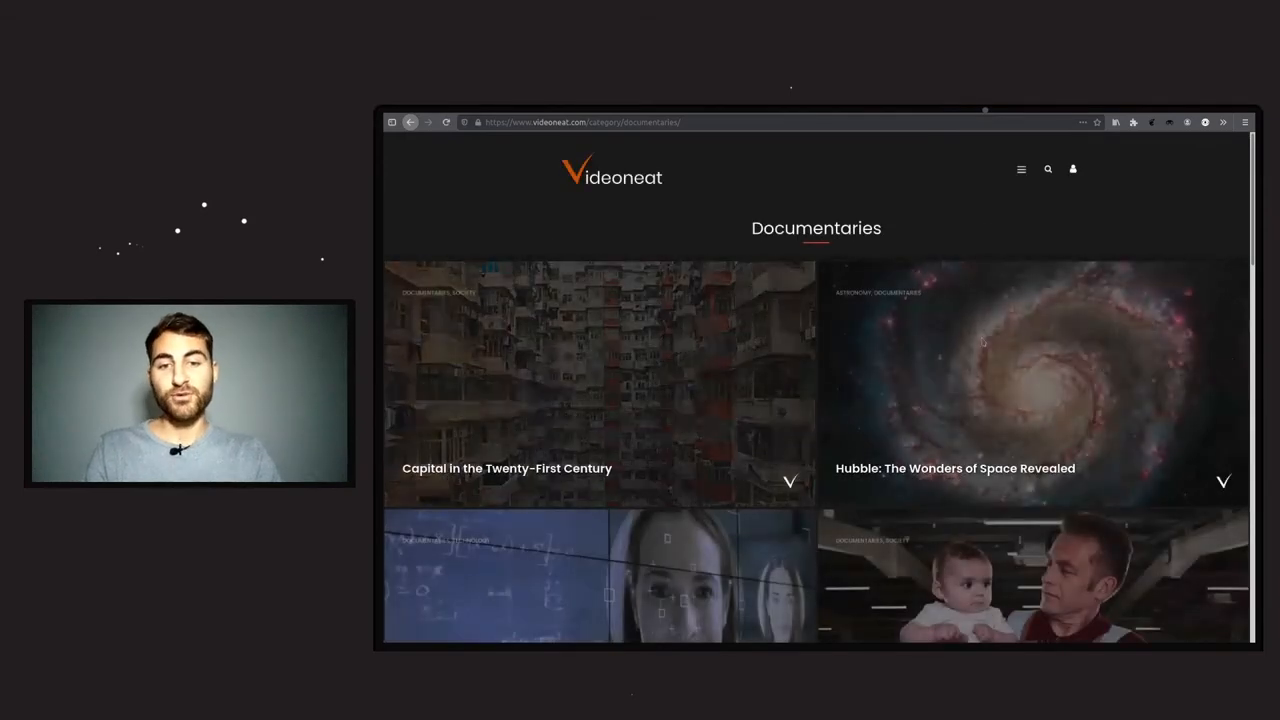
scroll(down, 3)
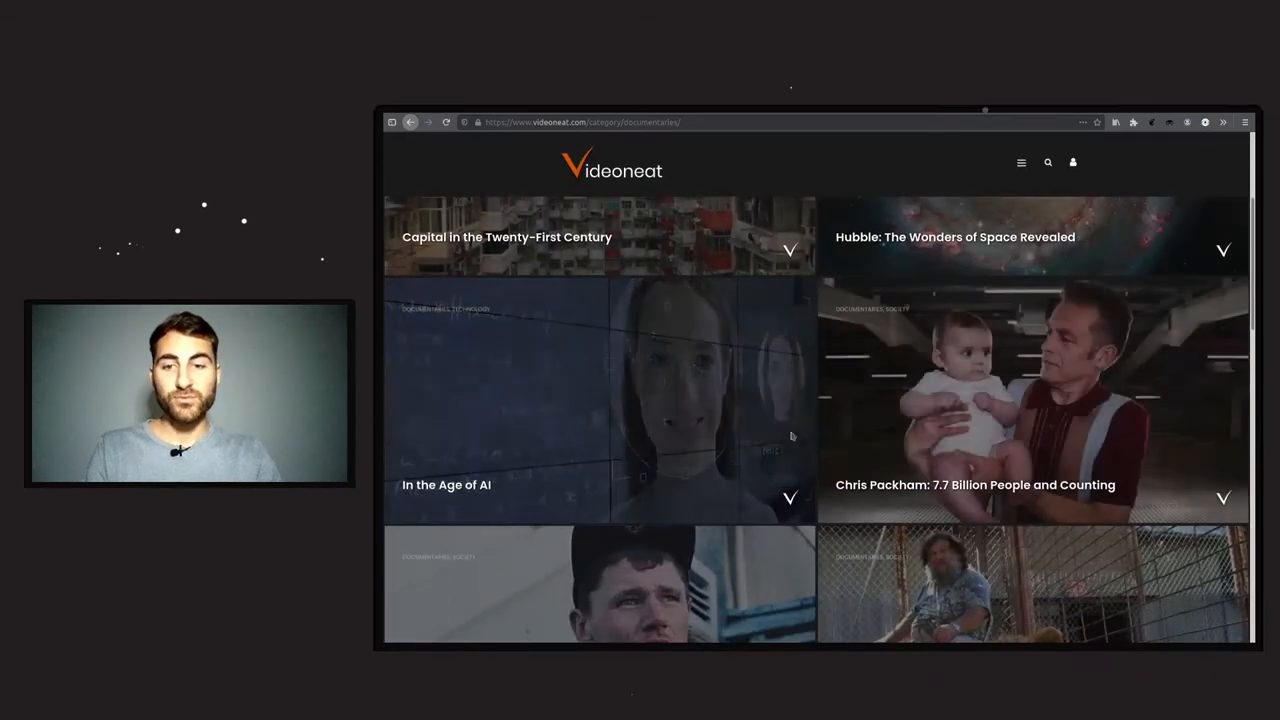
scroll(up, 3)
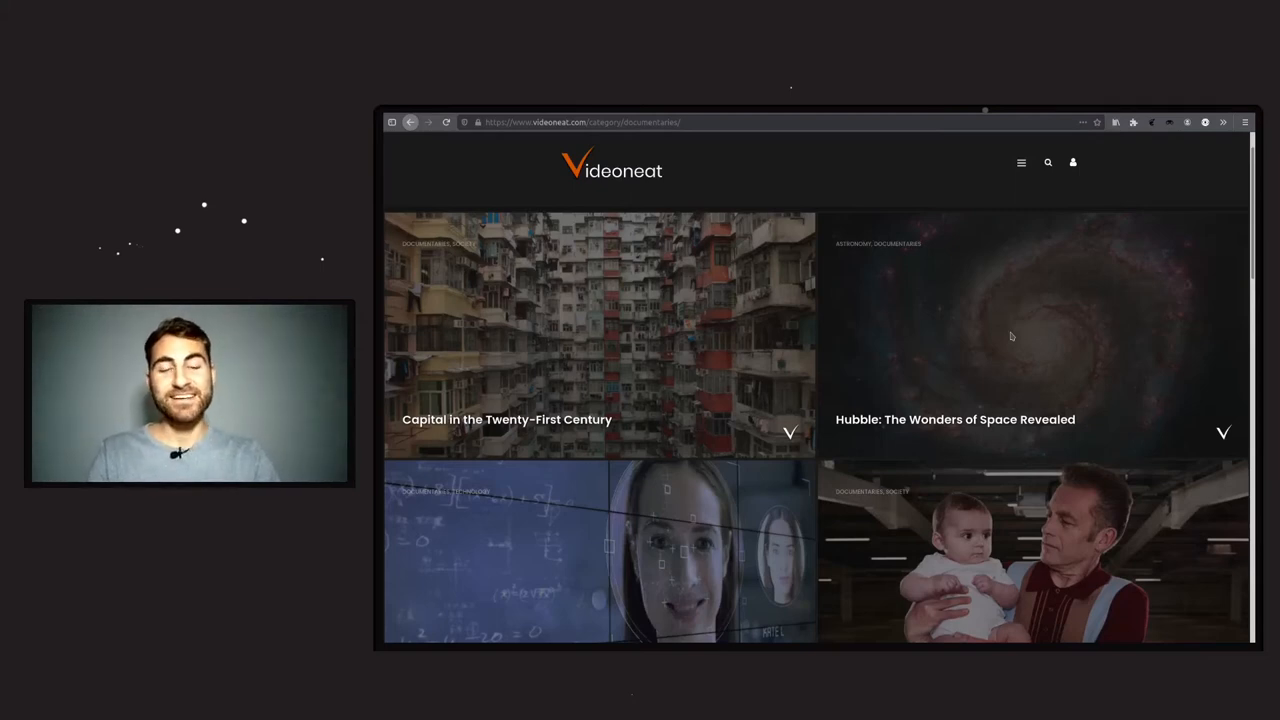
mouse_move(874, 348)
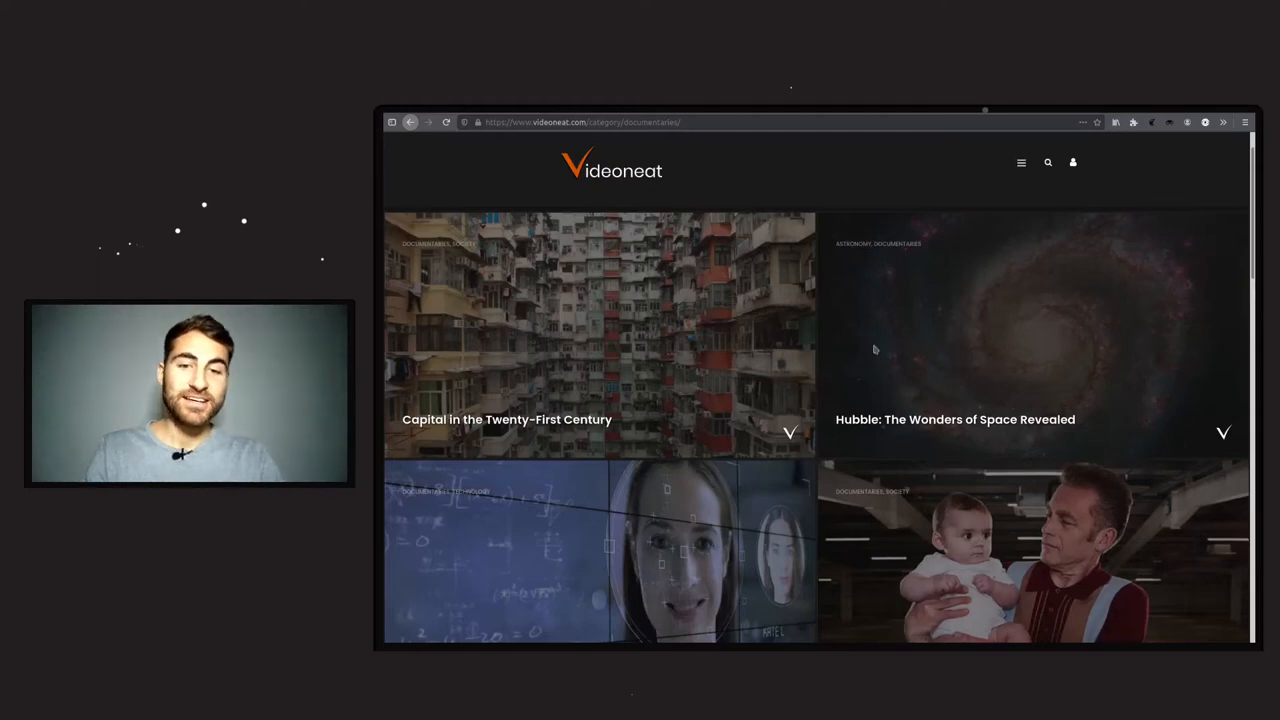
scroll(down, 3)
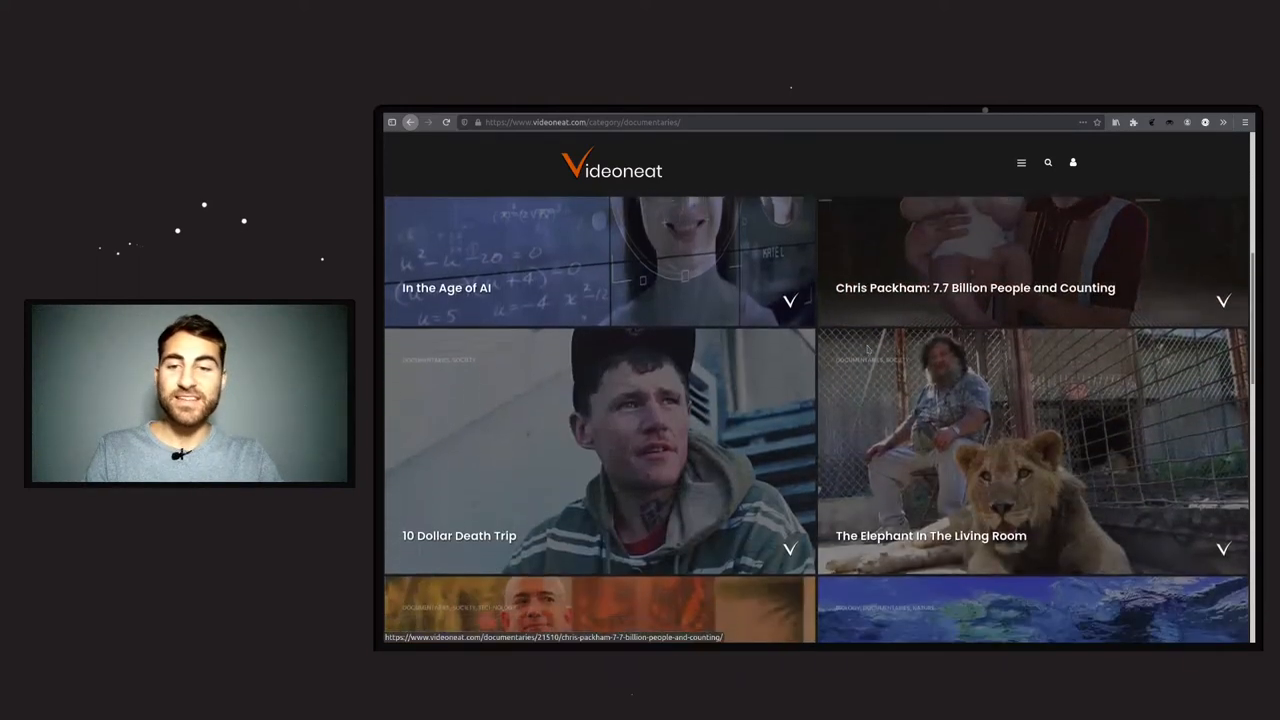
scroll(down, 3)
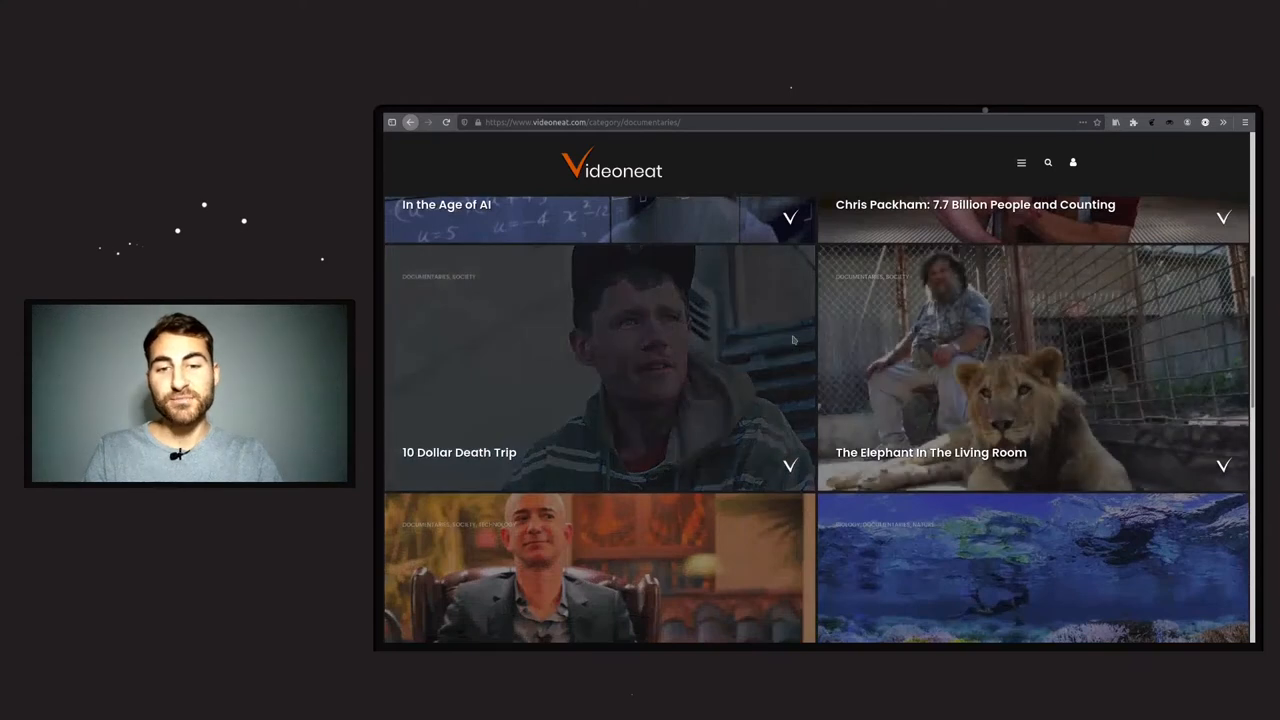
scroll(down, 3)
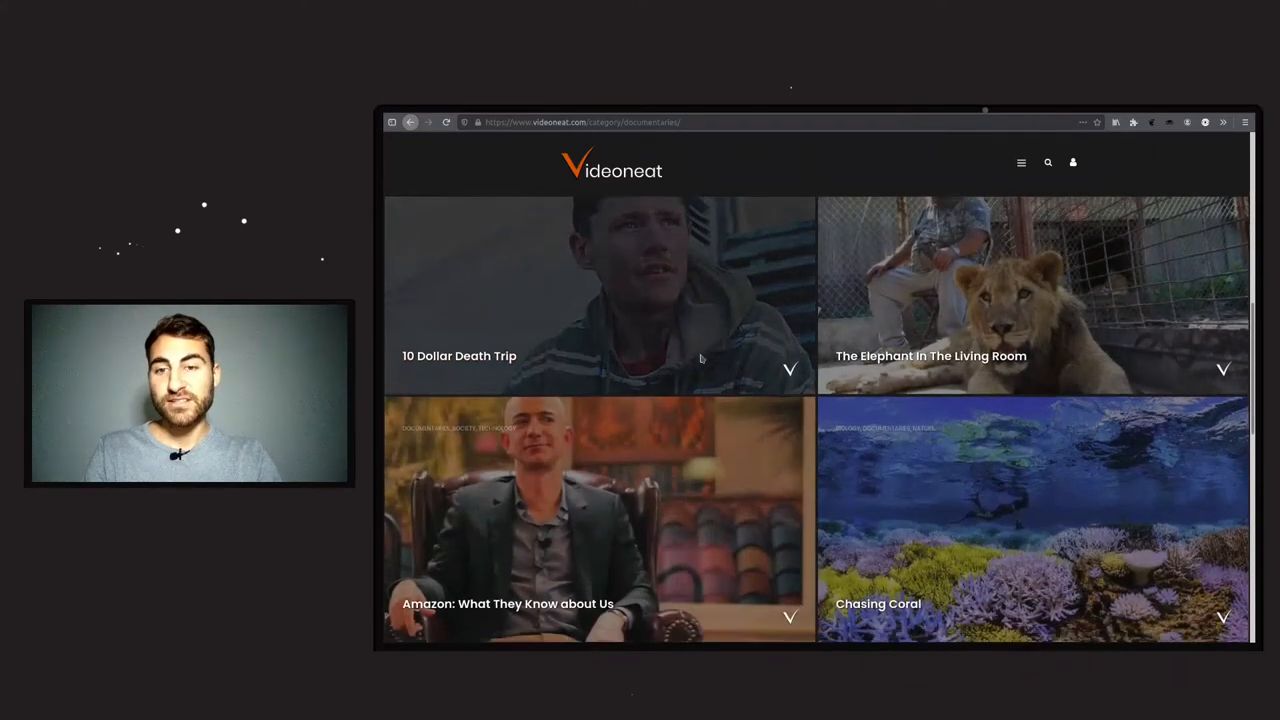
scroll(down, 3)
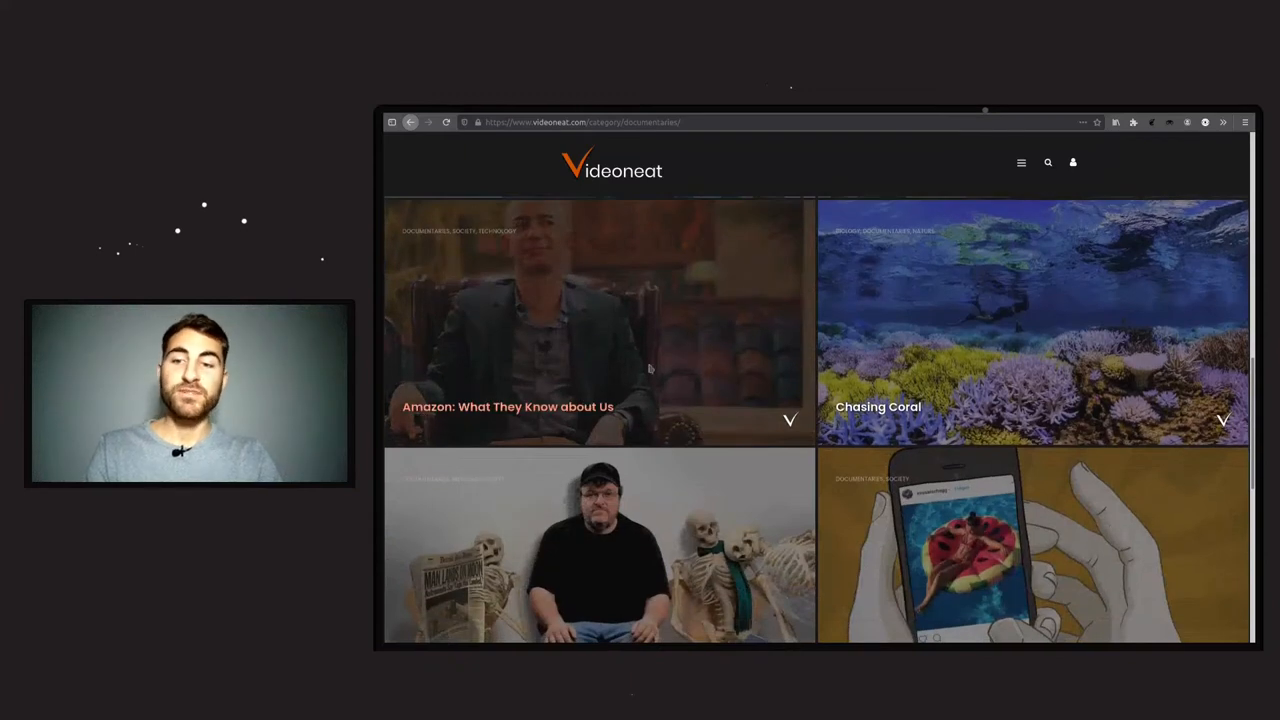
mouse_move(768, 256)
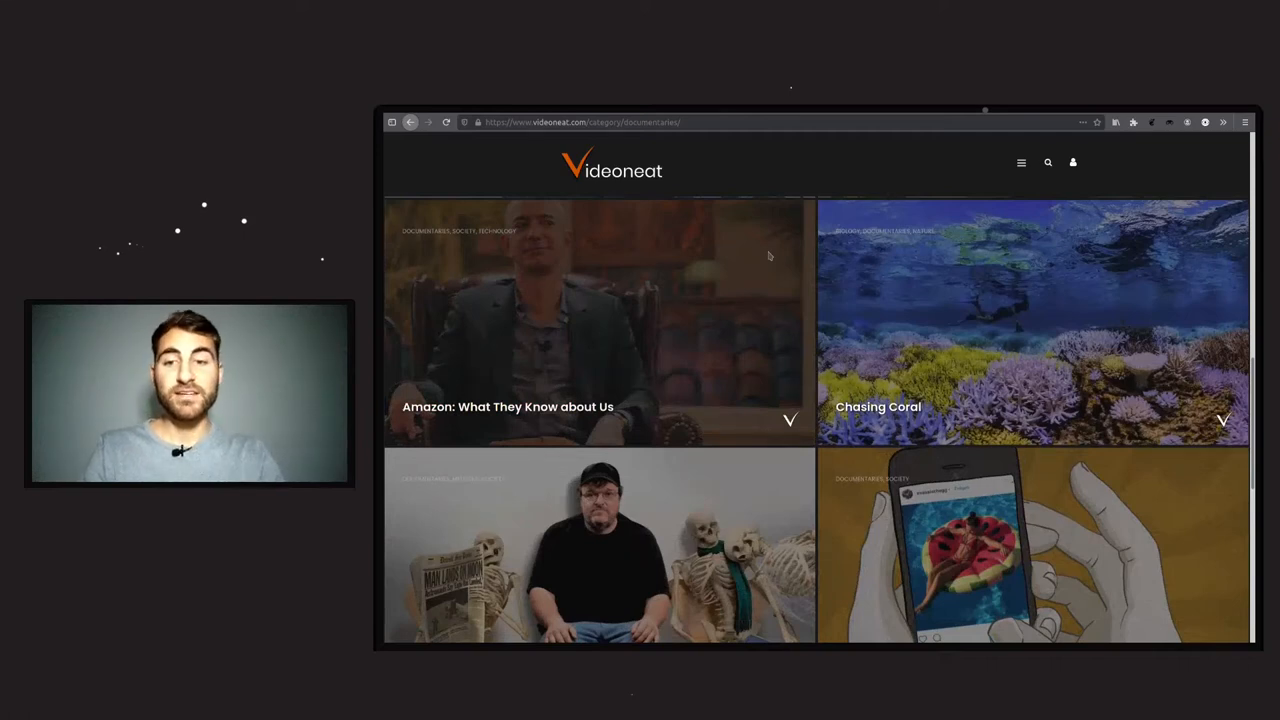
mouse_move(784, 312)
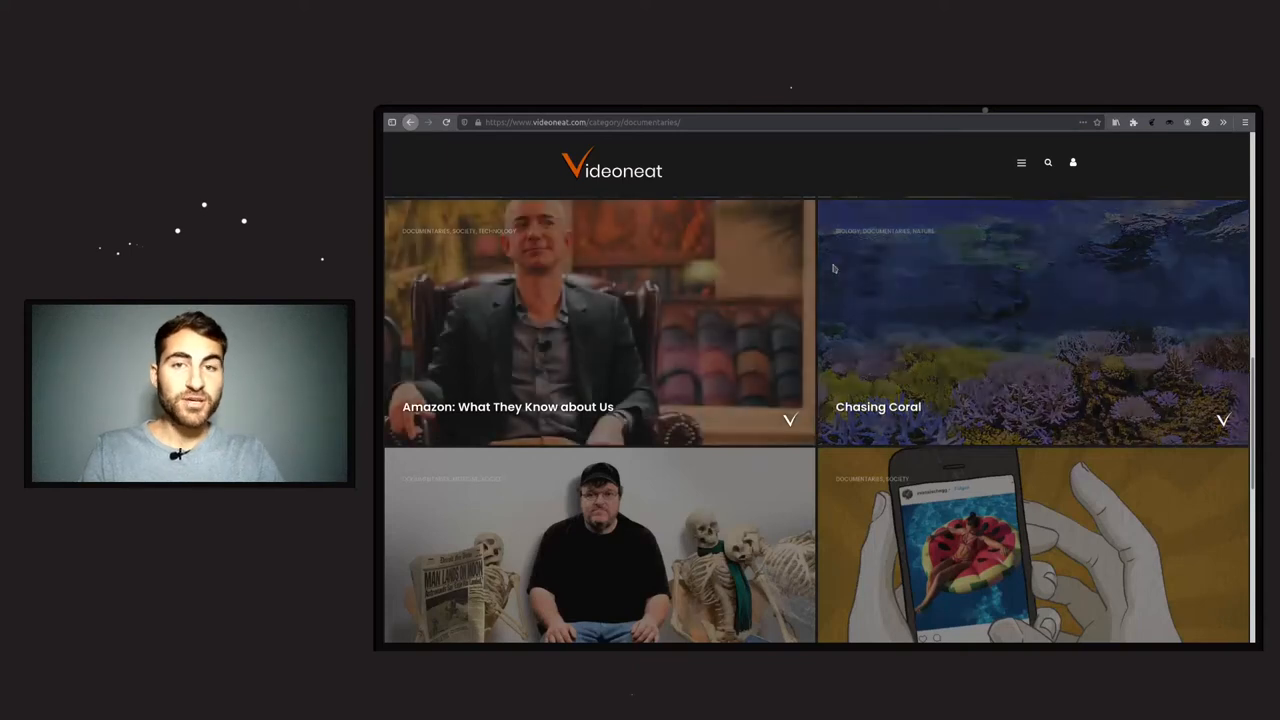
scroll(down, 3)
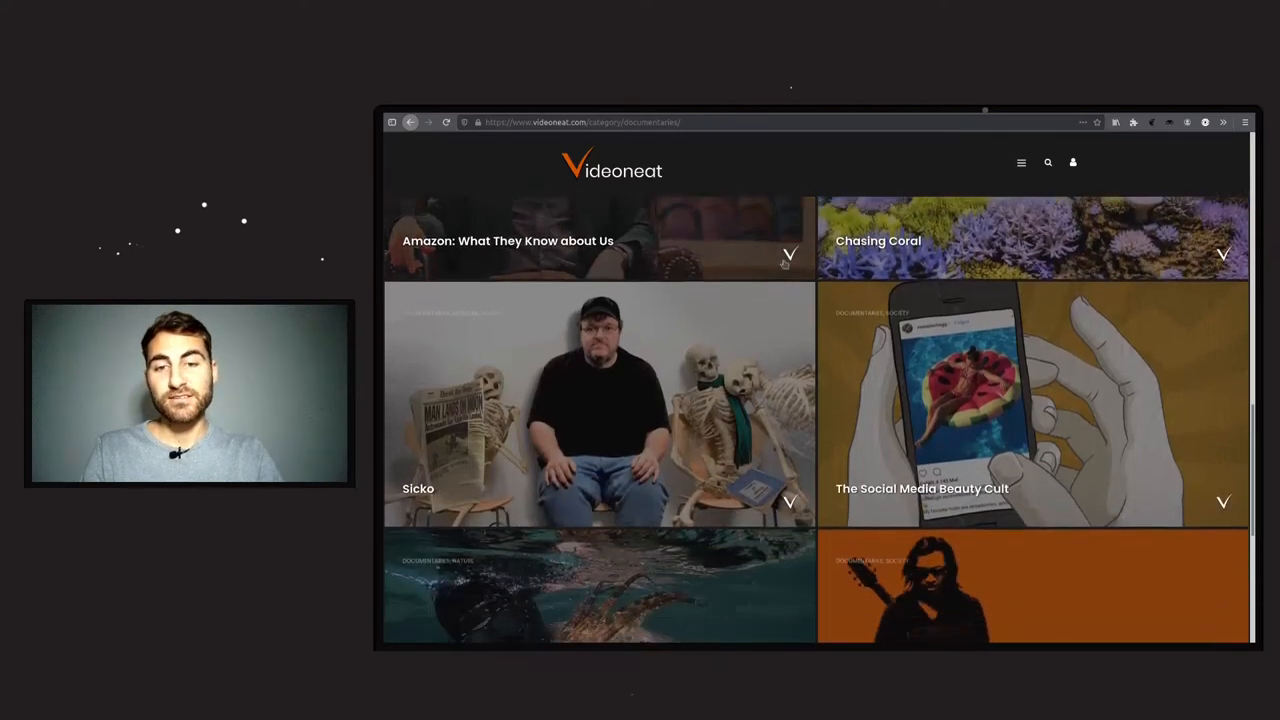
scroll(down, 3)
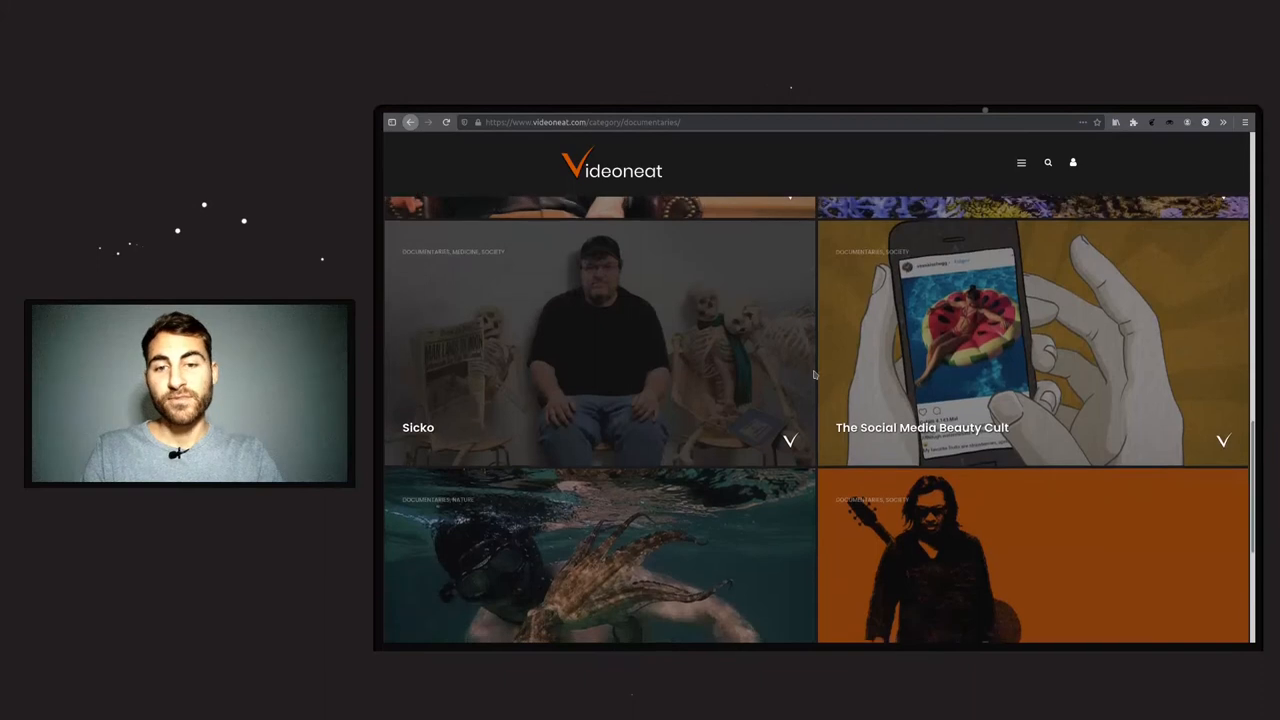
scroll(down, 3)
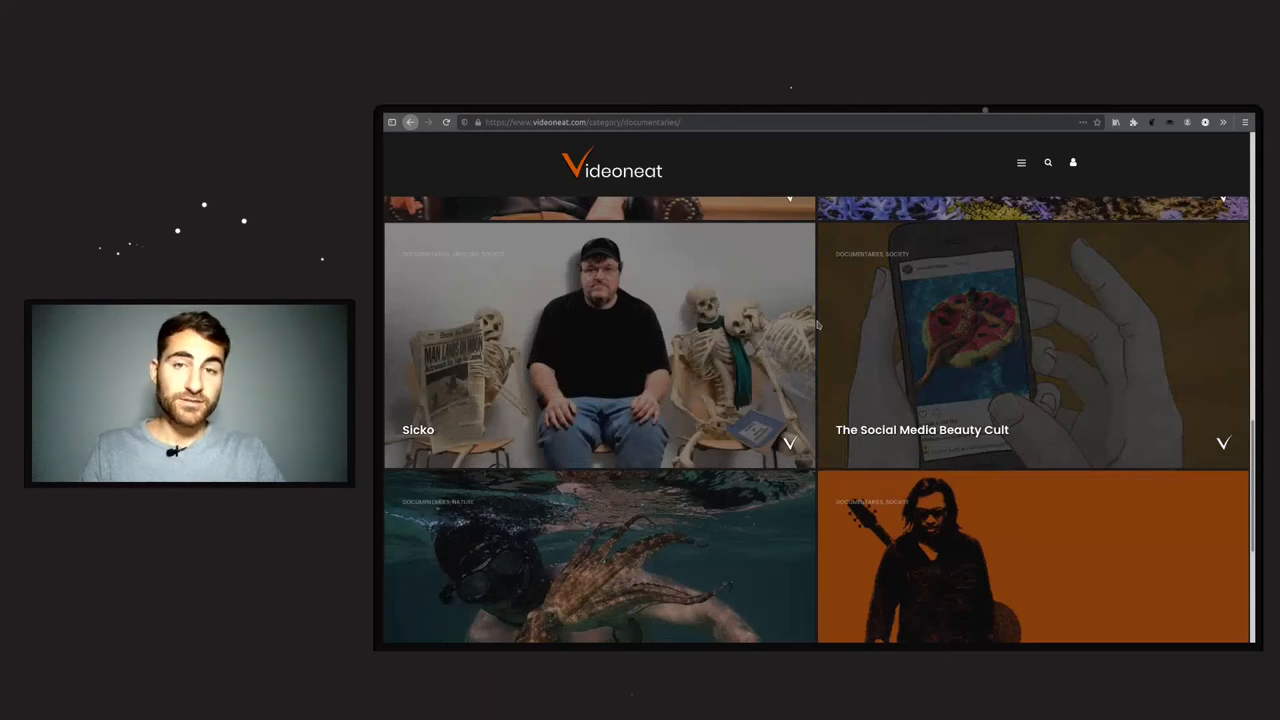
scroll(down, 3)
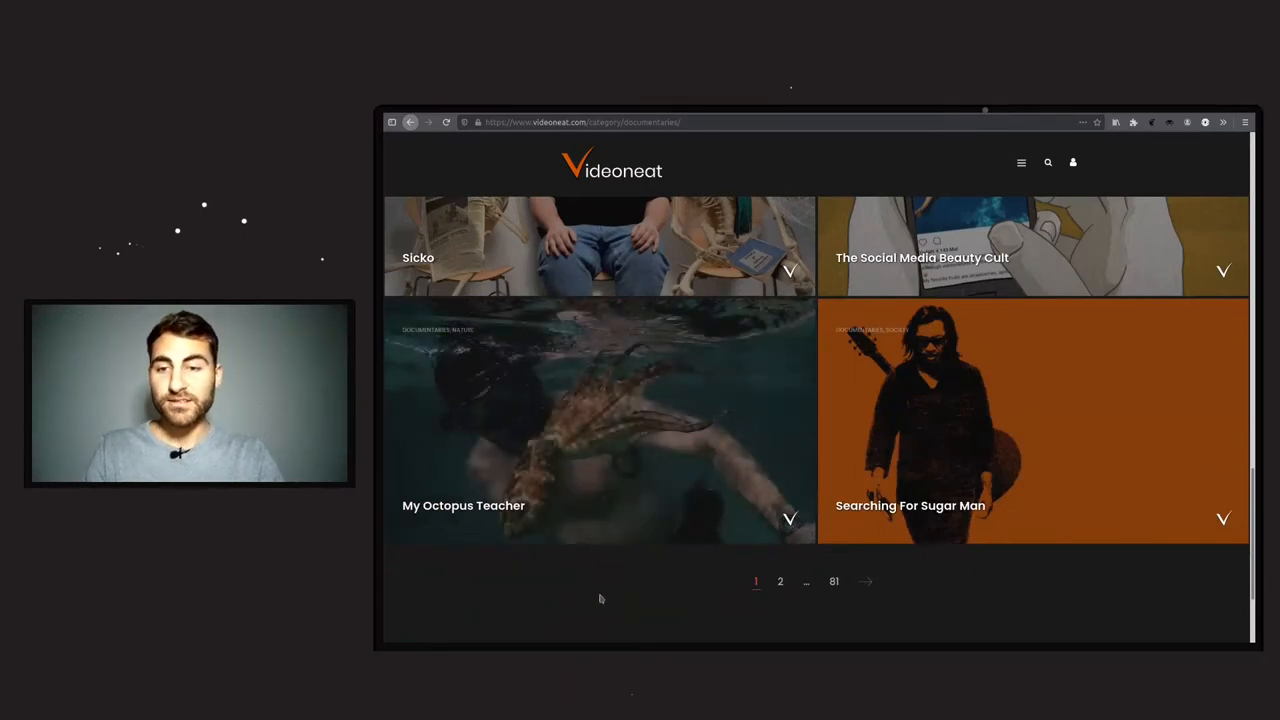
scroll(down, 3)
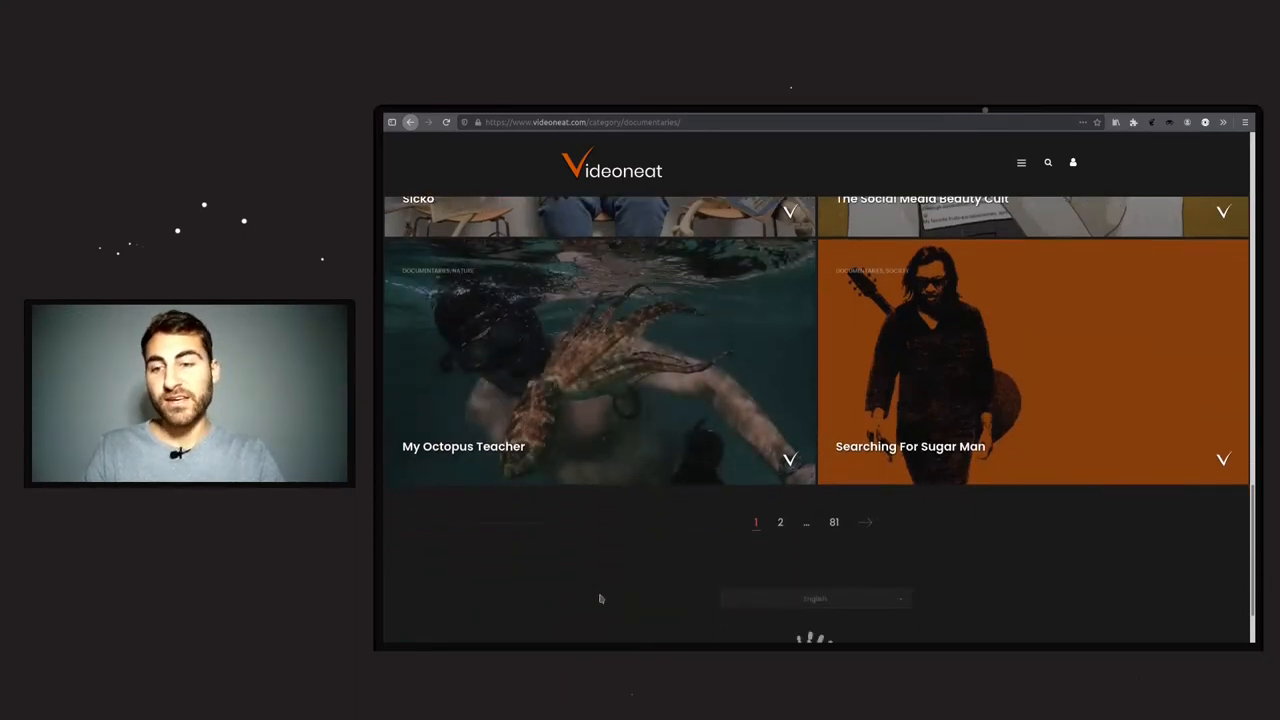
scroll(down, 3)
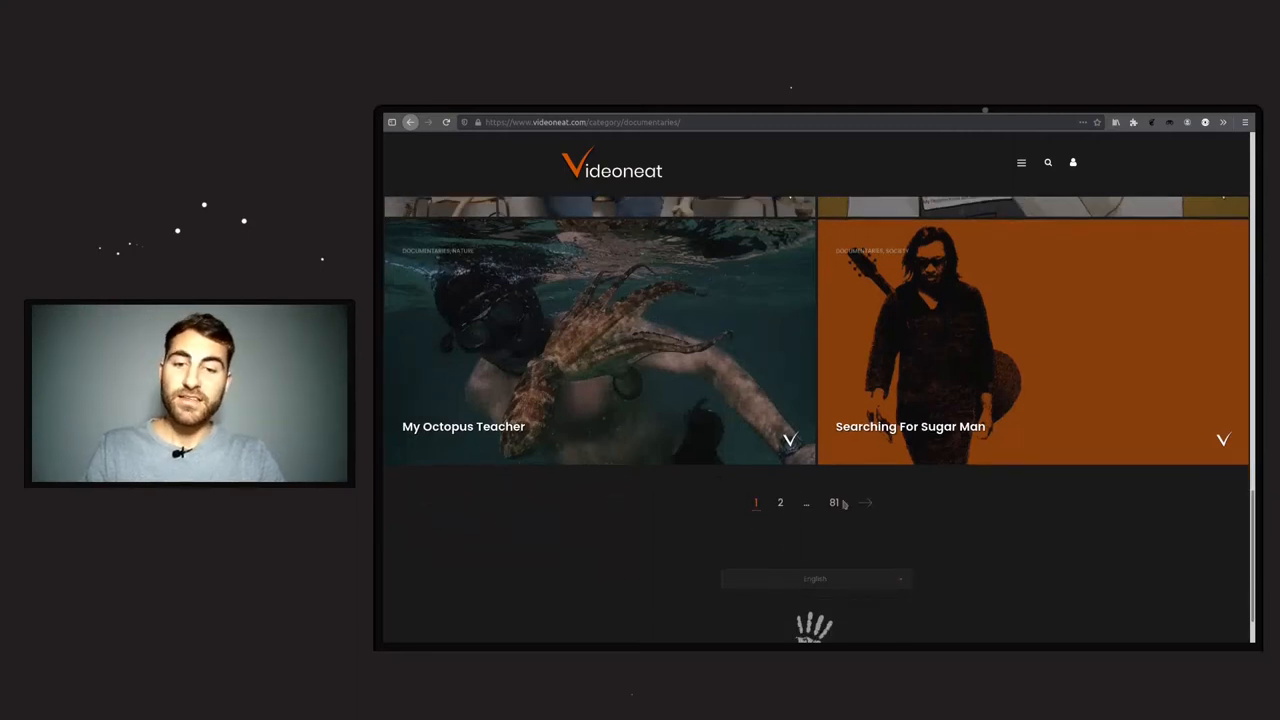
mouse_move(834, 504)
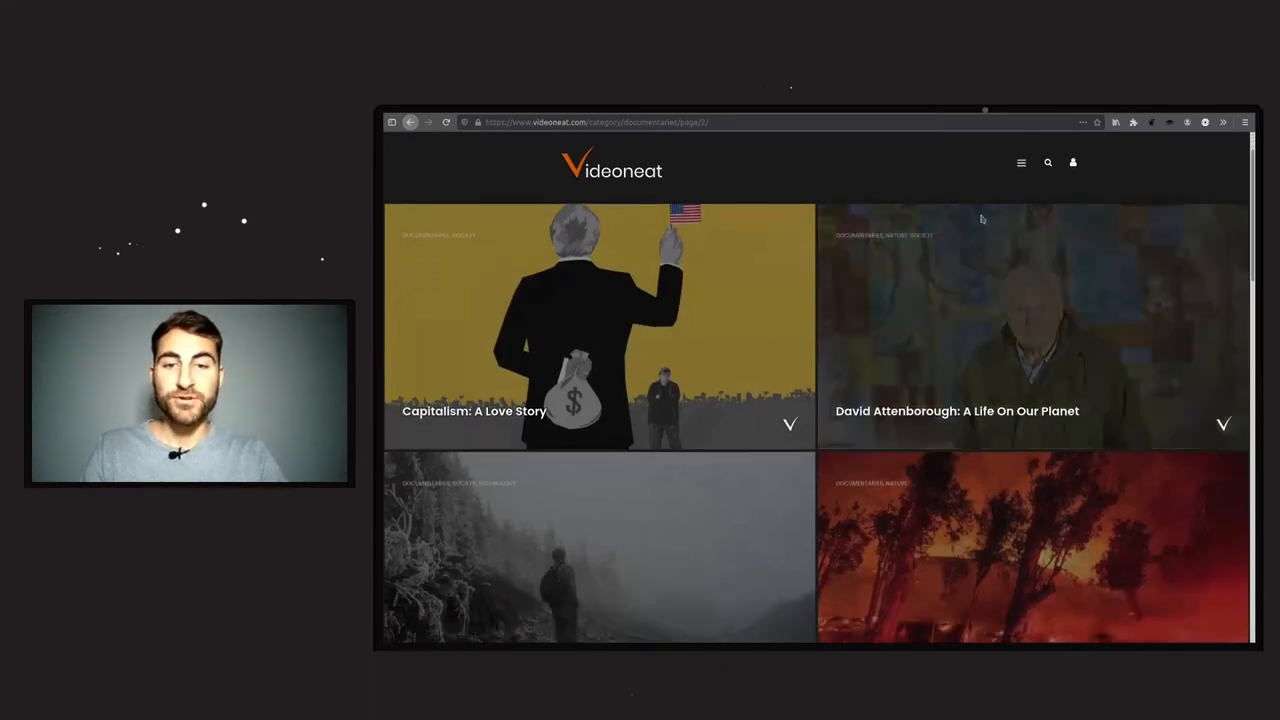
scroll(down, 3)
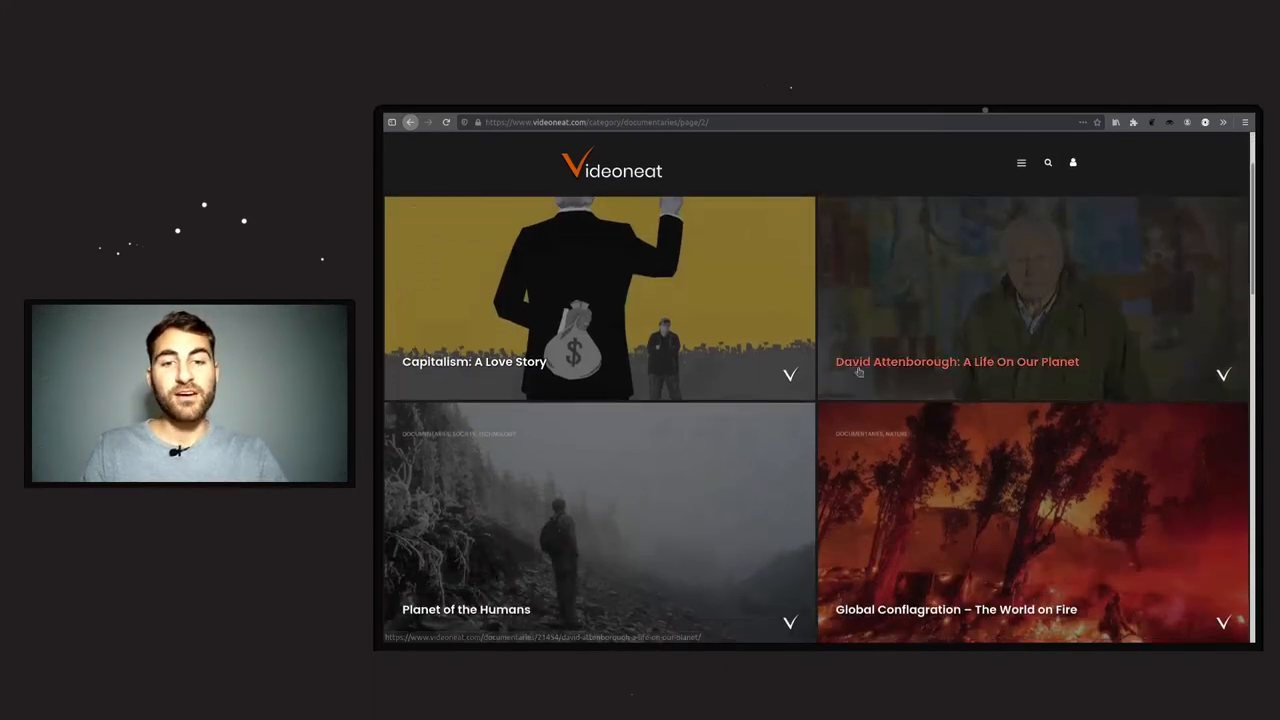
scroll(down, 3)
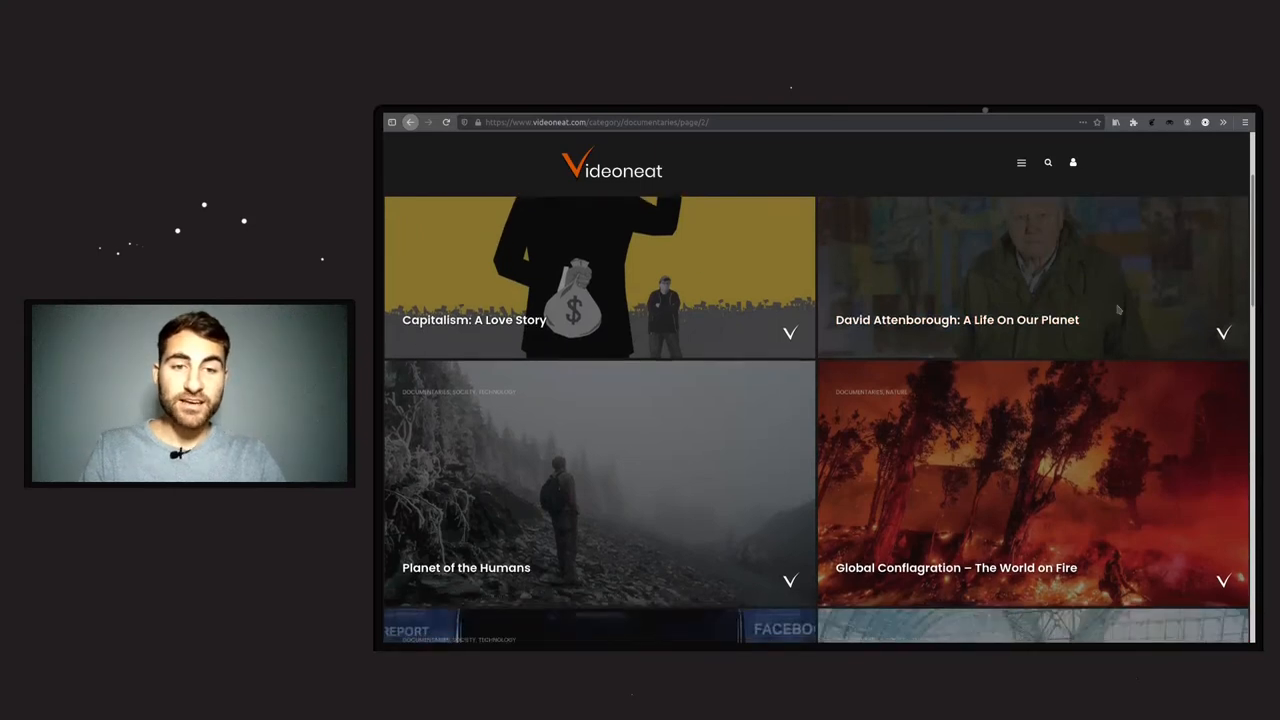
scroll(down, 3)
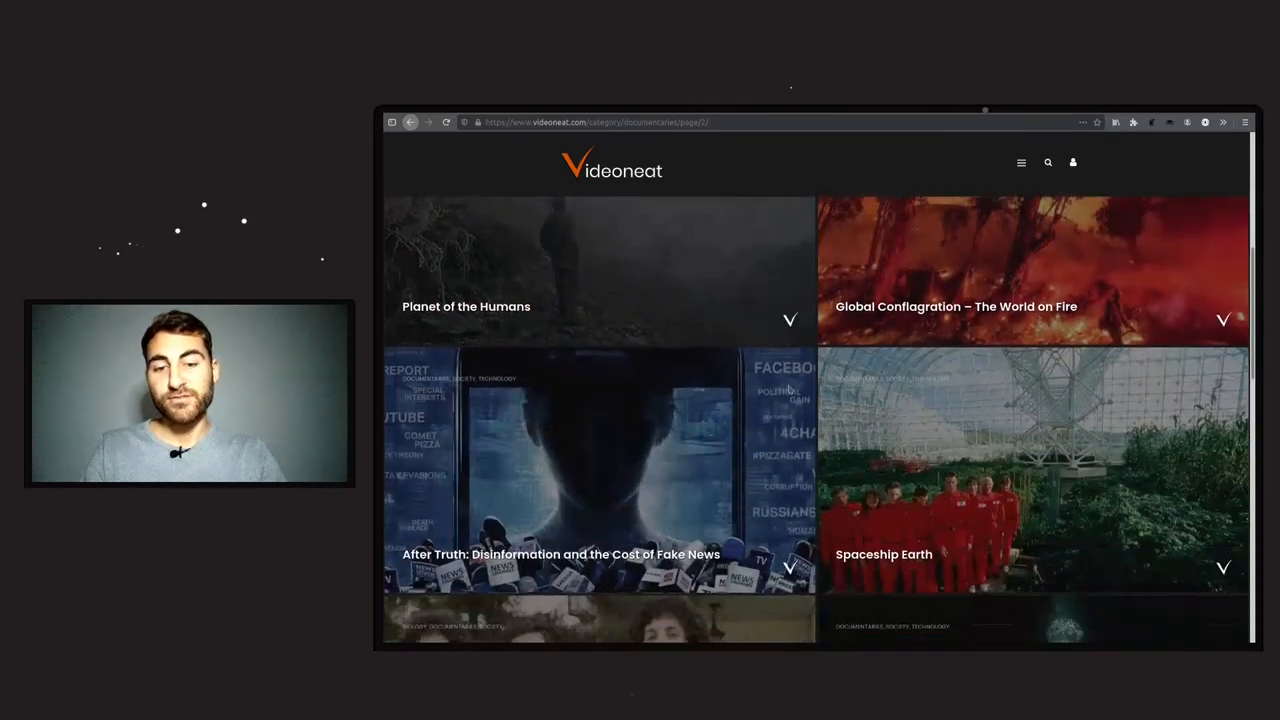
scroll(down, 3)
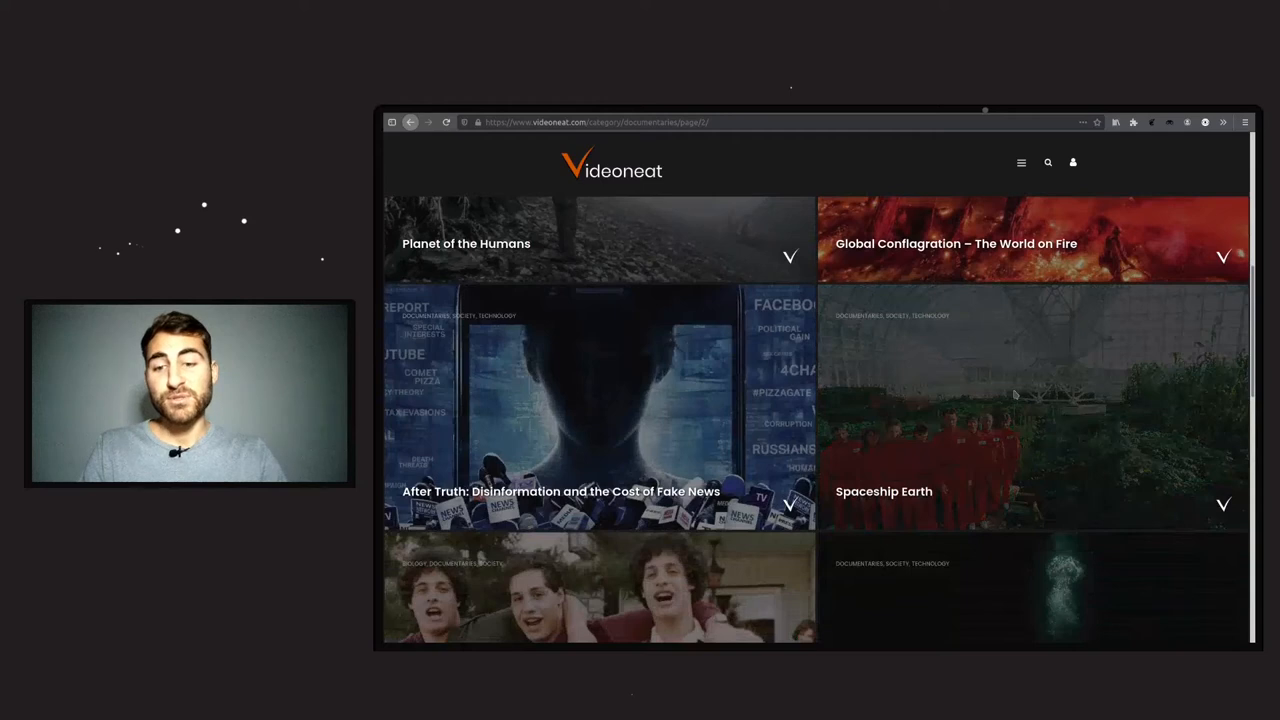
scroll(down, 3)
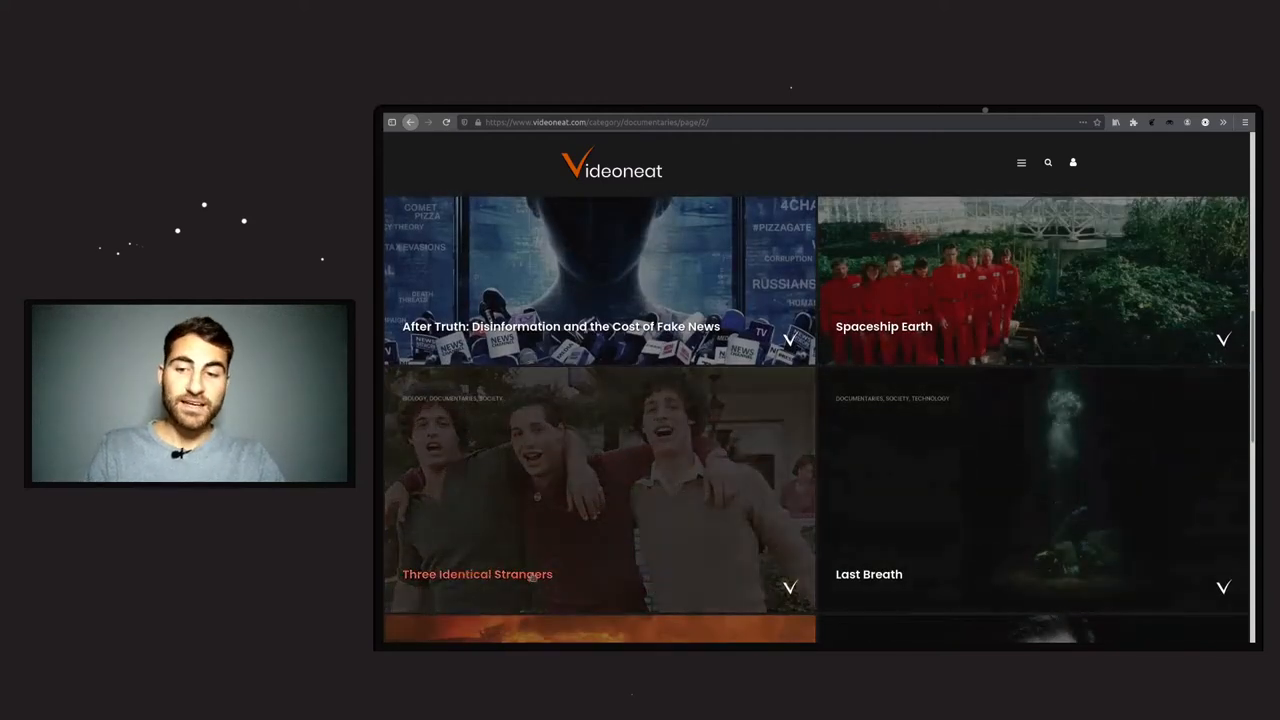
scroll(down, 3)
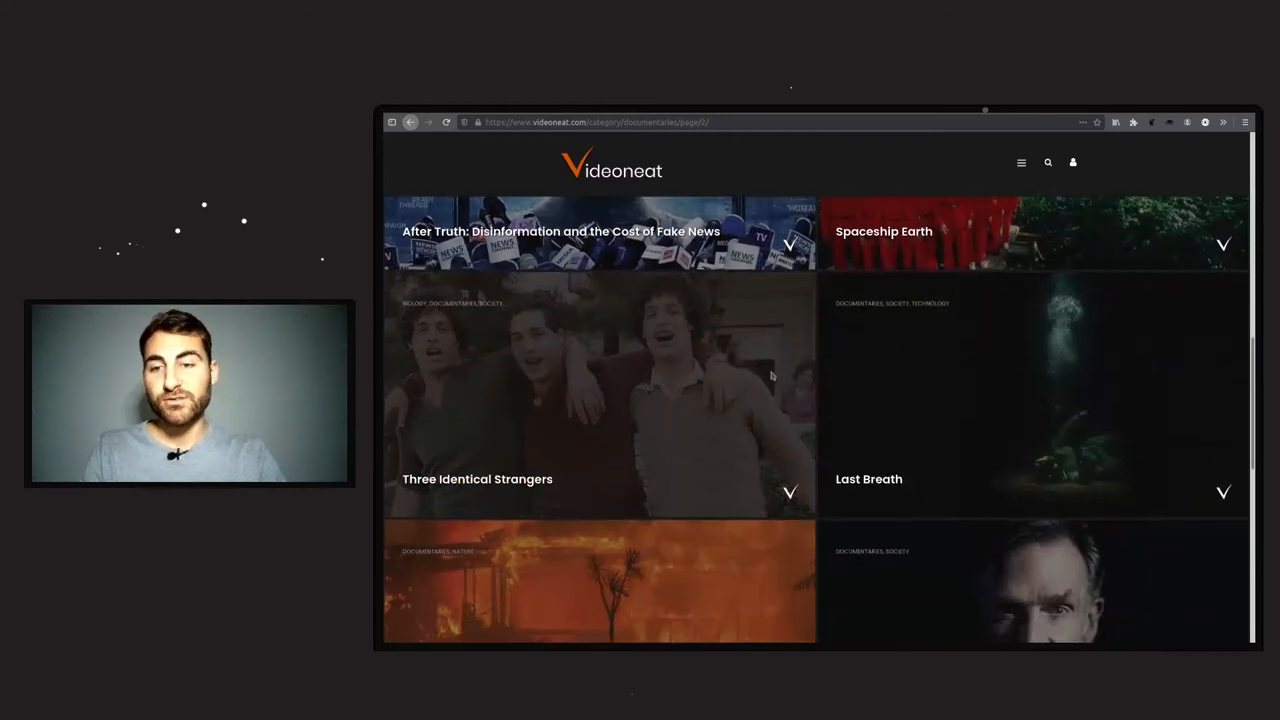
scroll(down, 3)
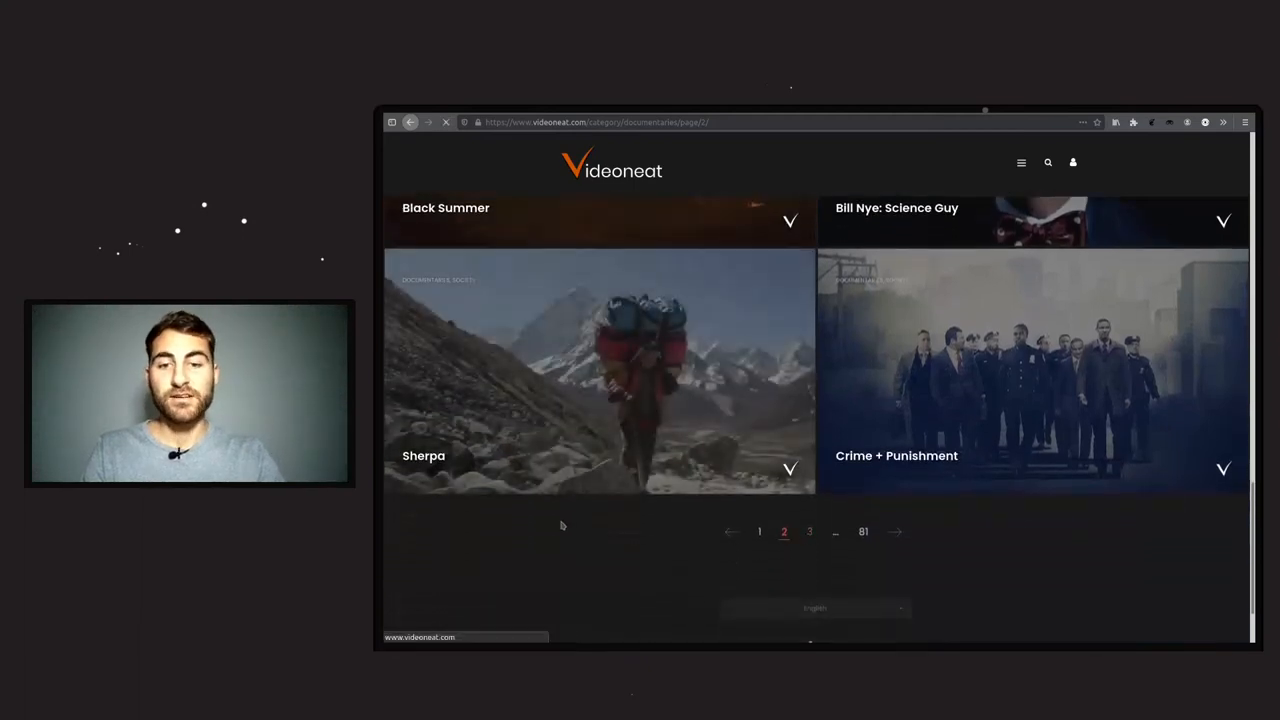
click(808, 532)
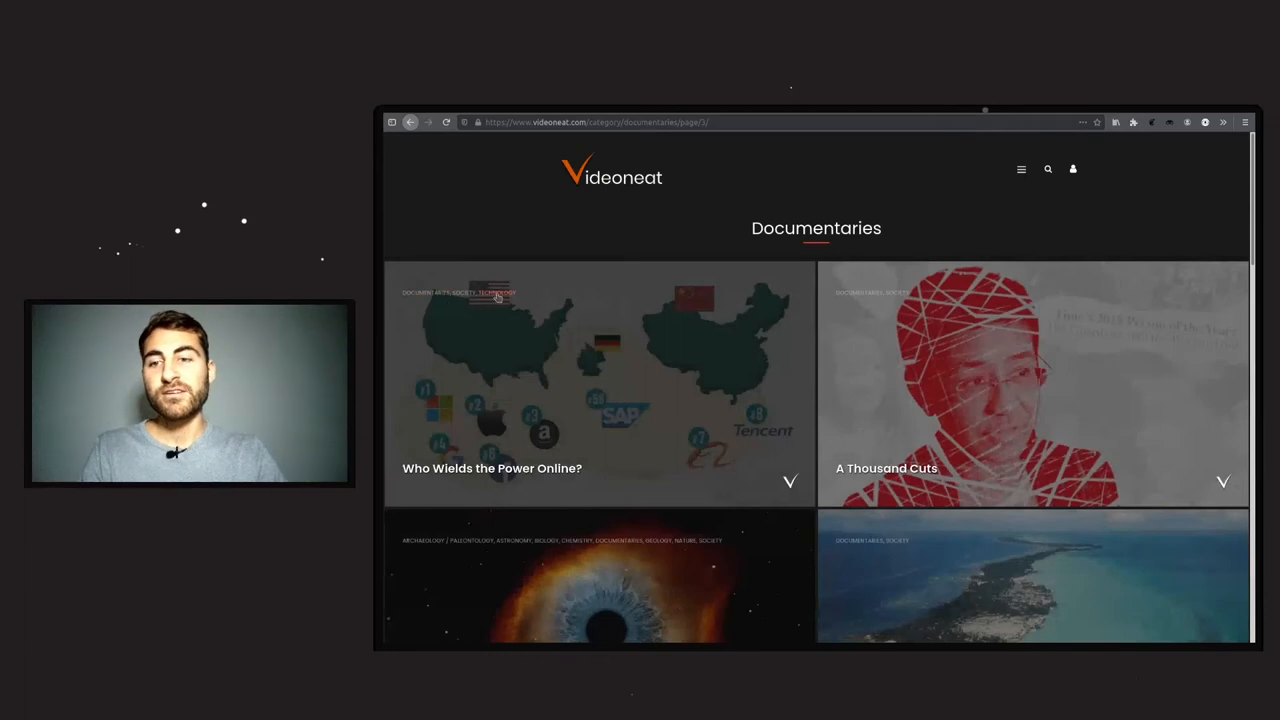
mouse_move(500, 292)
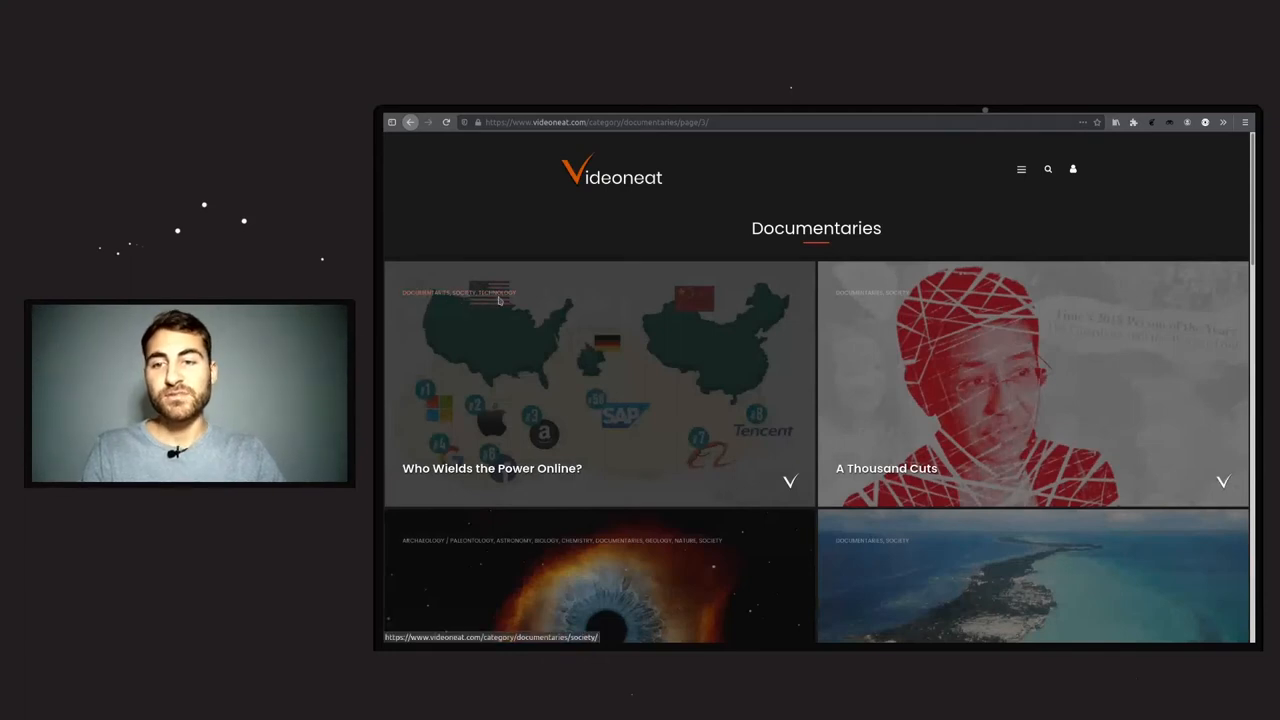
scroll(down, 3)
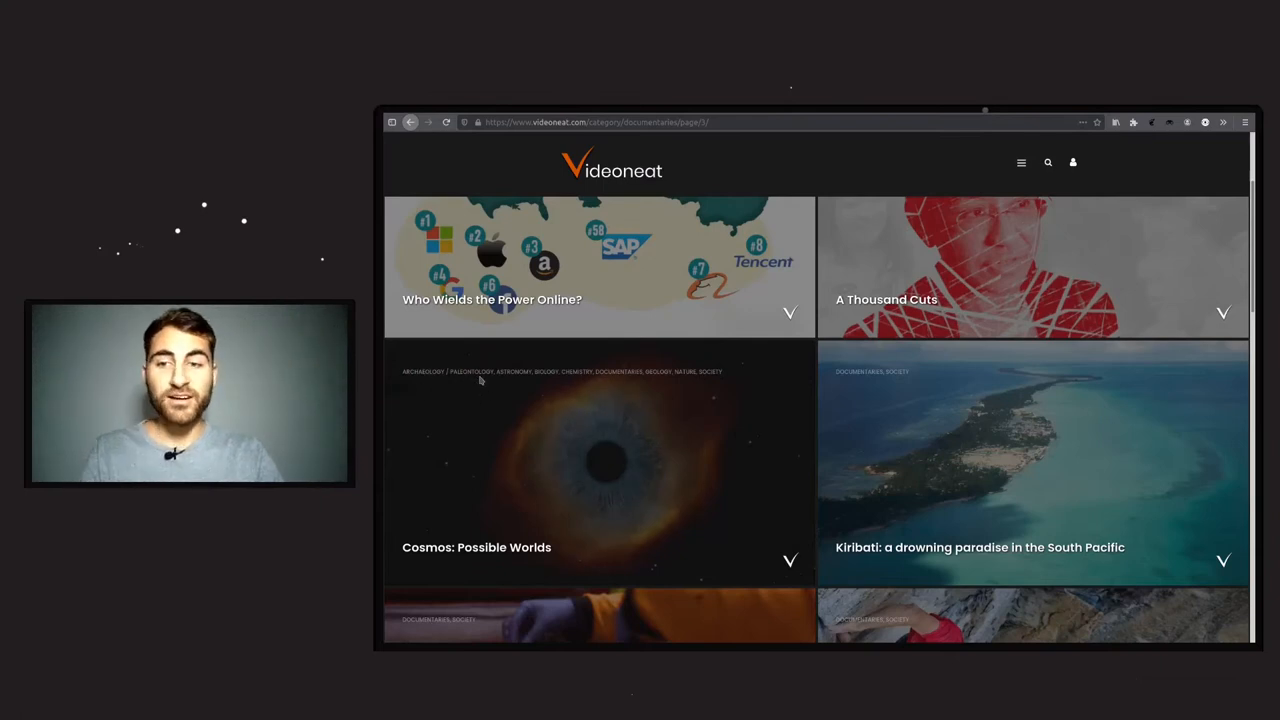
mouse_move(528, 388)
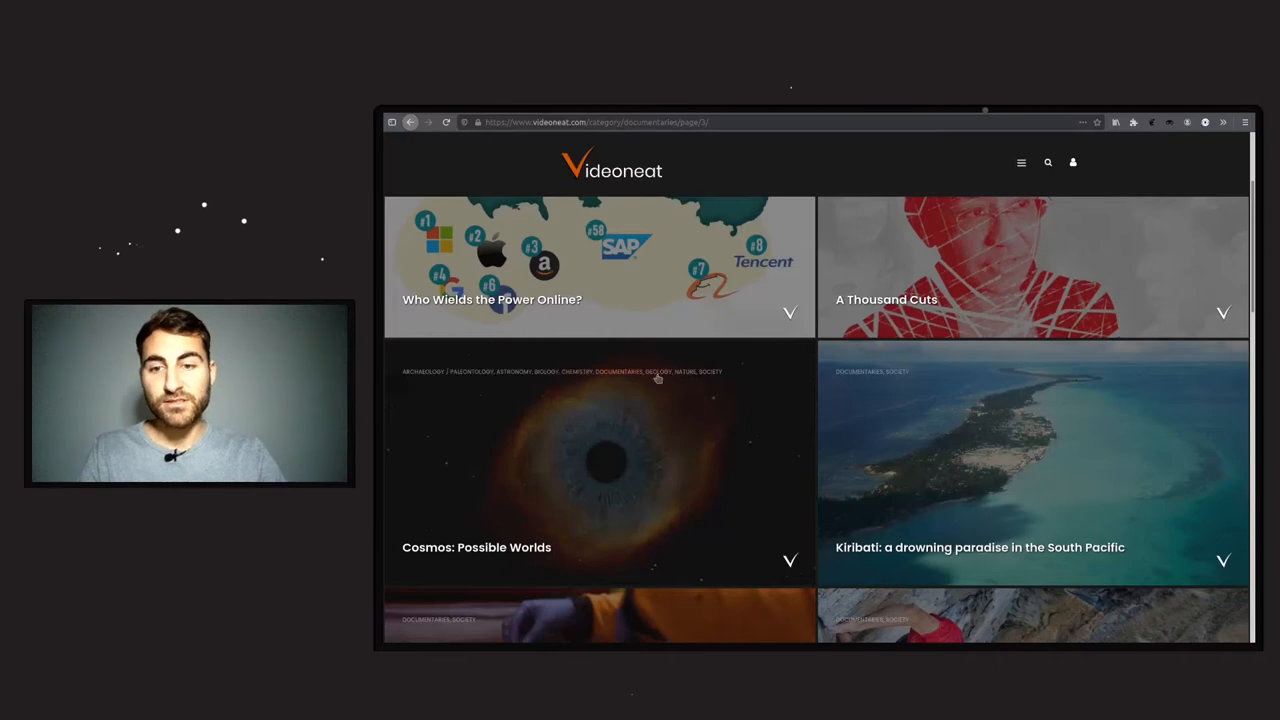
mouse_move(728, 396)
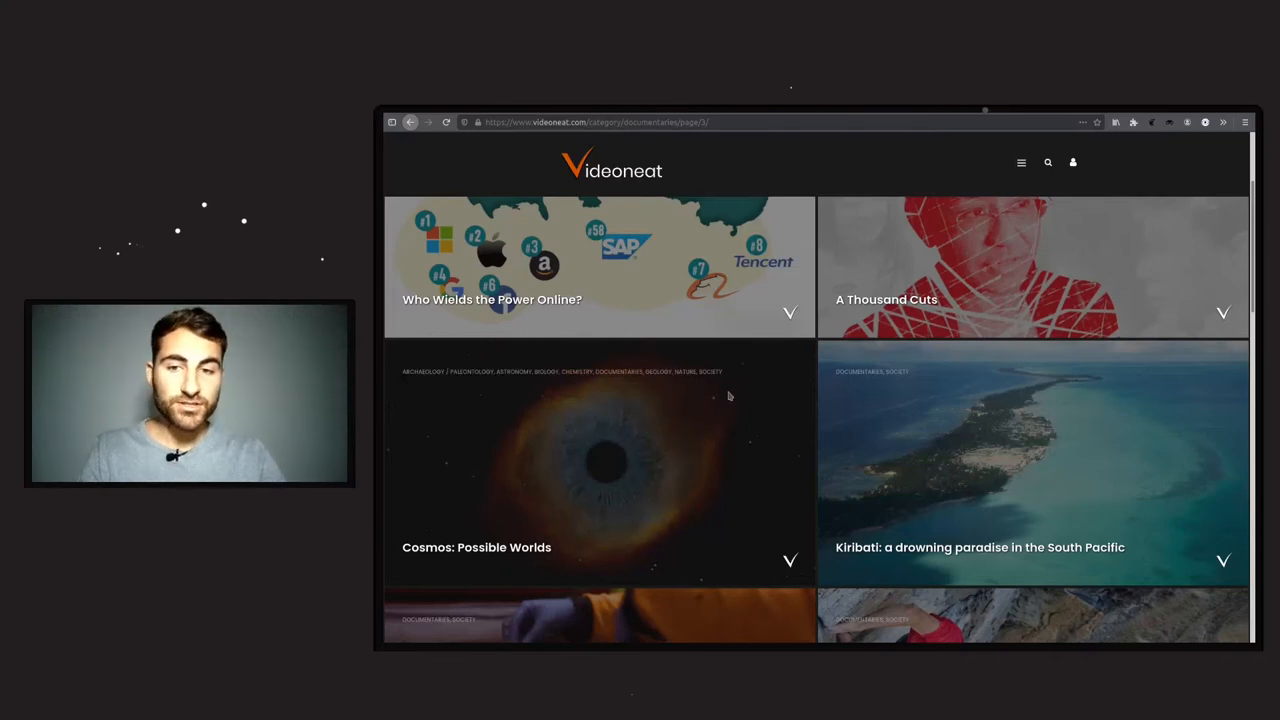
scroll(down, 3)
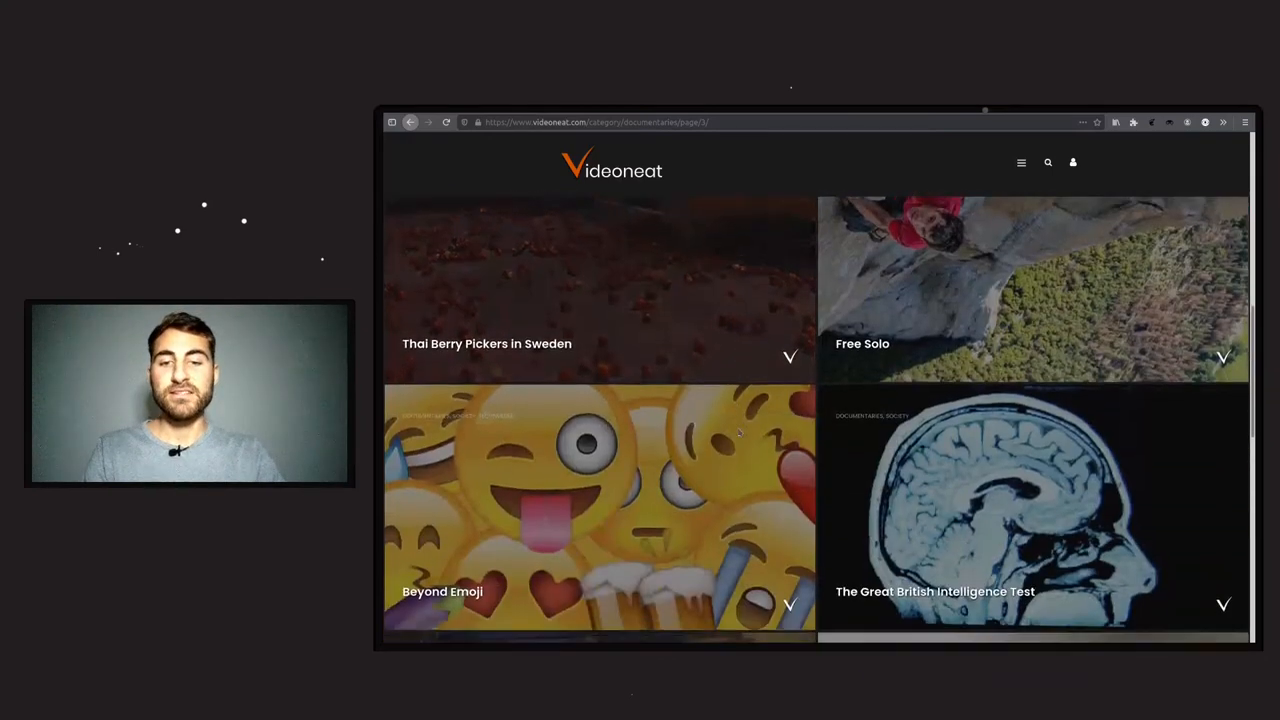
scroll(down, 3)
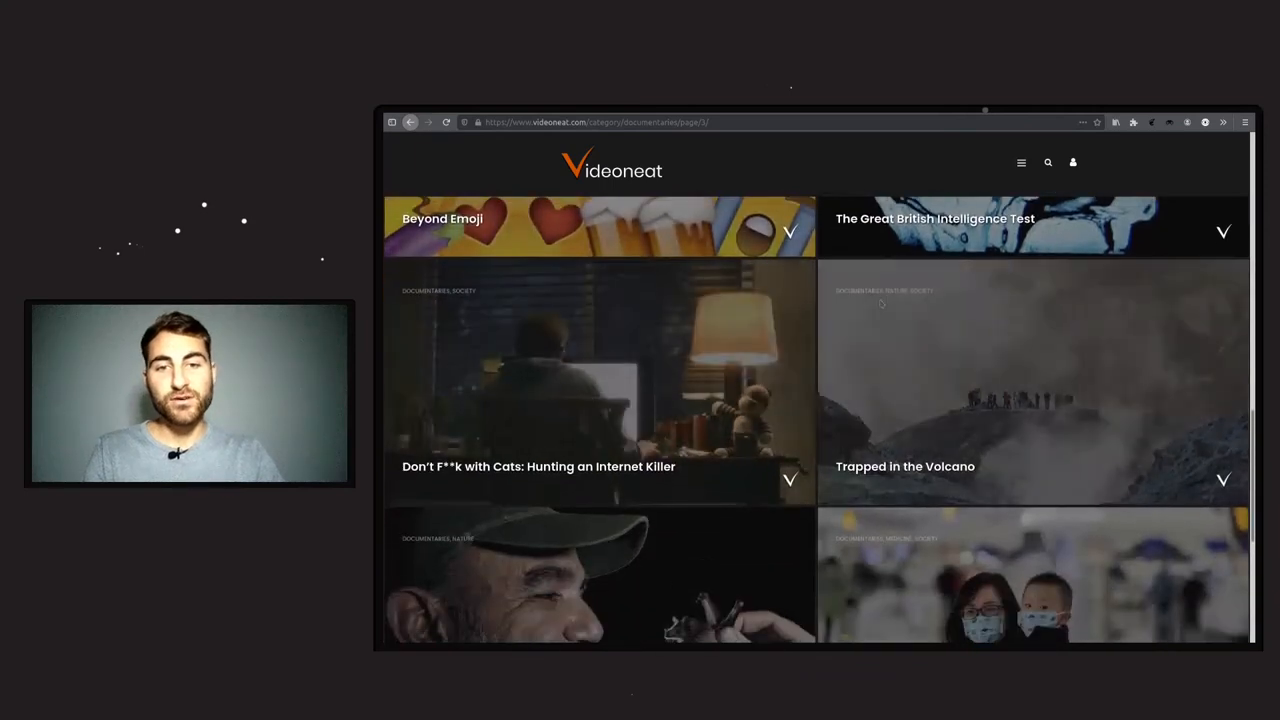
scroll(down, 3)
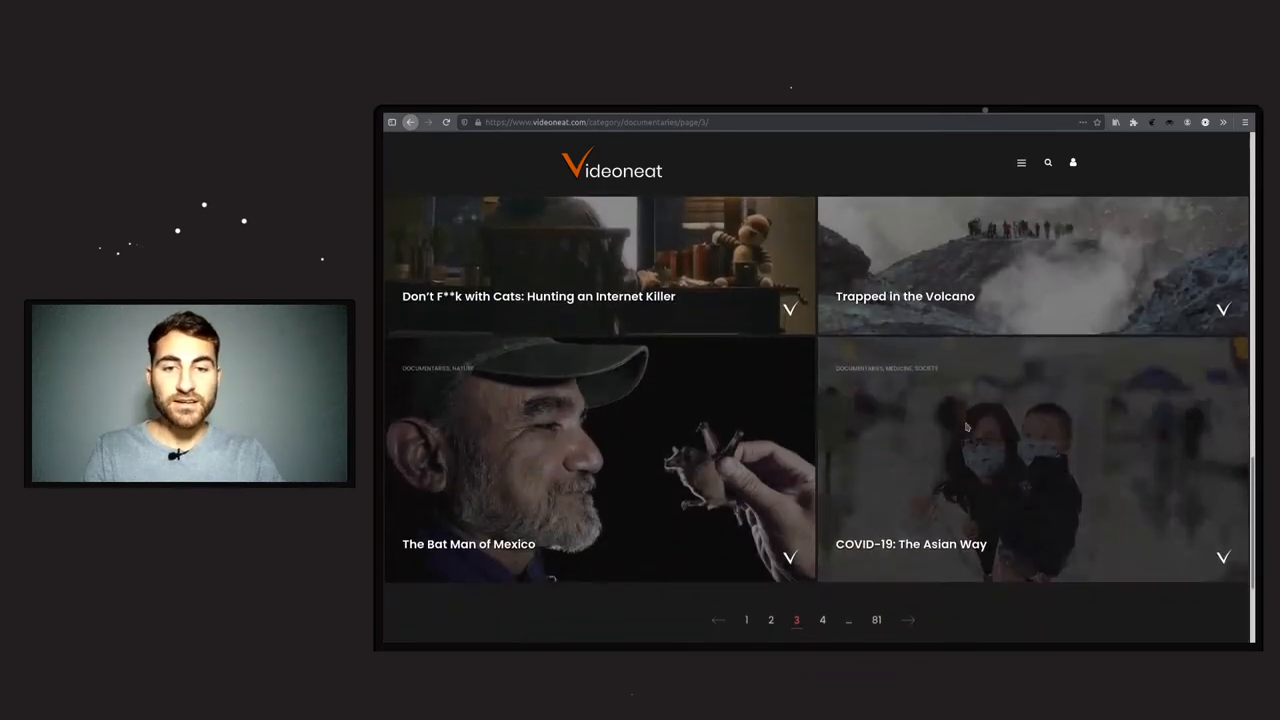
mouse_move(898, 368)
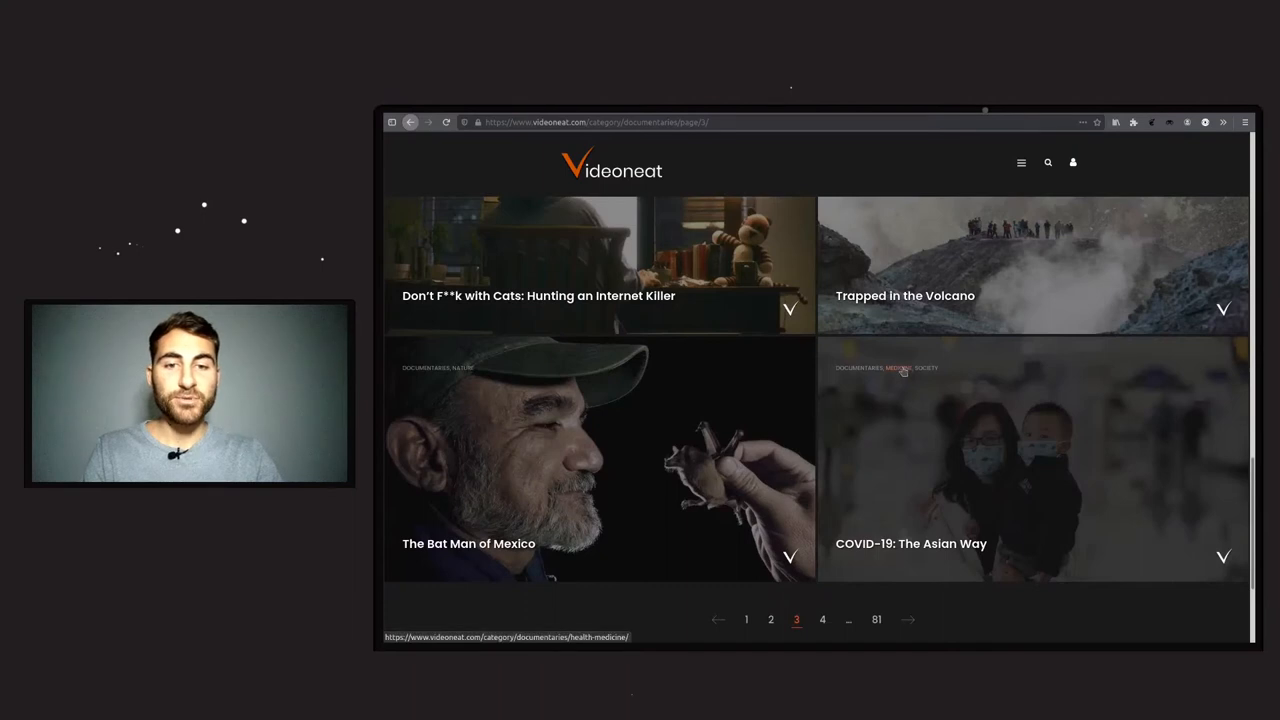
- Browse the medicine category from the COVID-19: The Asian Way card, seeing Sicko and Vitamania
click(910, 368)
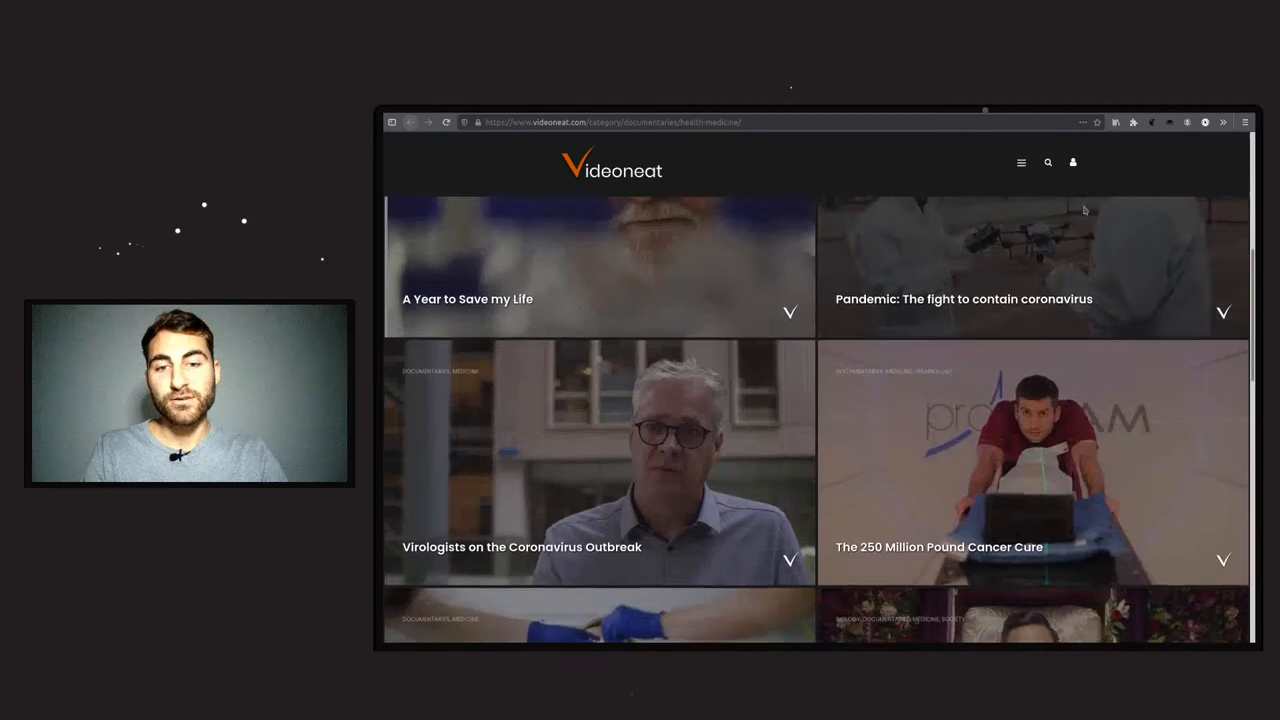
scroll(down, 3)
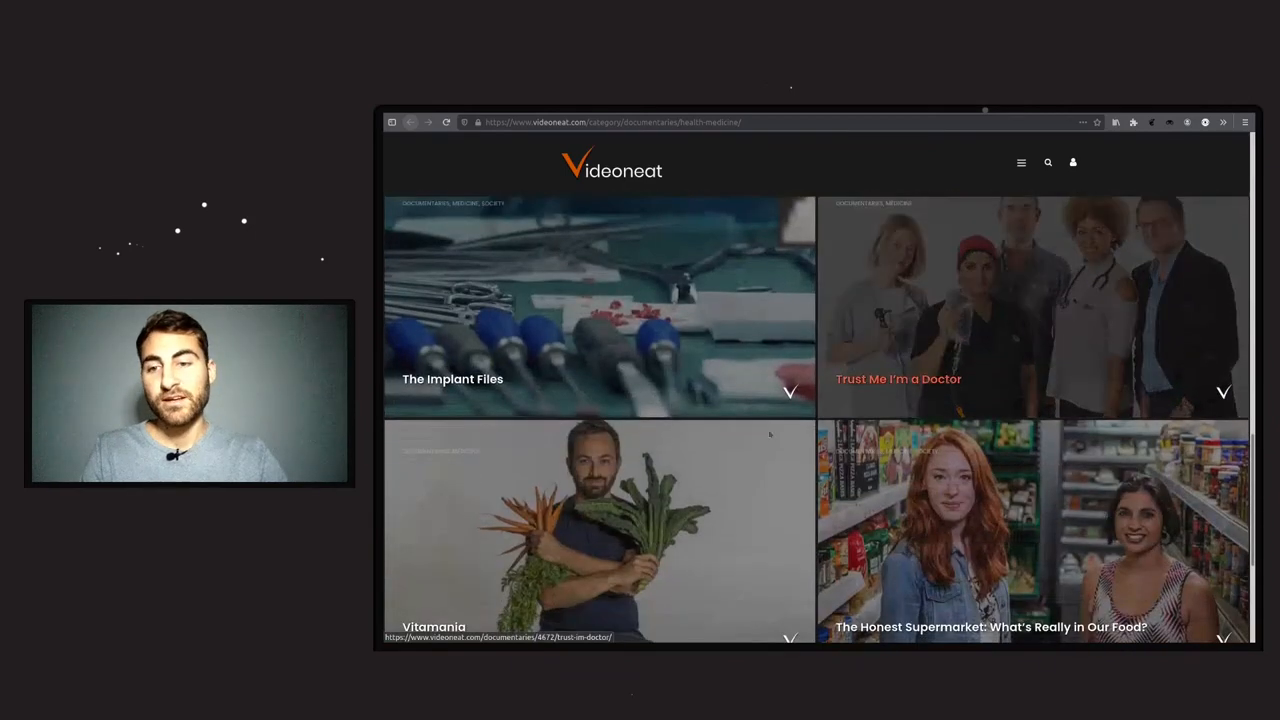
scroll(down, 3)
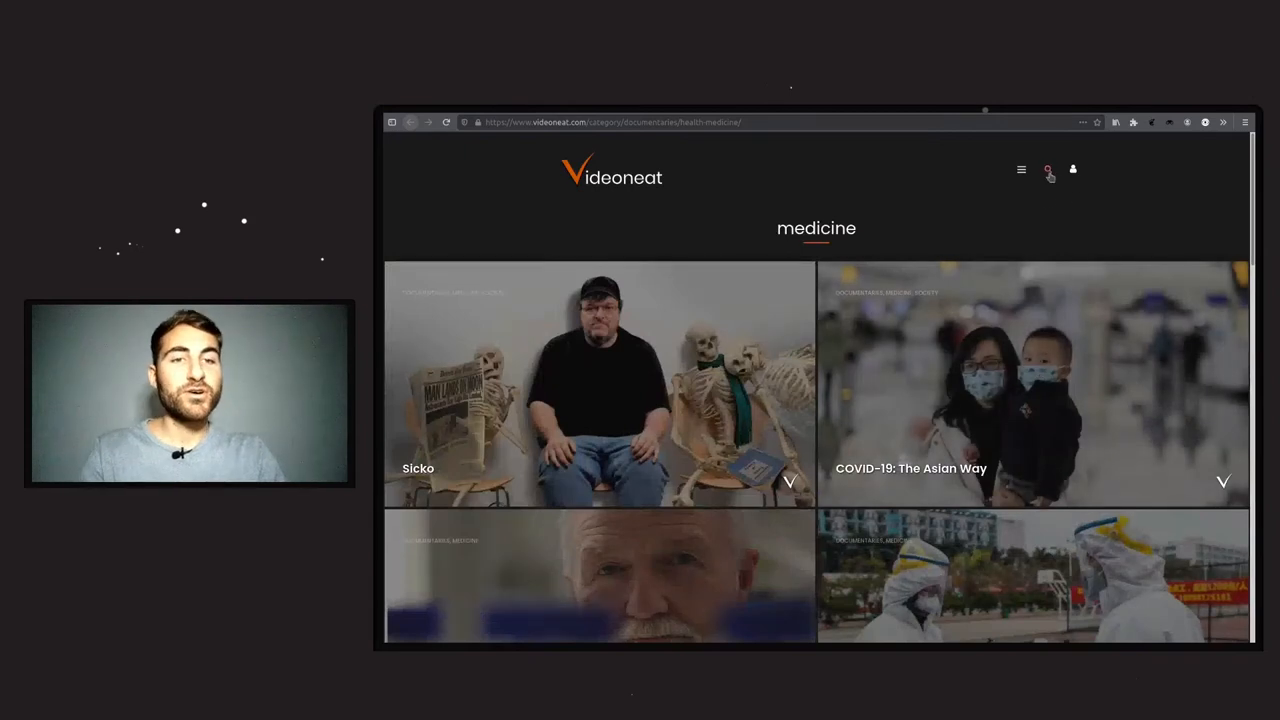
- Search VideoNeat for 'technology' and review the documentary results
click(1048, 168)
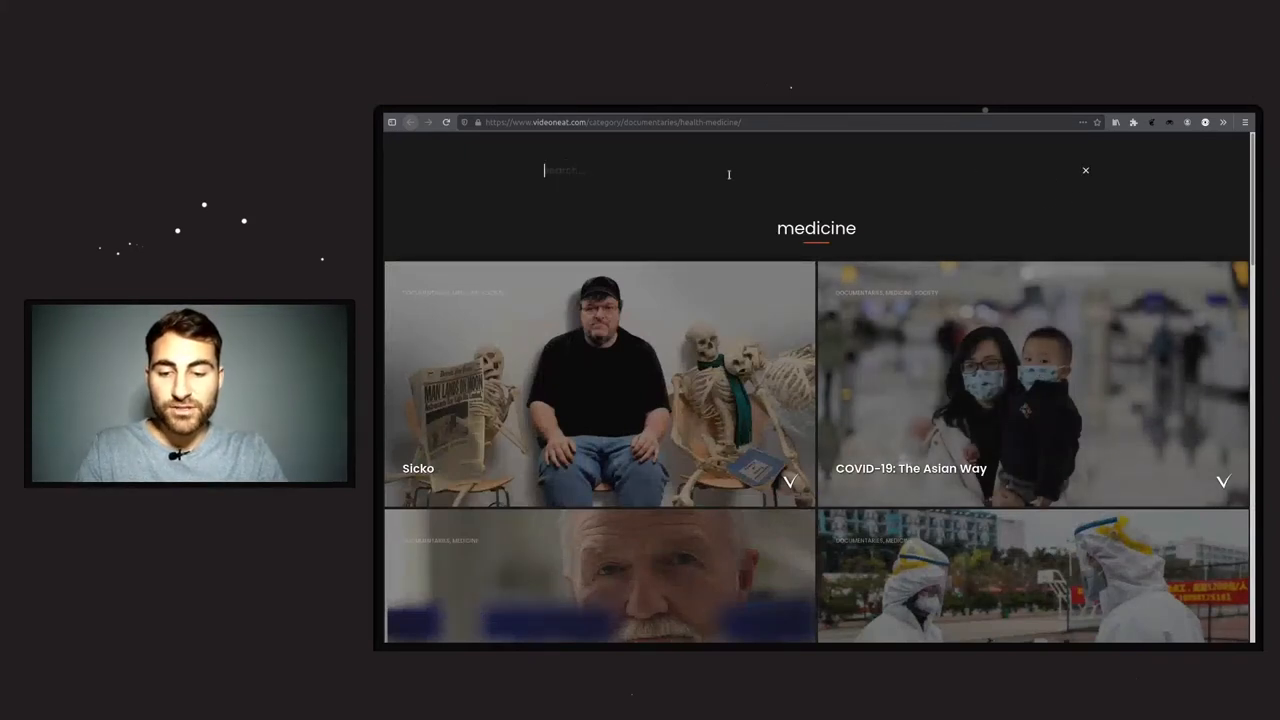
text(techno)
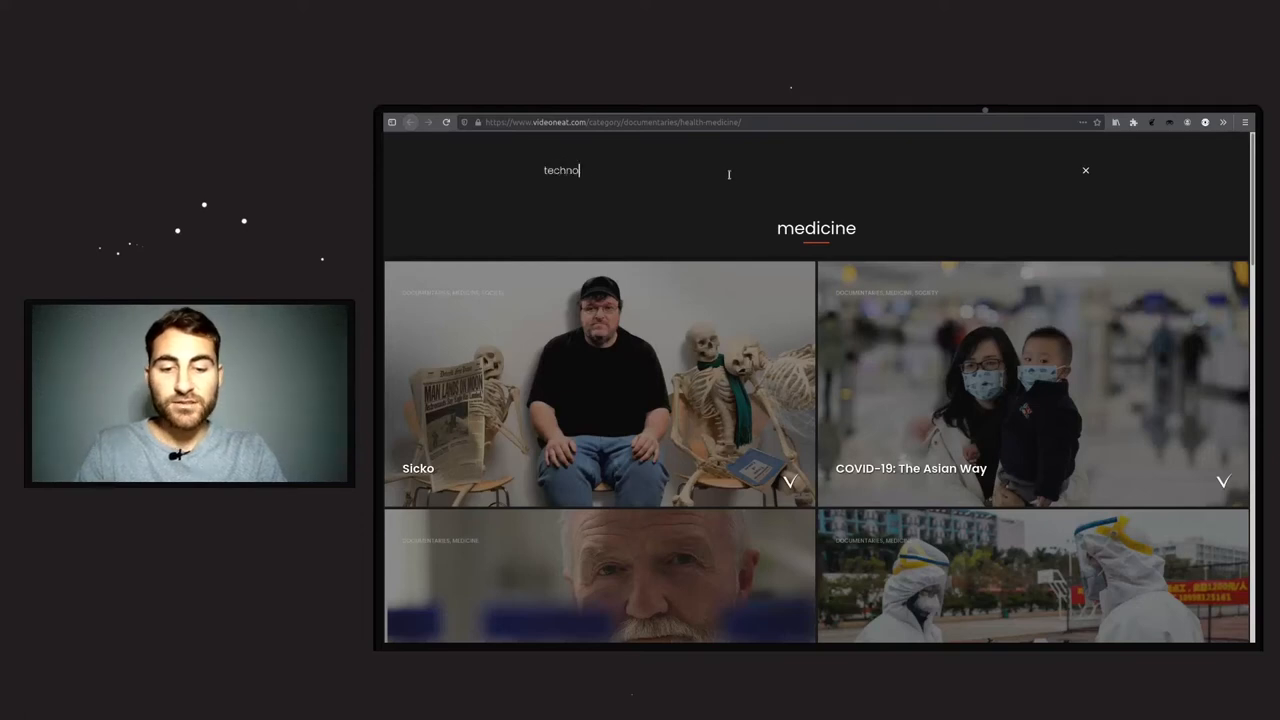
text(logy)
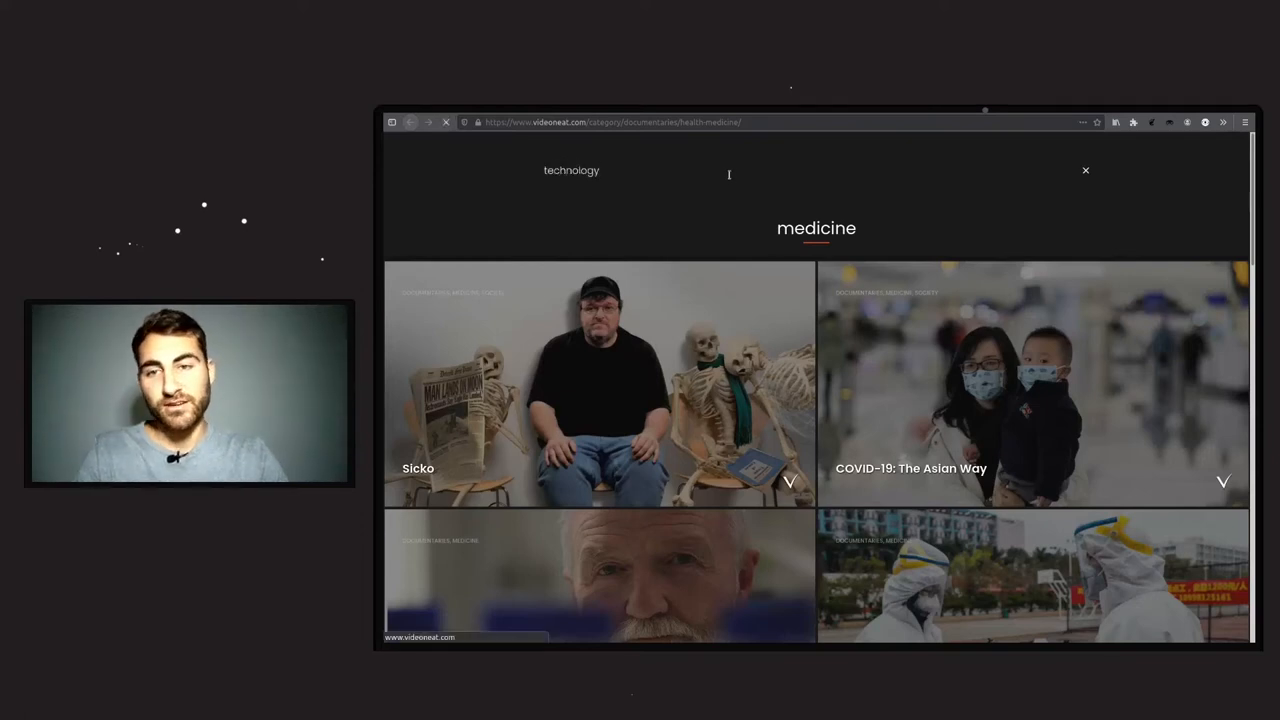
click(572, 170)
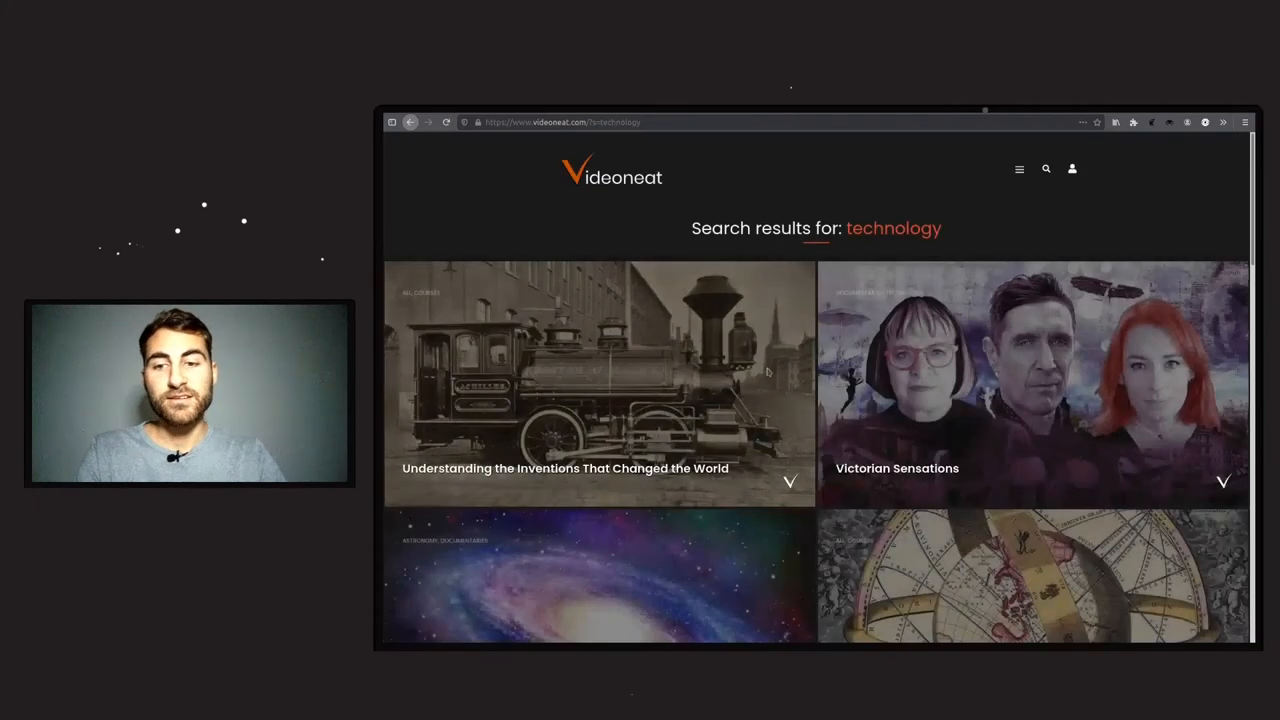
scroll(down, 3)
text(spa)
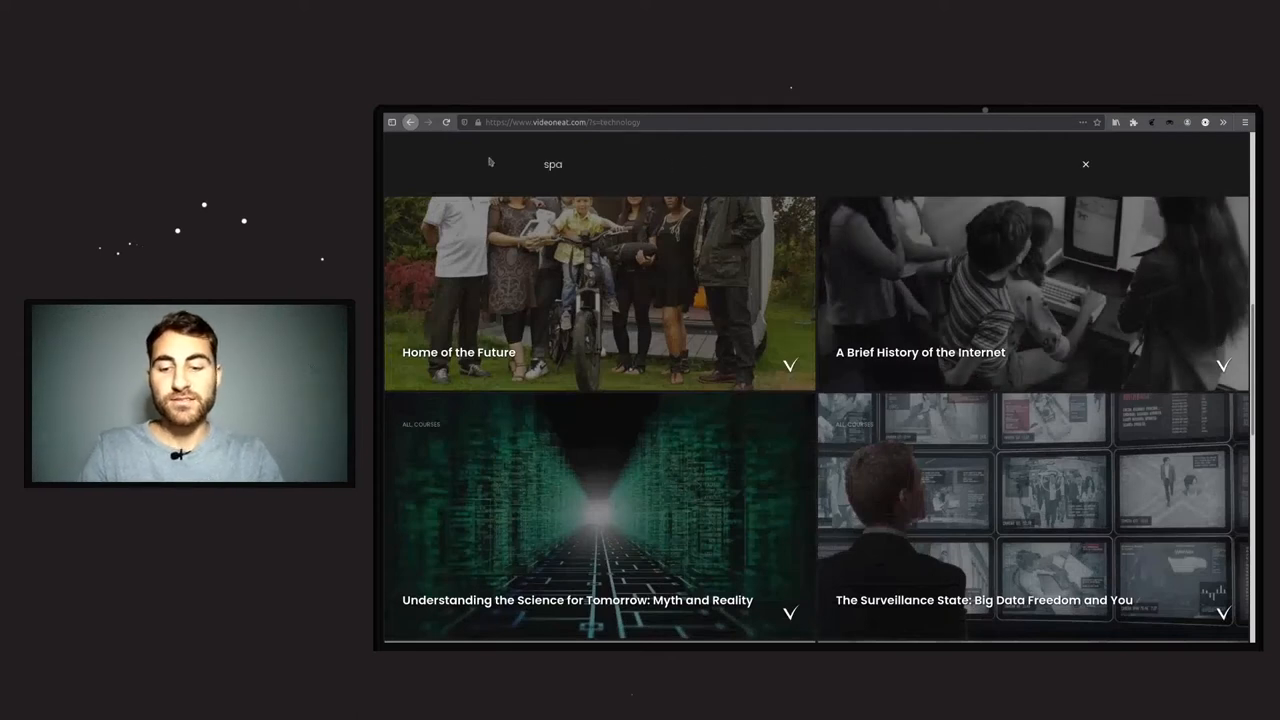
- Search again for 'space' and scroll through its results
text(ce)
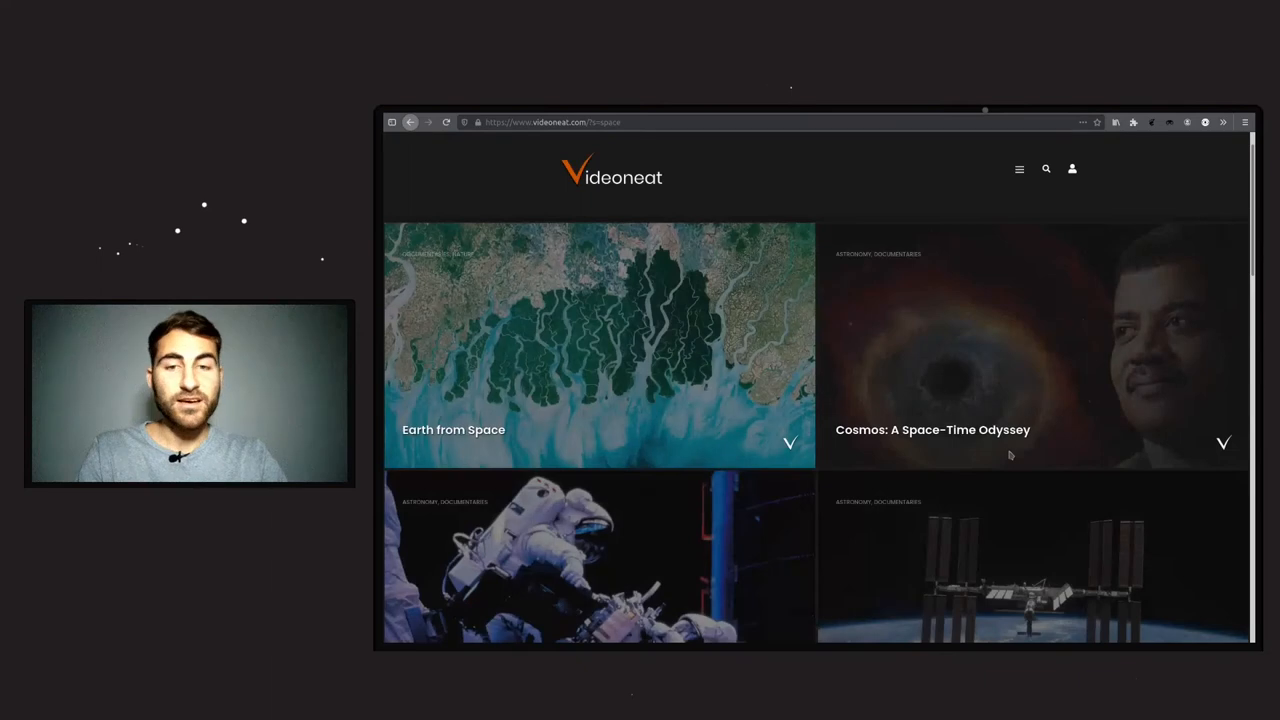
scroll(down, 3)
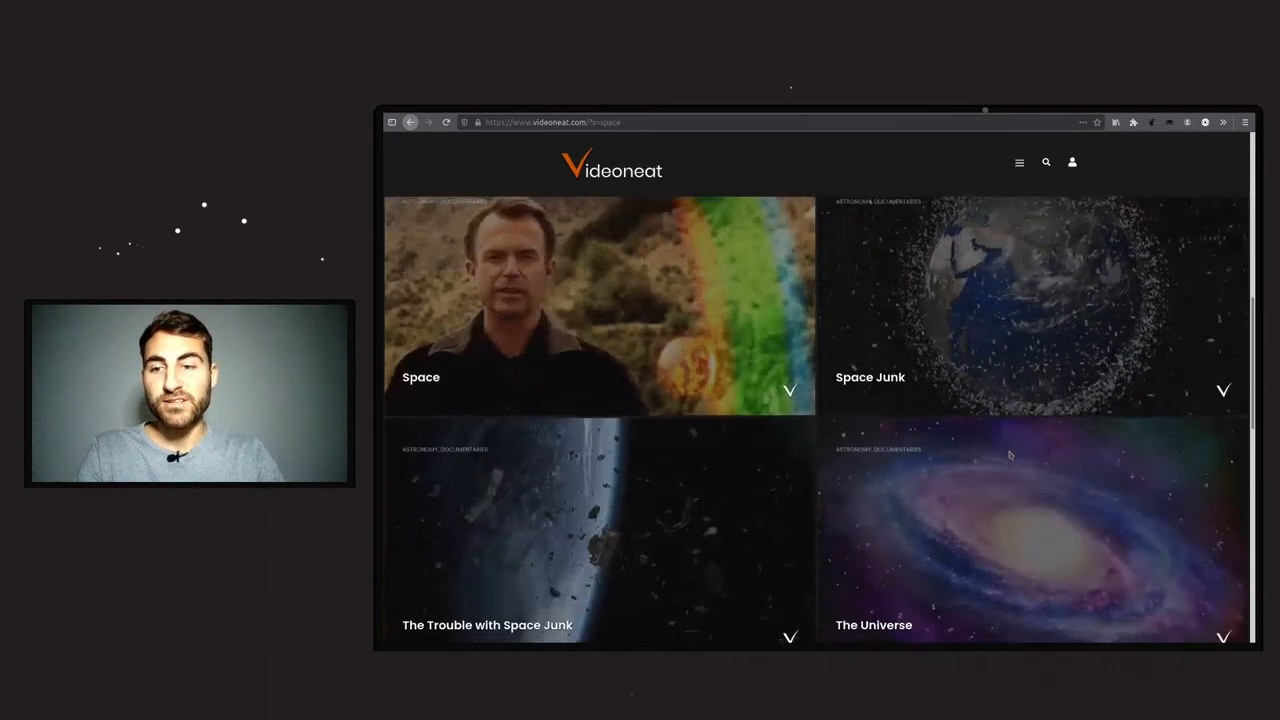
scroll(down, 3)
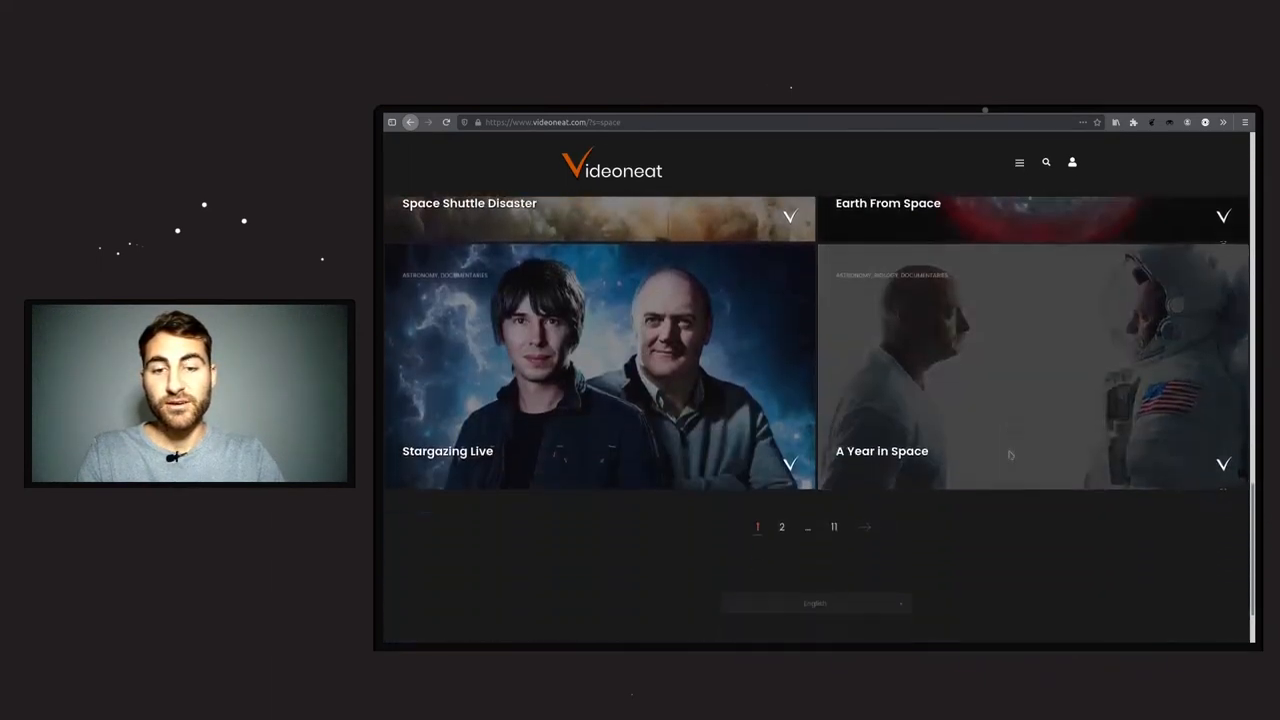
scroll(up, 3)
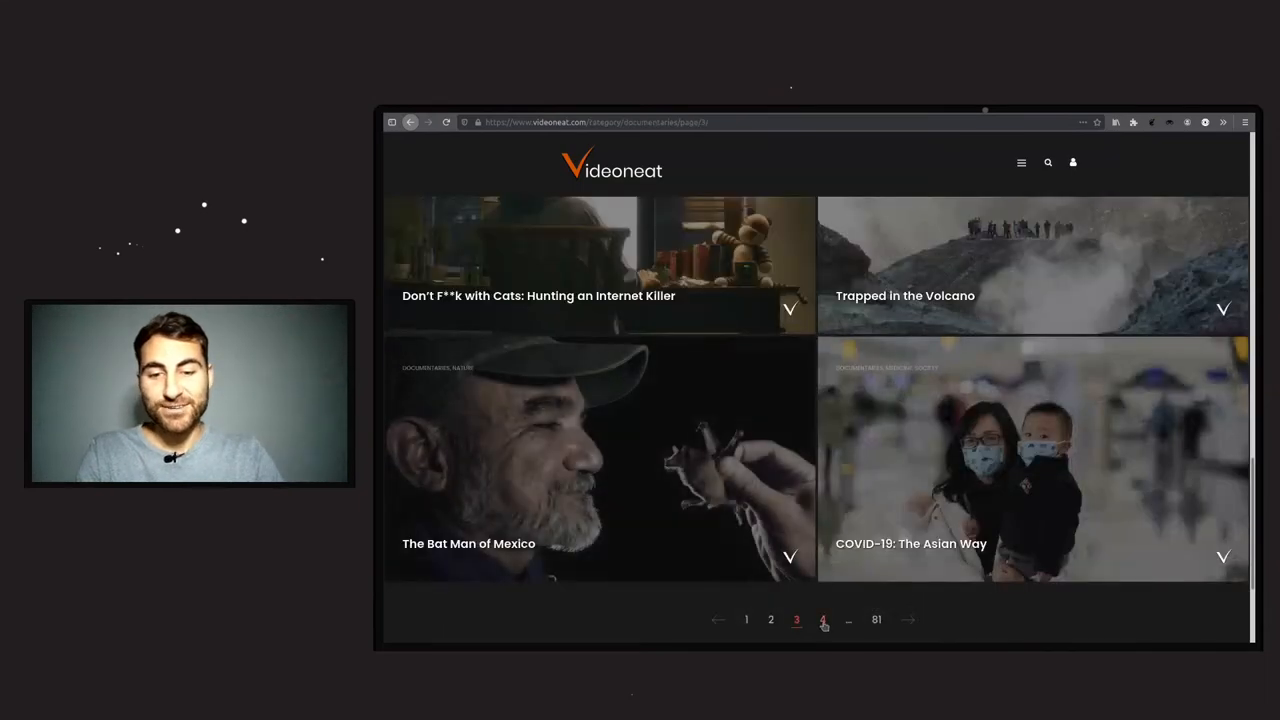
- Go to page 4 of documentaries, showing Tasmania: Weird and Wonderful and The Kingmaker
click(824, 620)
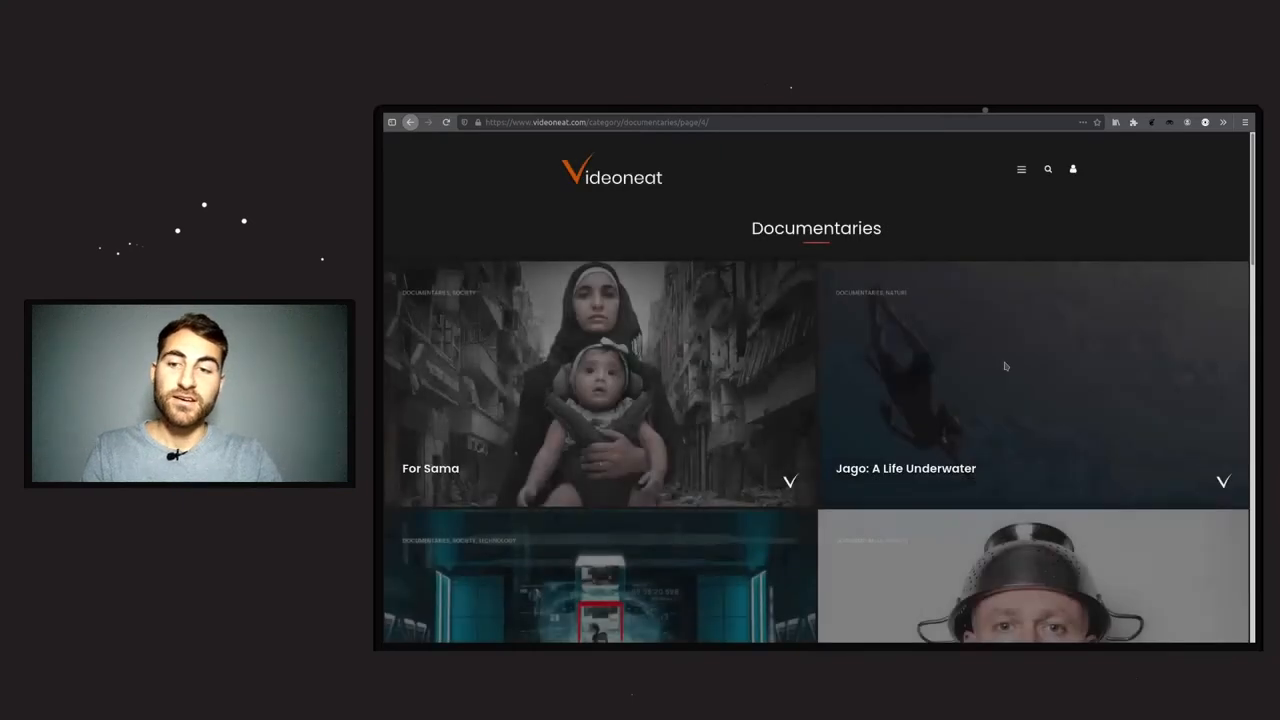
scroll(down, 3)
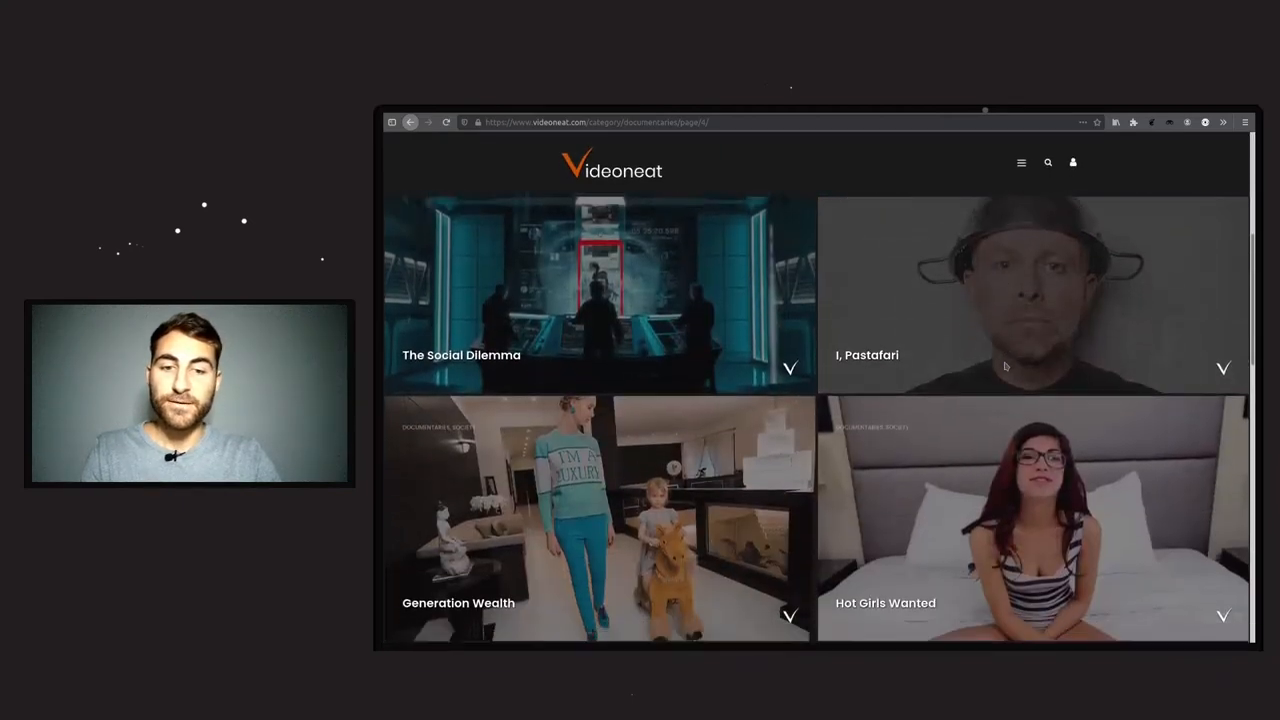
scroll(down, 3)
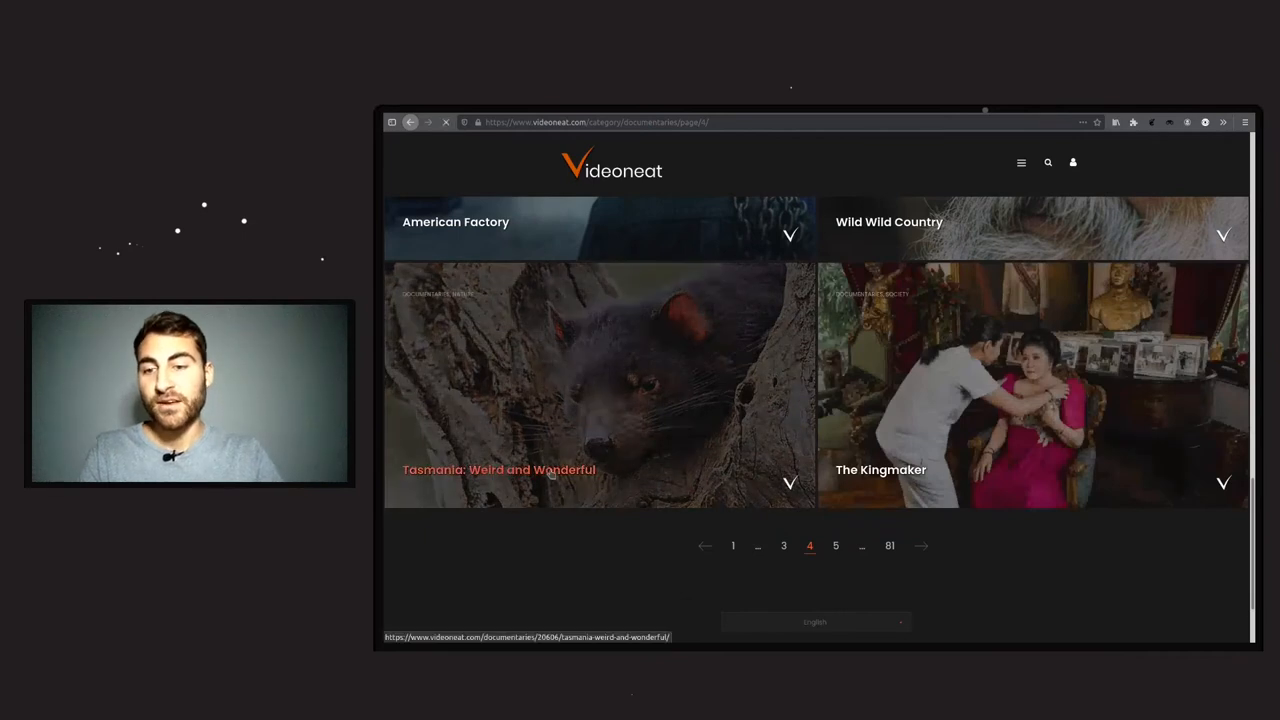
- Play the Tasmania: Weird and Wonderful trailer from its documentary page
click(530, 470)
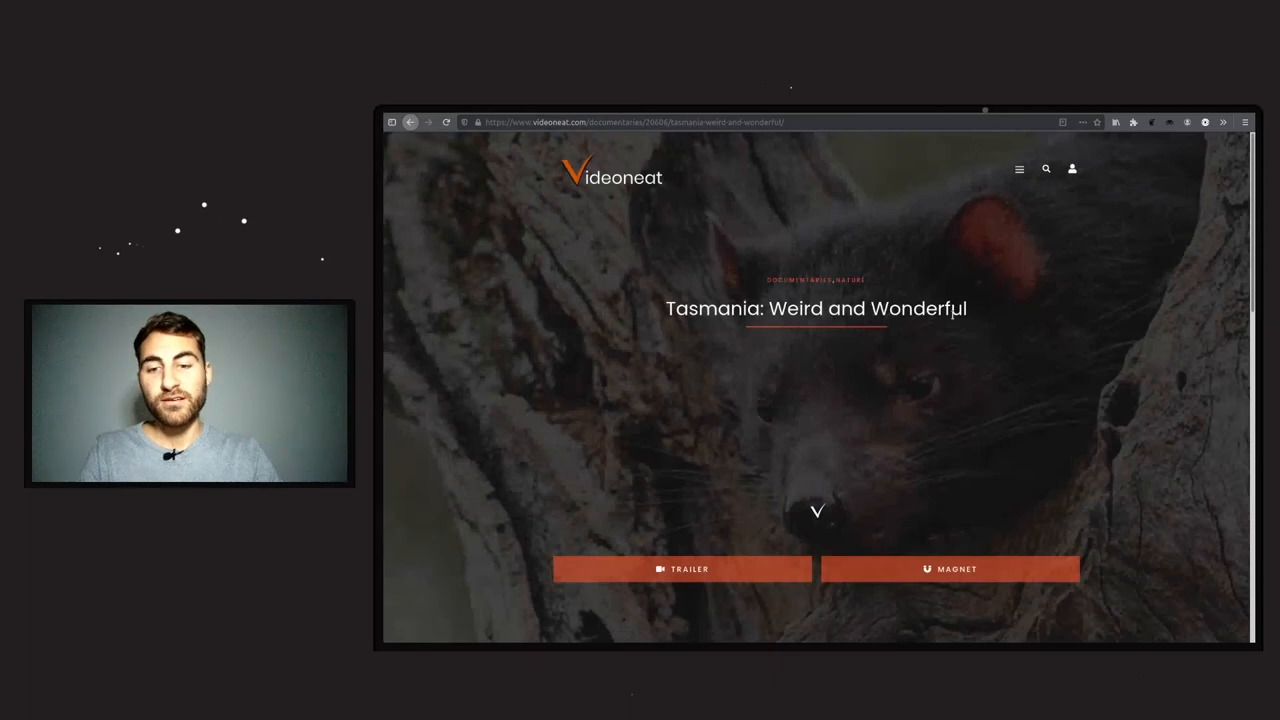
mouse_move(684, 568)
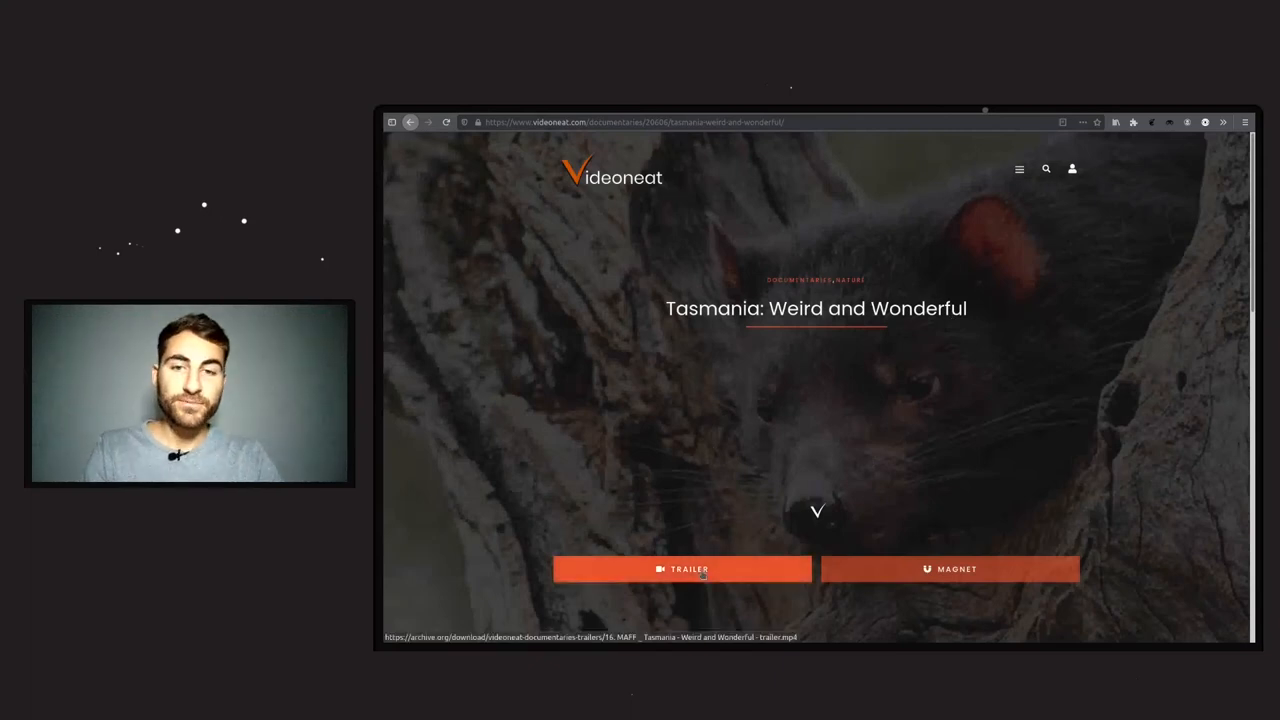
click(684, 568)
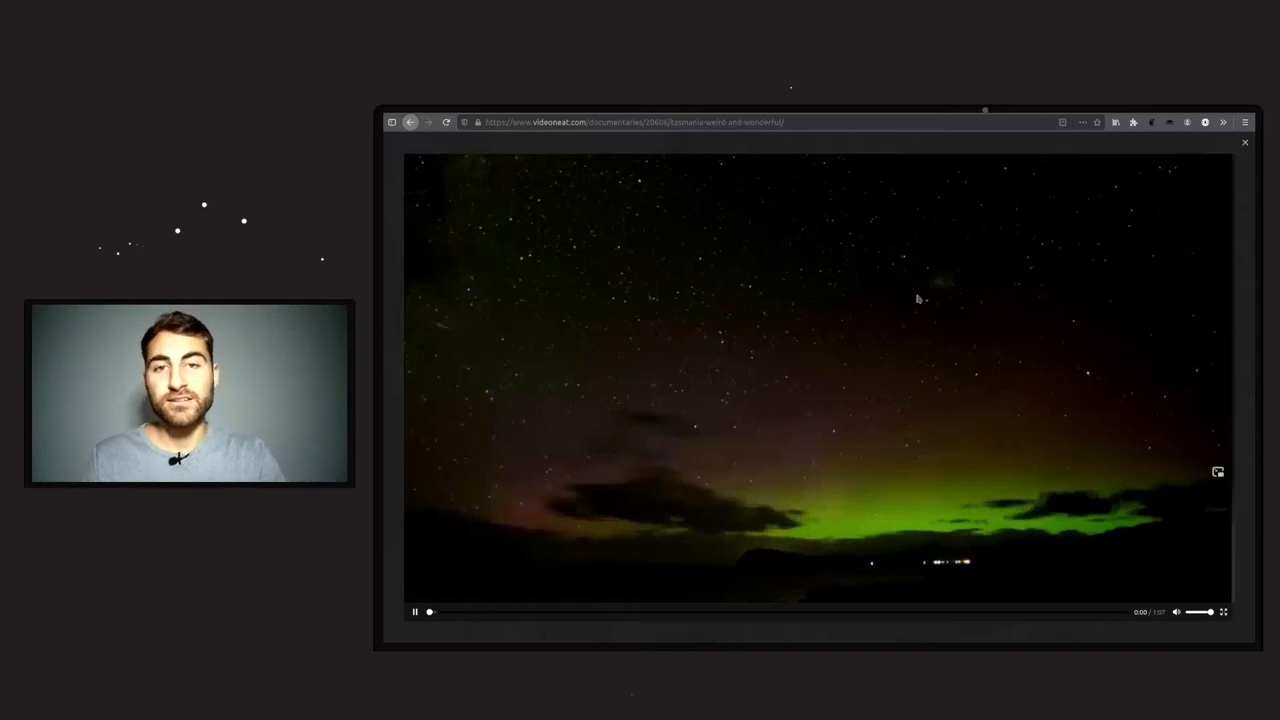
mouse_move(896, 336)
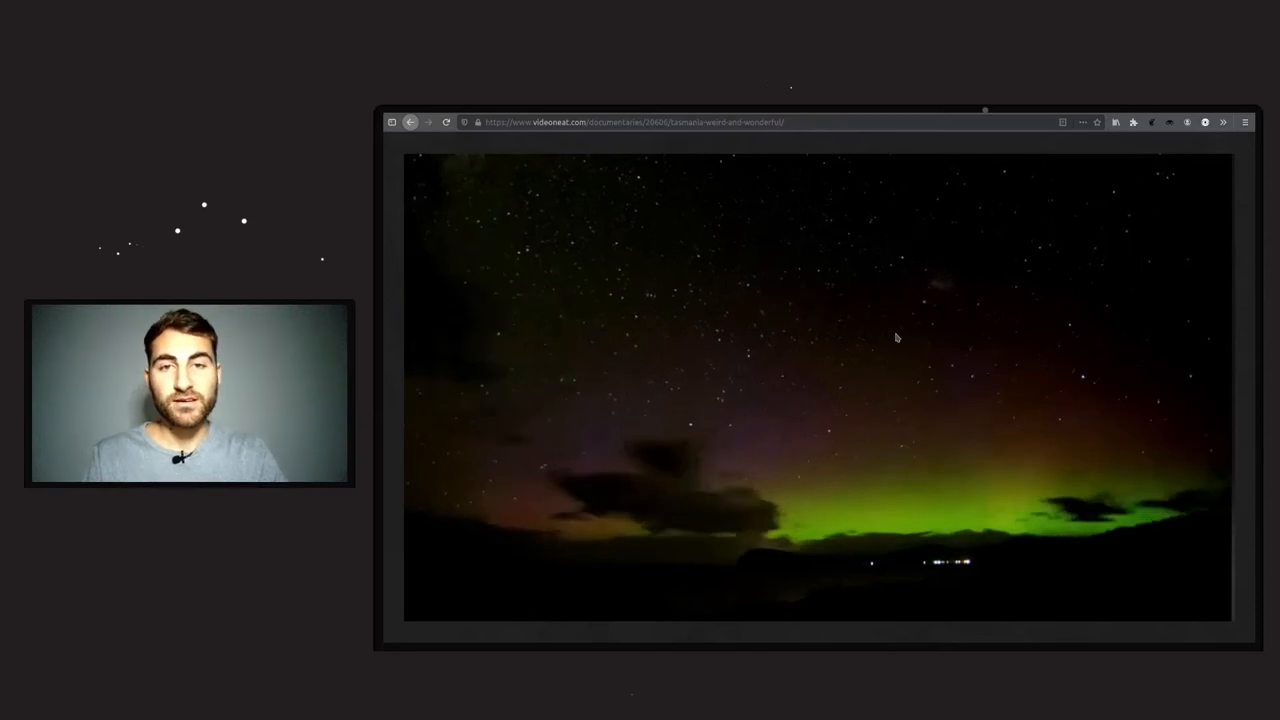
click(818, 382)
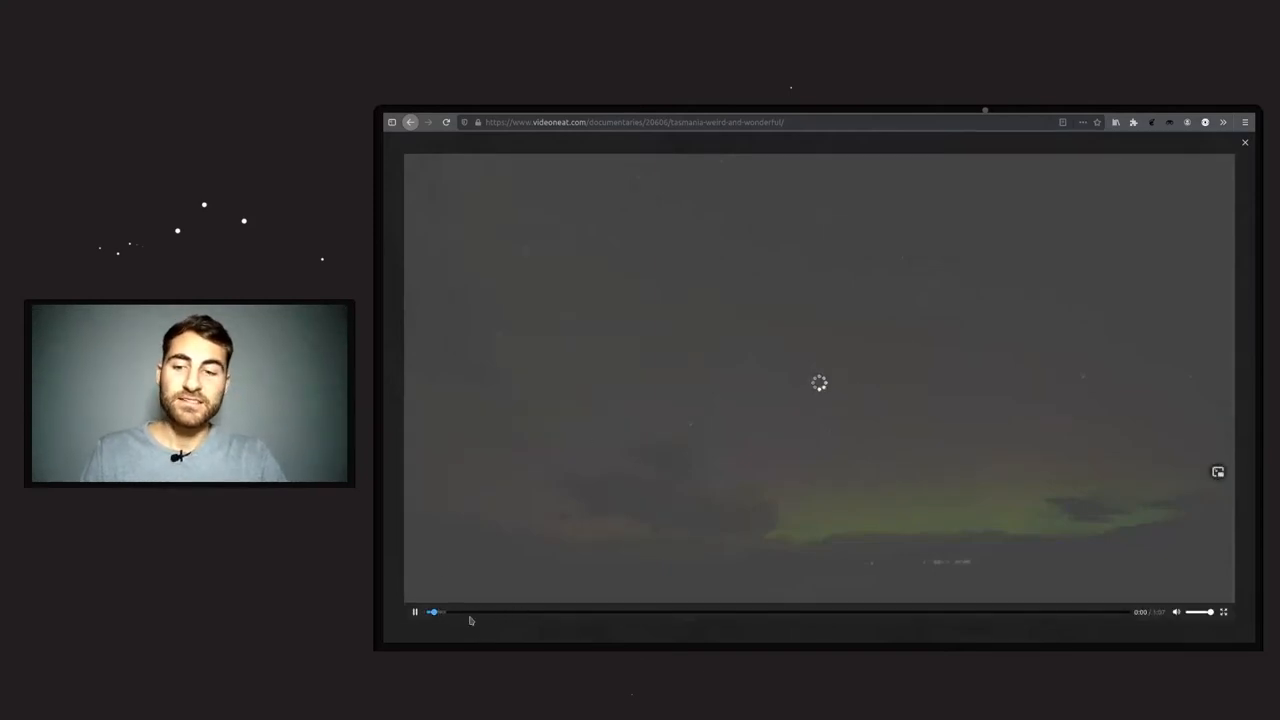
mouse_move(904, 492)
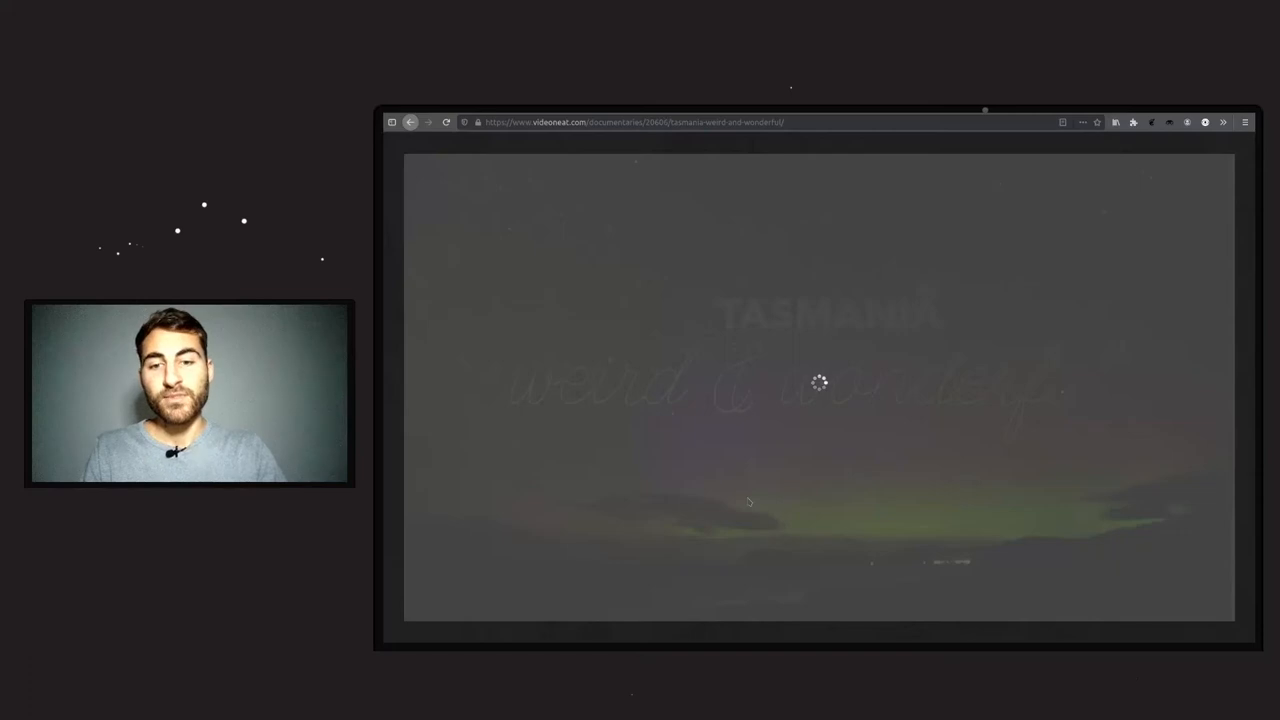
click(818, 390)
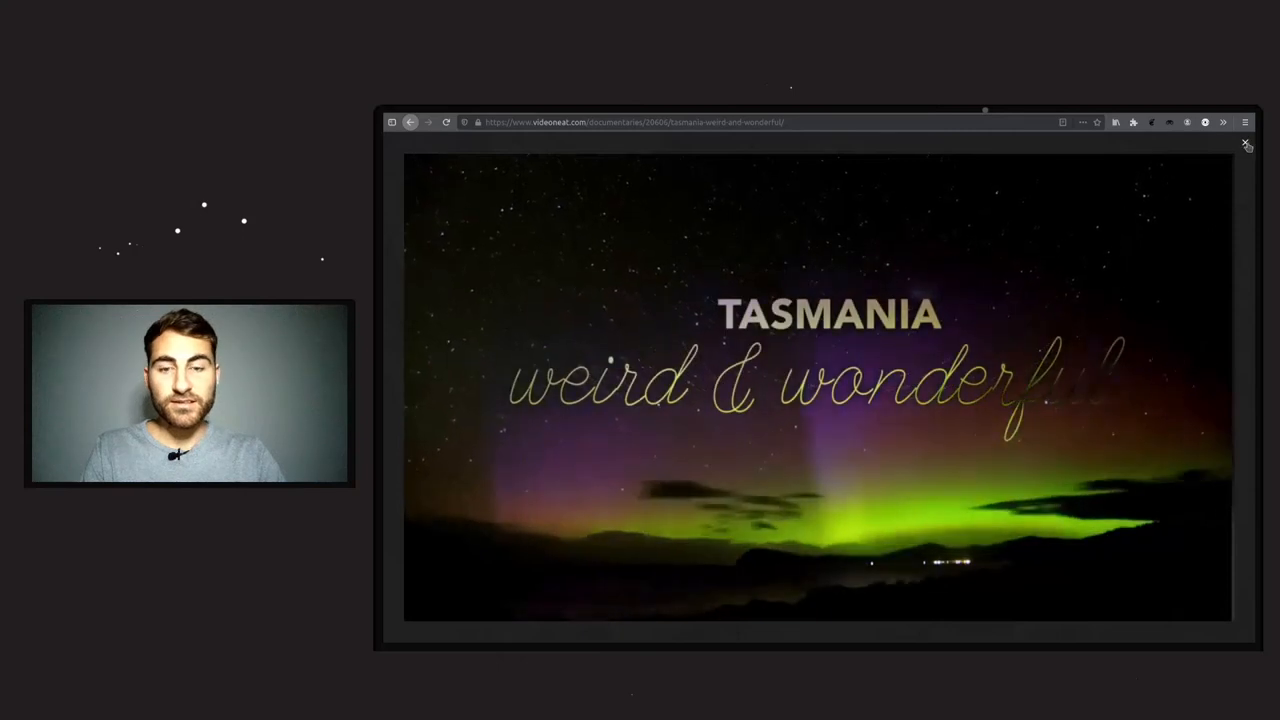
- Close the trailer and review the Tasmania page's description and Similar Titles, returning to the top
click(1248, 144)
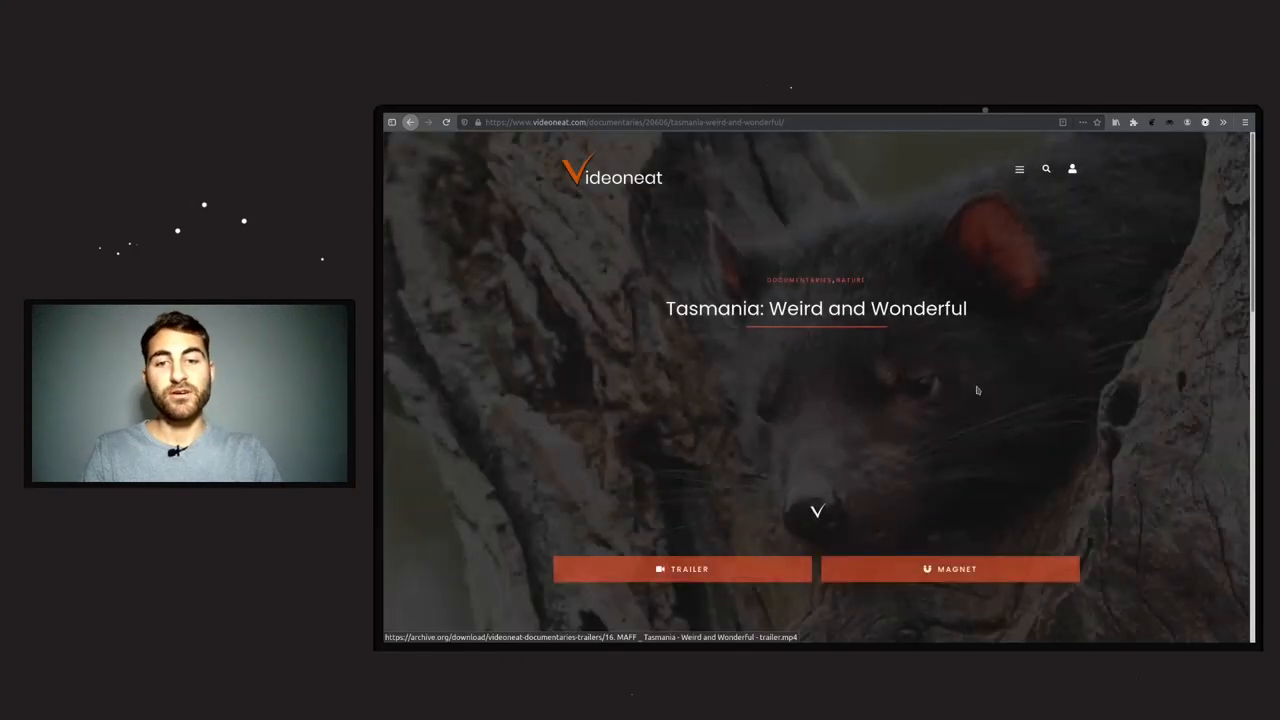
scroll(down, 3)
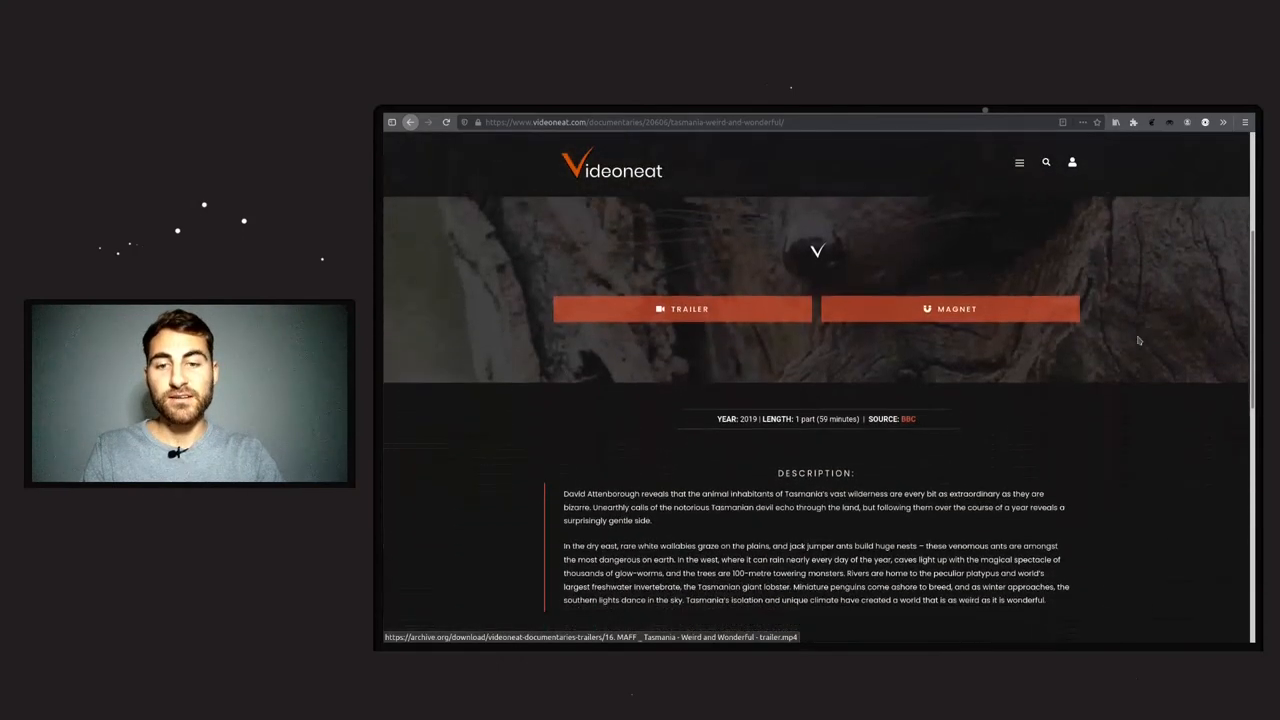
scroll(down, 3)
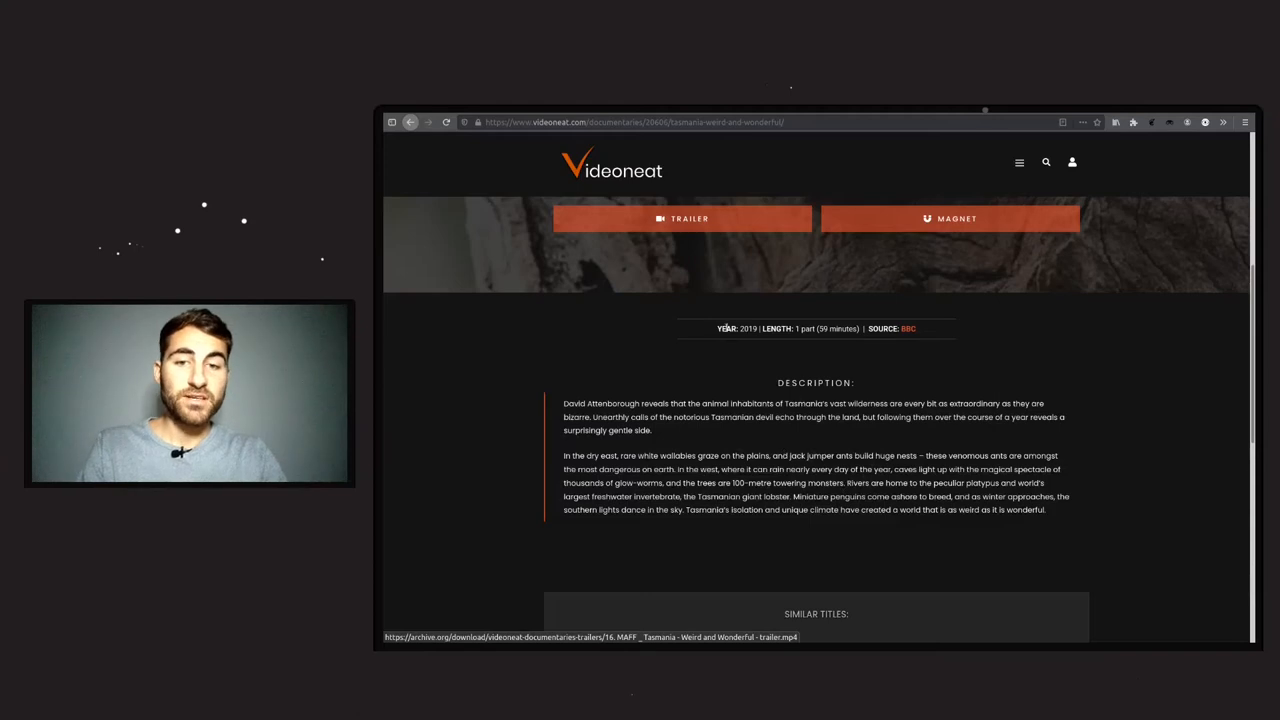
mouse_move(1140, 388)
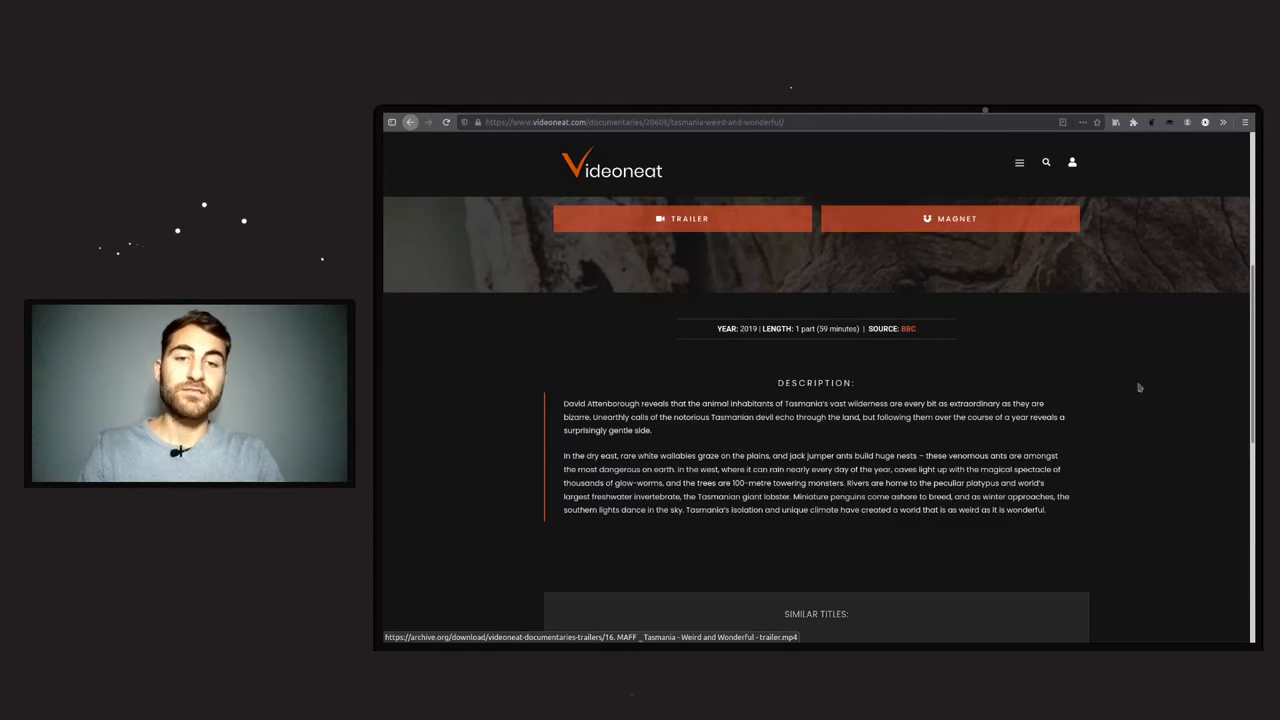
scroll(down, 3)
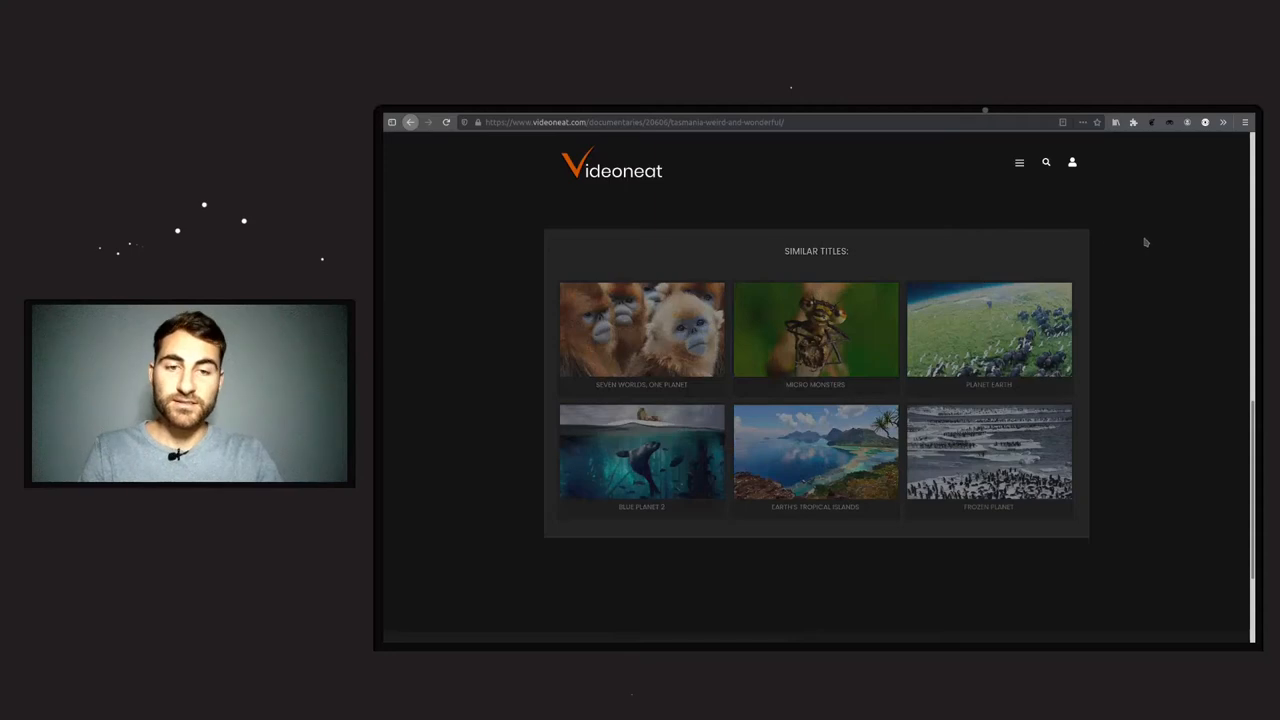
mouse_move(1160, 408)
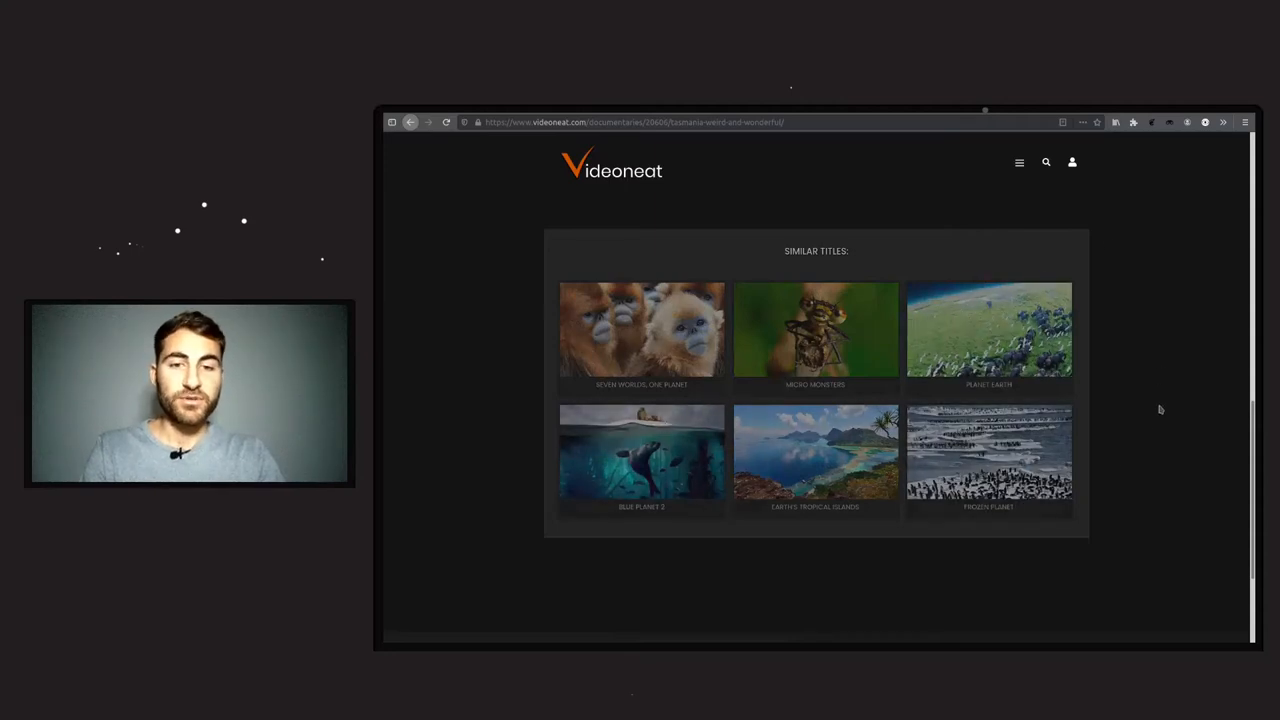
mouse_move(1120, 364)
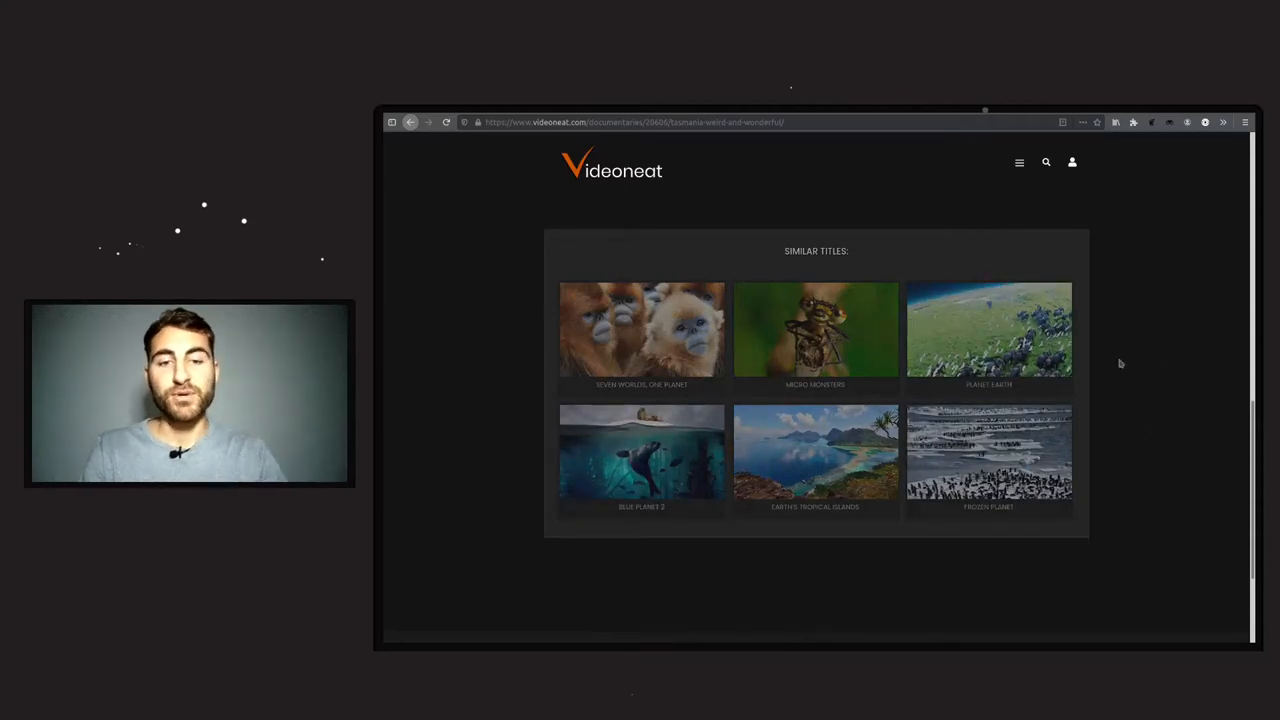
scroll(up, 3)
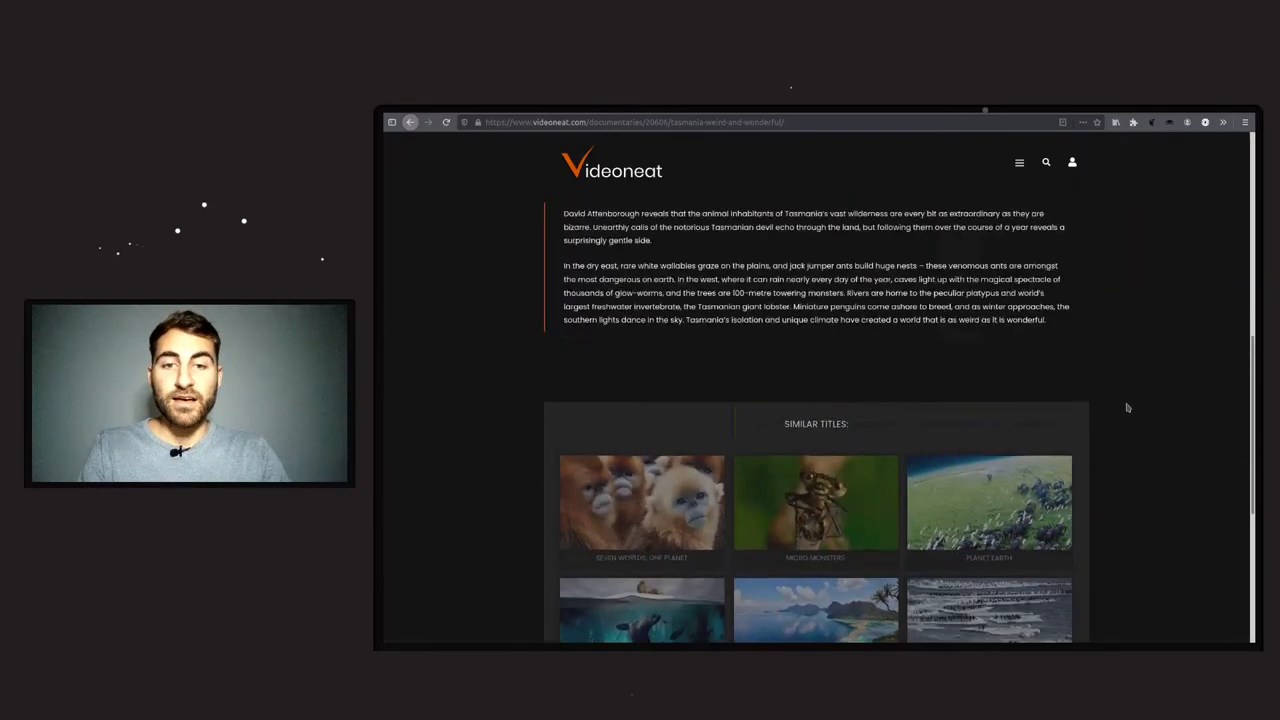
scroll(up, 3)
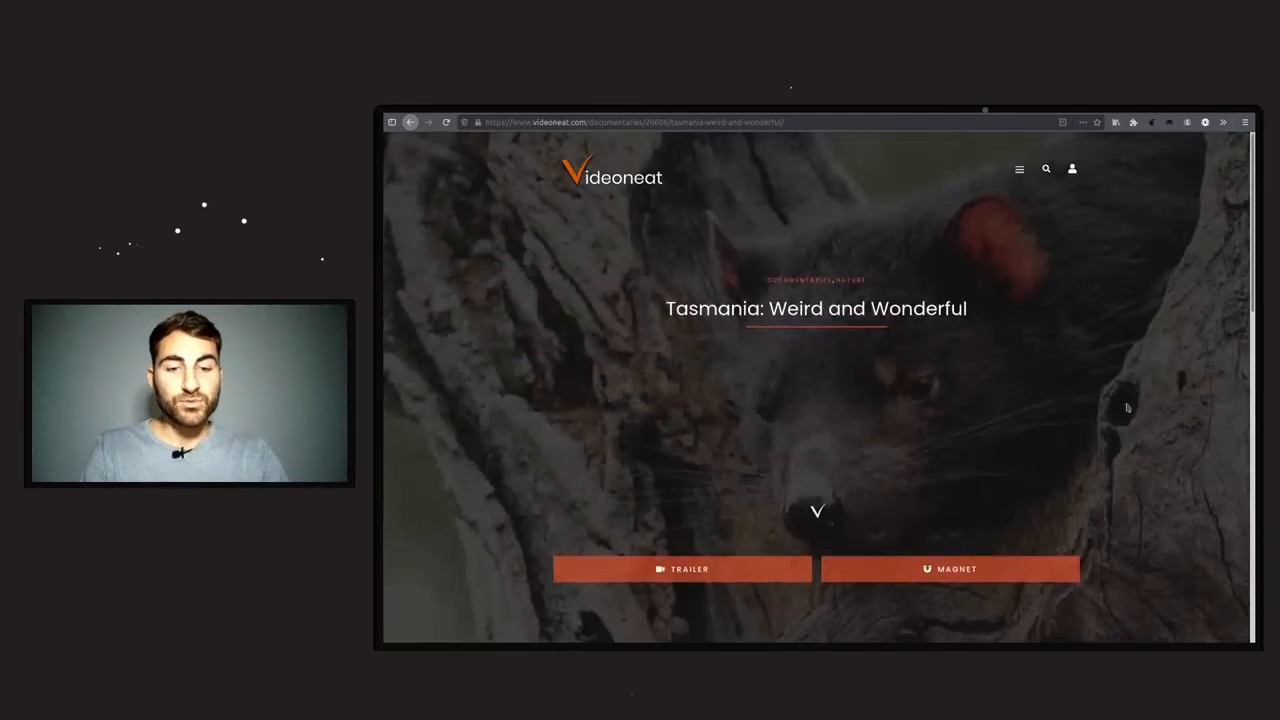
mouse_move(950, 568)
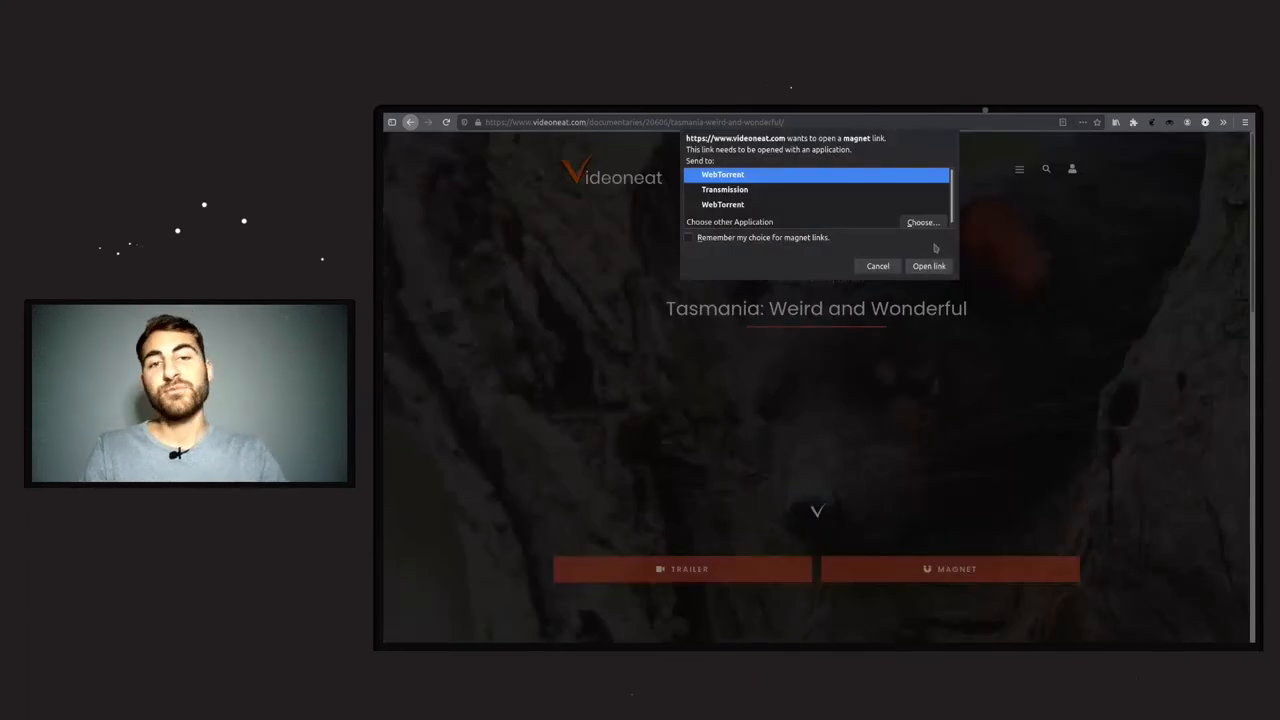
mouse_move(780, 164)
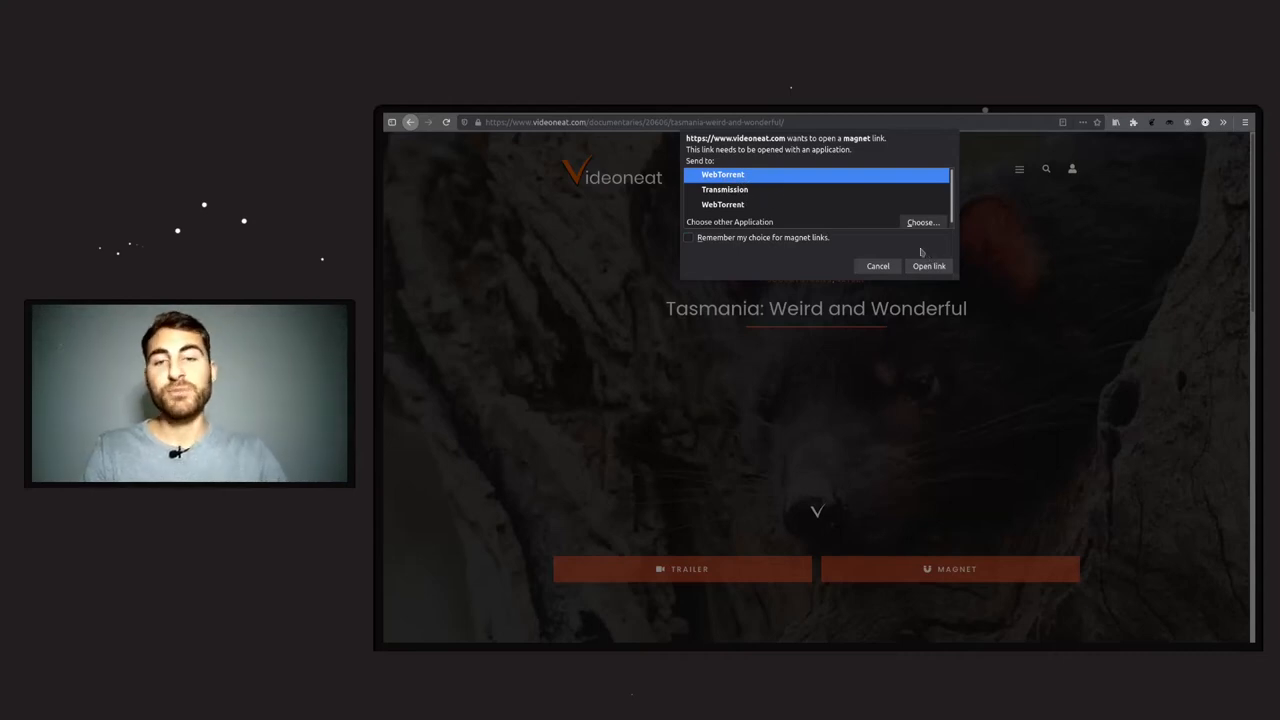
mouse_move(770, 280)
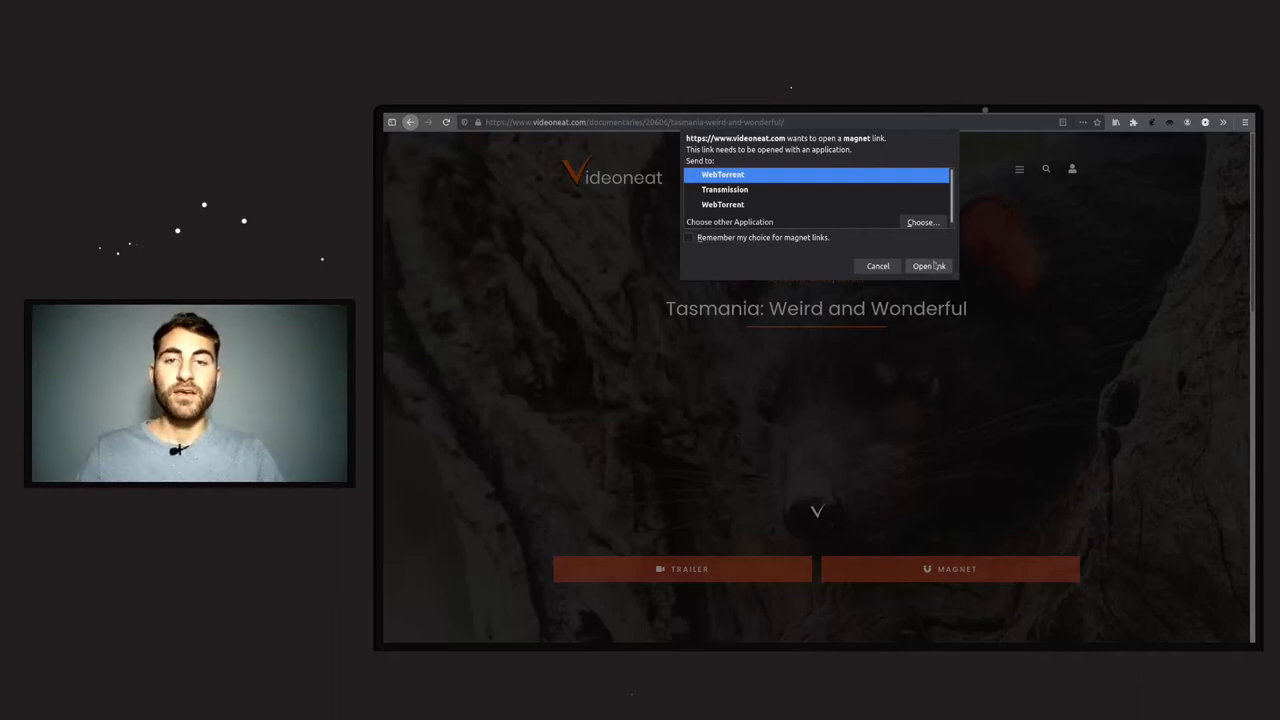
- Send the documentary's magnet link to WebTorrent via Open link
click(876, 266)
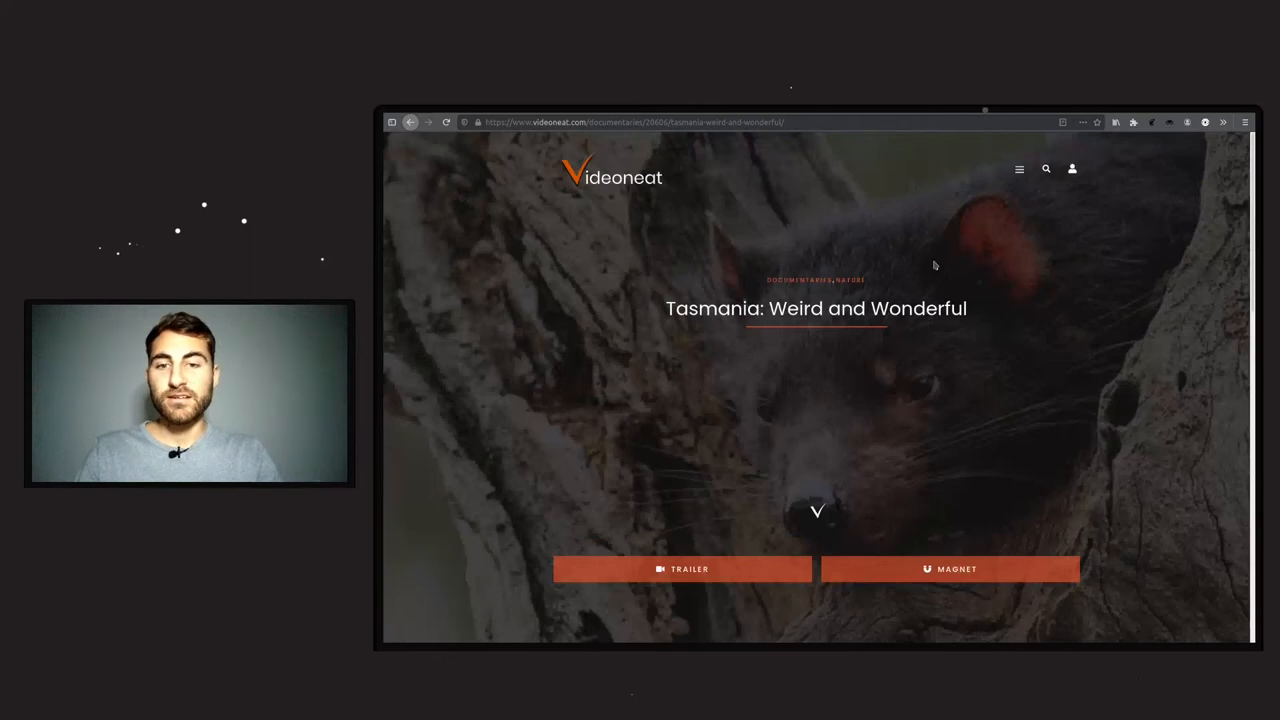
mouse_move(576, 538)
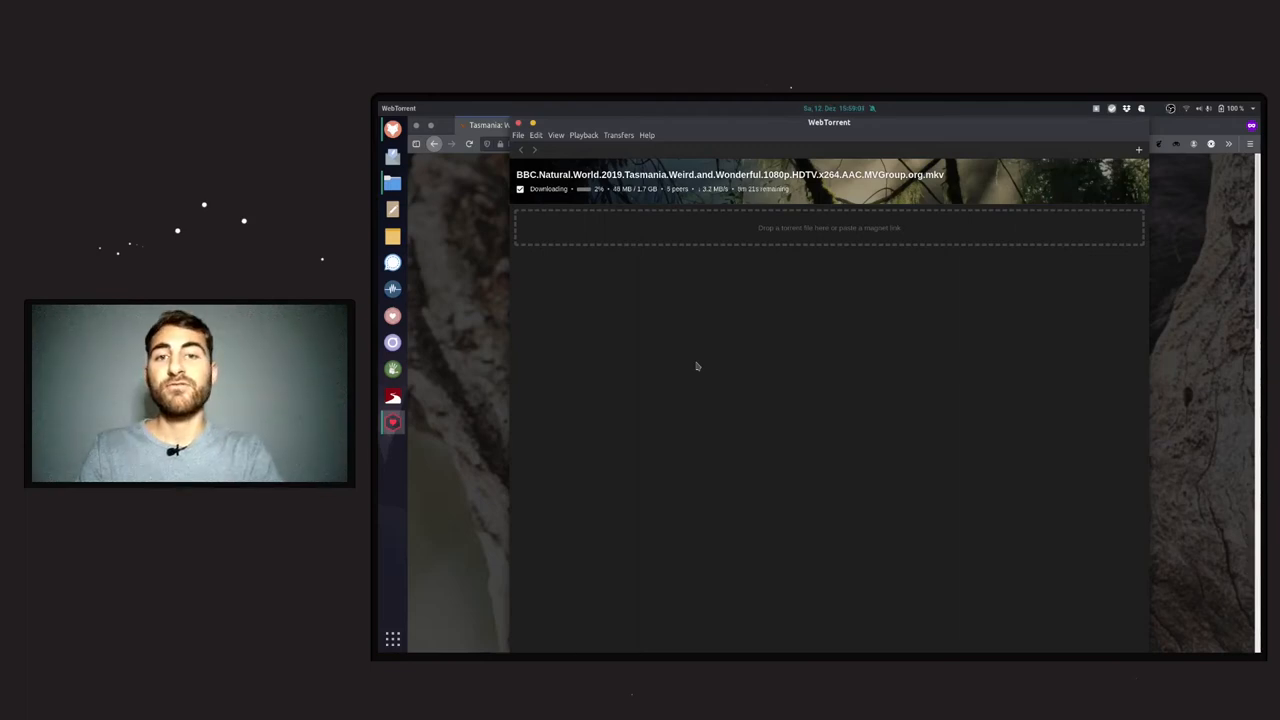
mouse_move(796, 372)
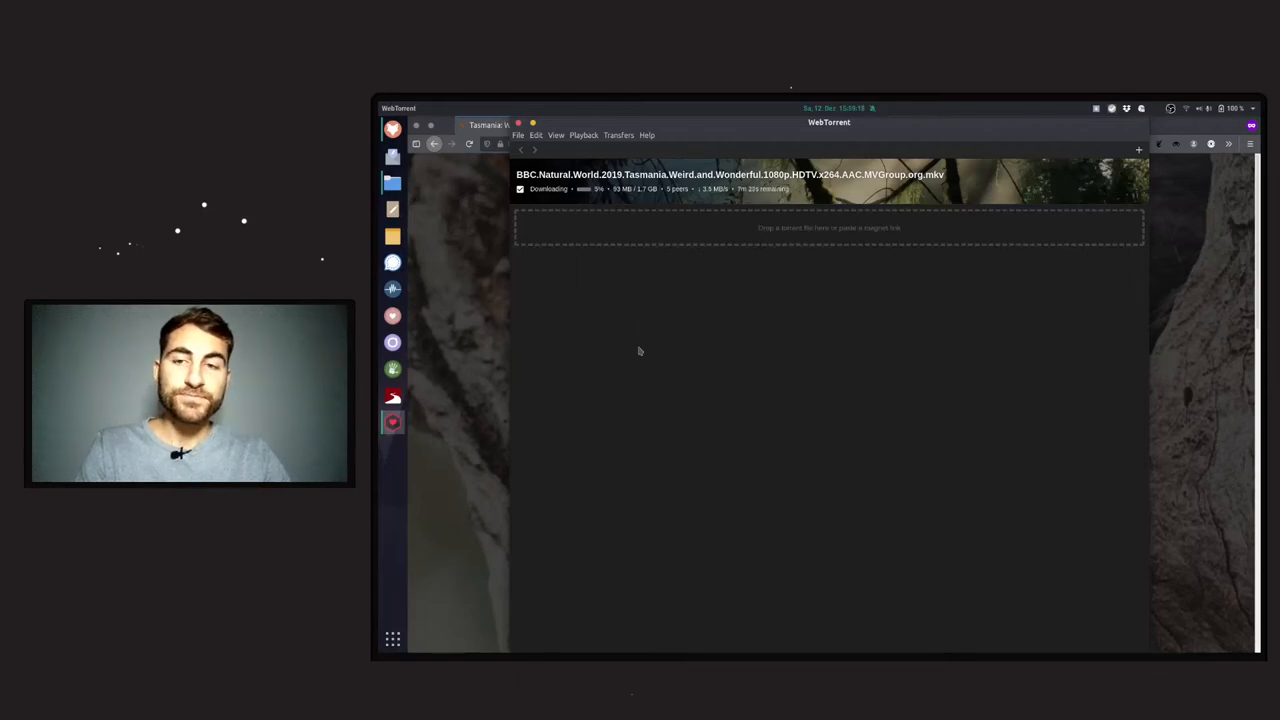
mouse_move(782, 278)
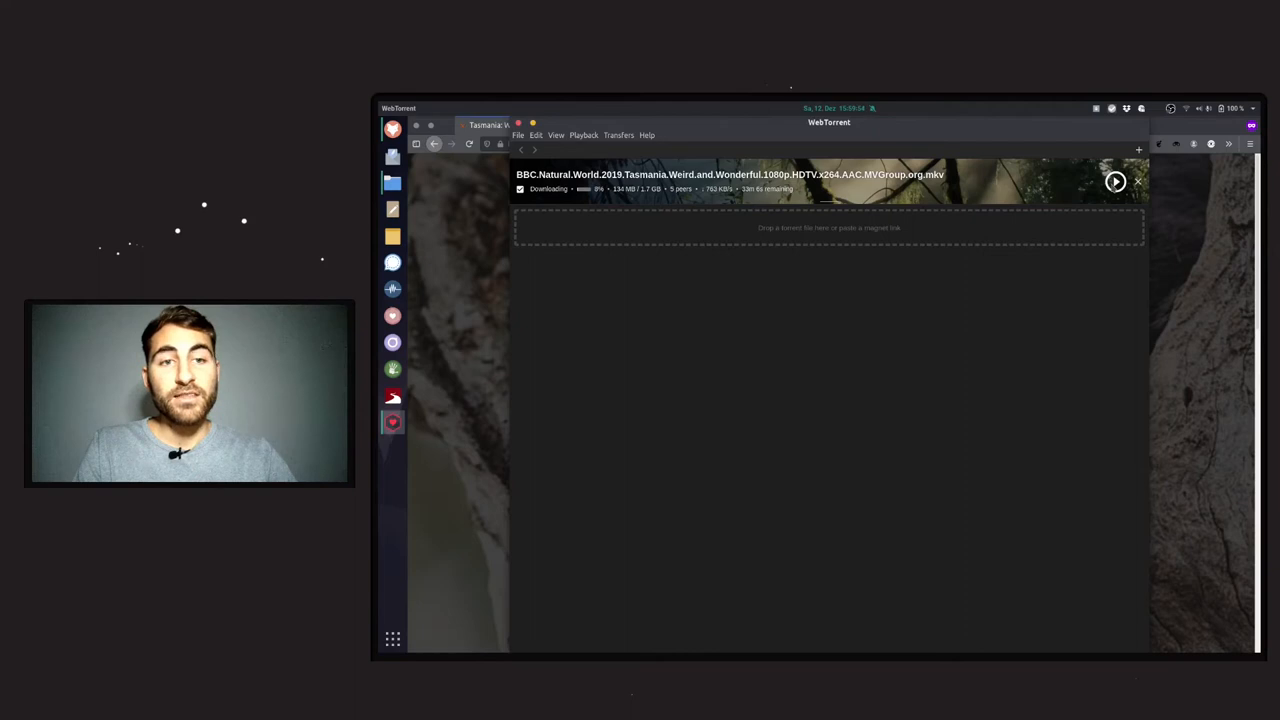
mouse_move(1116, 182)
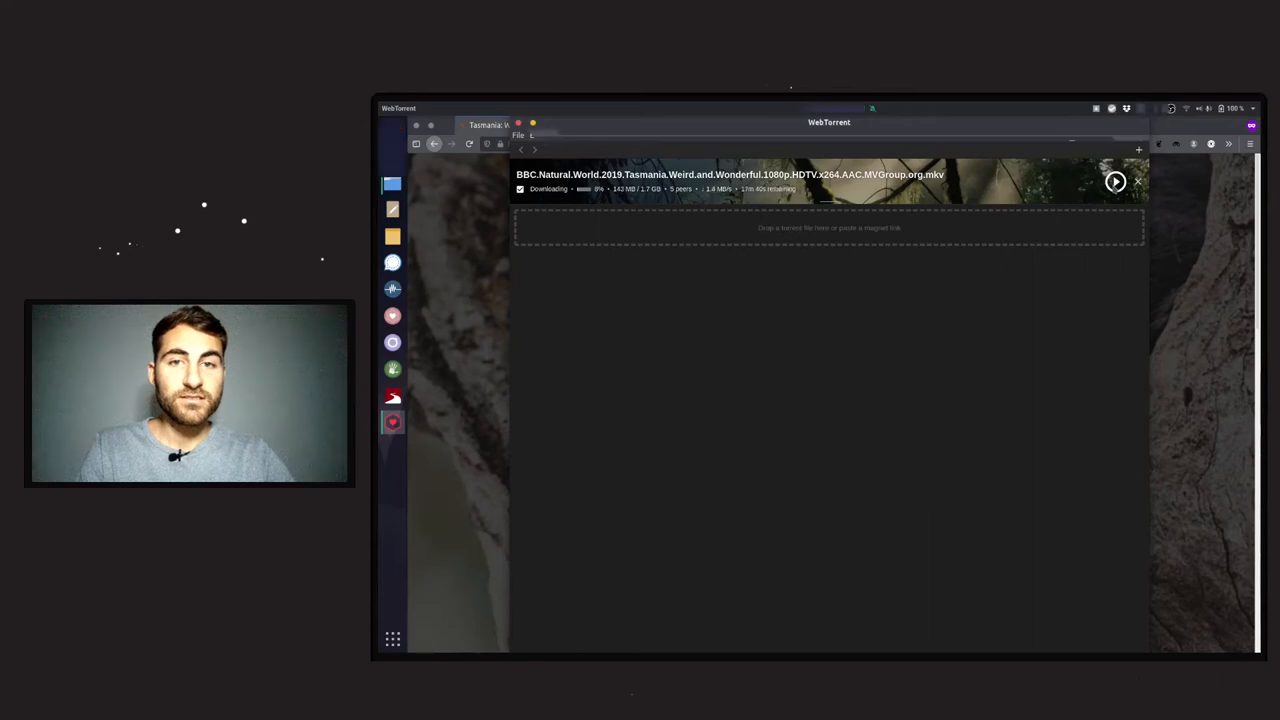
click(1114, 182)
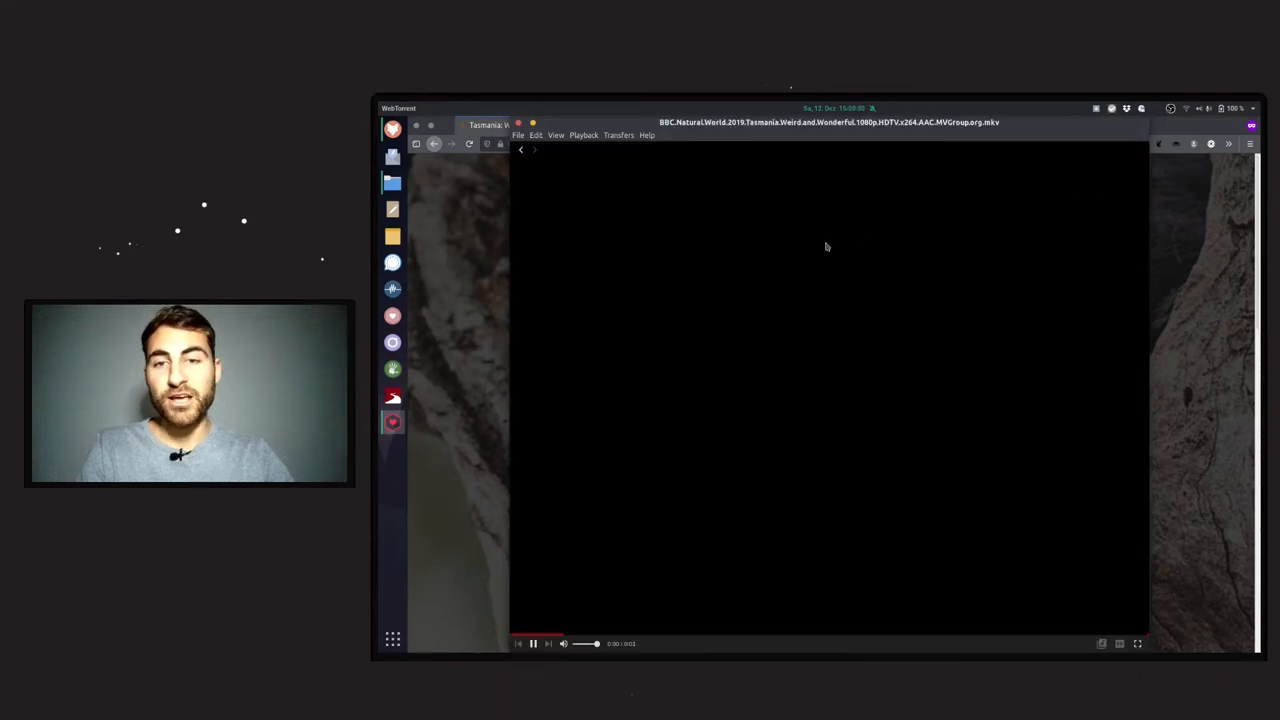
mouse_move(844, 376)
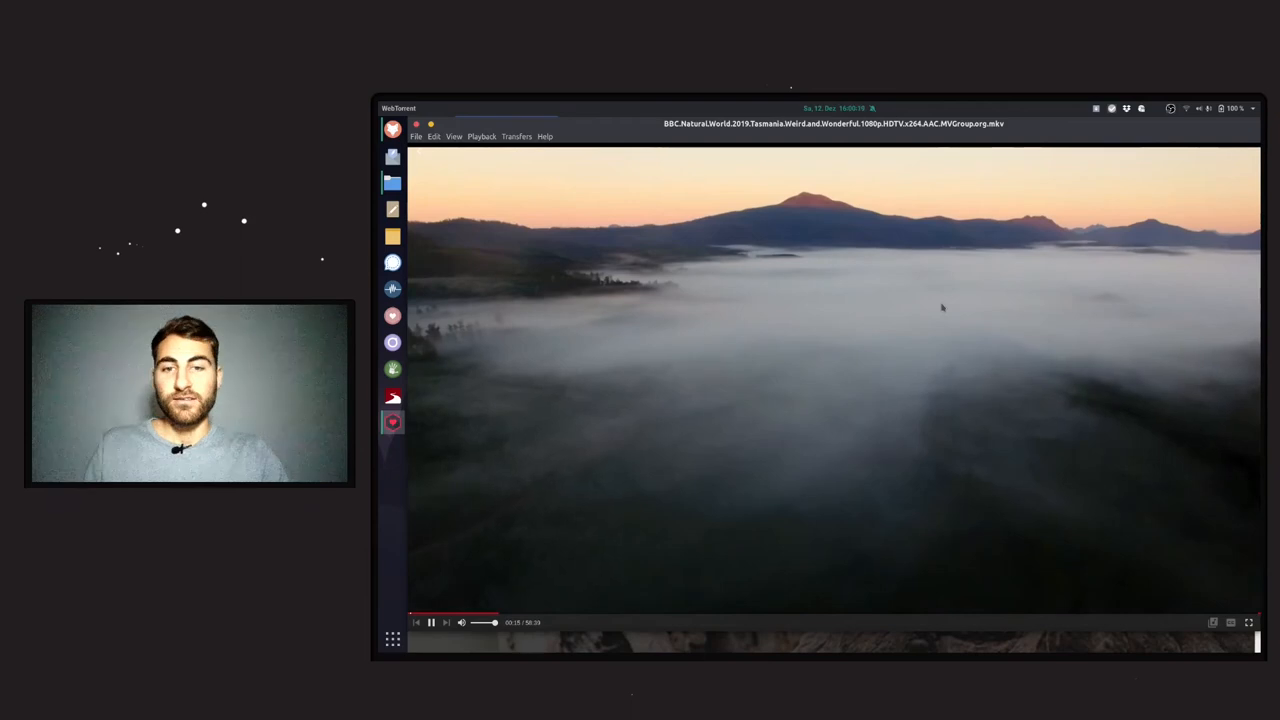
mouse_move(800, 356)
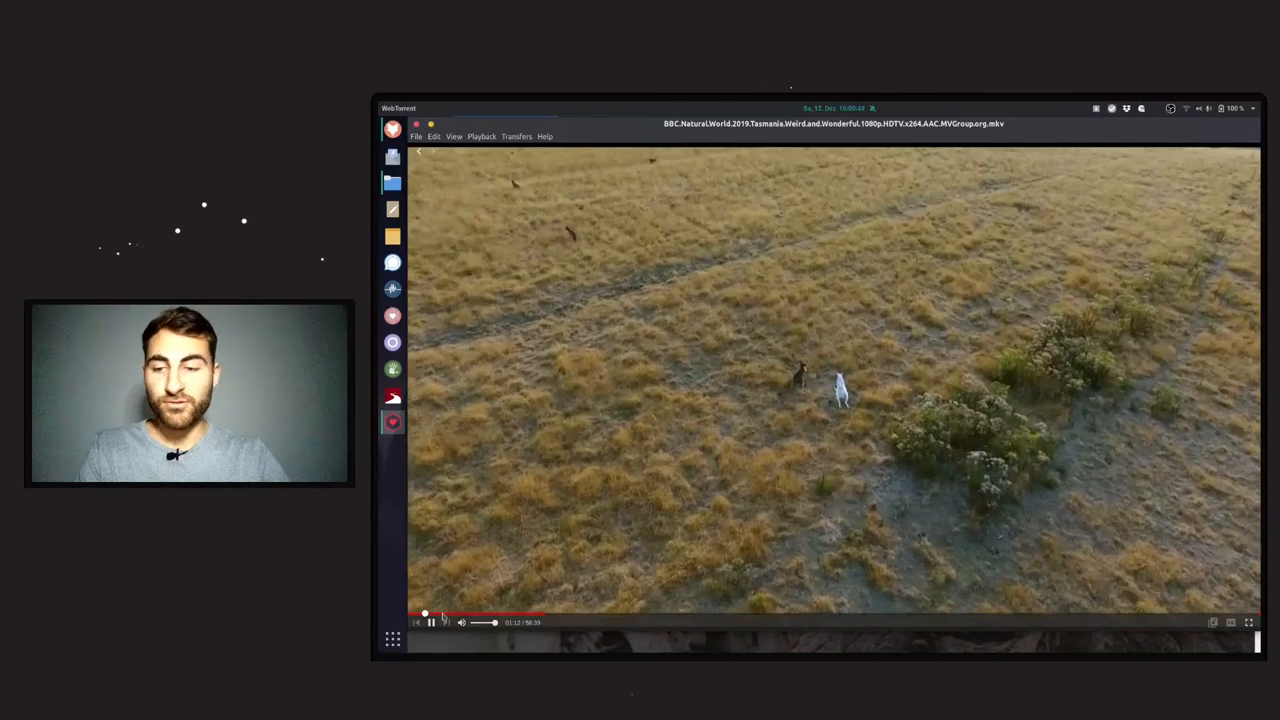
click(470, 622)
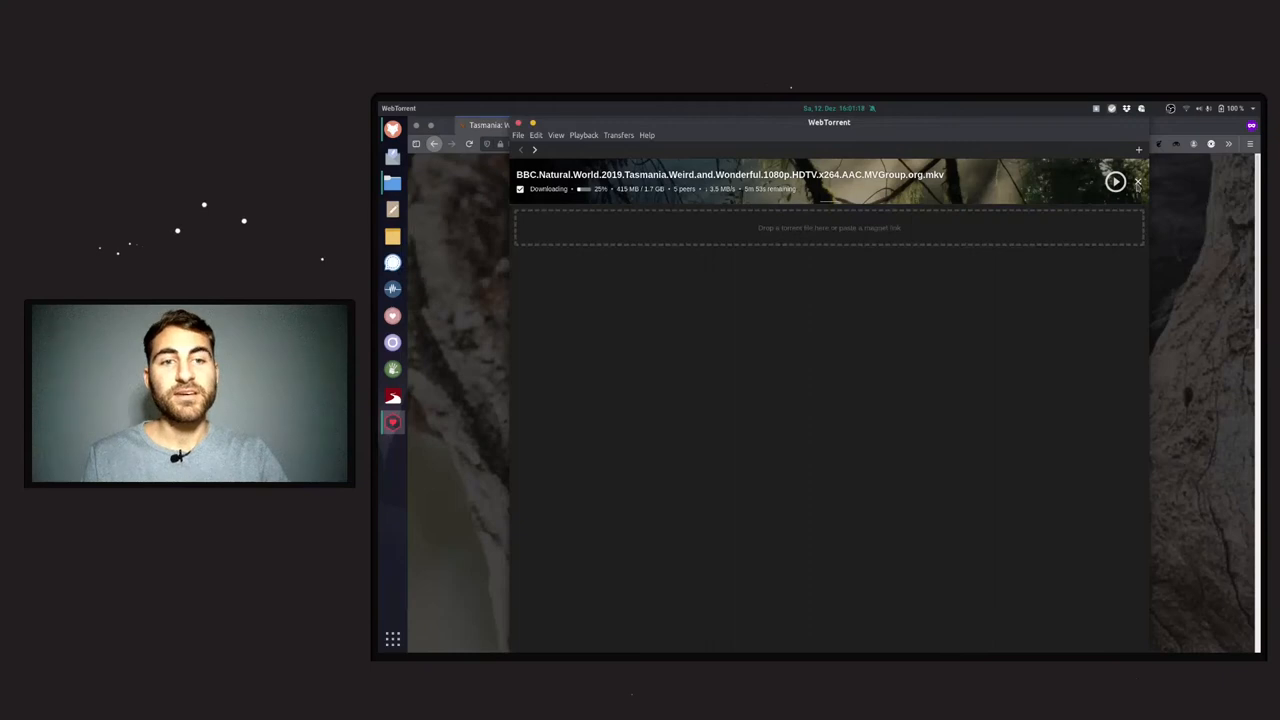
- Remove the Tasmania torrent from WebTorrent and return to the browser's documentaries page
click(1136, 182)
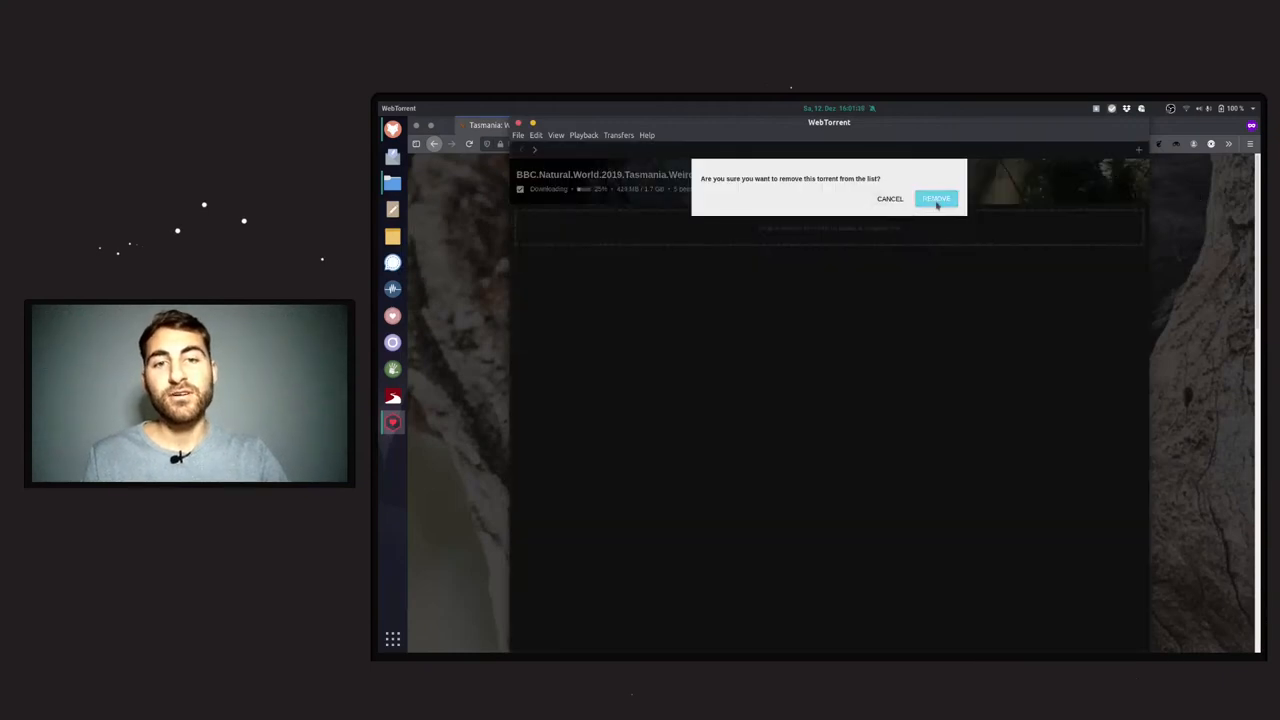
click(936, 198)
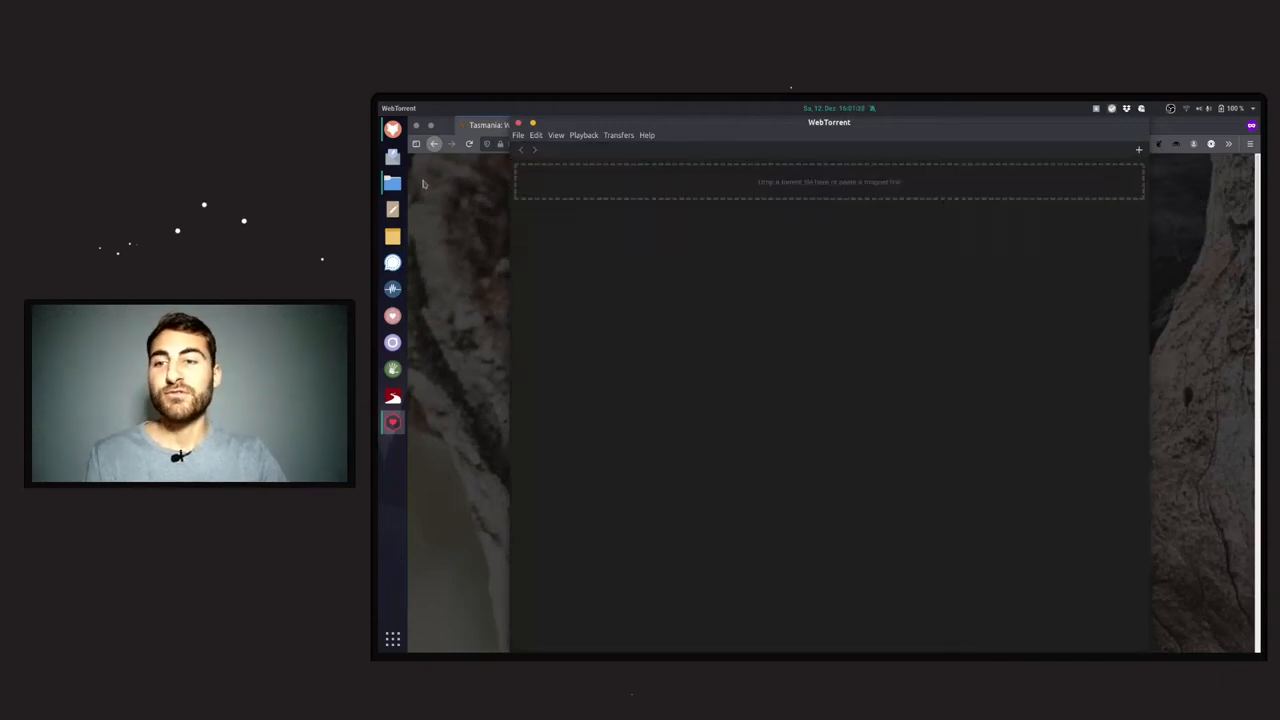
click(392, 182)
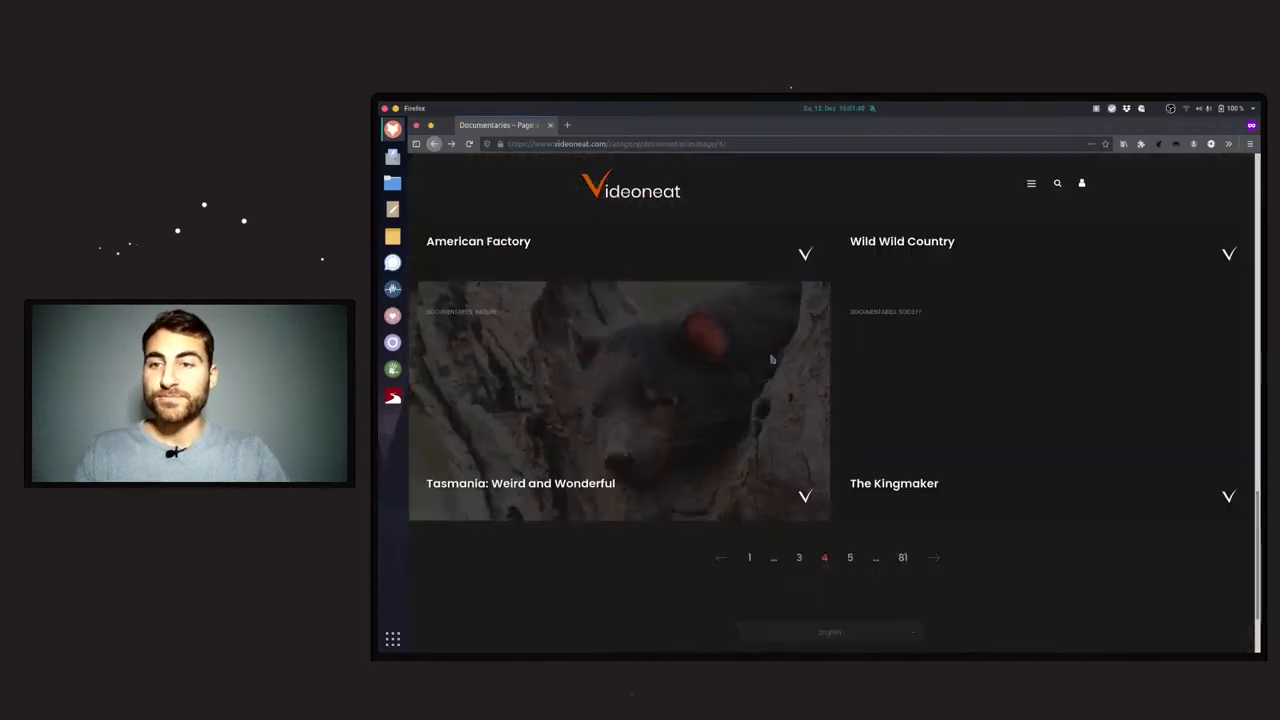
click(848, 556)
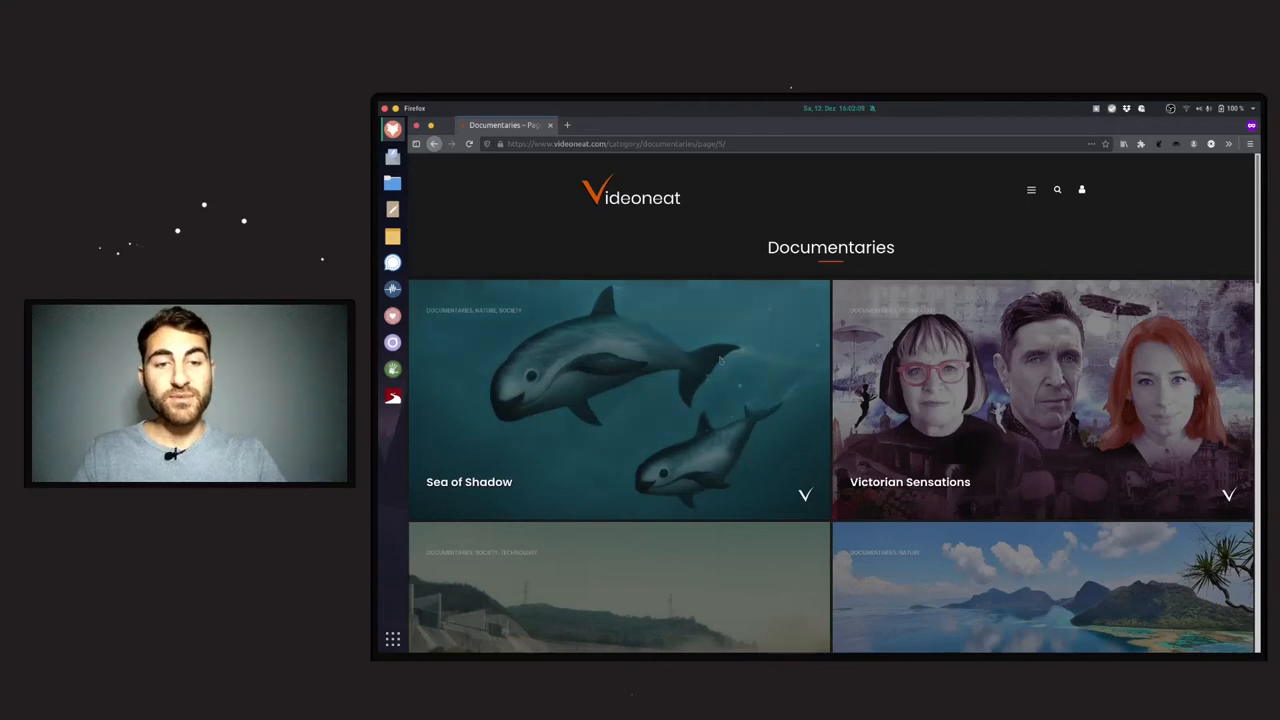
scroll(down, 3)
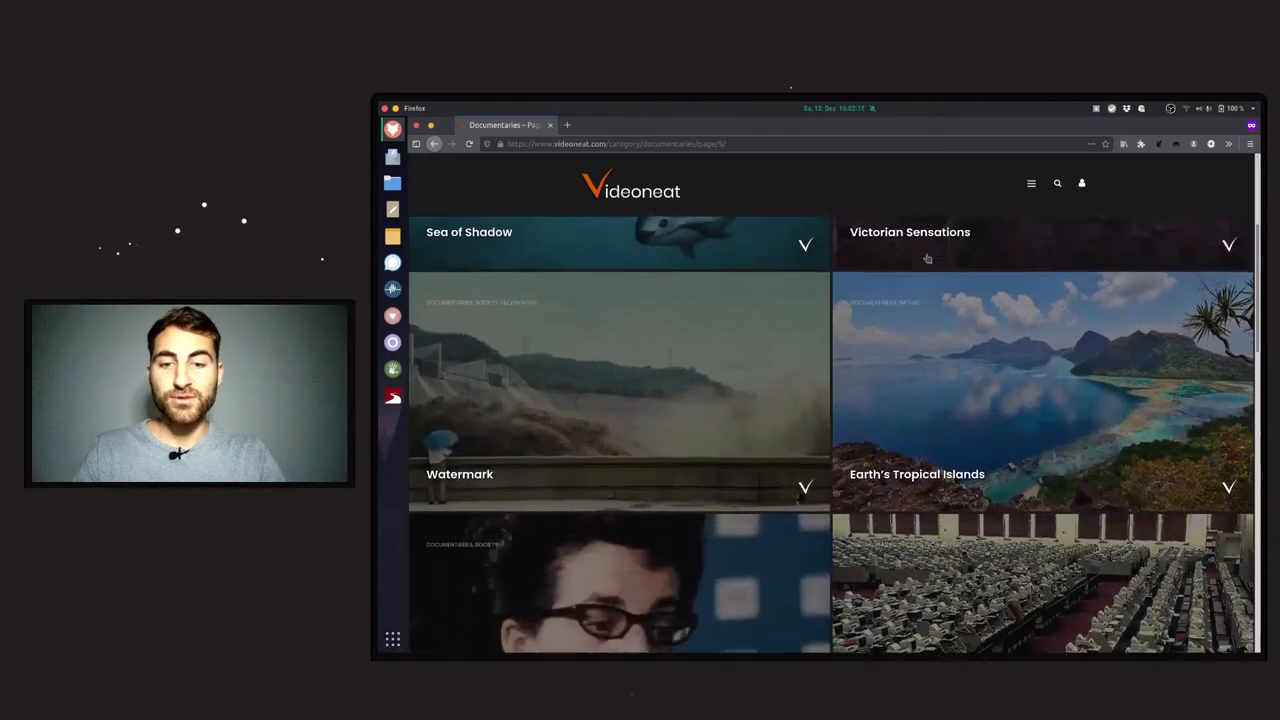
scroll(down, 3)
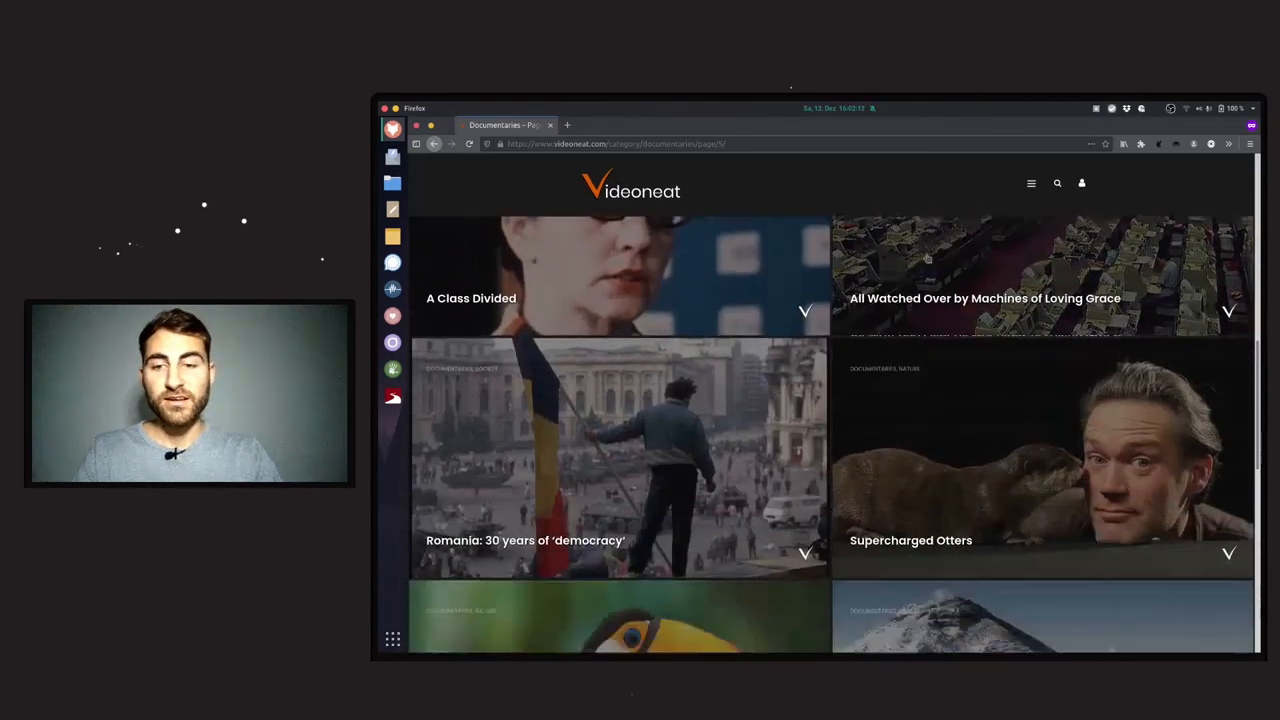
scroll(down, 3)
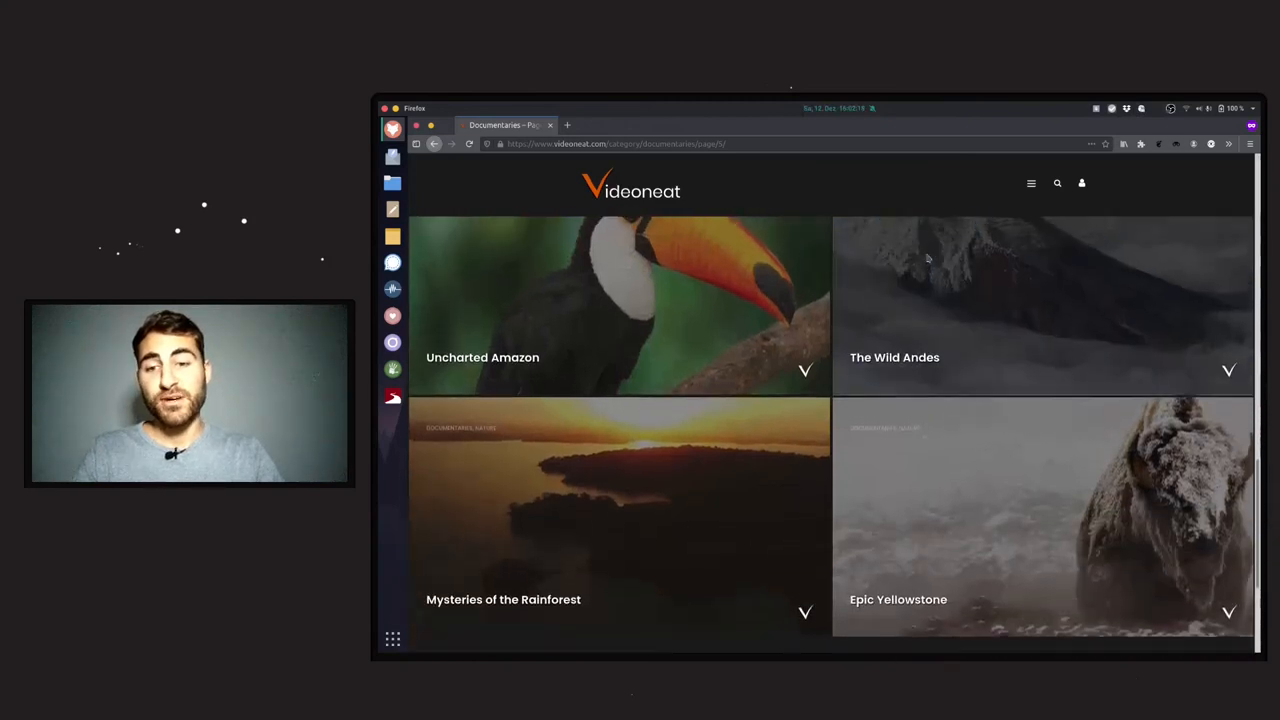
- Browse the Movies category from the site menu and scroll through its list
click(1032, 184)
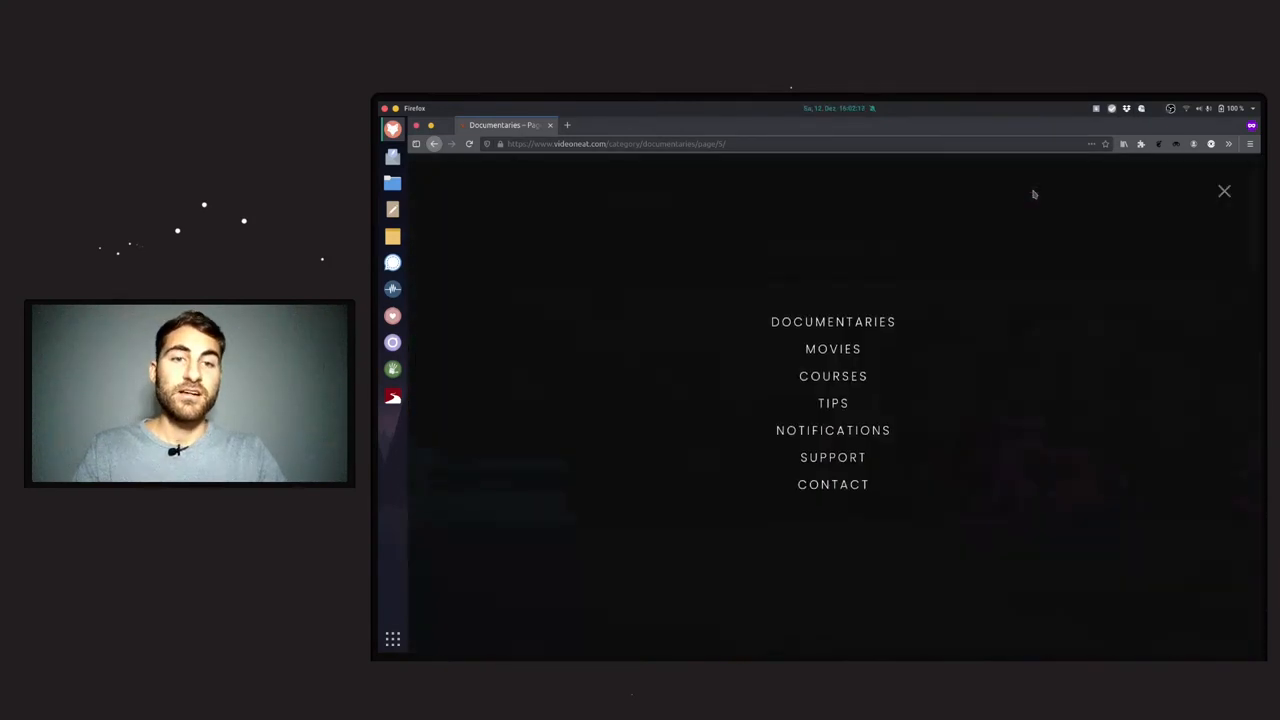
mouse_move(832, 364)
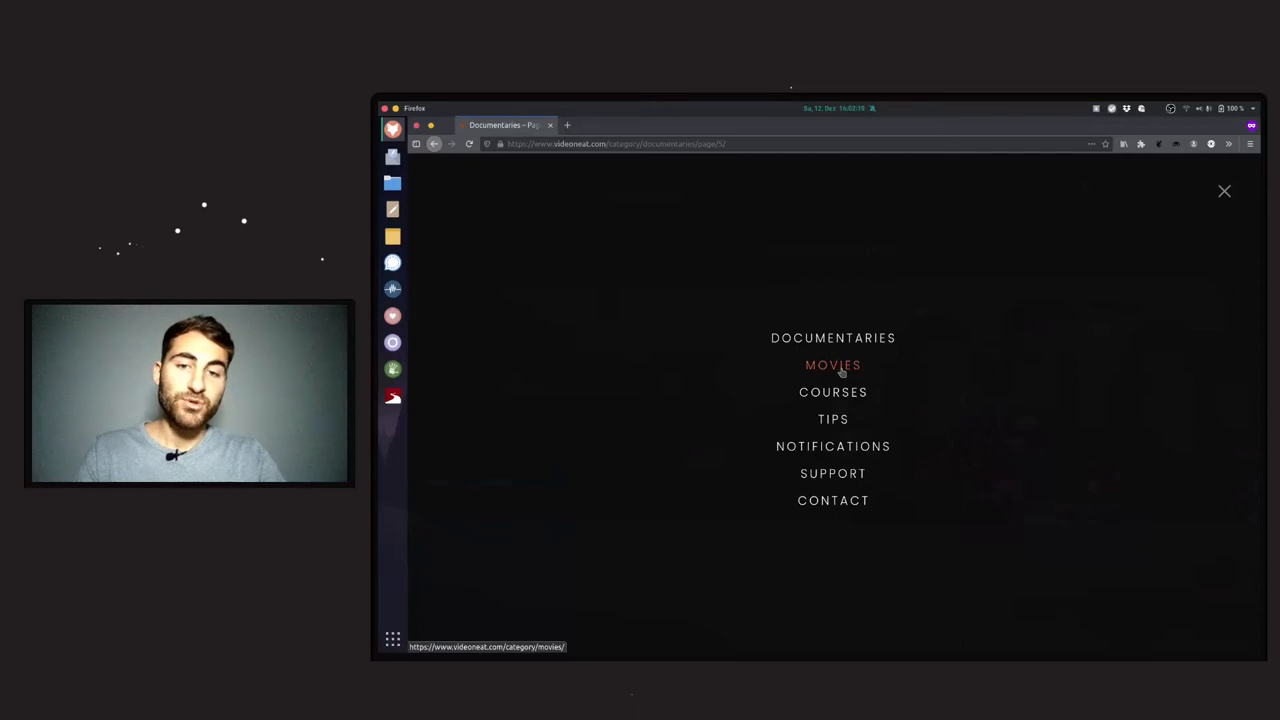
click(832, 364)
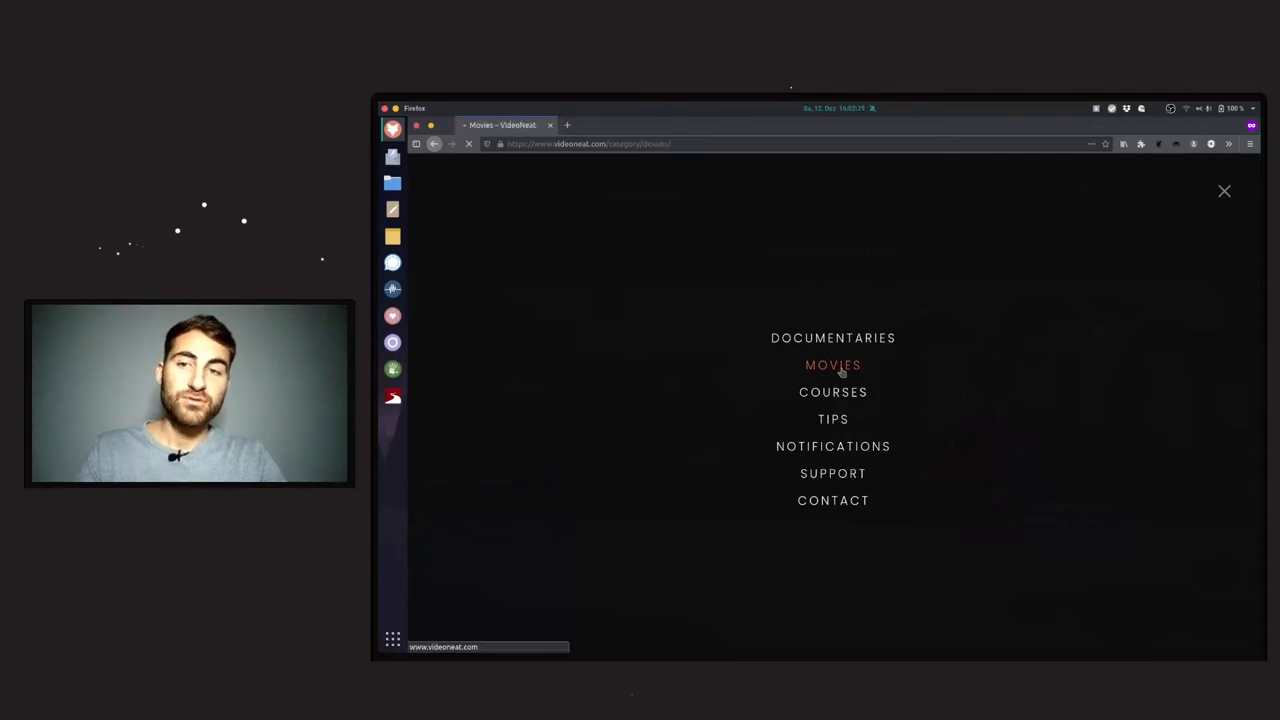
click(832, 364)
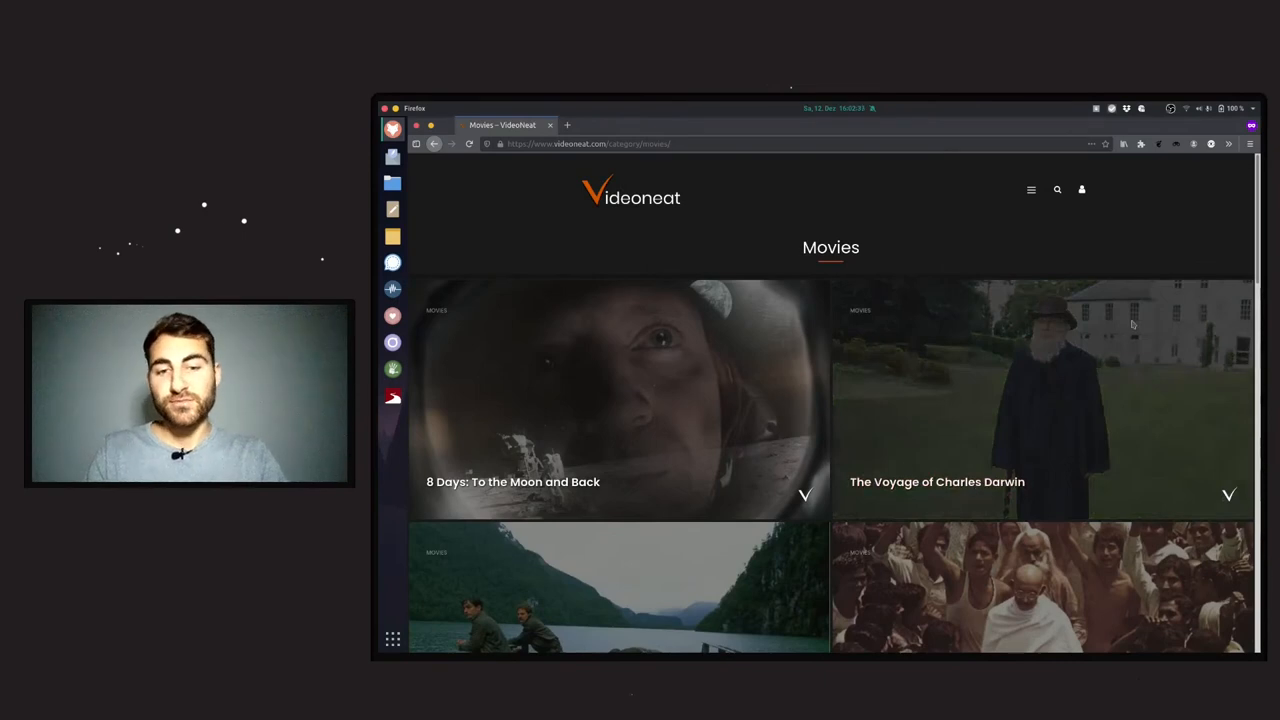
scroll(down, 3)
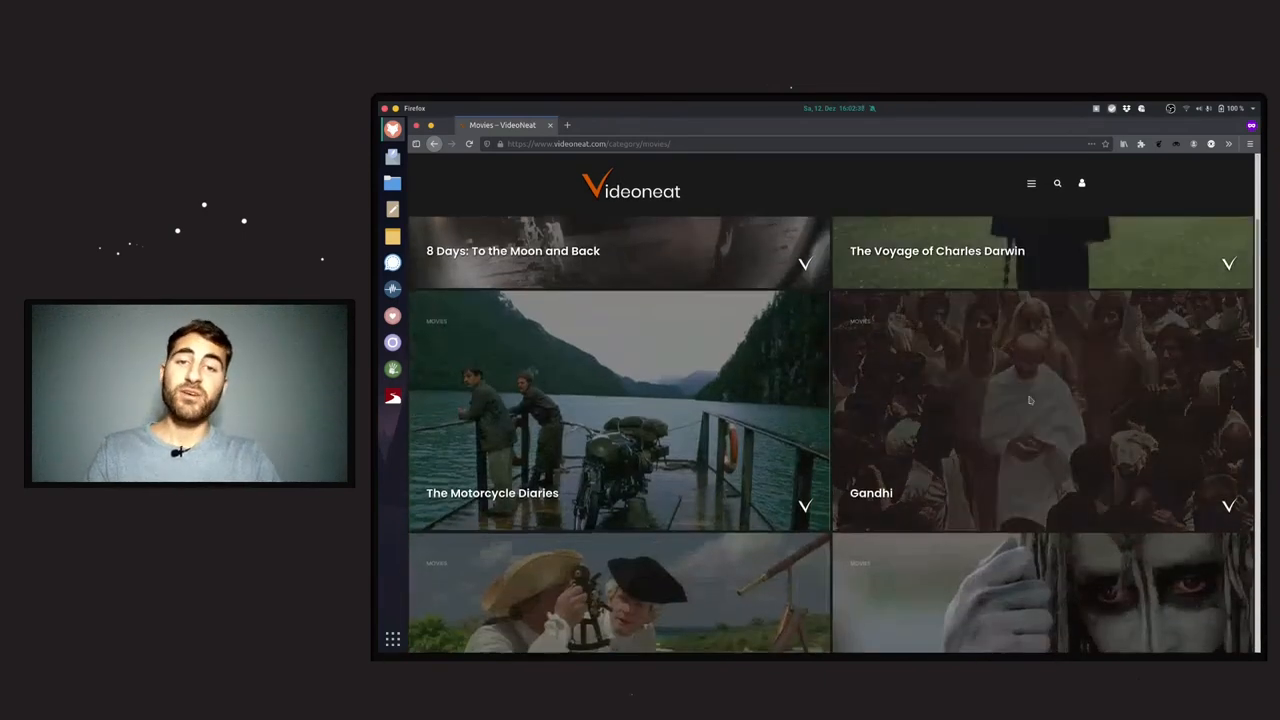
scroll(down, 3)
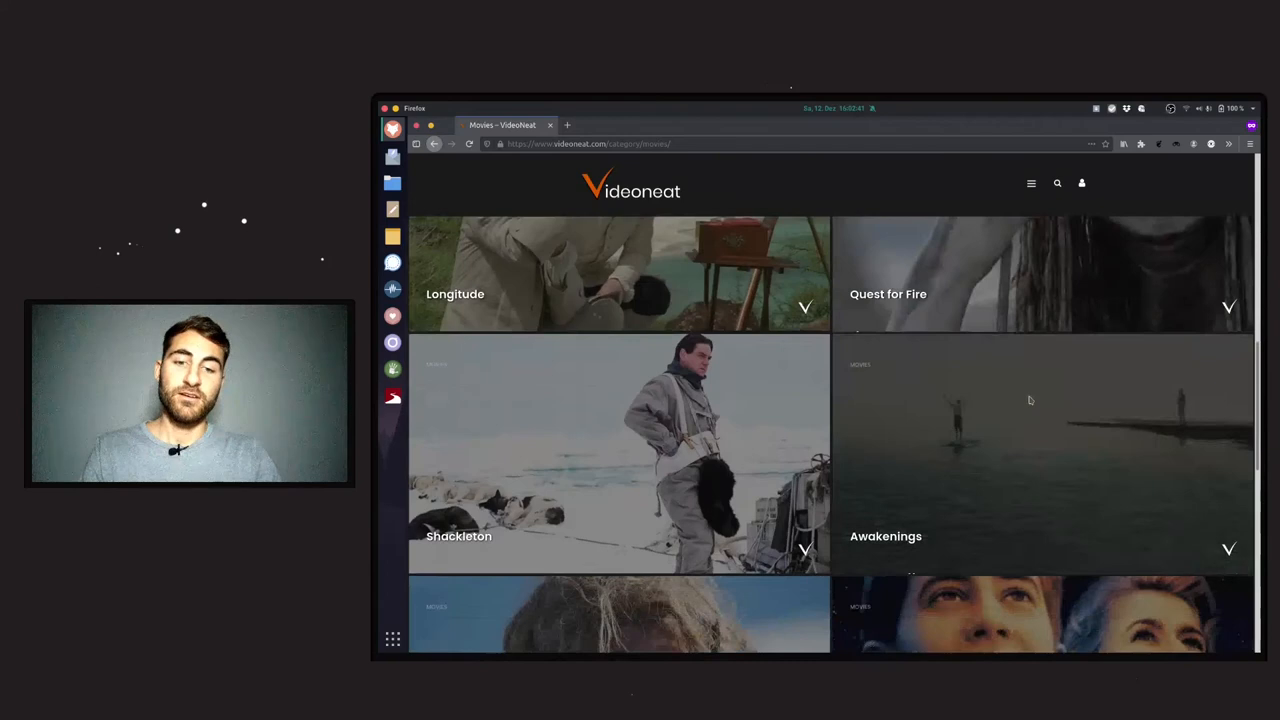
scroll(down, 3)
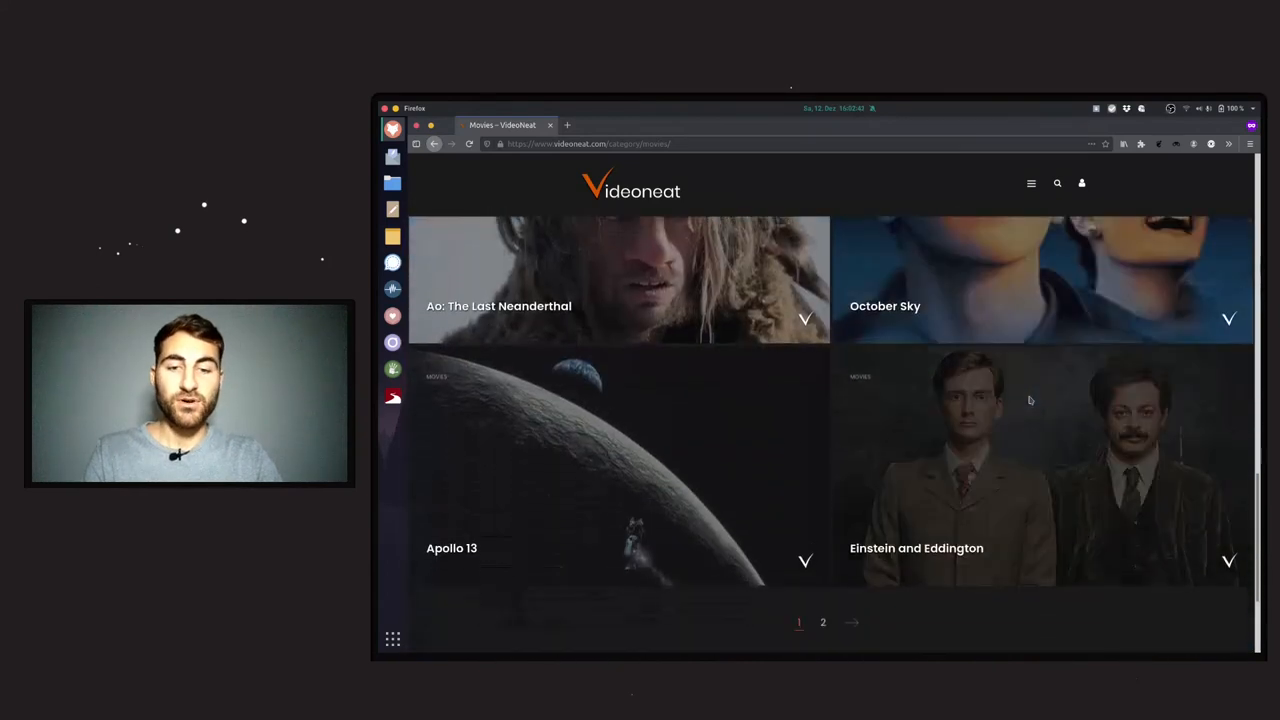
mouse_move(702, 428)
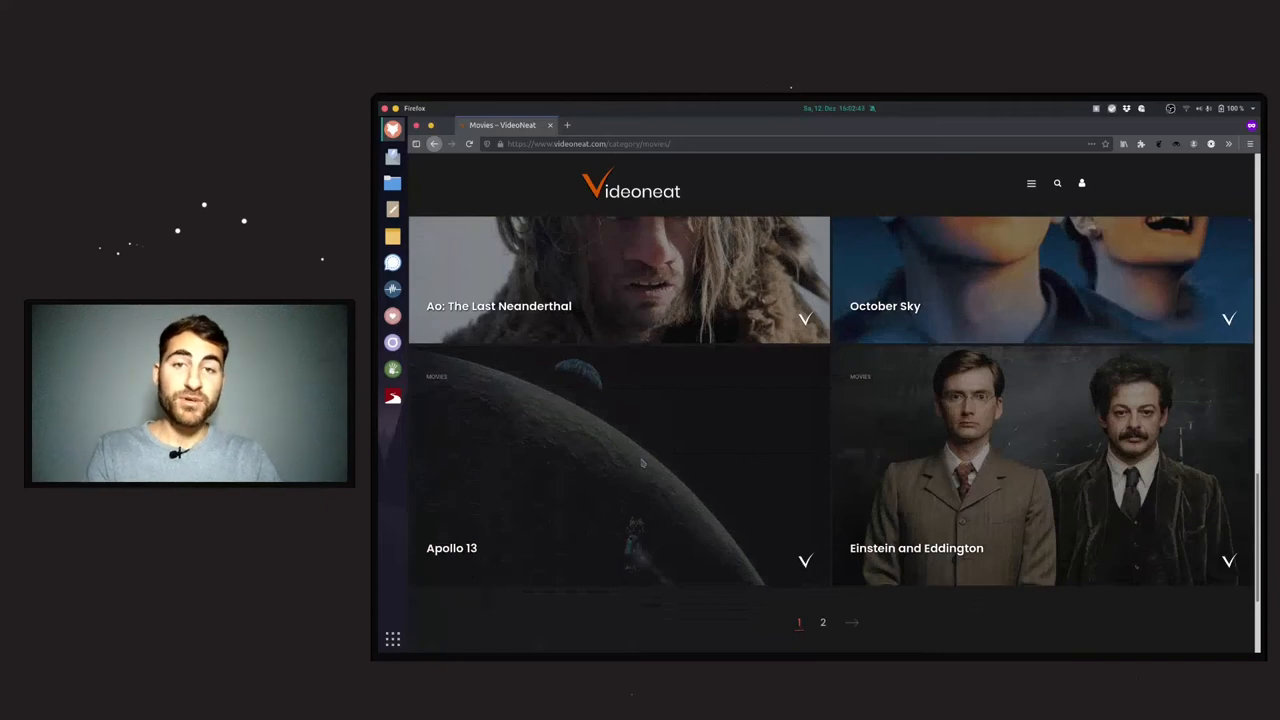
scroll(down, 3)
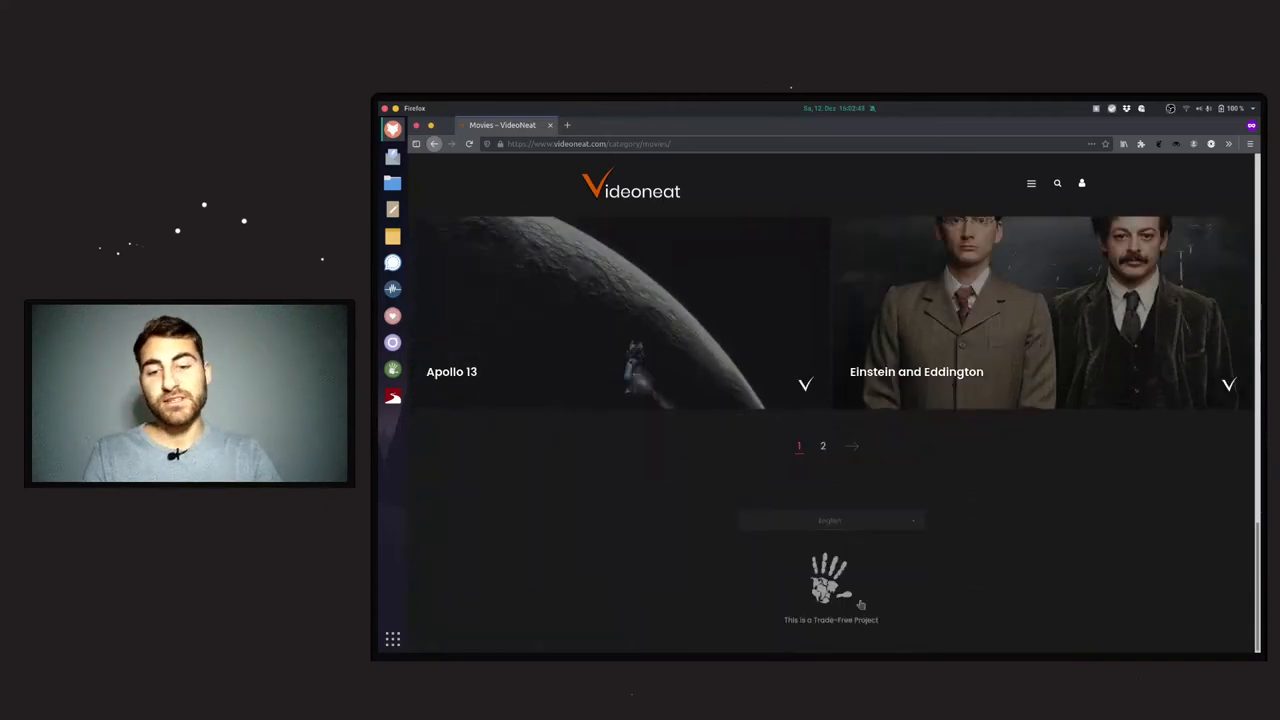
scroll(up, 3)
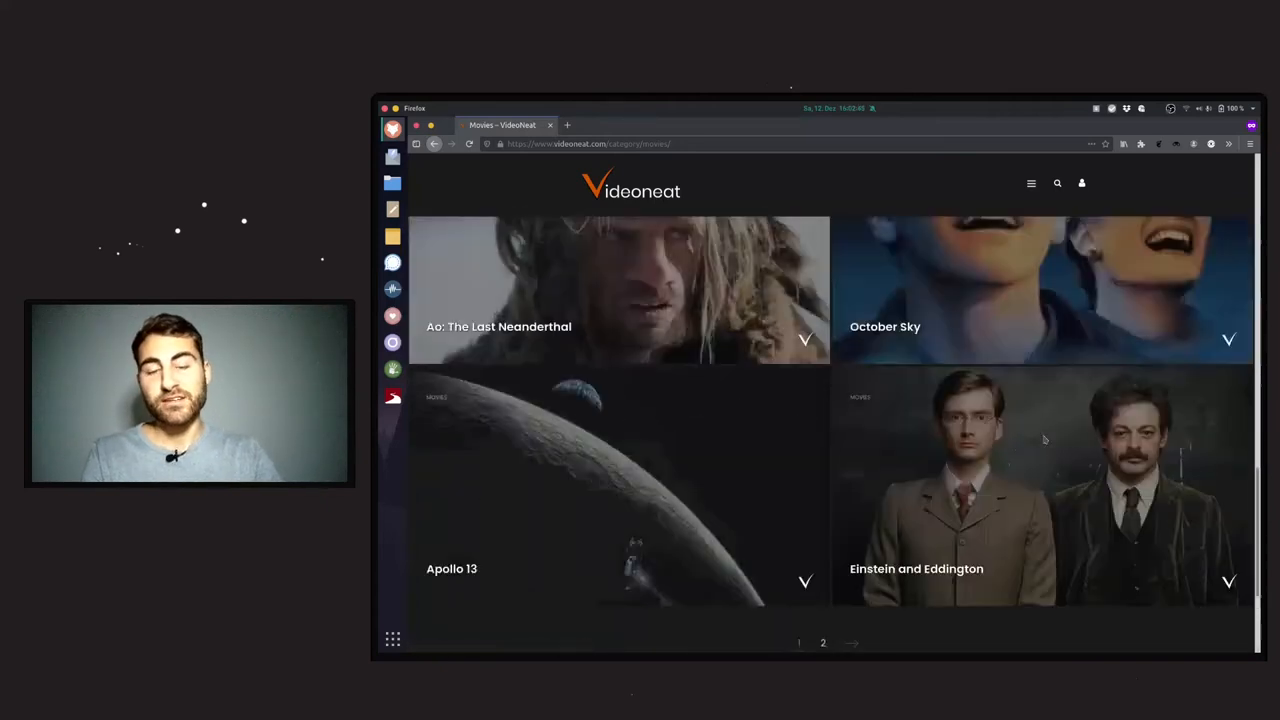
- Browse the Courses category, listing titles like The Theory of Everything and What Einstein Got Wrong
click(1032, 184)
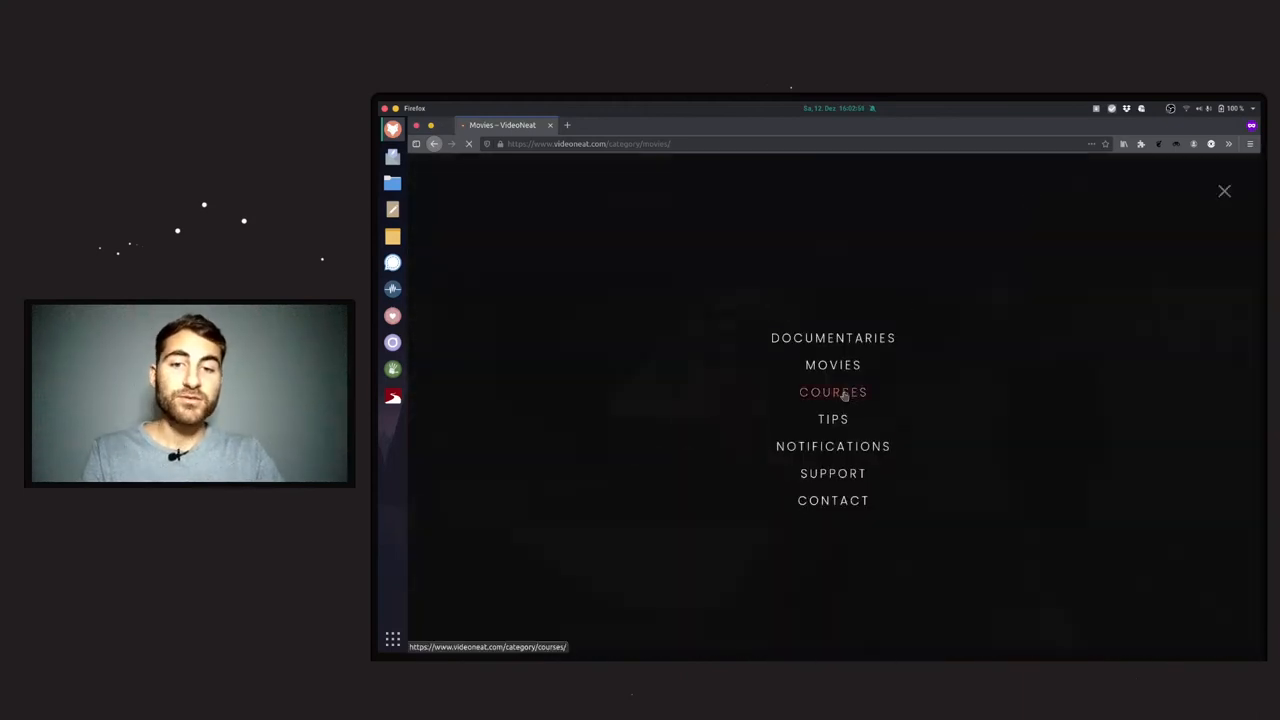
click(832, 390)
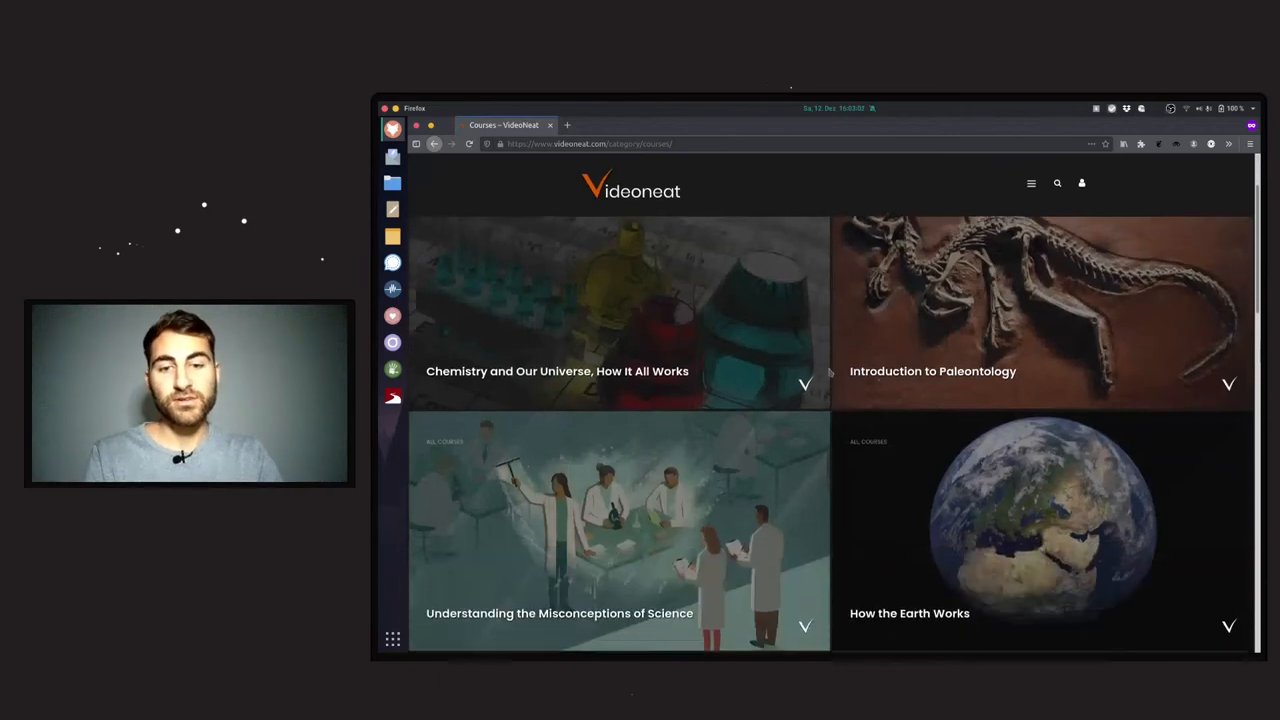
scroll(down, 3)
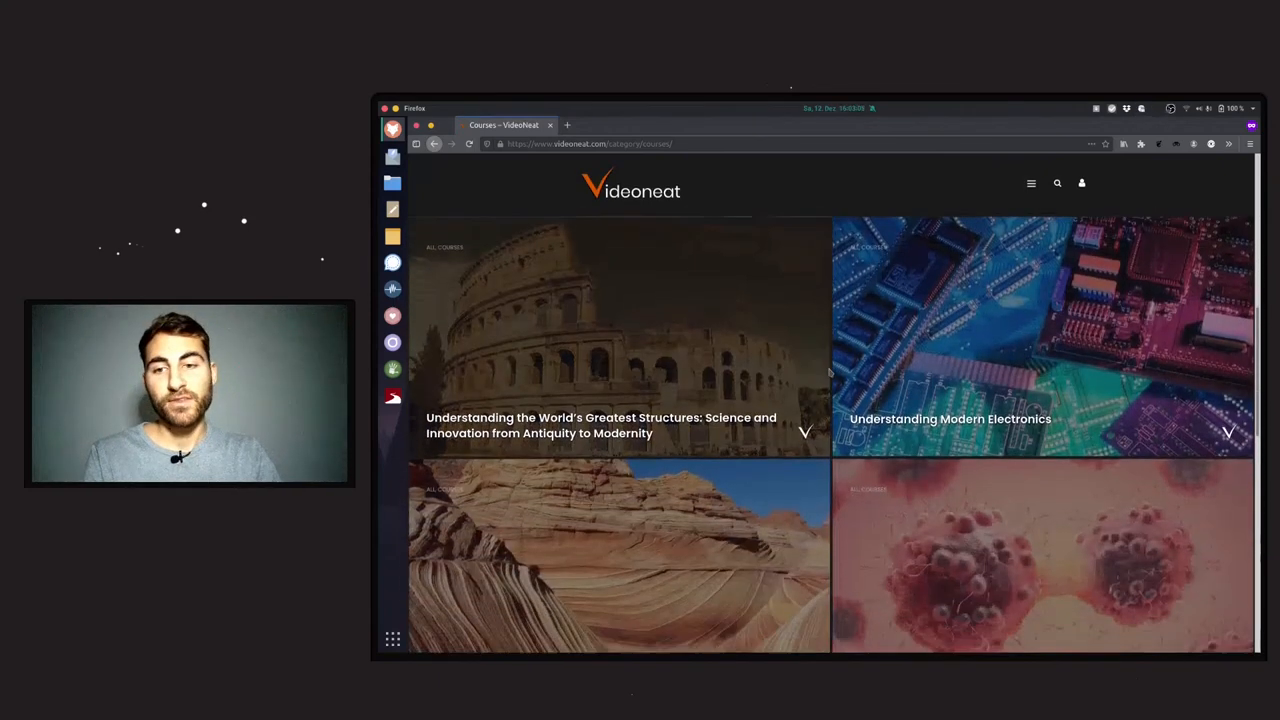
scroll(down, 3)
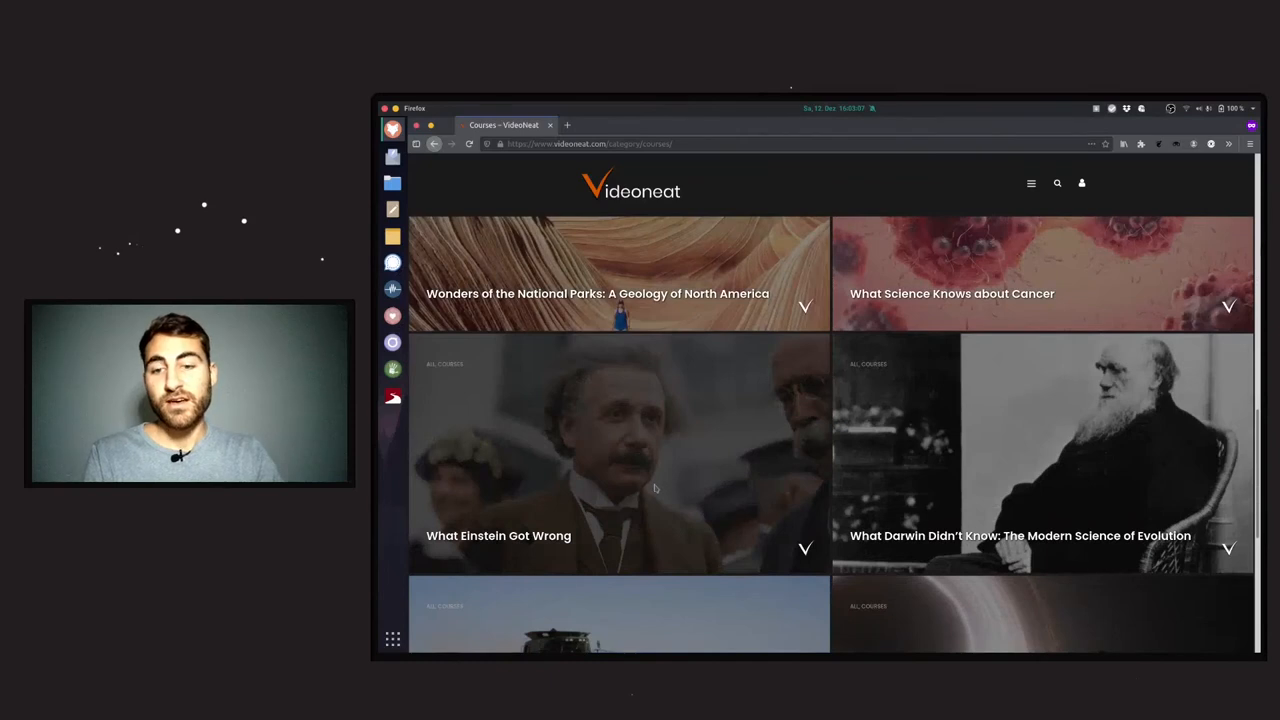
scroll(down, 3)
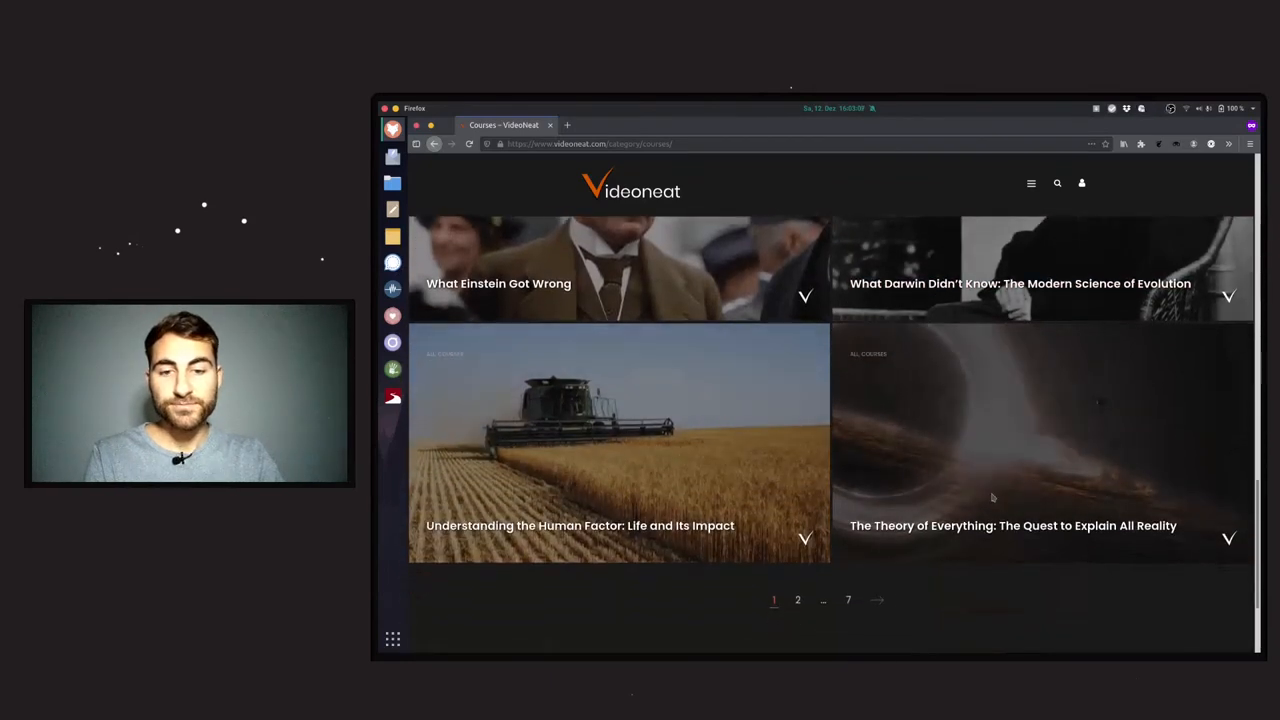
click(1012, 524)
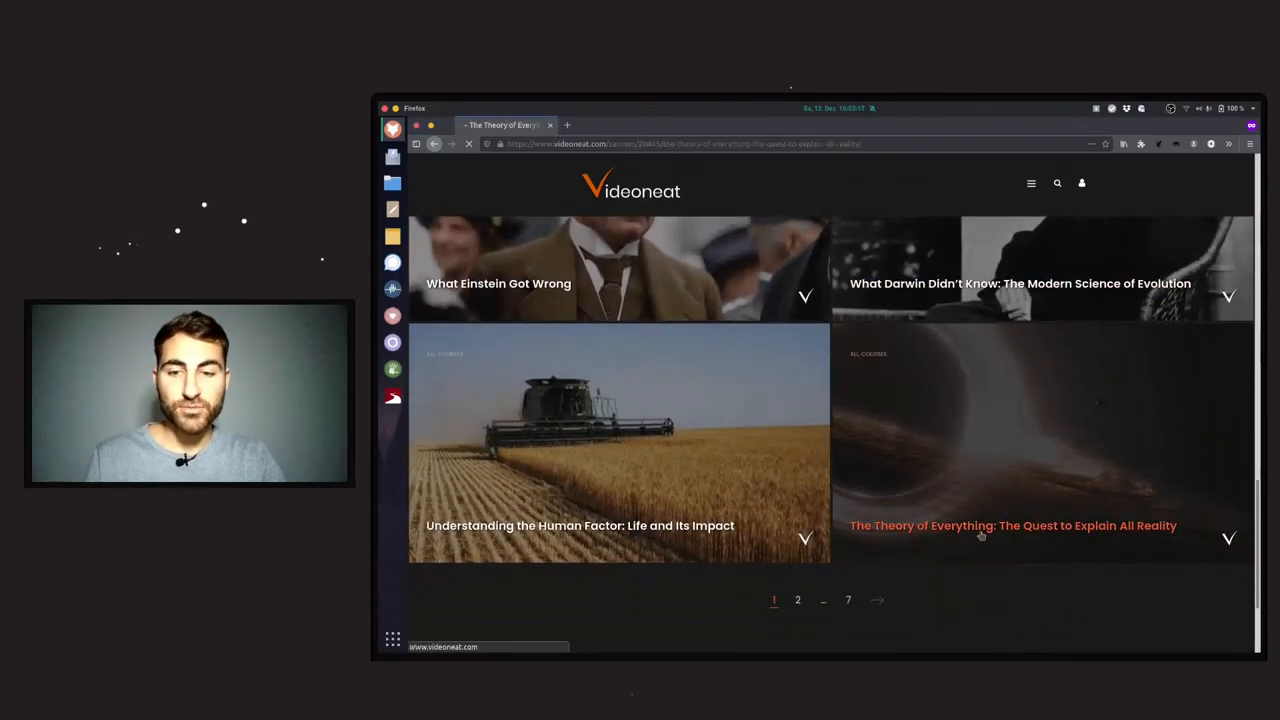
click(1012, 524)
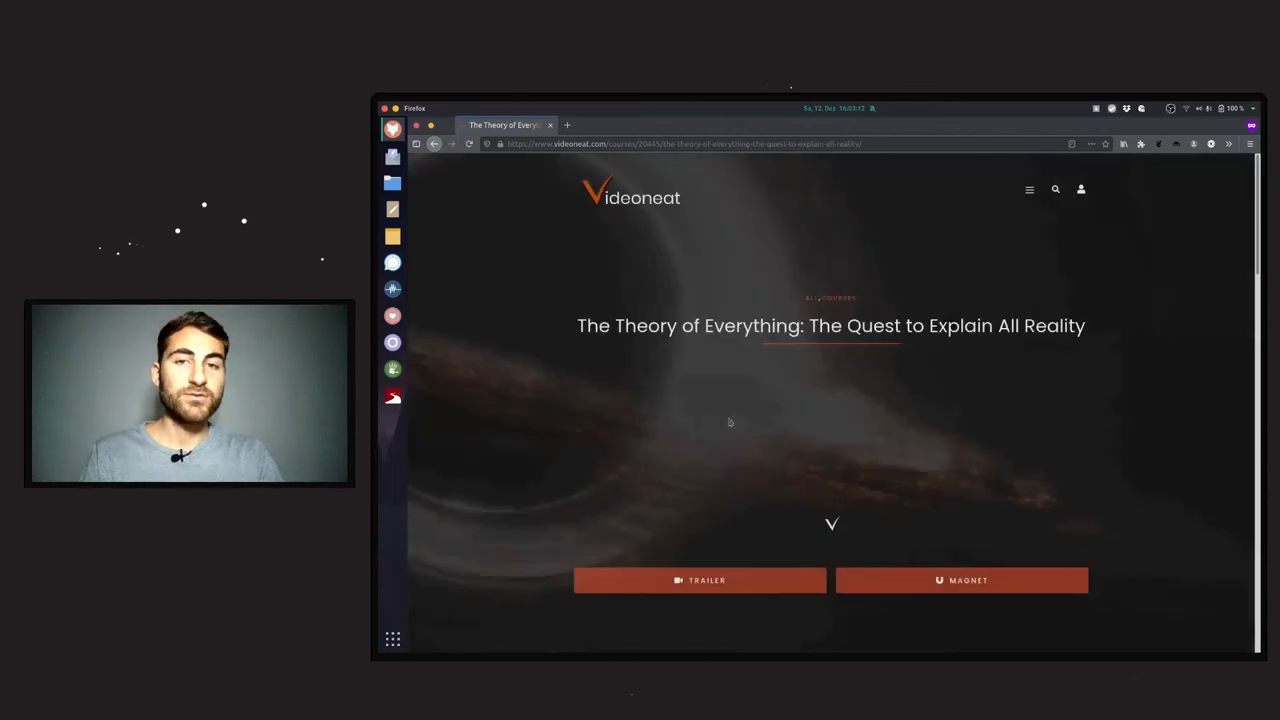
scroll(down, 3)
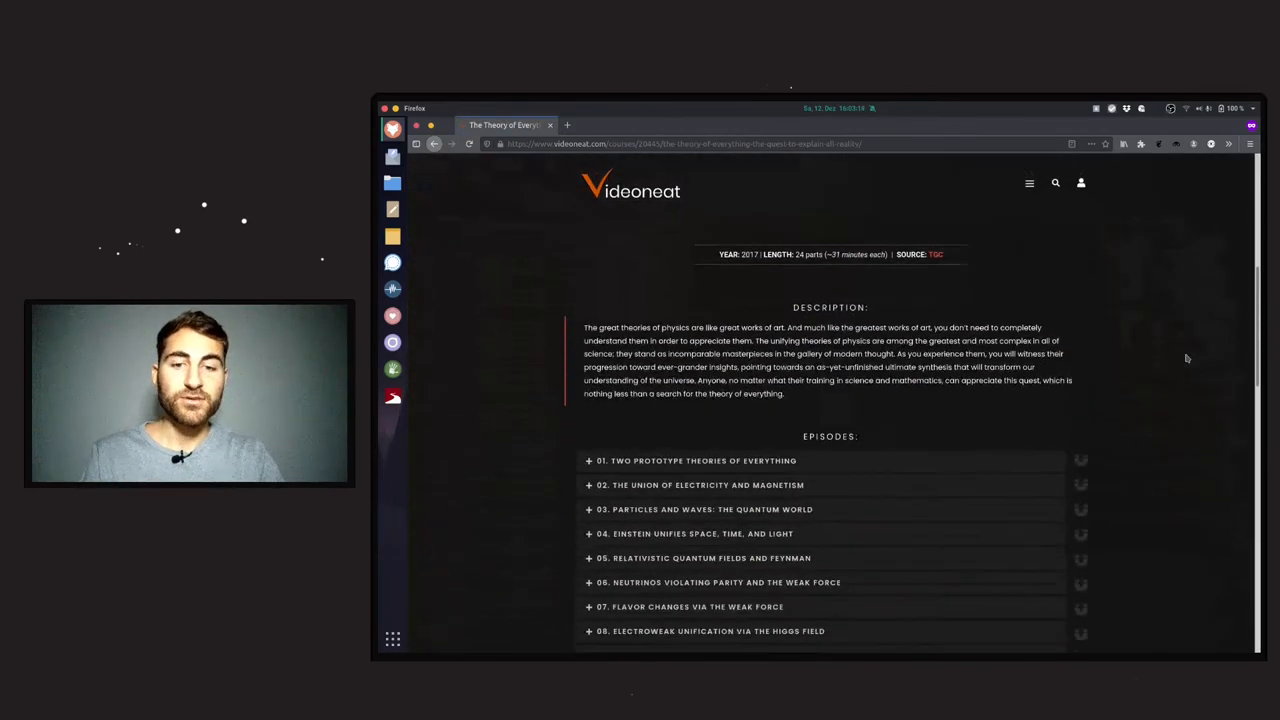
scroll(down, 3)
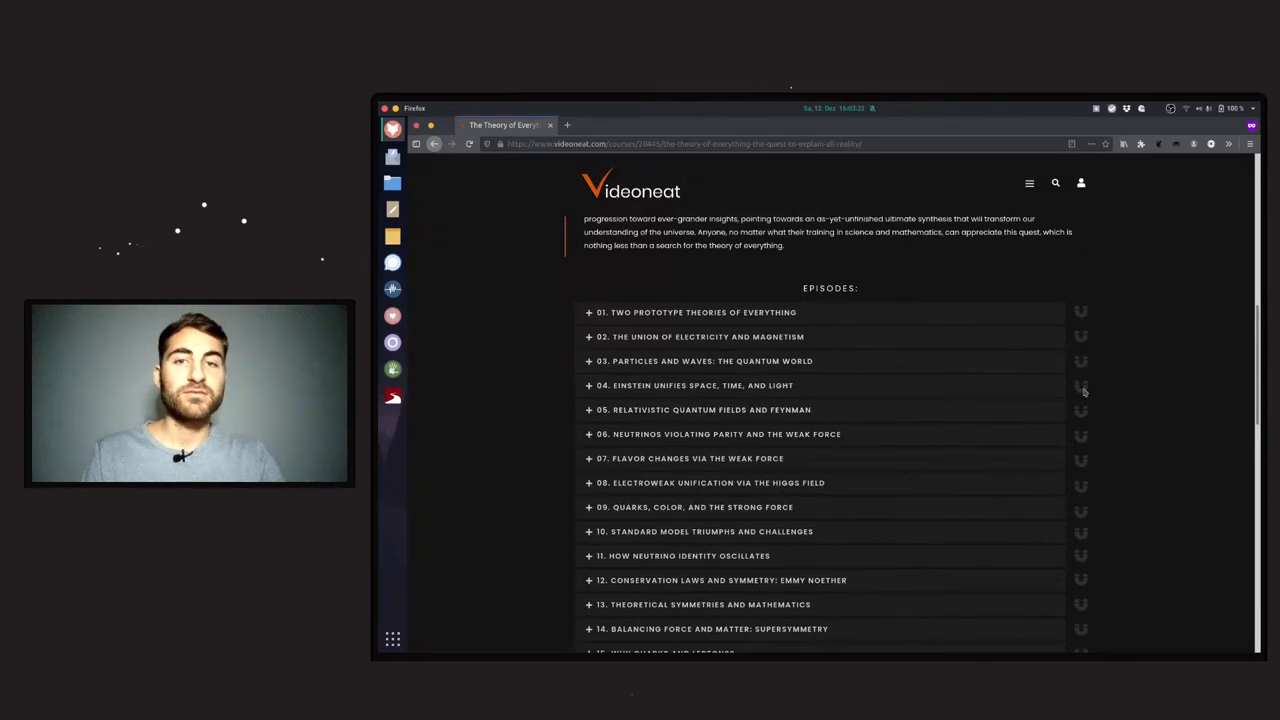
scroll(up, 3)
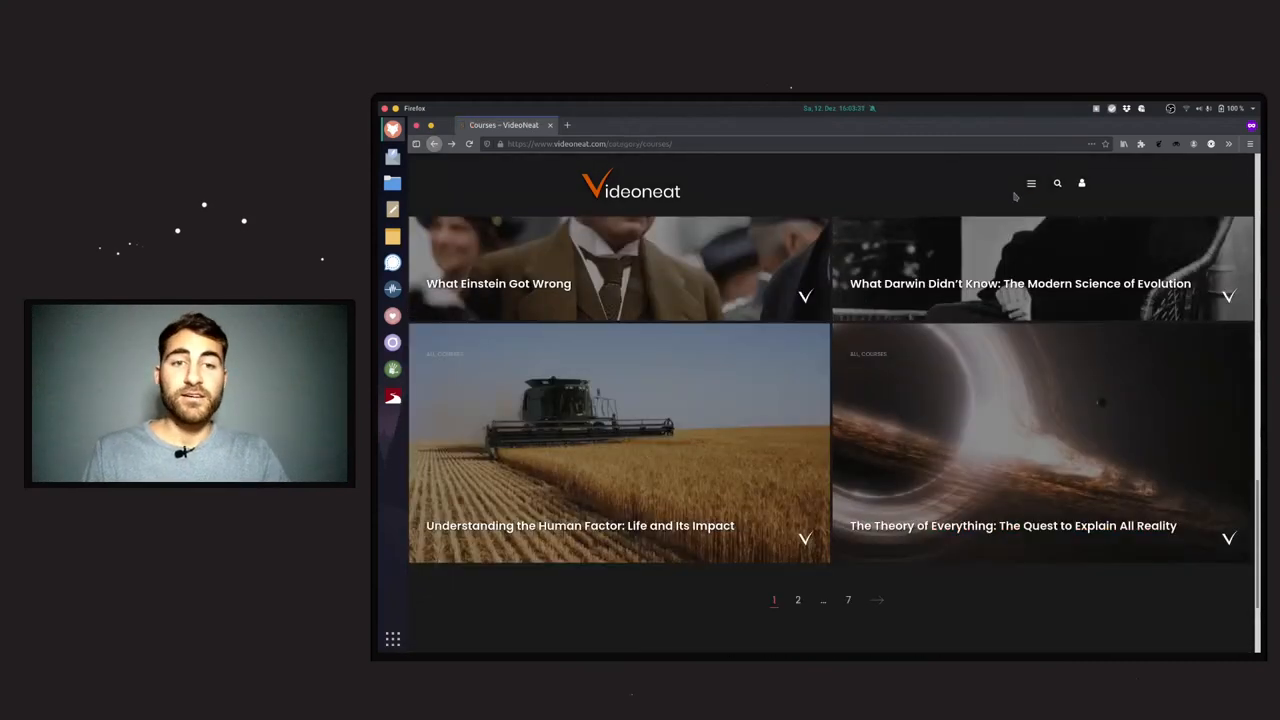
- Navigate to the Tips page via the hamburger menu and read the BitTorrent and VPN tips
click(1032, 184)
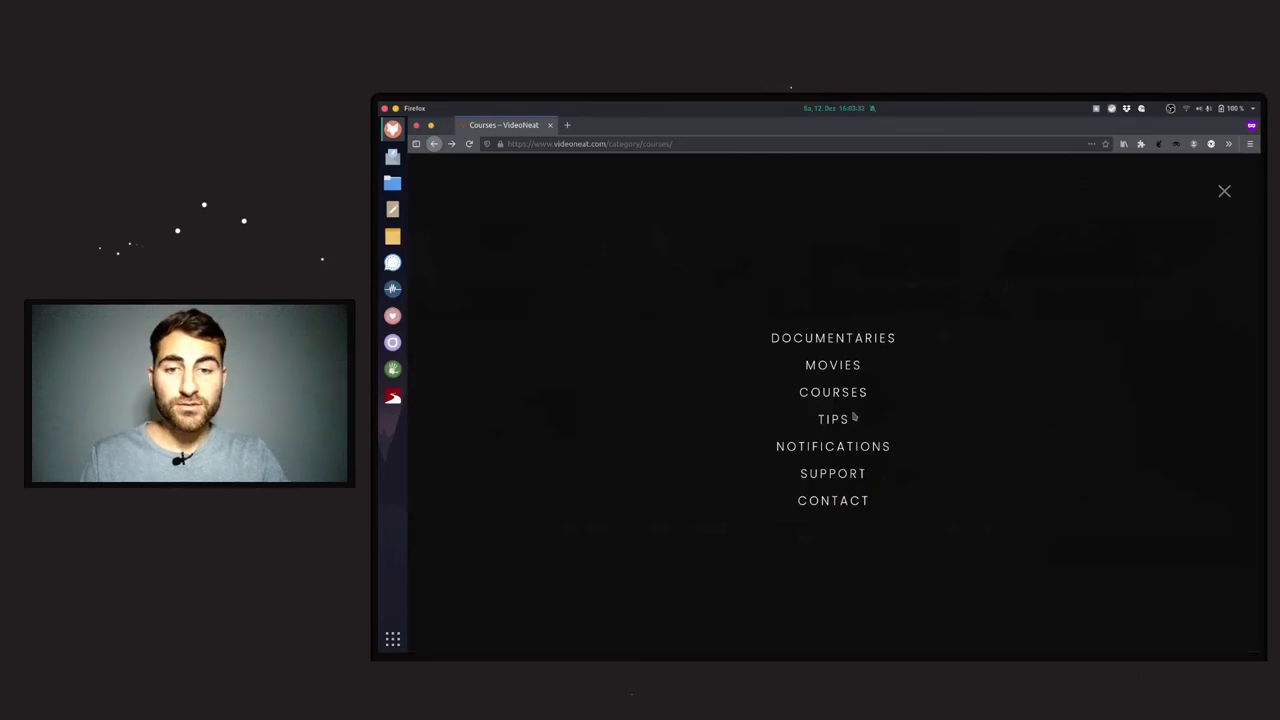
click(832, 420)
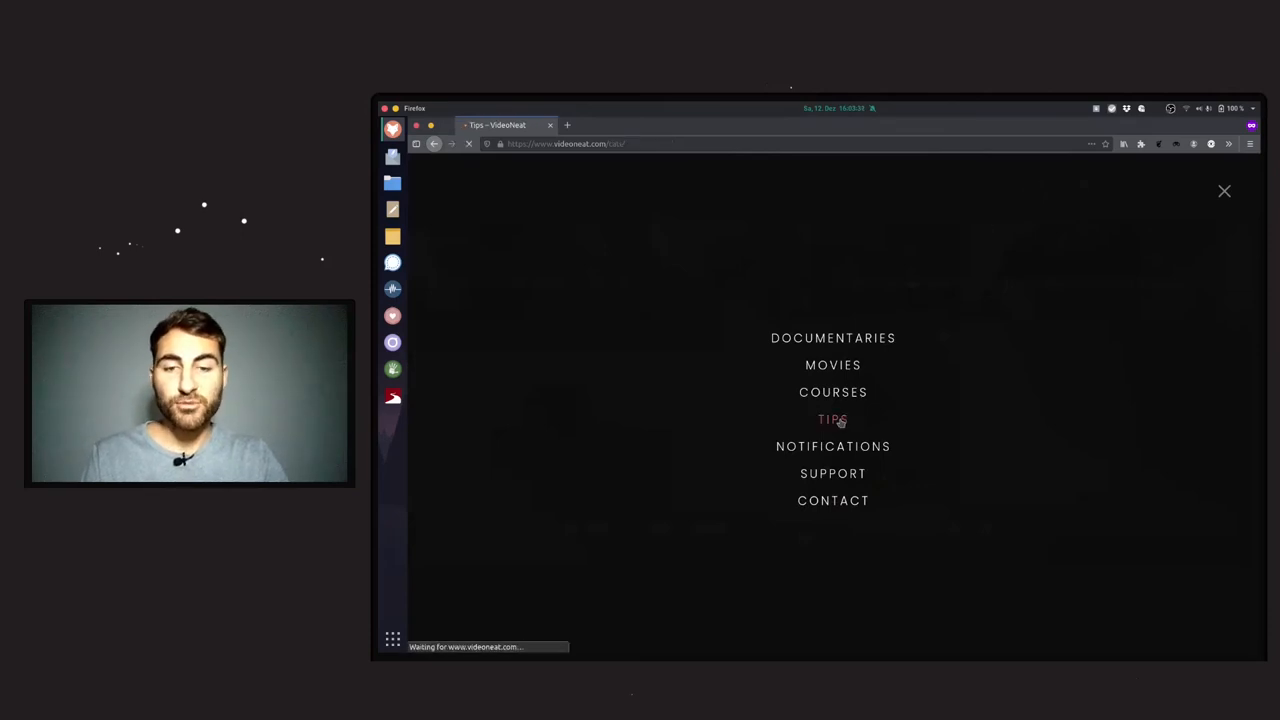
click(832, 420)
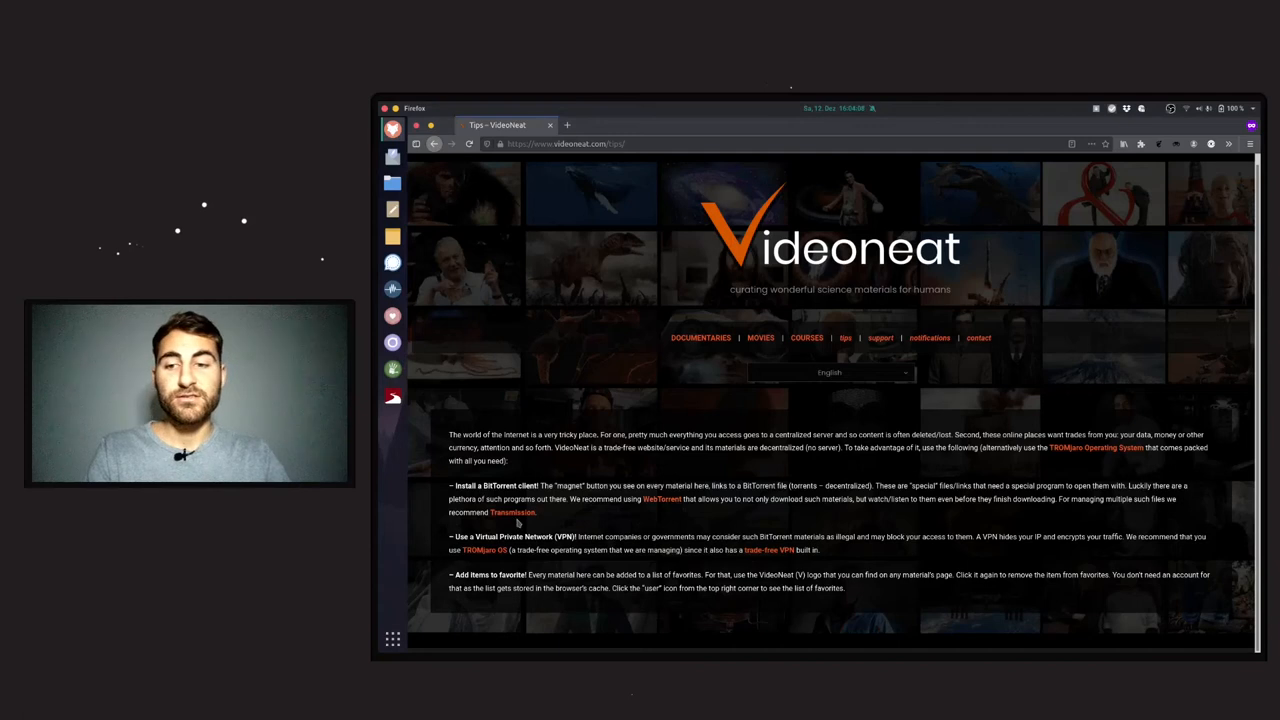
mouse_move(636, 516)
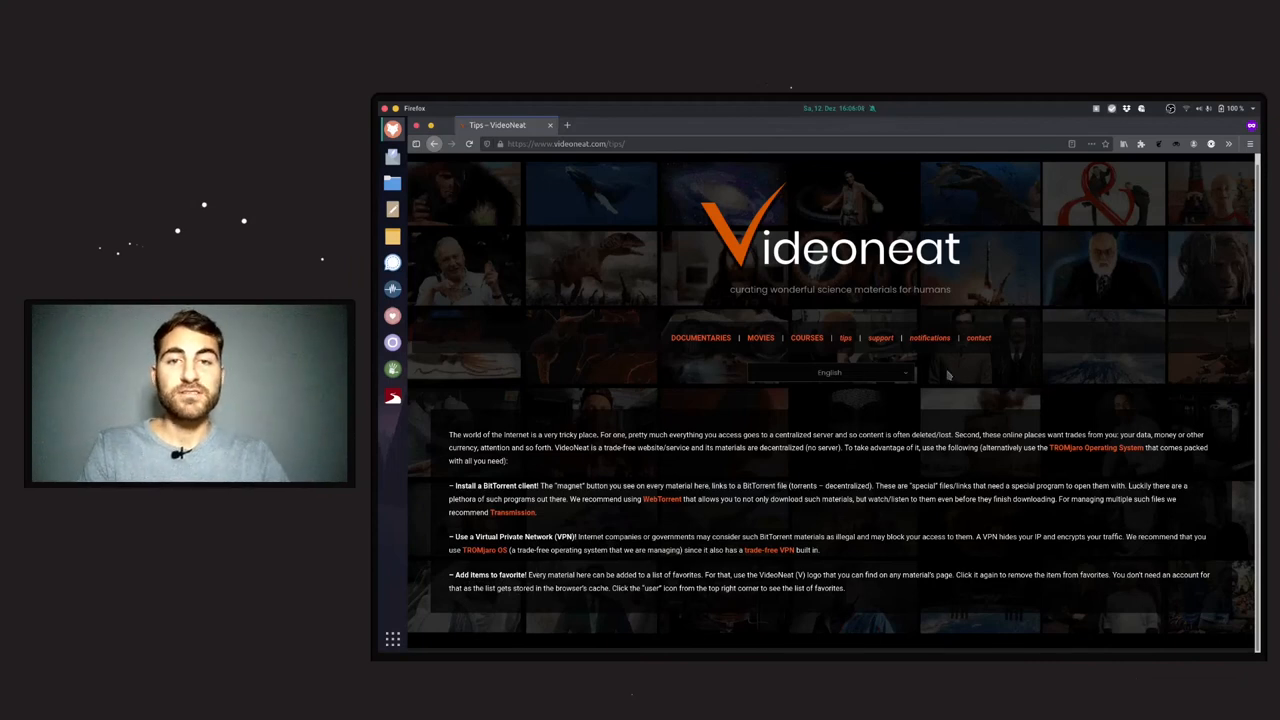
mouse_move(760, 336)
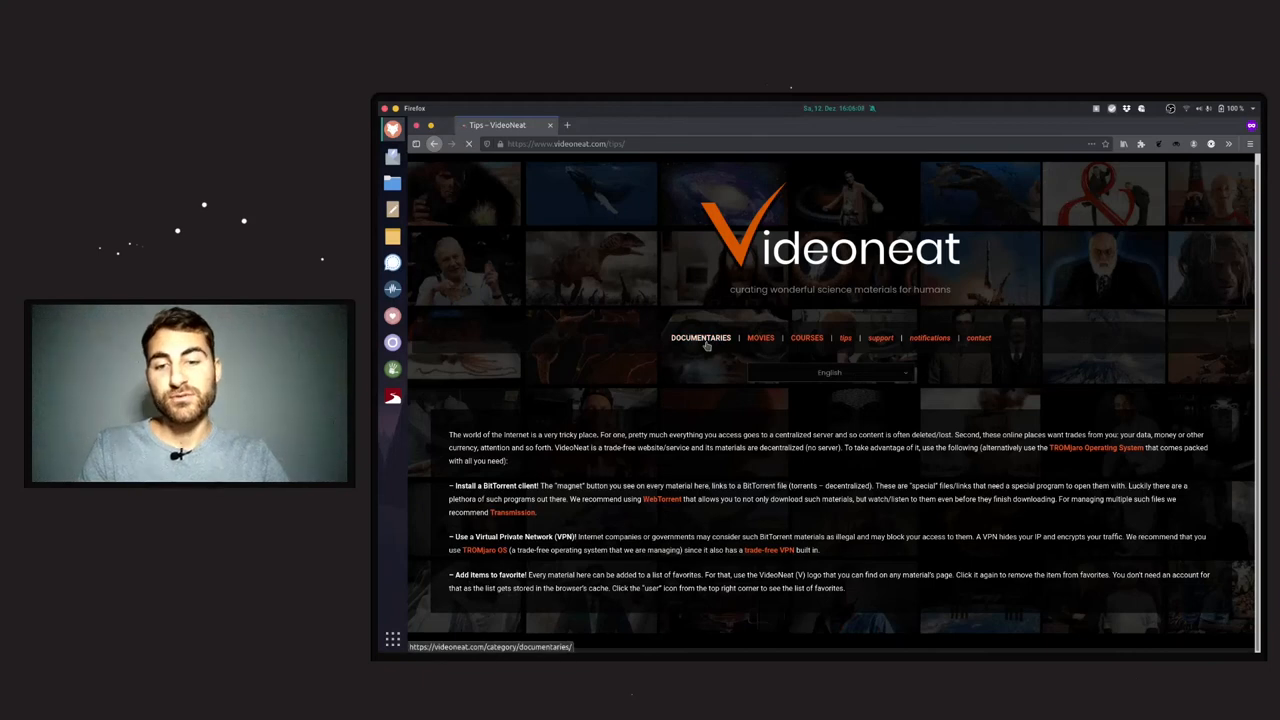
- Review the Favorites sidebar listing the three saved documentaries from the Documentaries category, then close it
click(700, 338)
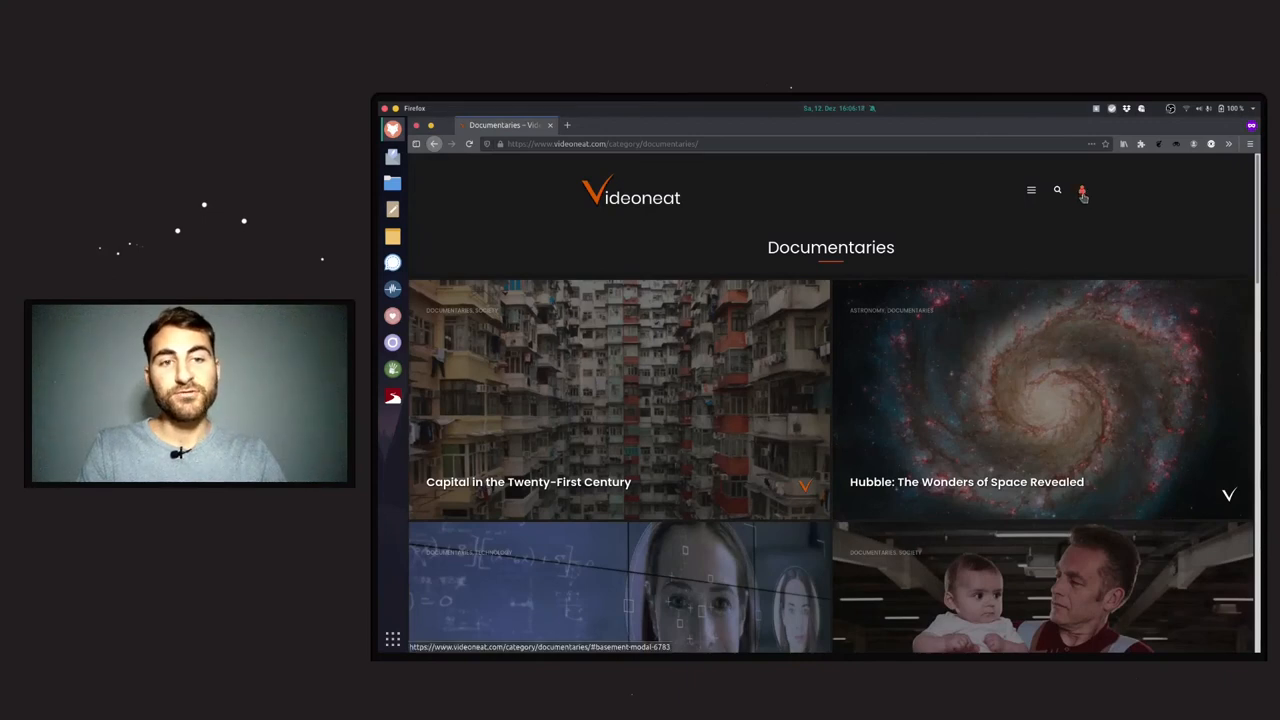
click(1082, 192)
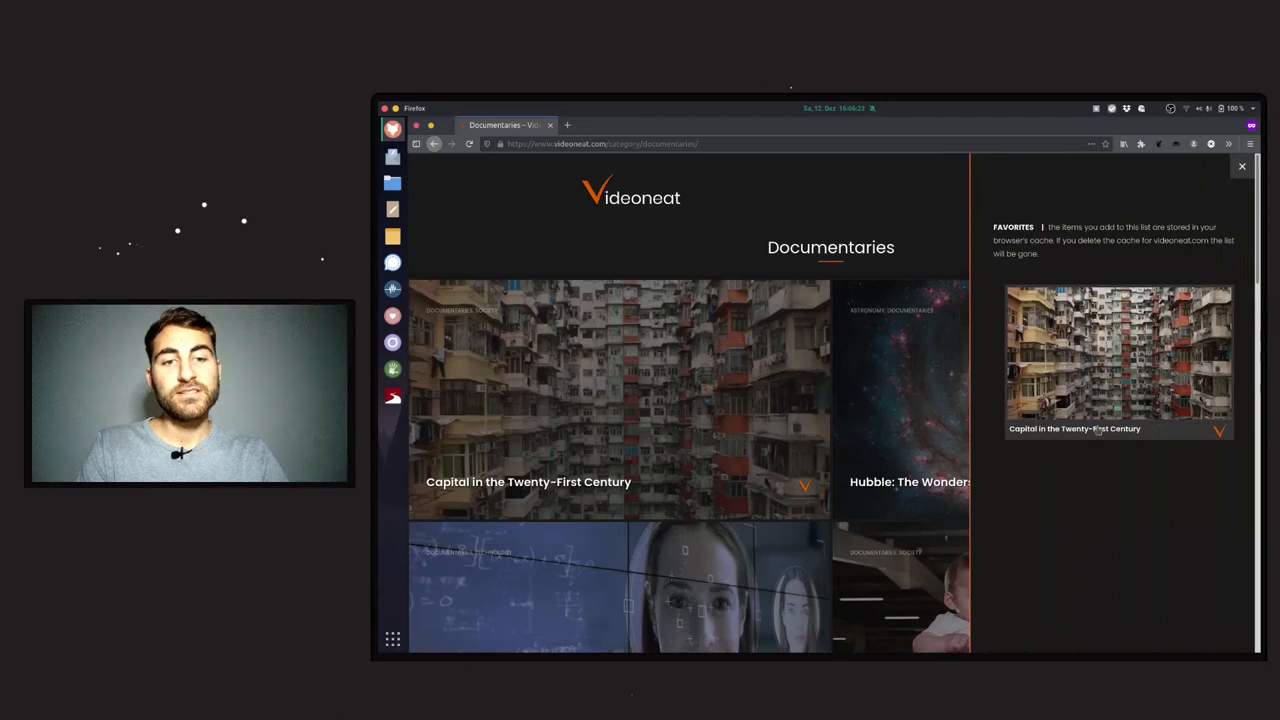
scroll(down, 3)
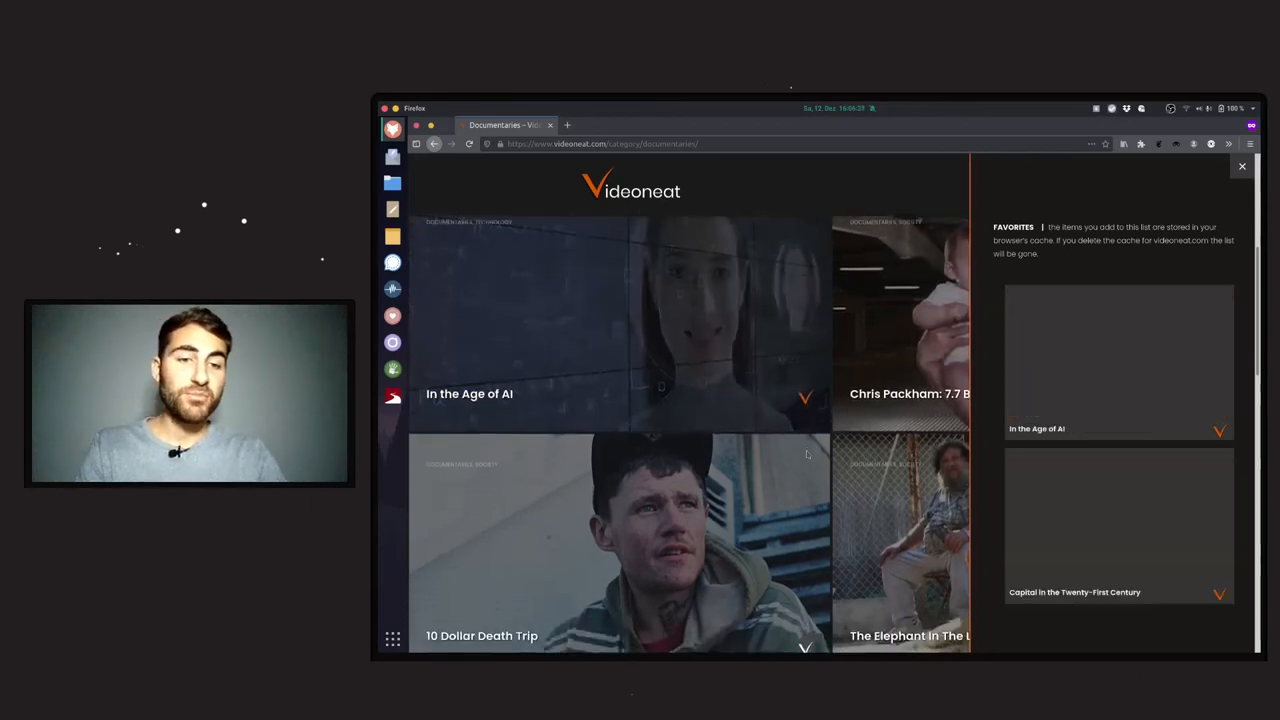
scroll(down, 3)
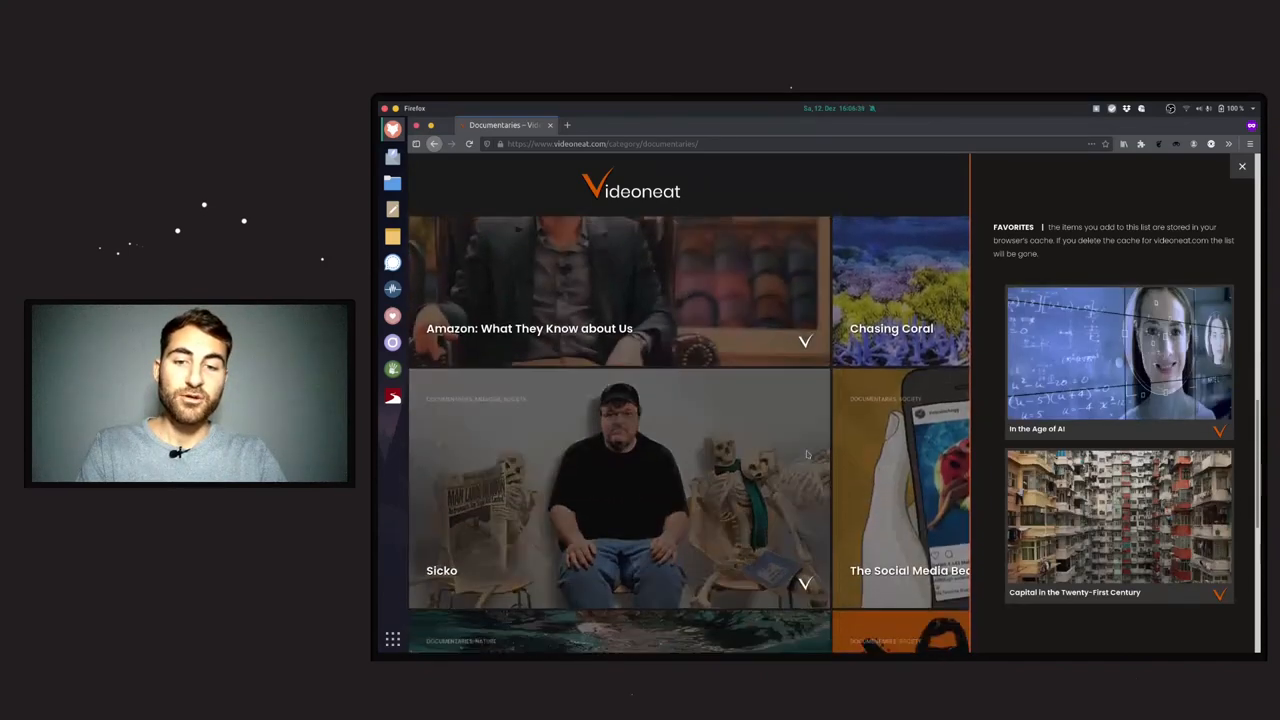
scroll(down, 3)
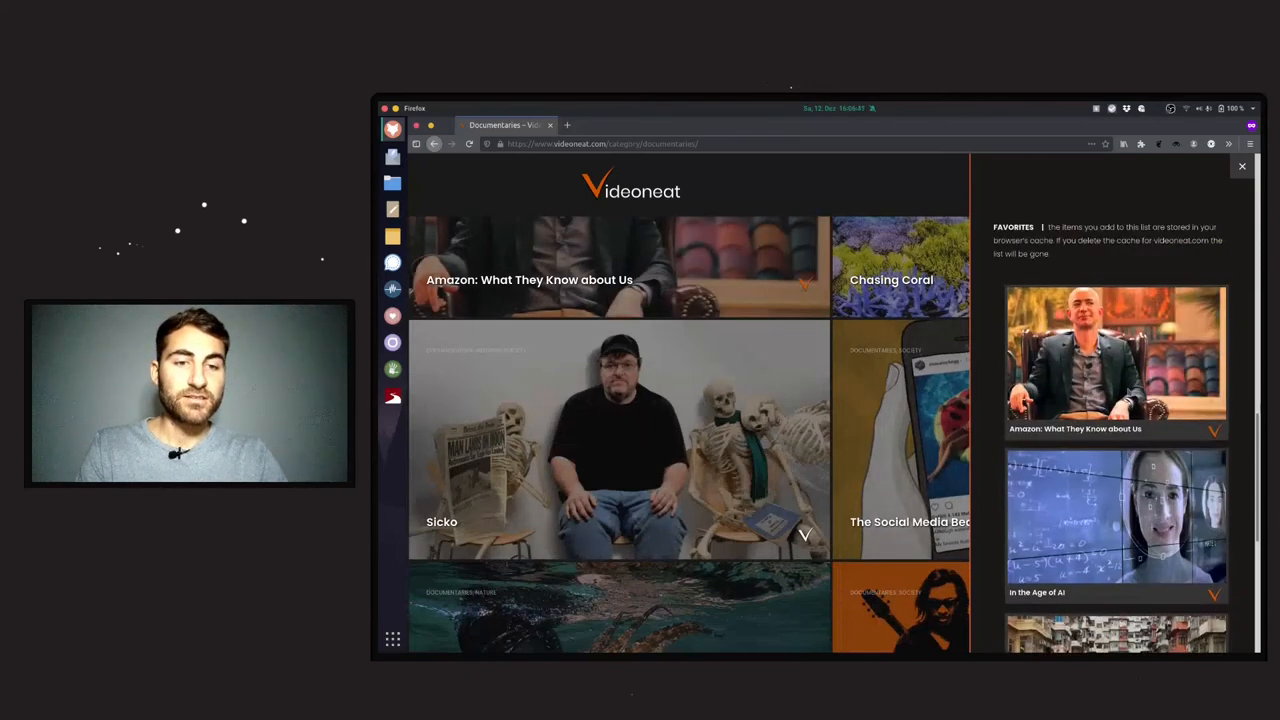
scroll(down, 3)
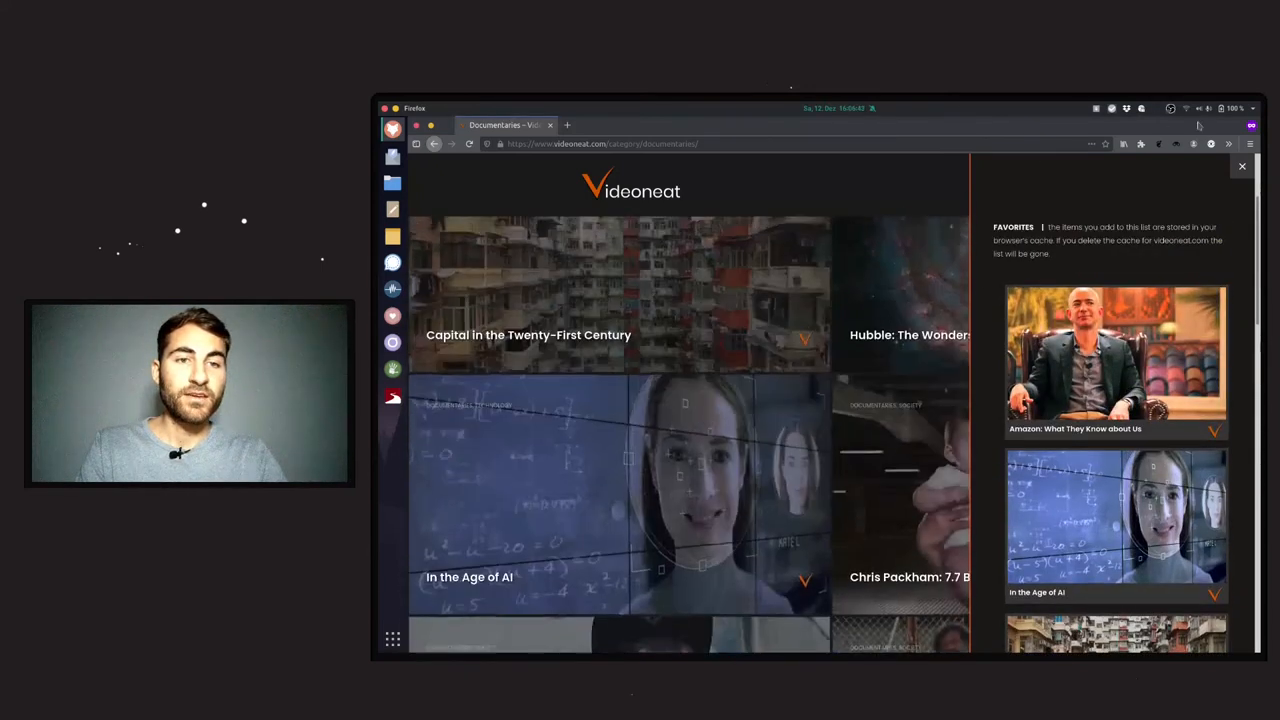
click(1240, 166)
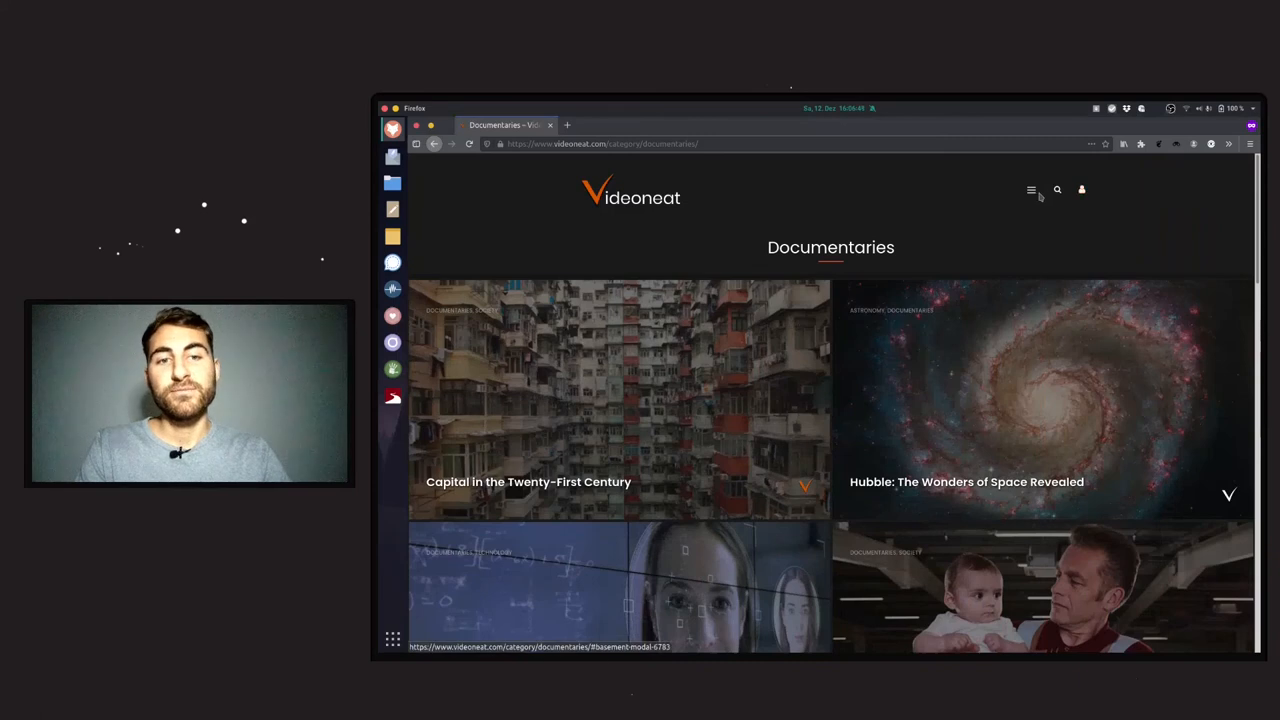
- Navigate to the Notifications page with email and RSS subscription options via the full-screen menu
click(1032, 190)
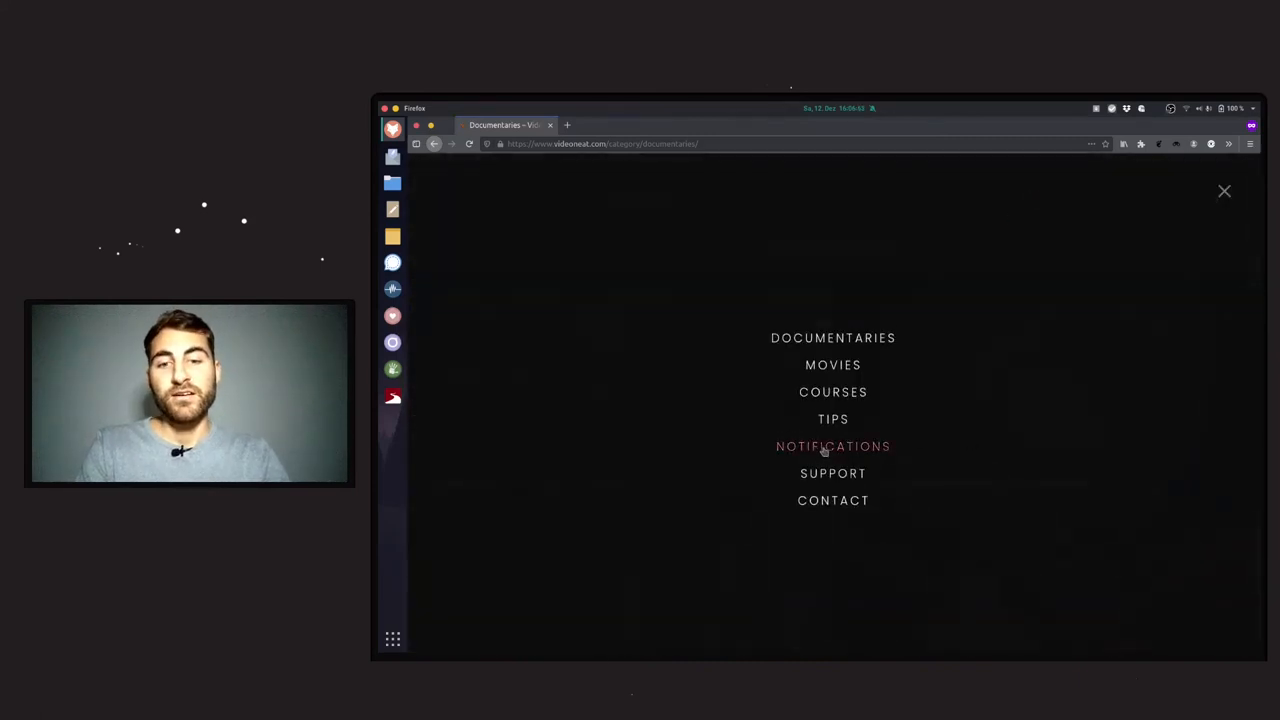
mouse_move(832, 420)
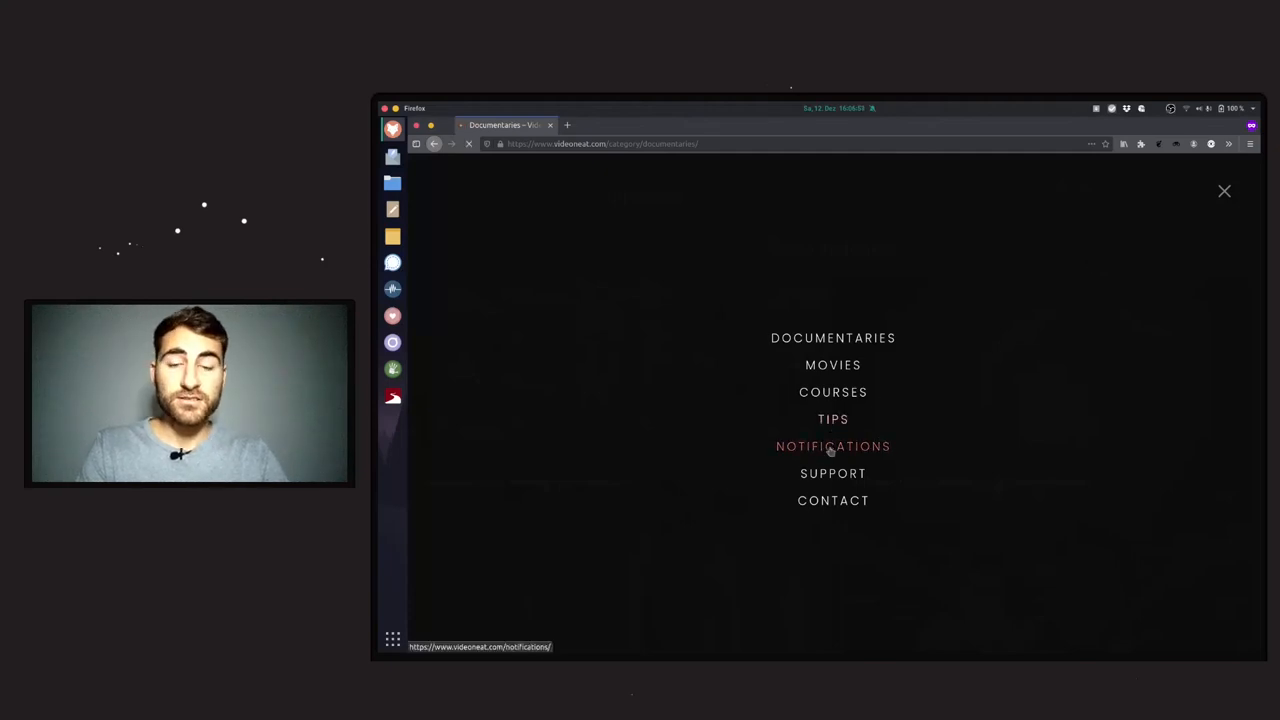
click(832, 446)
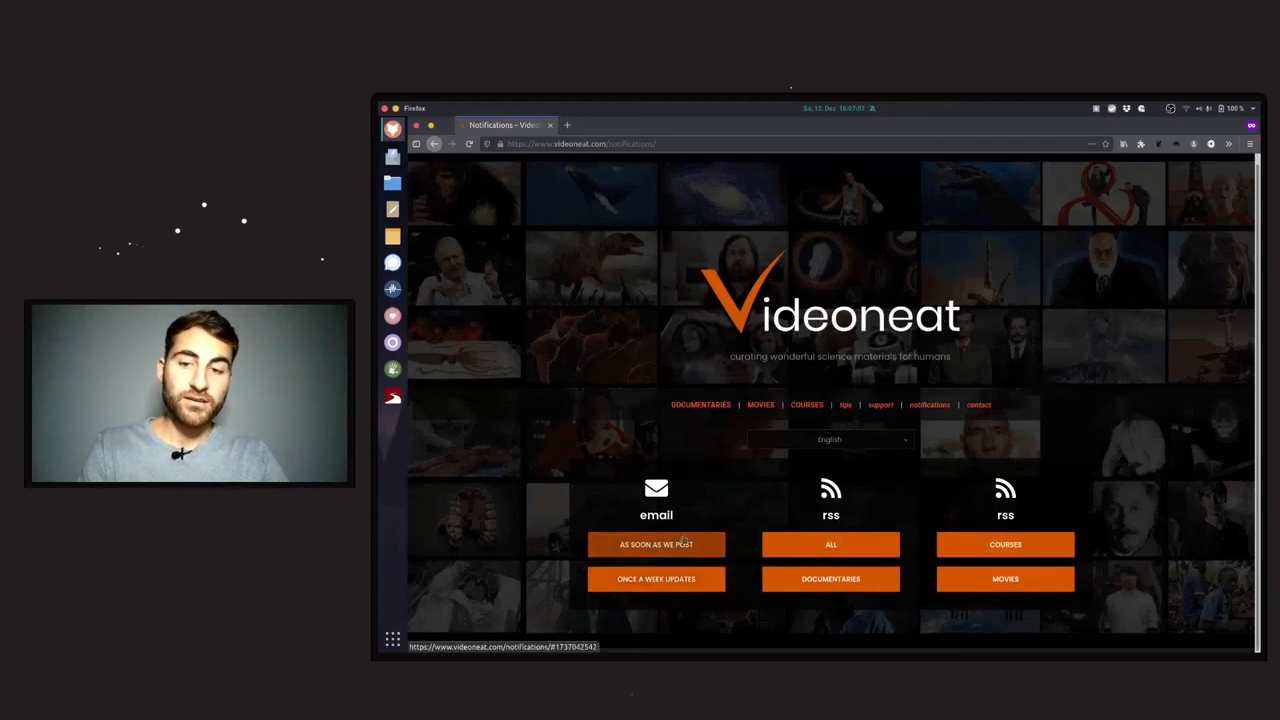
mouse_move(832, 544)
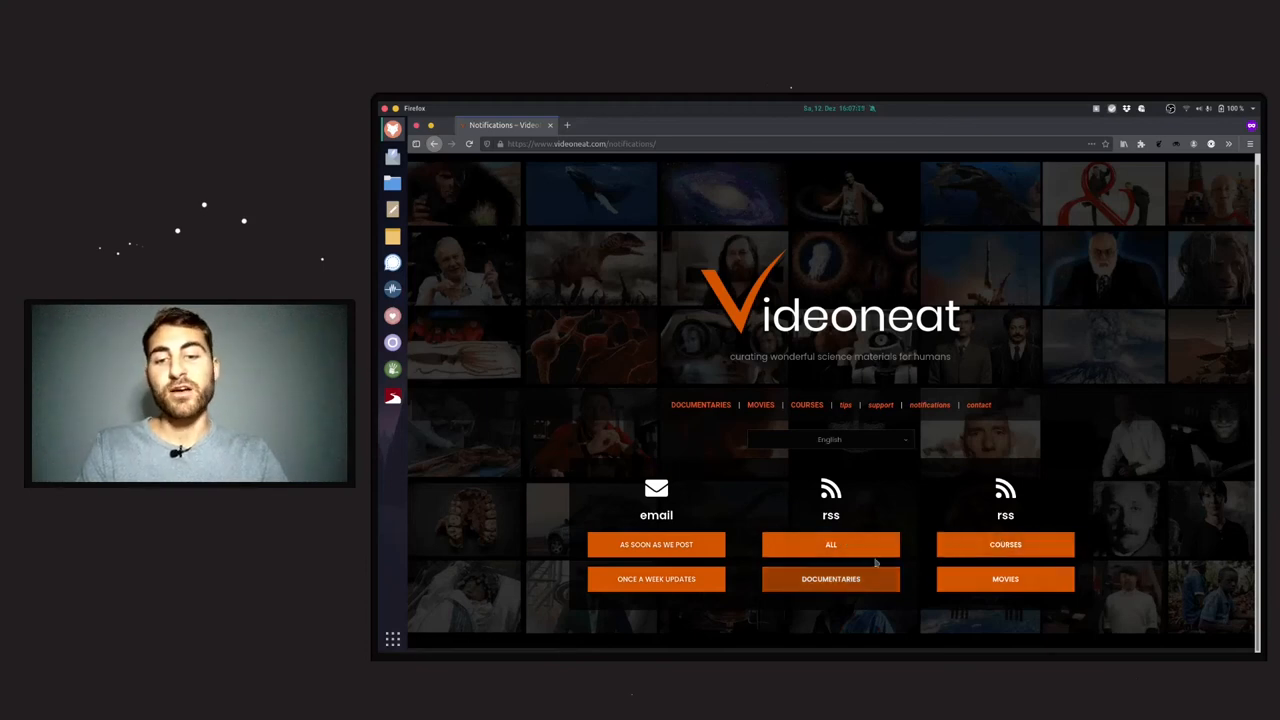
mouse_move(1022, 384)
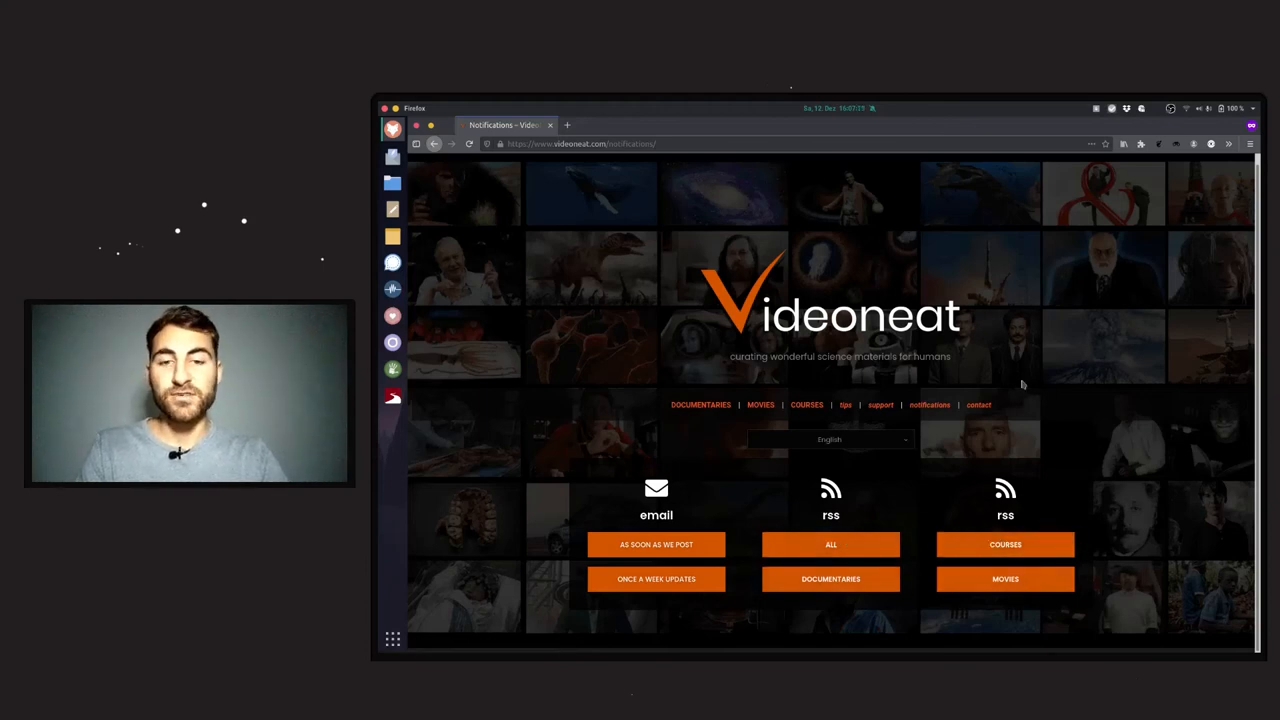
mouse_move(880, 404)
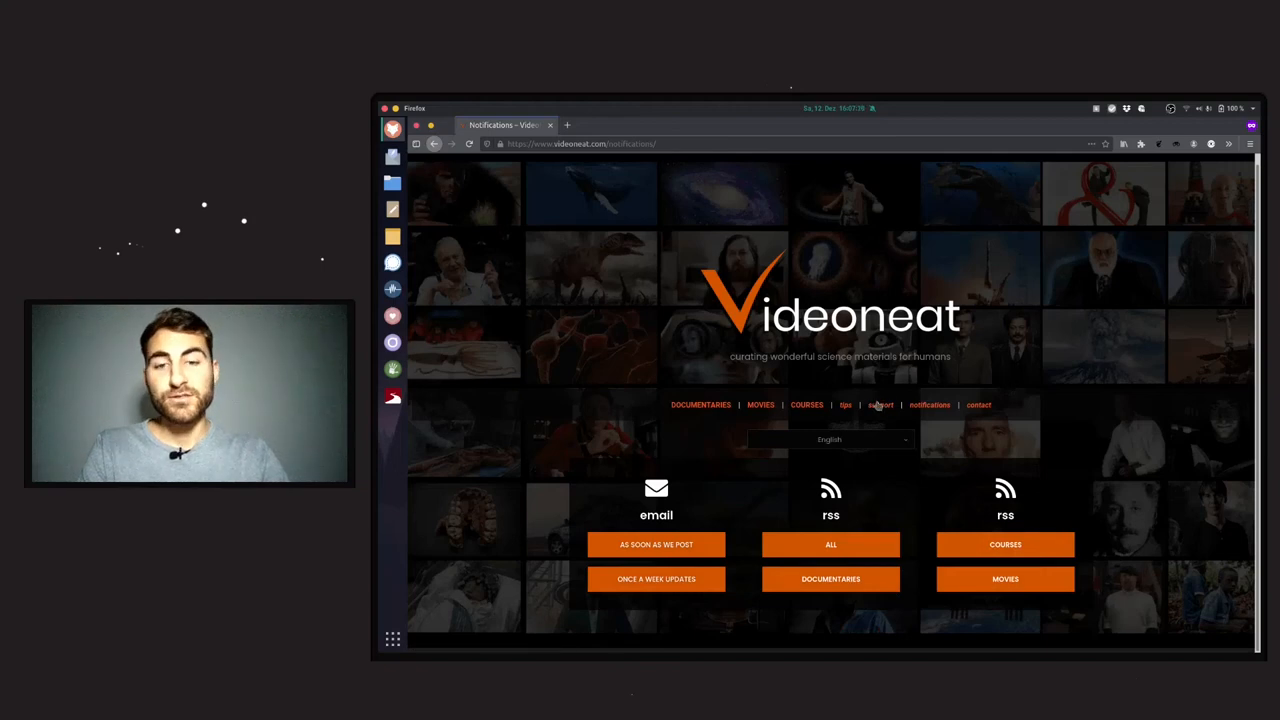
mouse_move(1080, 356)
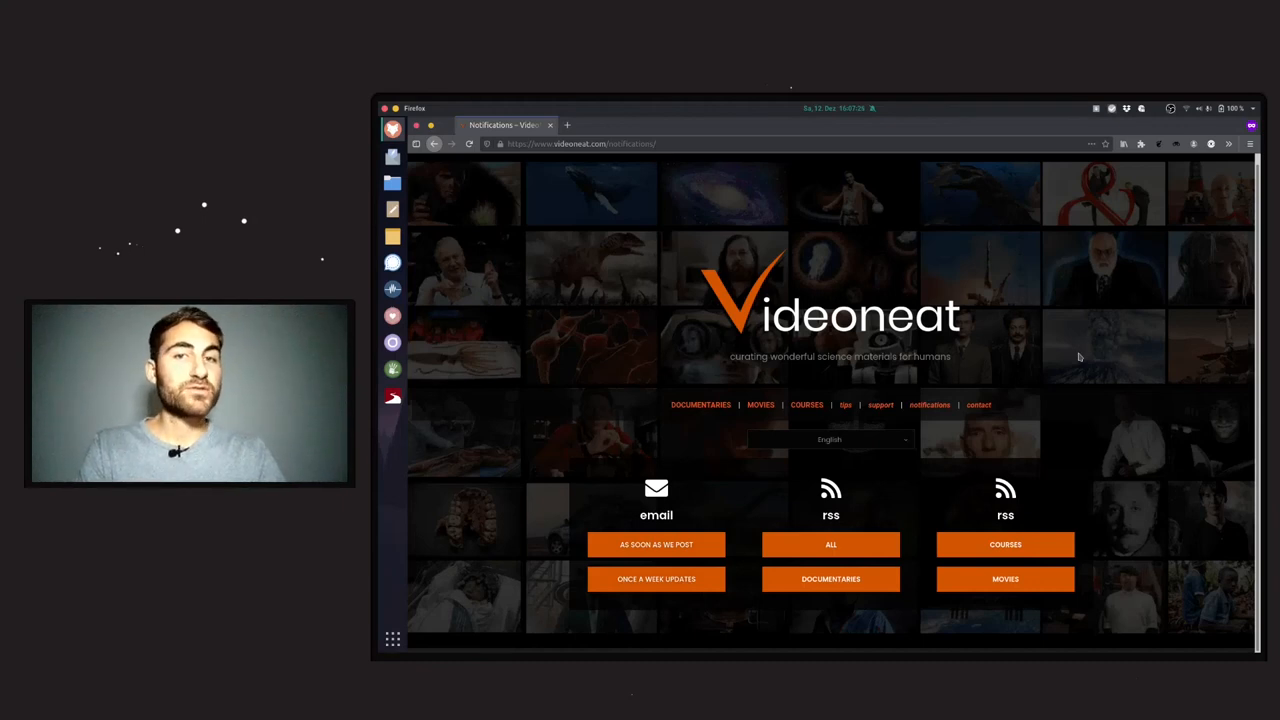
mouse_move(880, 404)
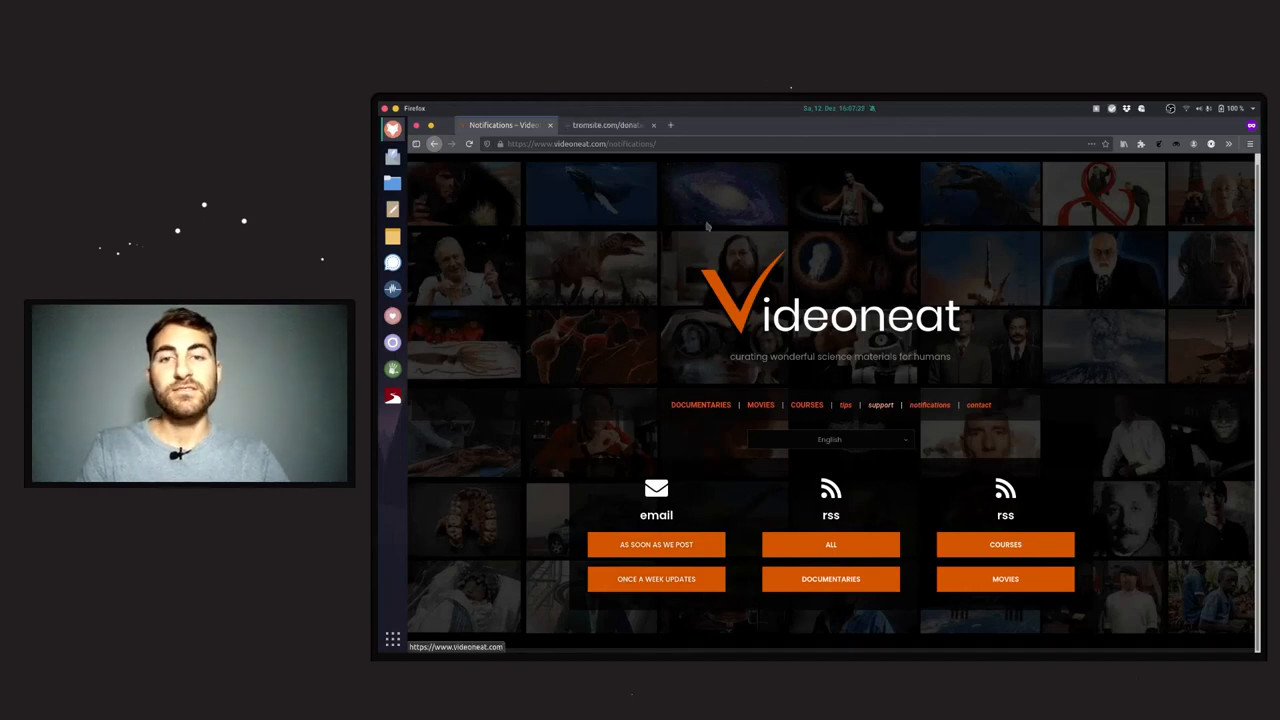
click(600, 124)
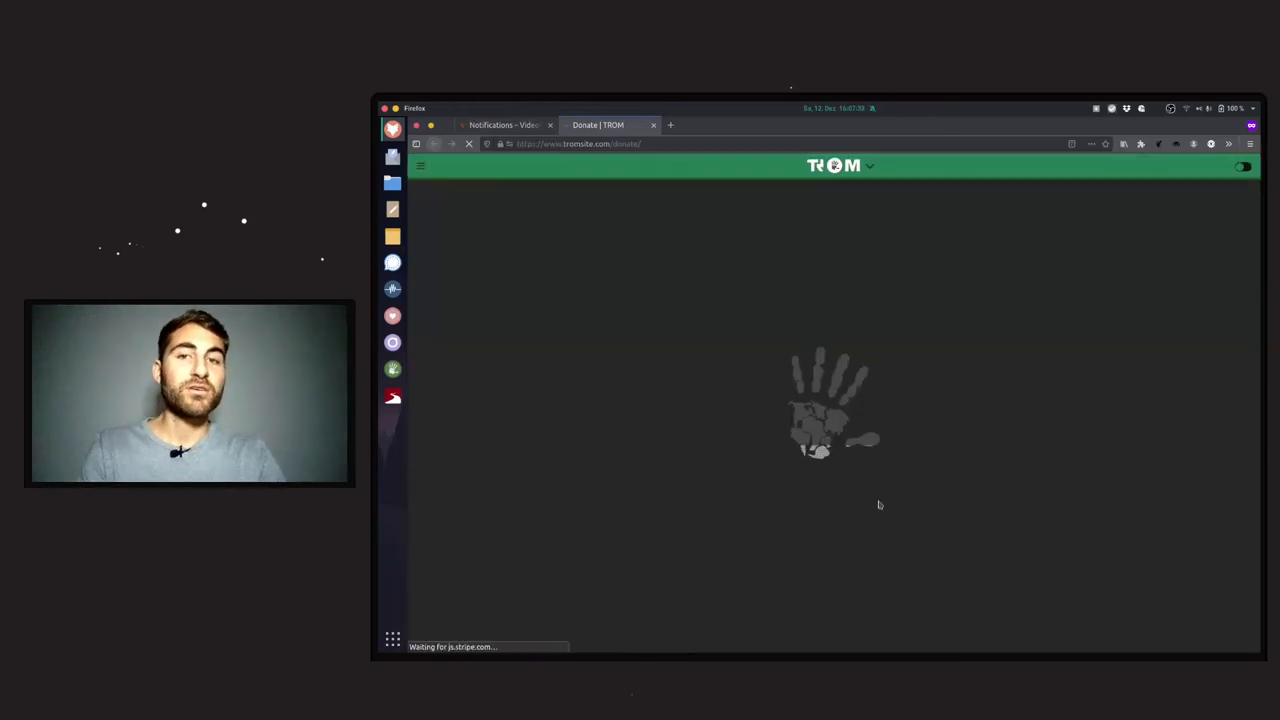
mouse_move(980, 512)
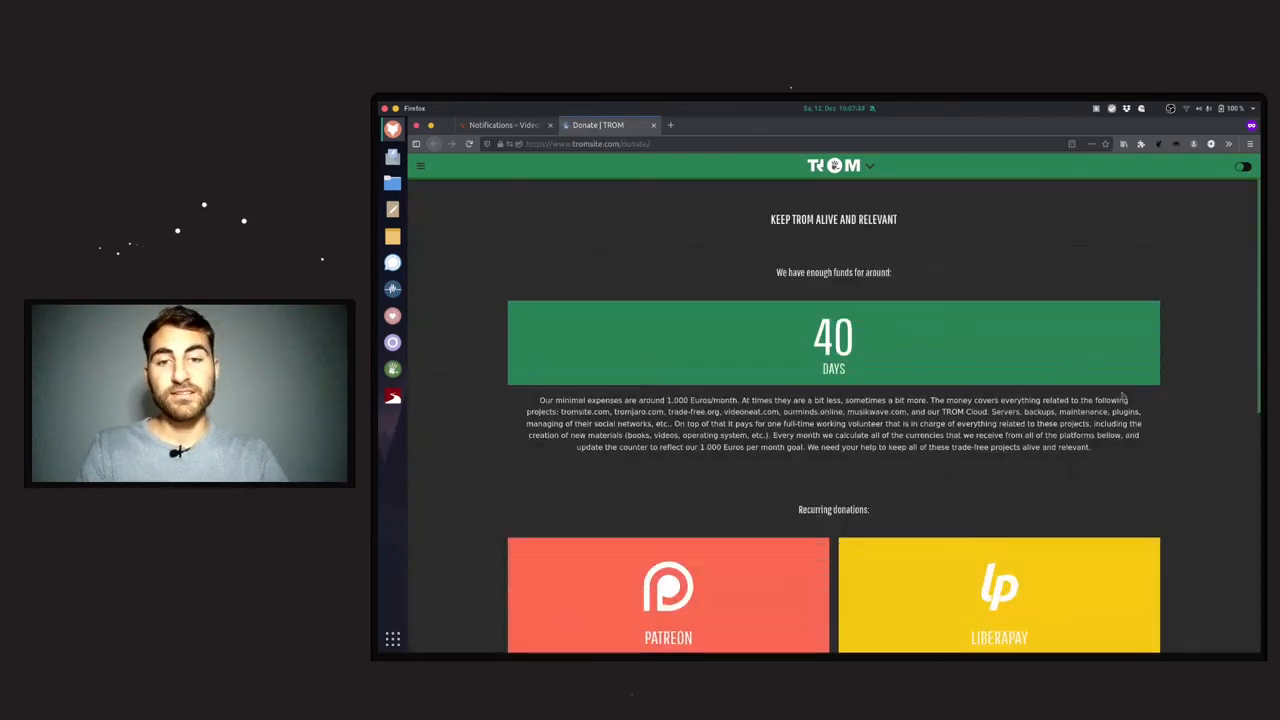
scroll(down, 3)
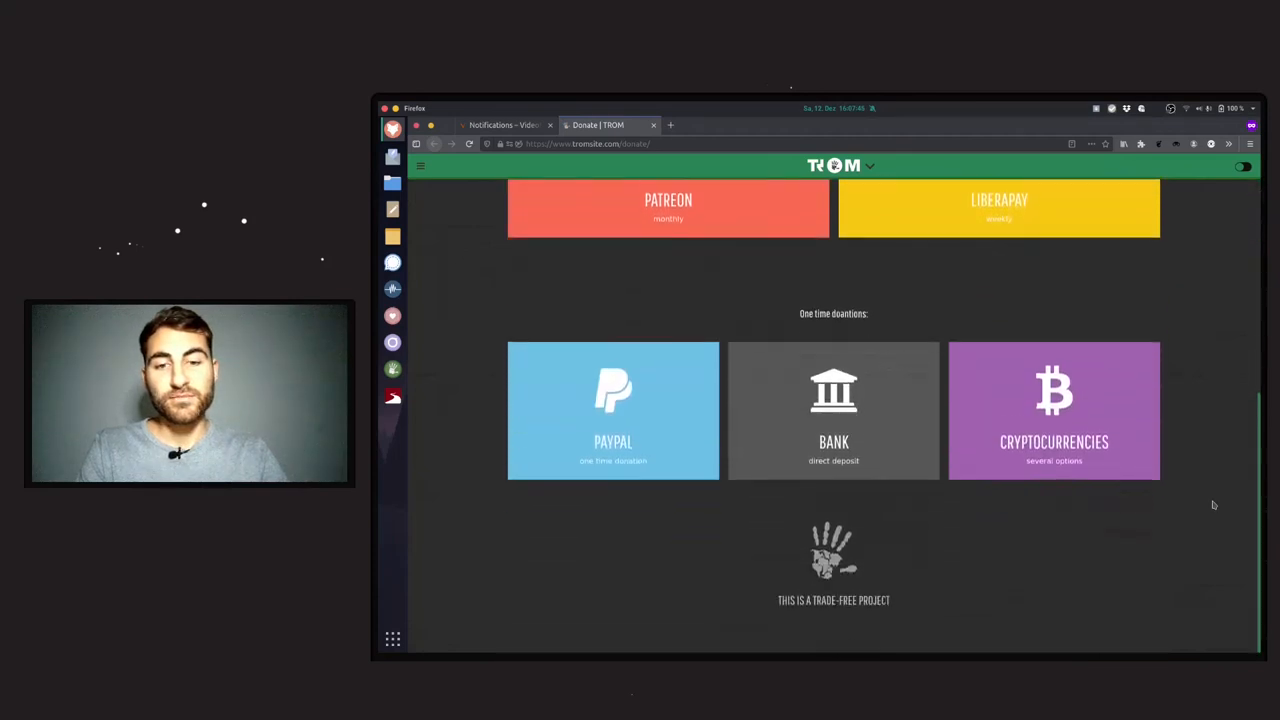
scroll(up, 3)
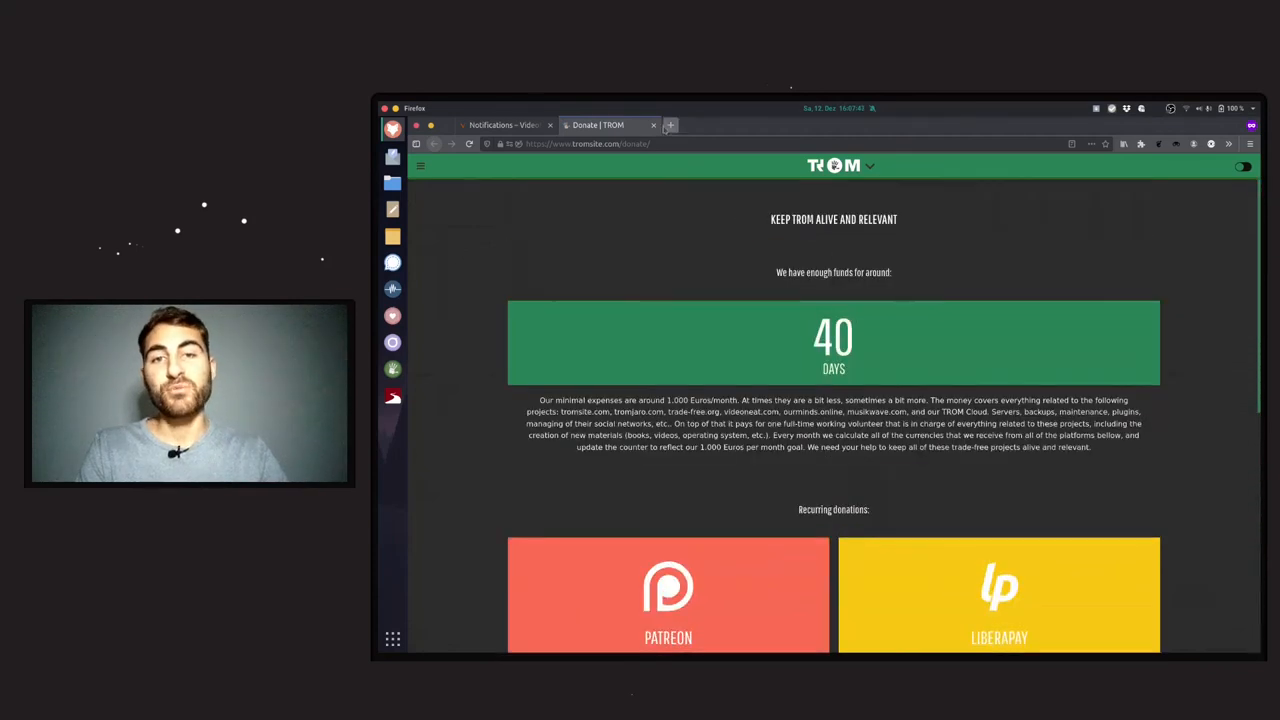
click(652, 124)
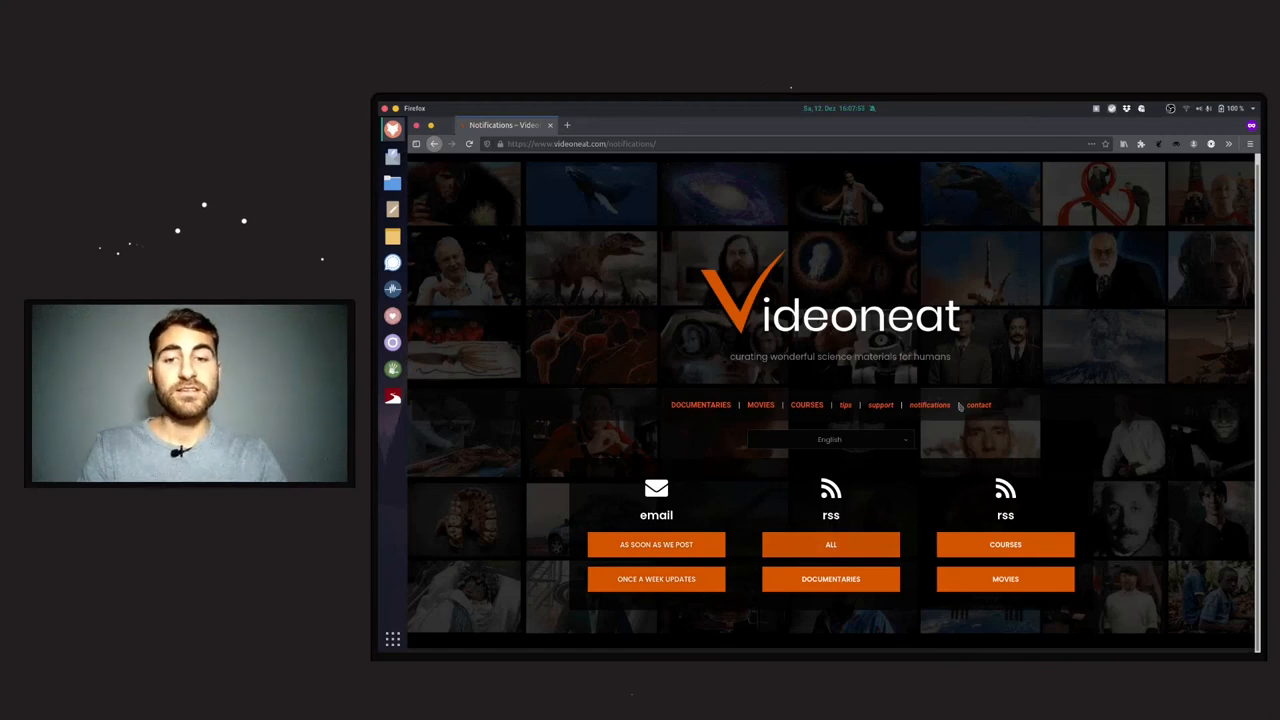
mouse_move(1136, 350)
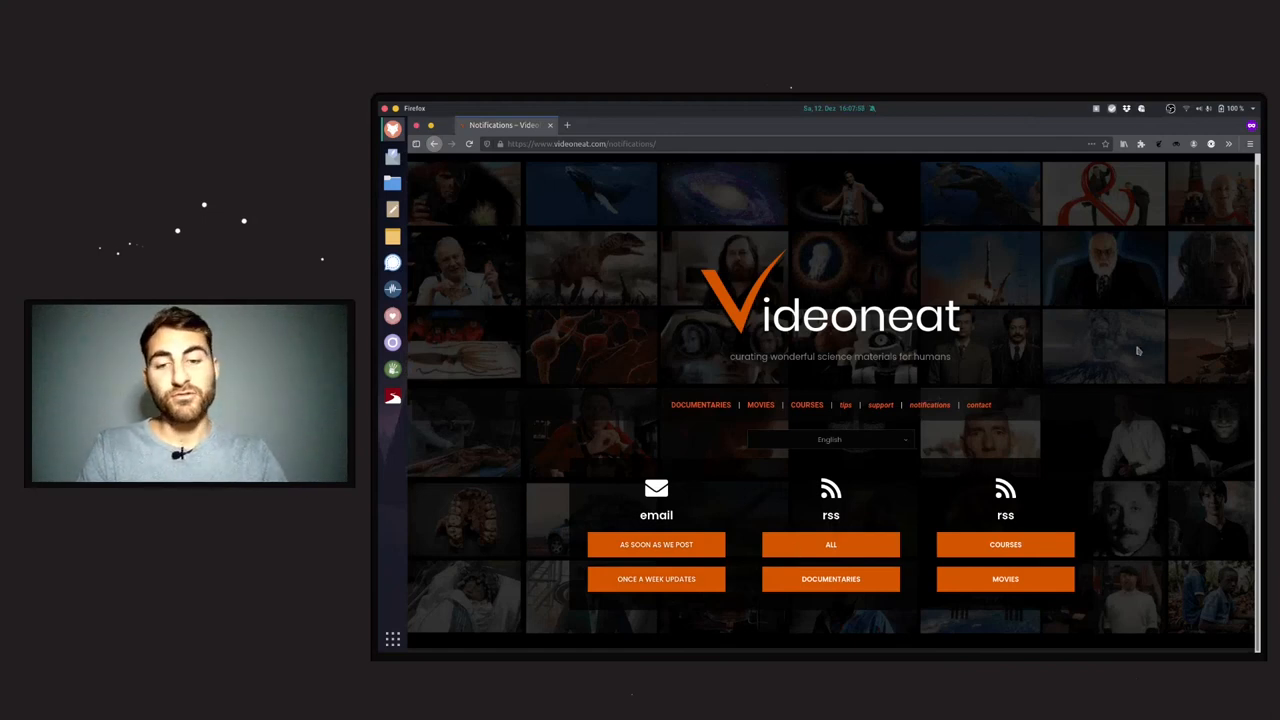
mouse_move(930, 404)
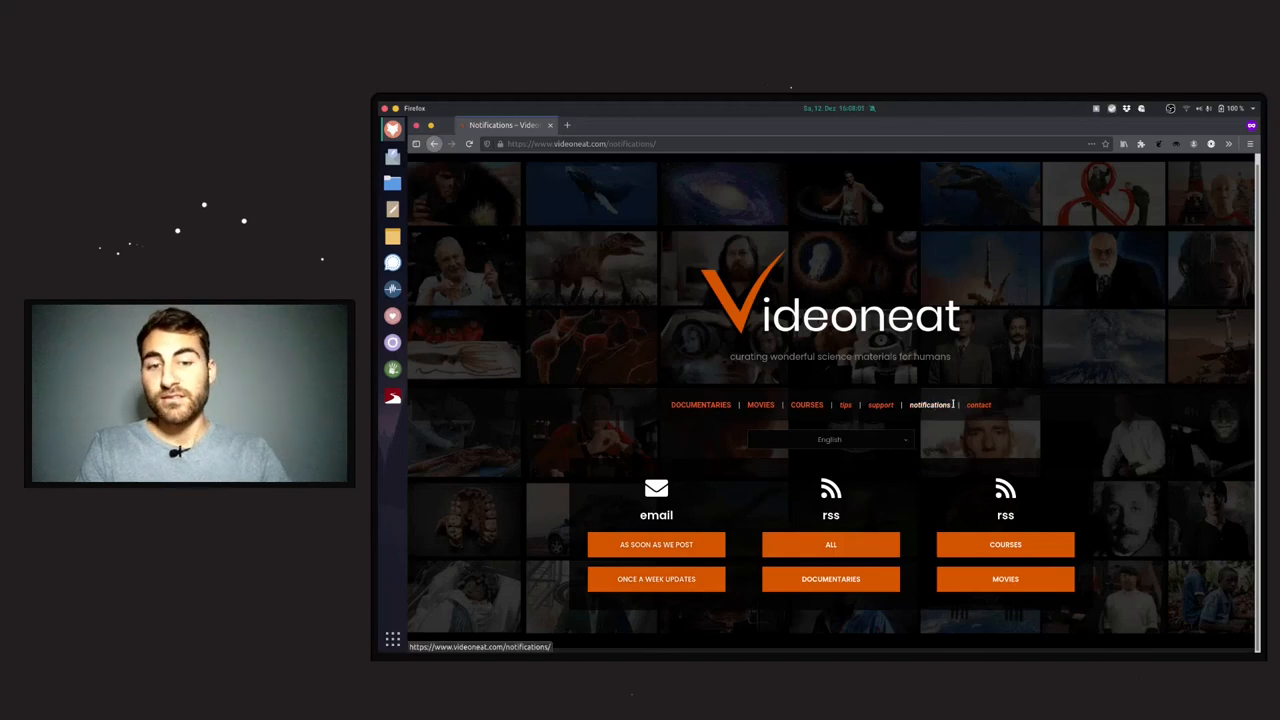
mouse_move(978, 404)
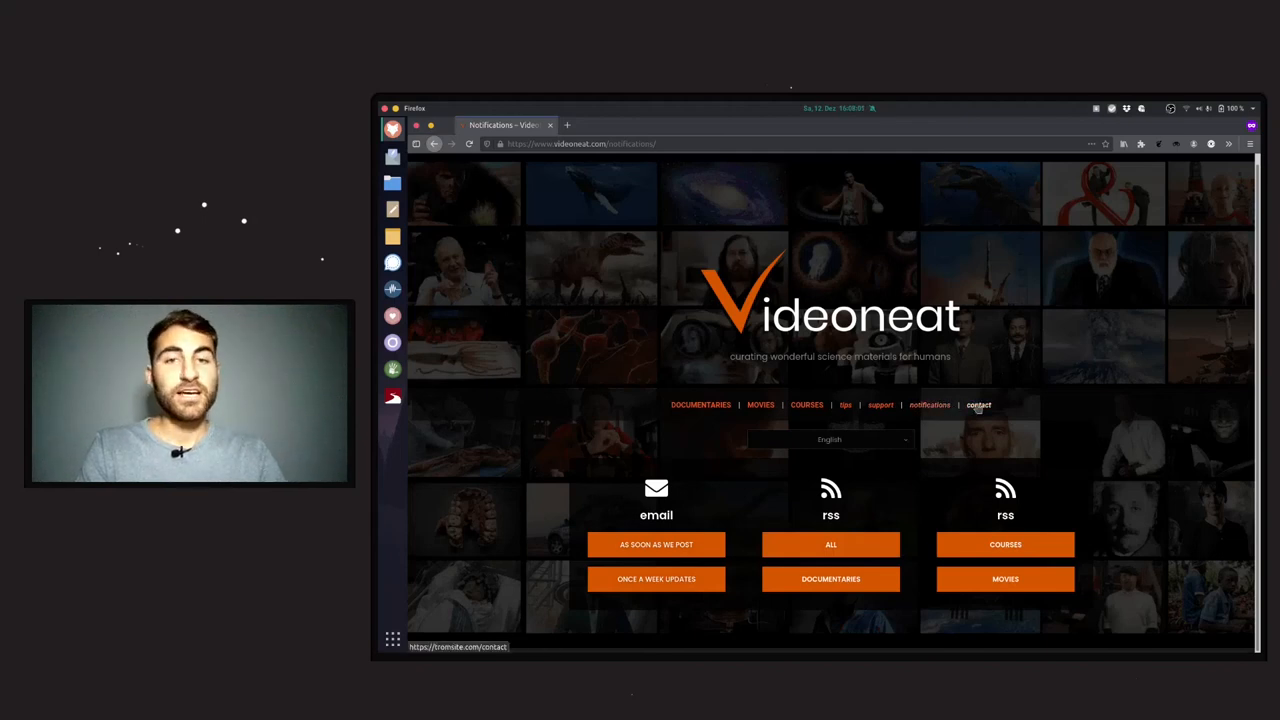
click(978, 404)
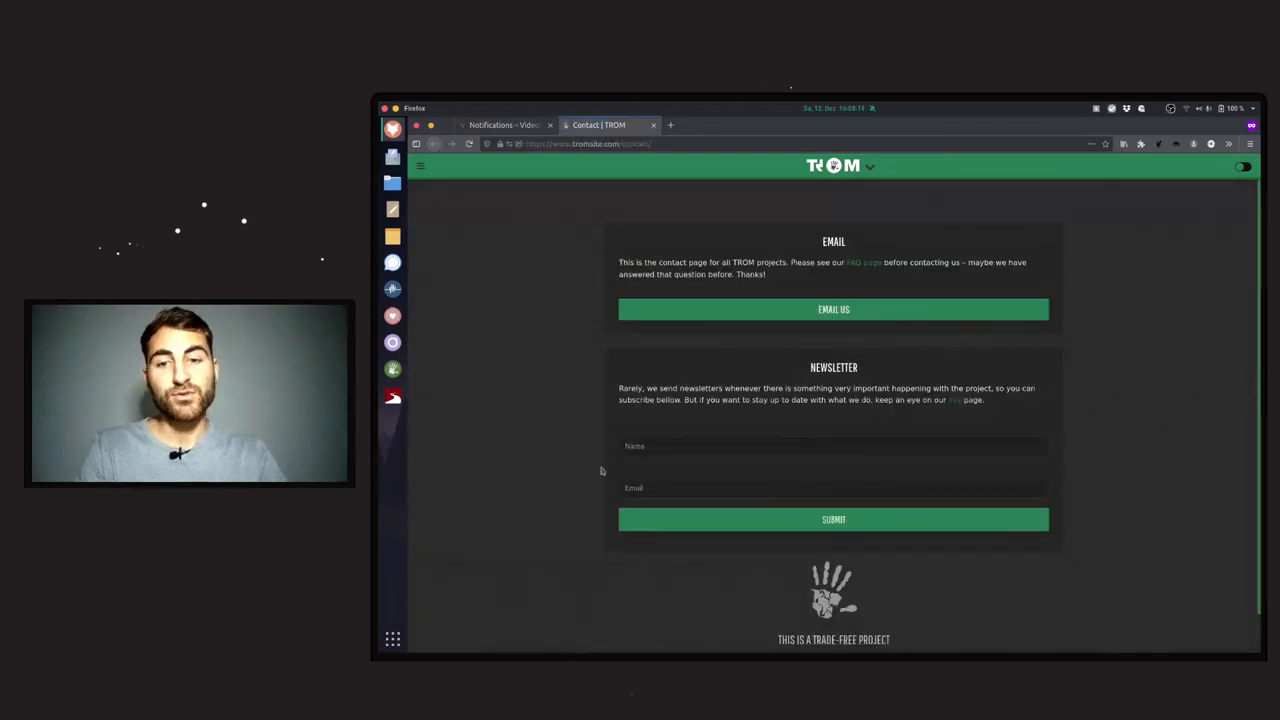
click(652, 124)
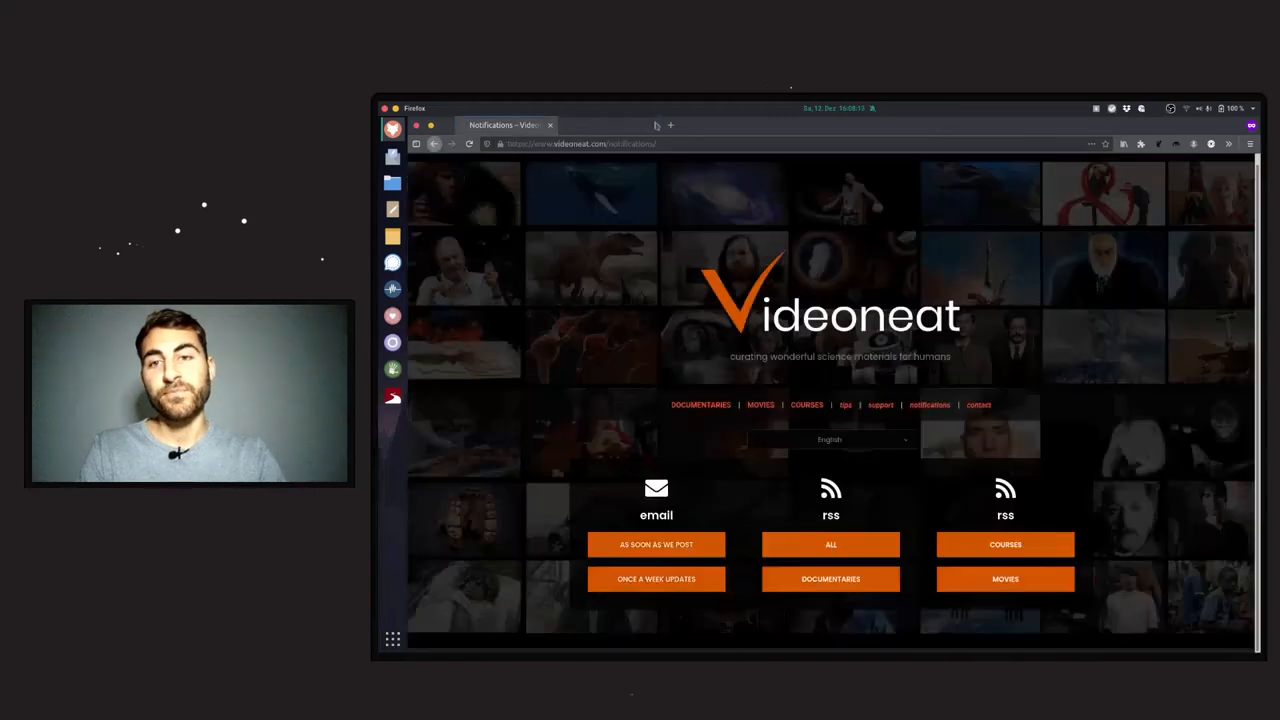
- Scroll up on the Notifications page toward the site header
scroll(up, 3)
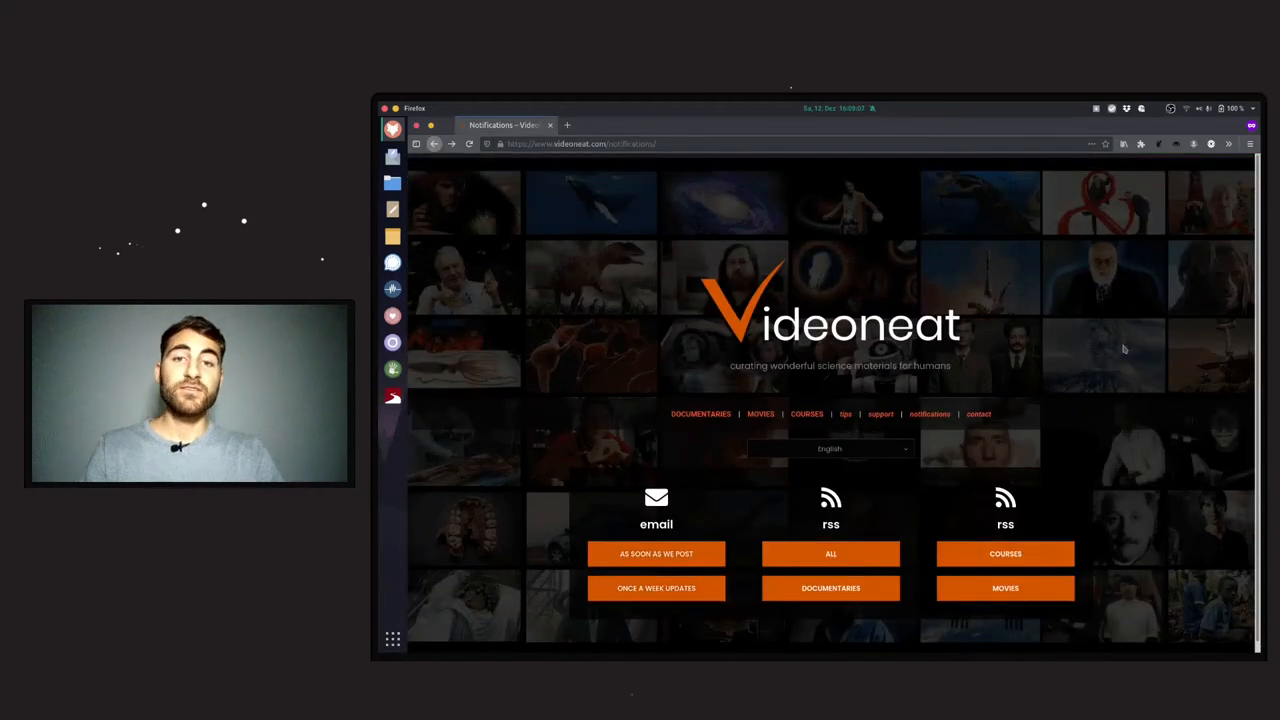
mouse_move(768, 394)
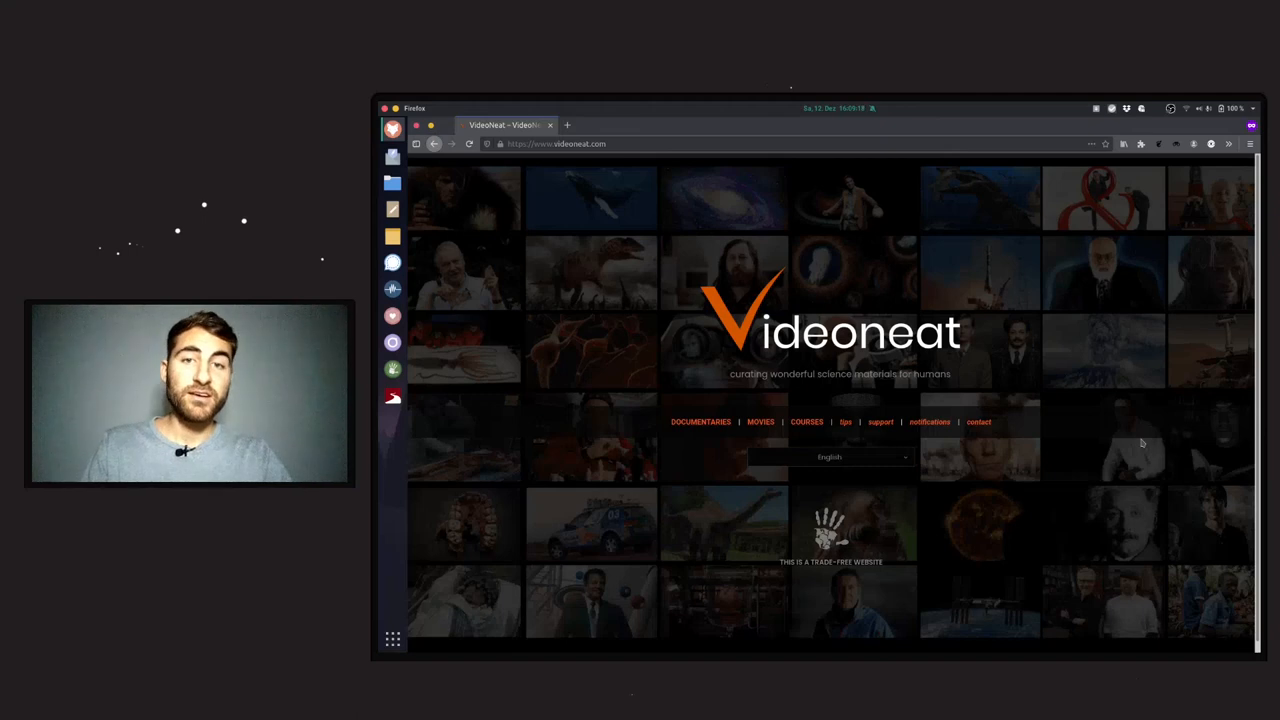
mouse_move(1038, 322)
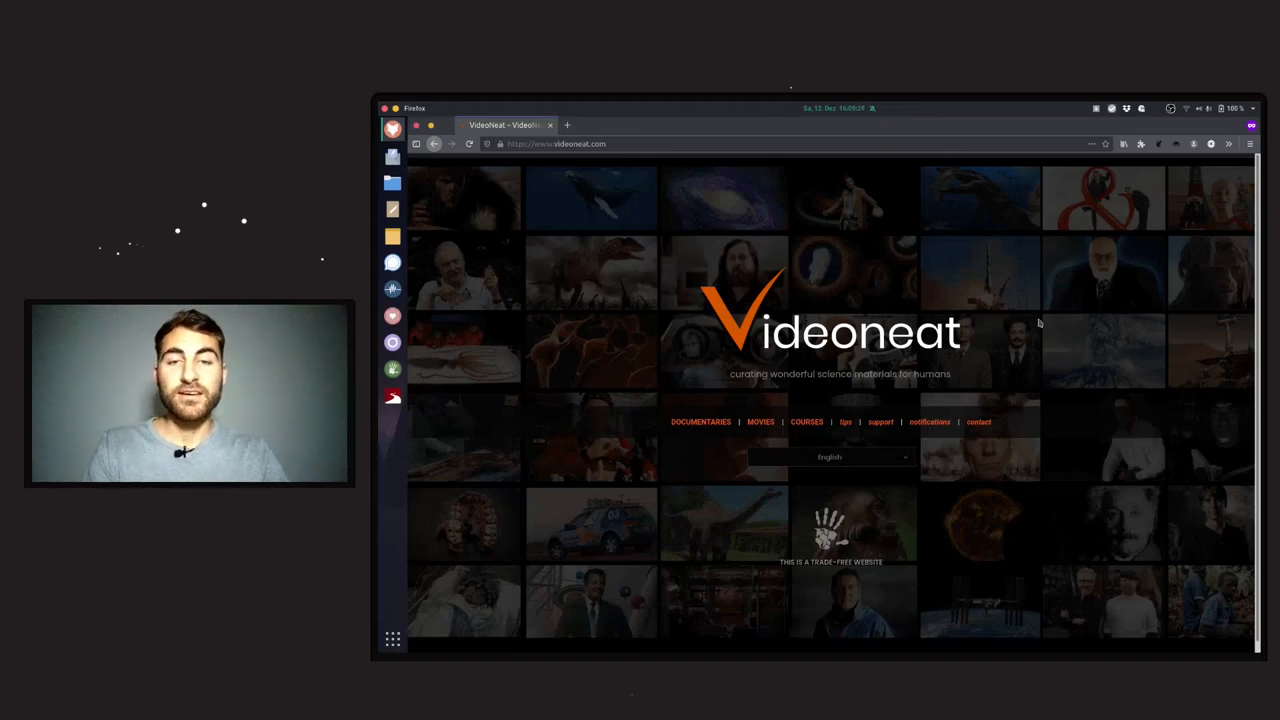